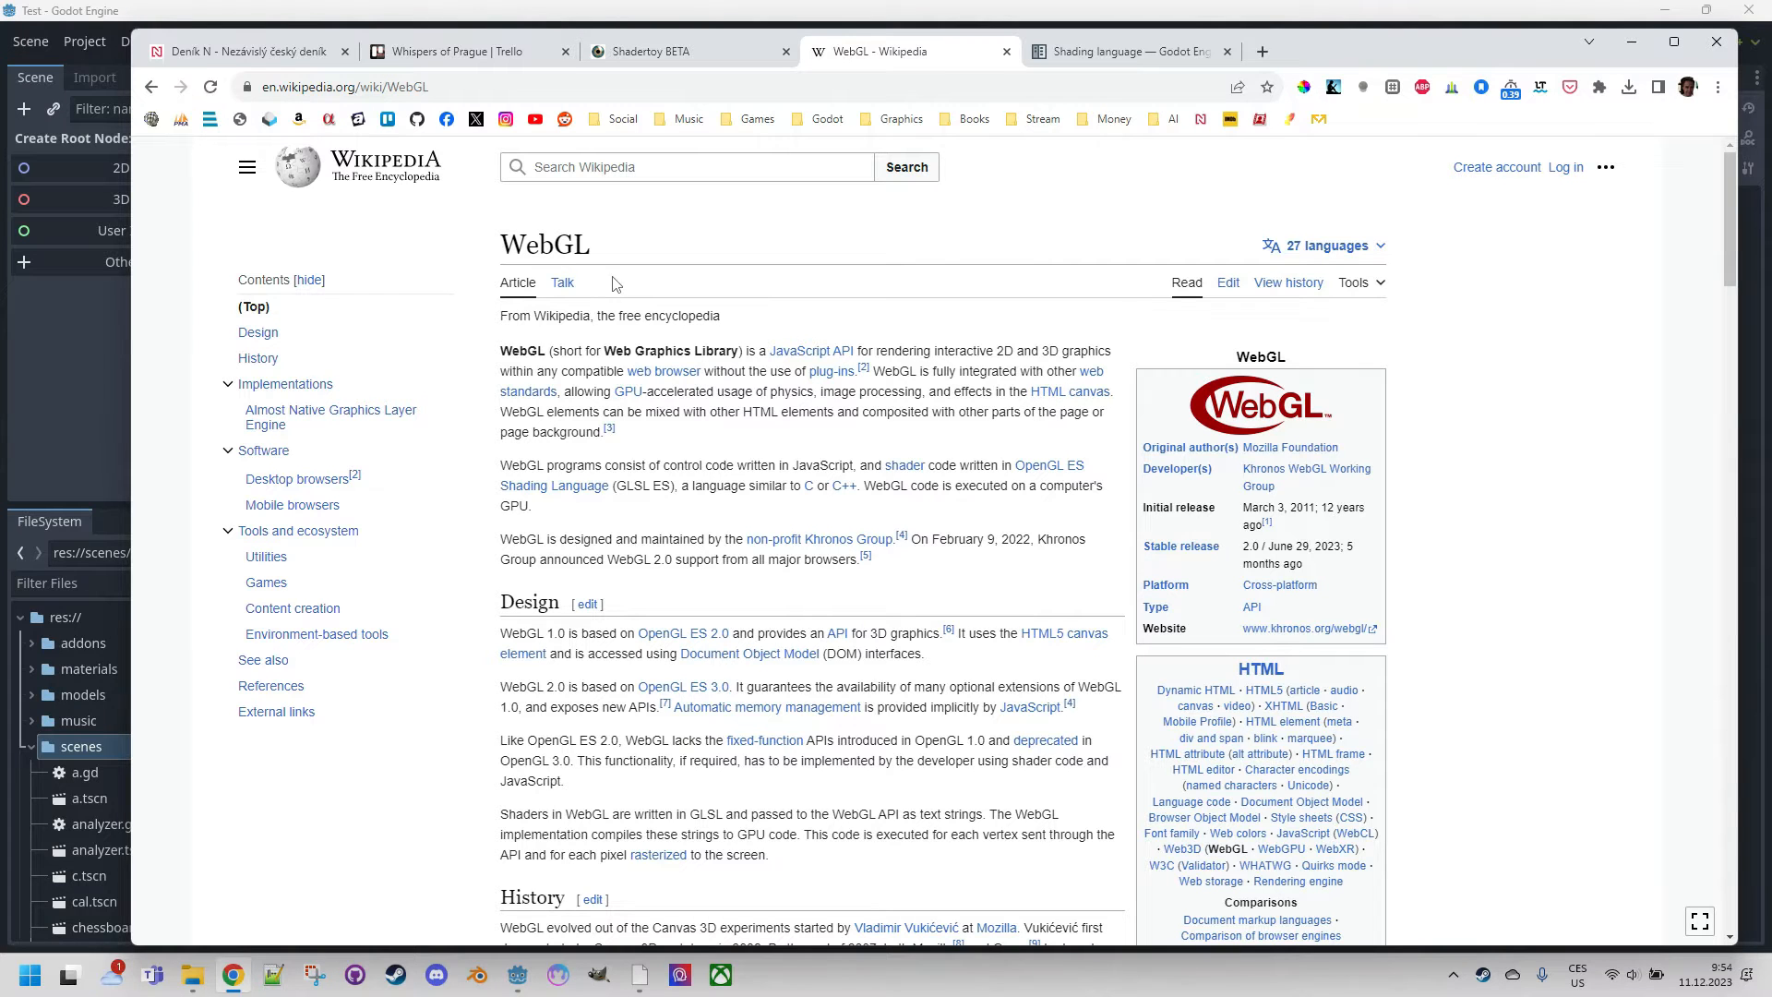
mouse_move(1067, 480)
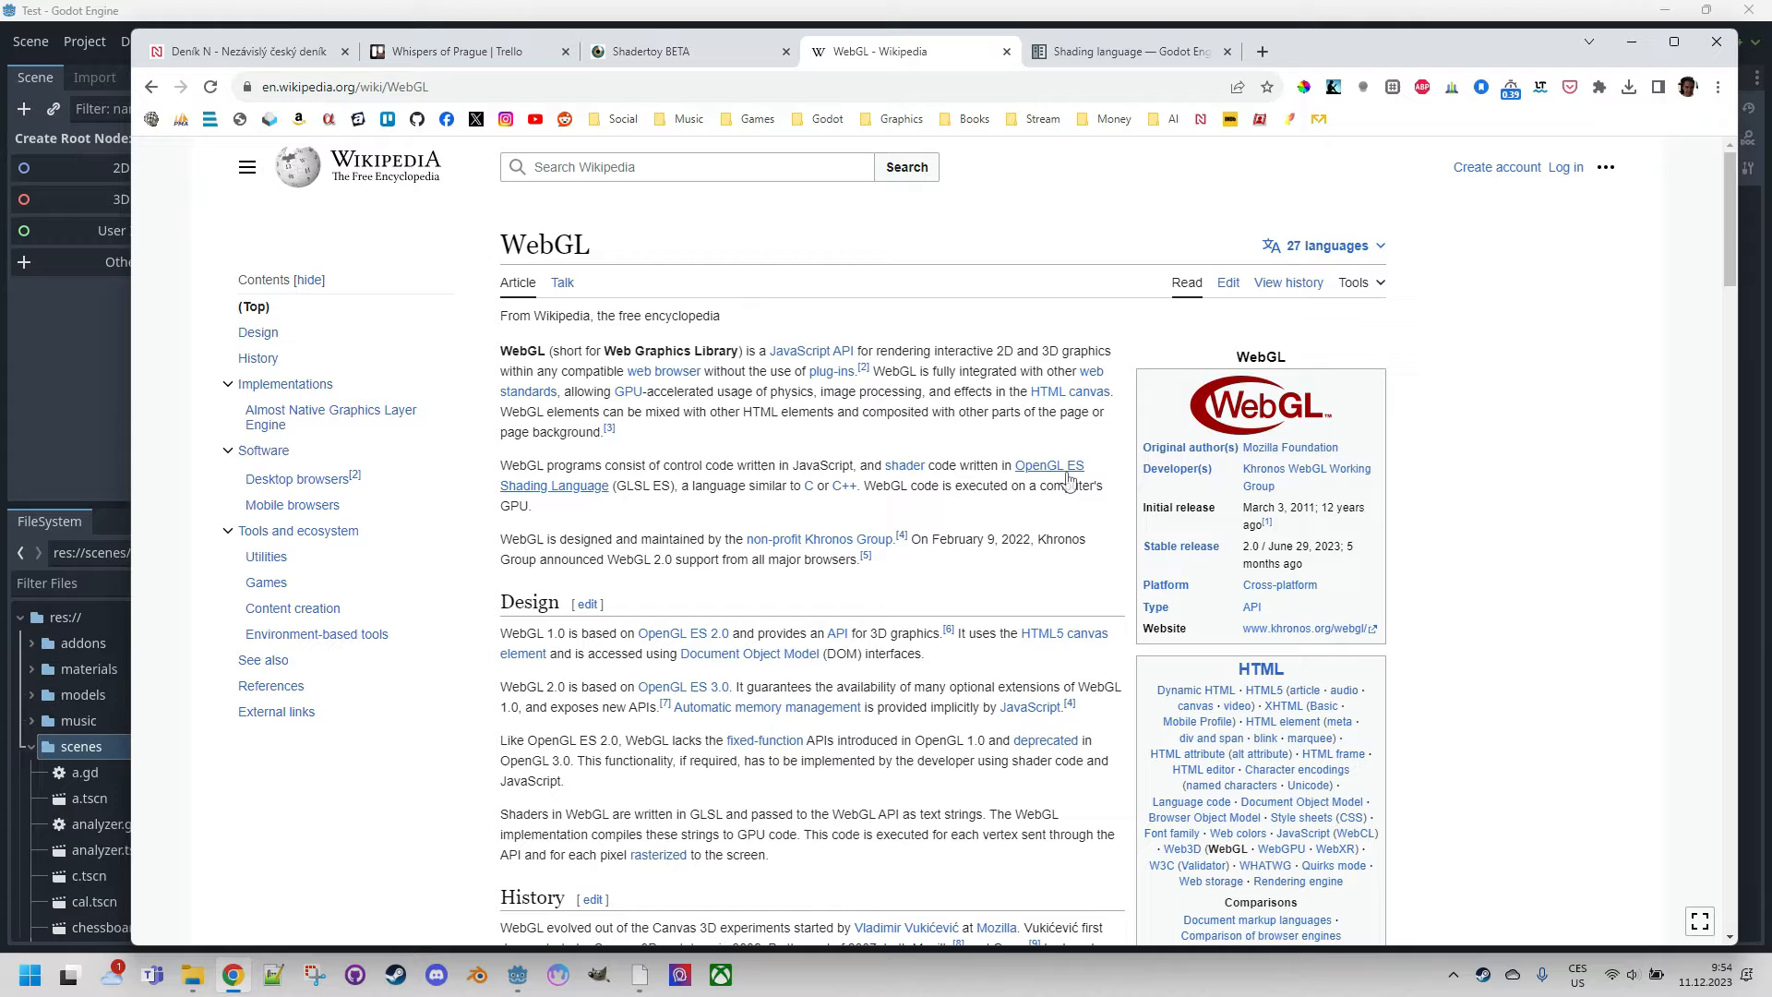
mouse_move(1050, 465)
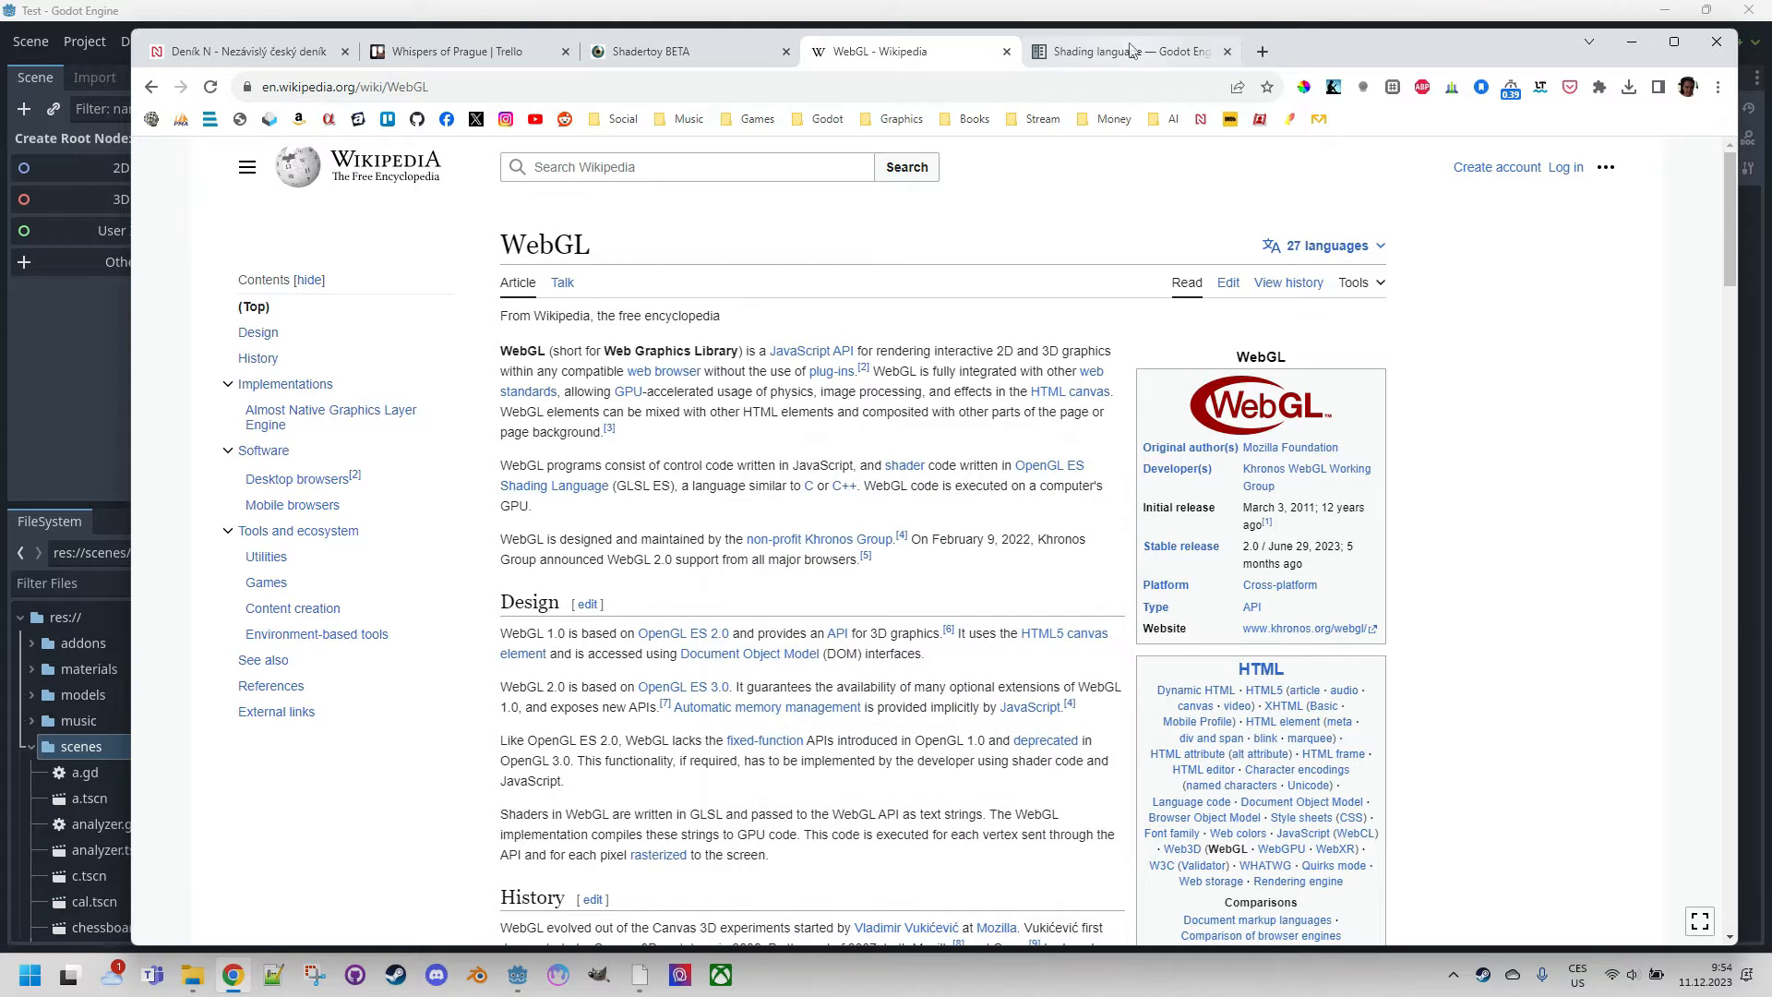
Switch Chrome to the Godot 4.2 shading language documentation tab.
left_click(1123, 51)
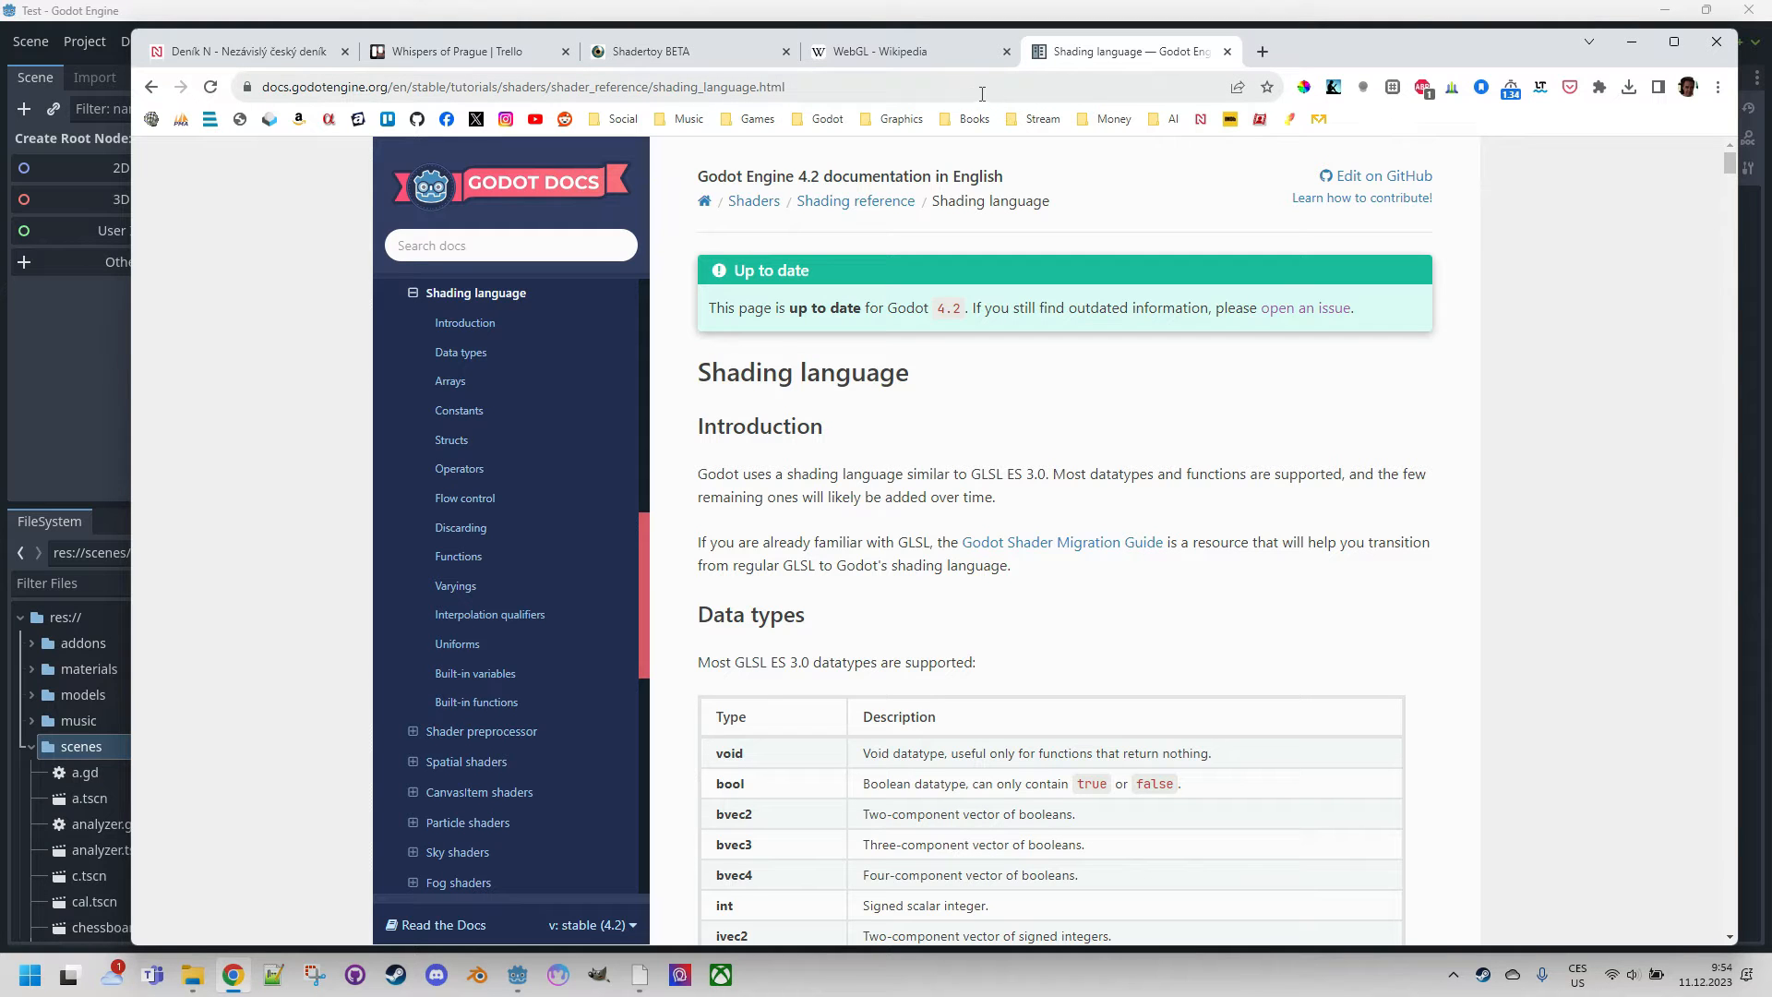
mouse_move(942, 138)
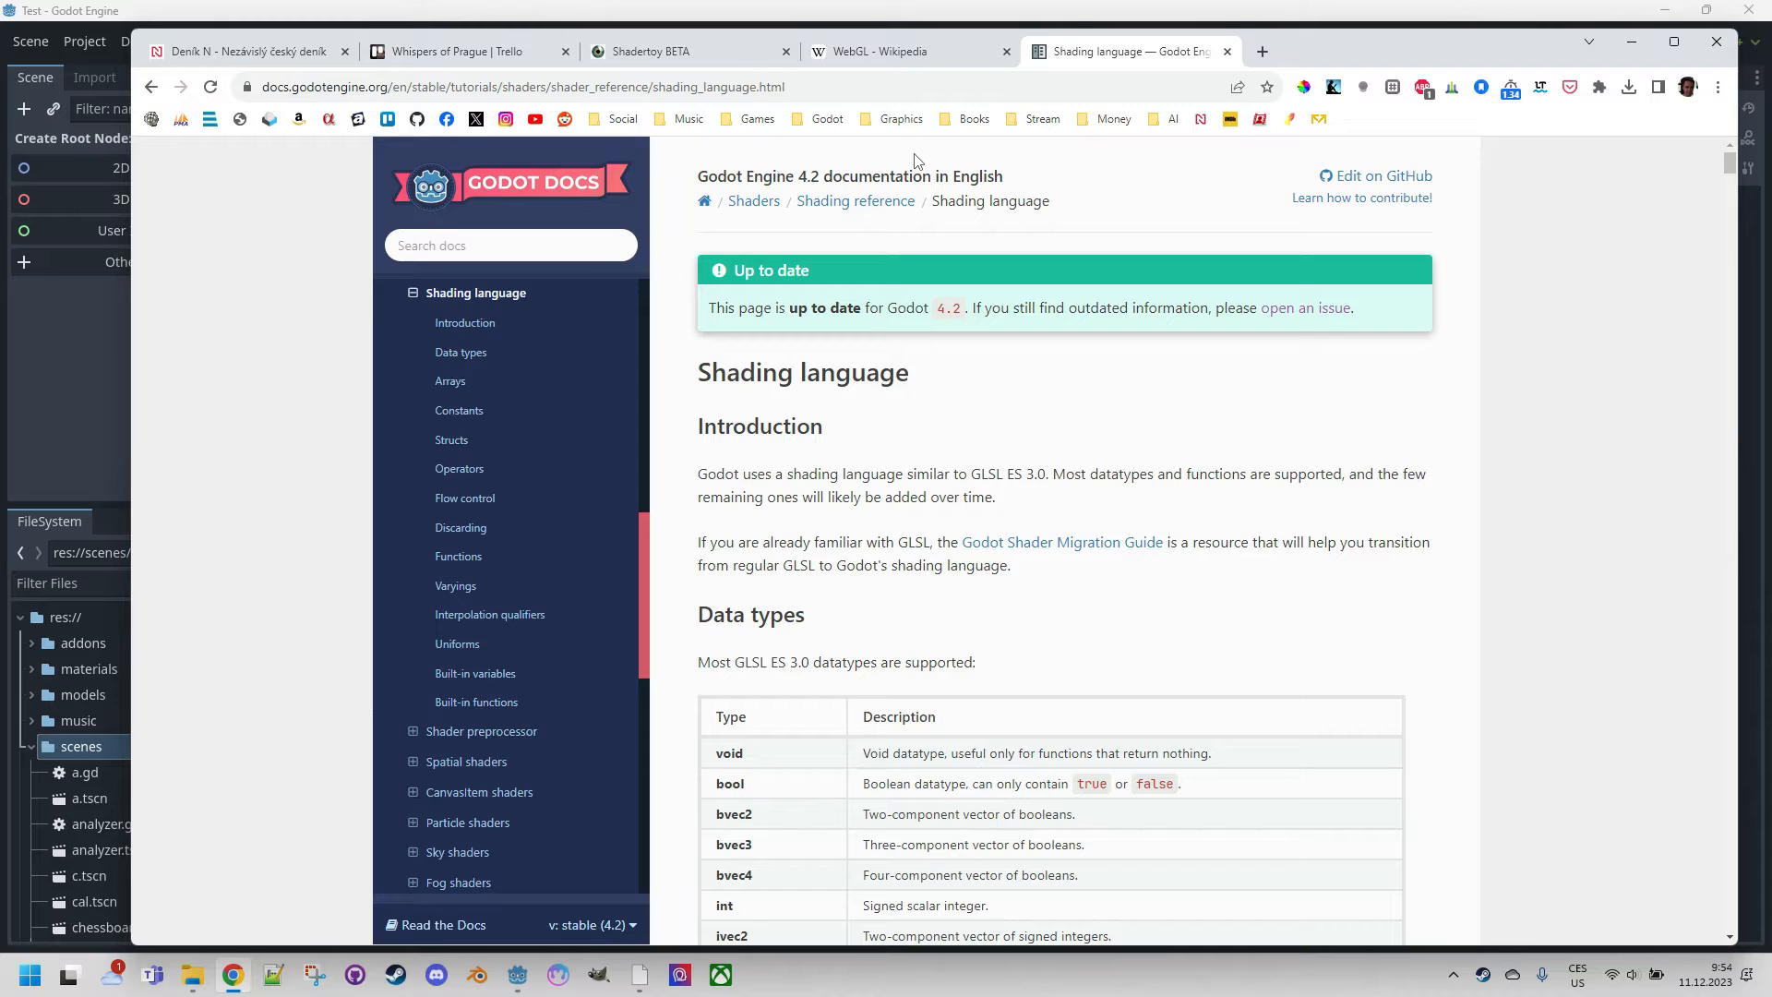
mouse_move(916, 158)
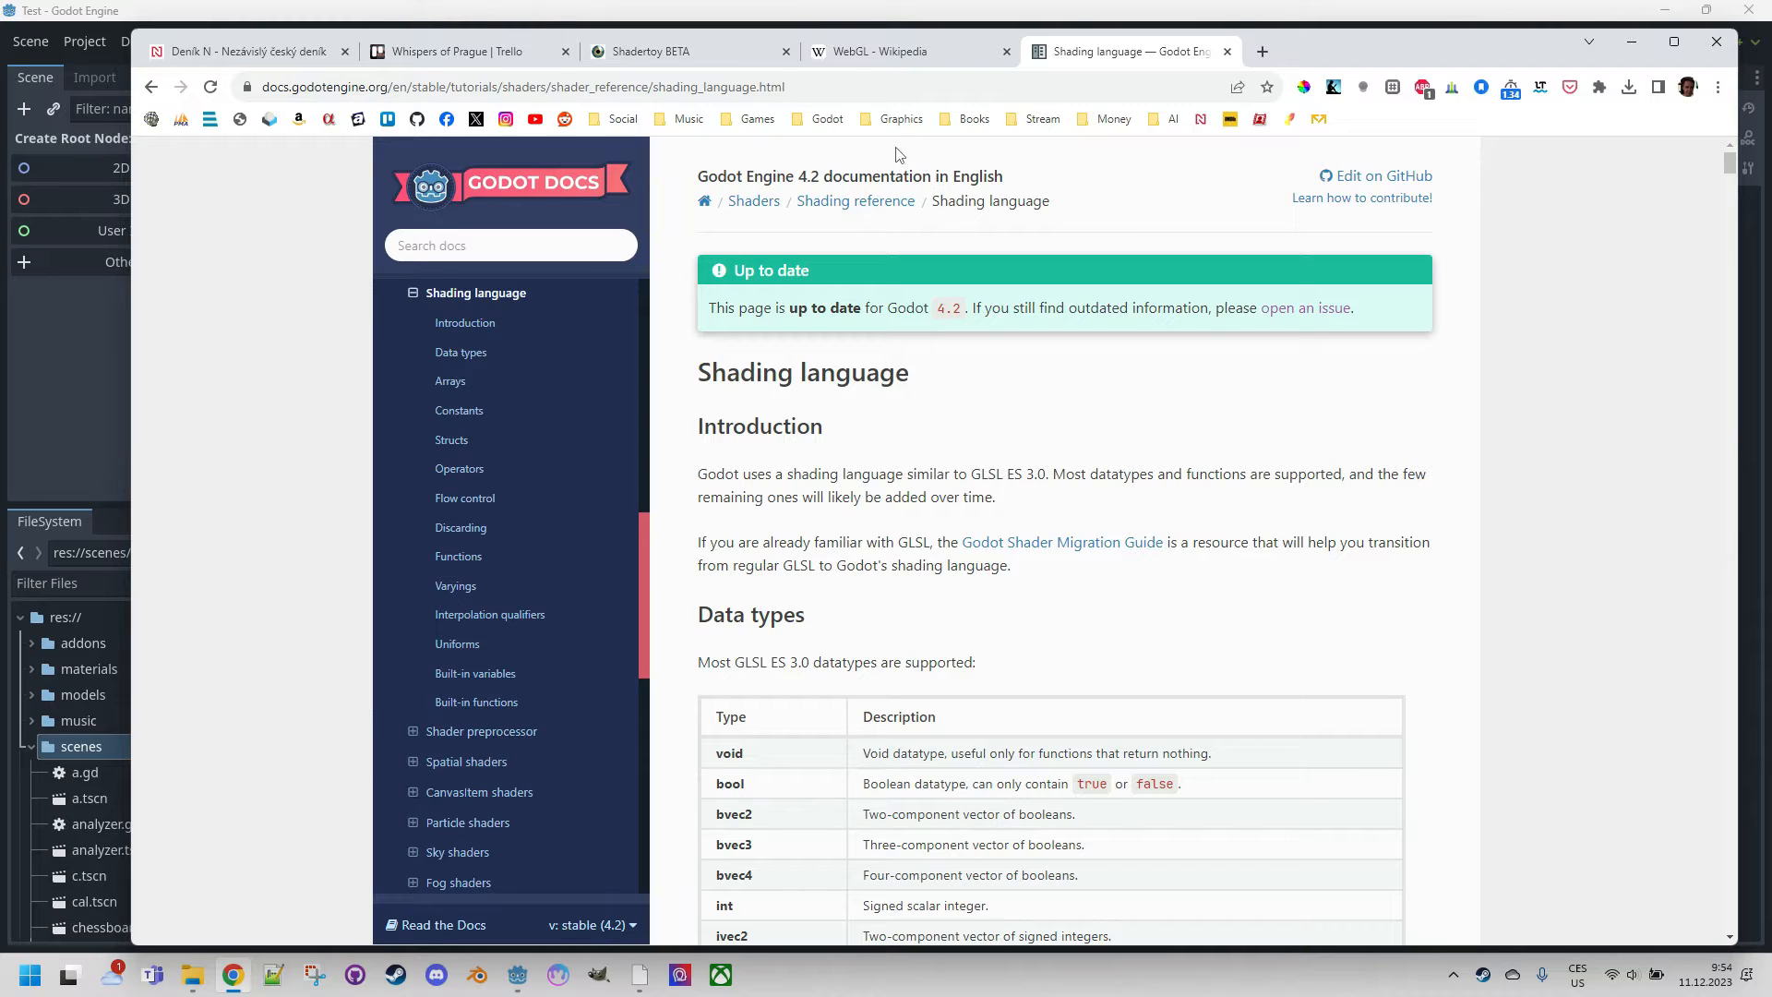
mouse_move(814, 147)
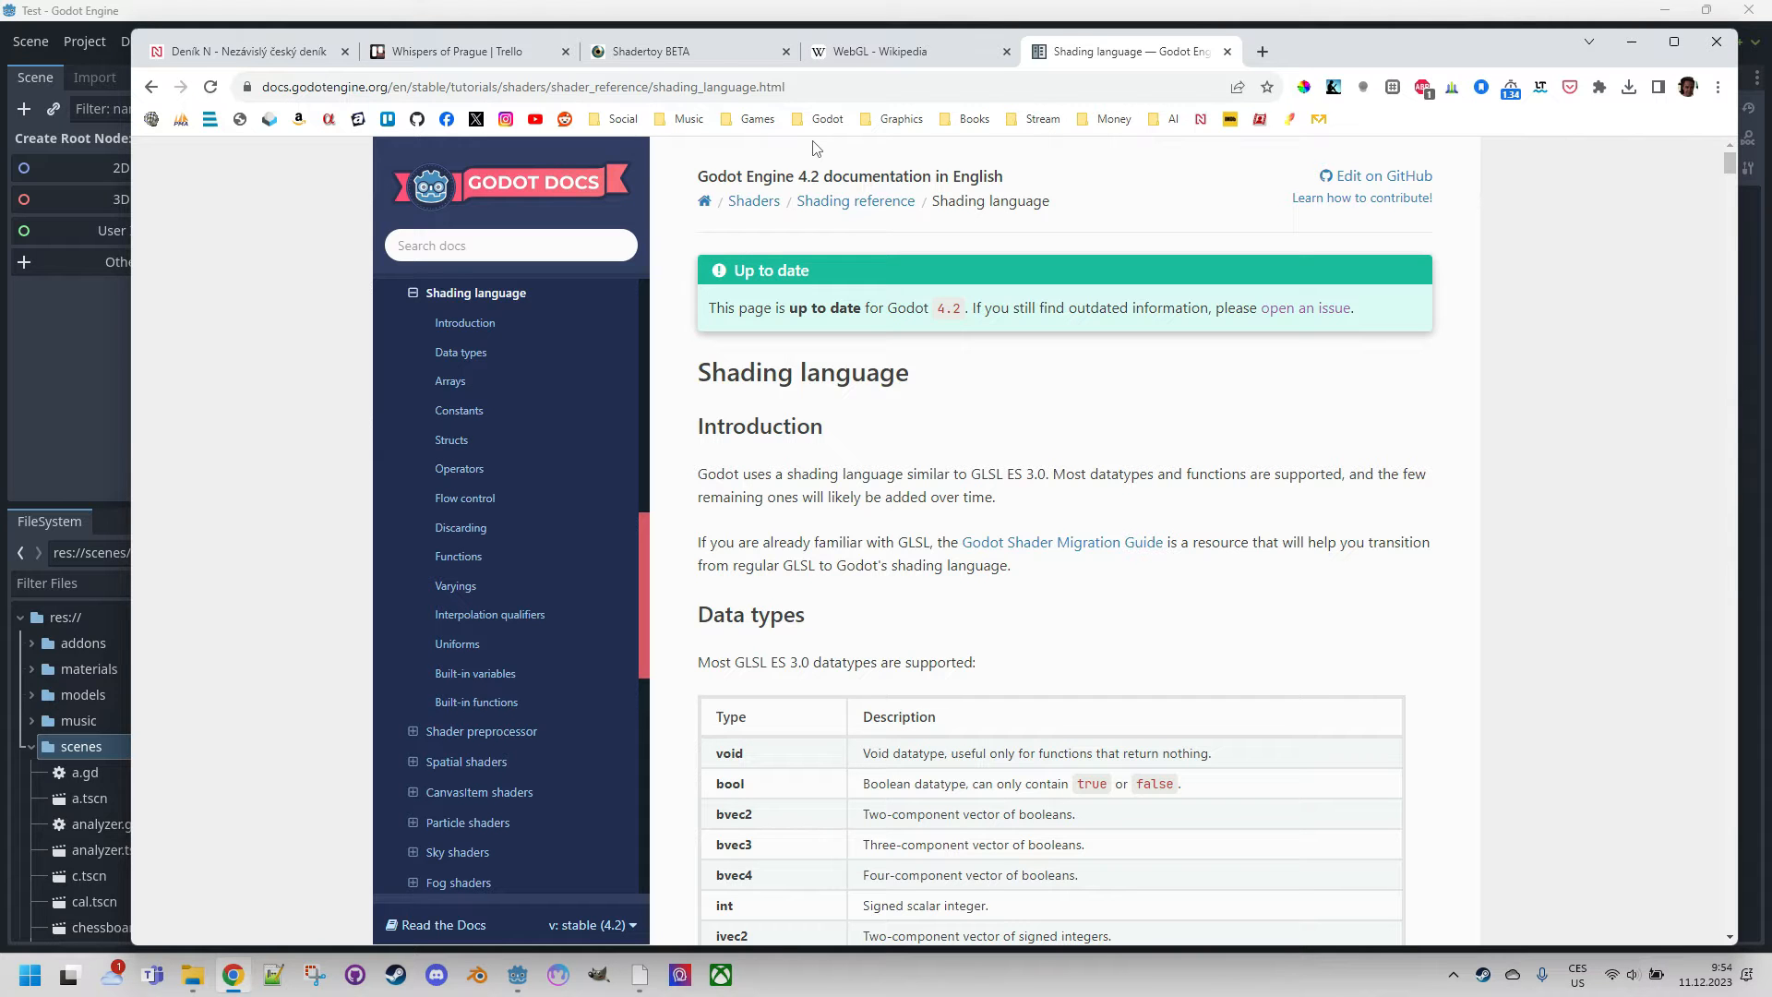
Search Shadertoy for 'cc0' and page through to the third results page.
left_click(690, 51)
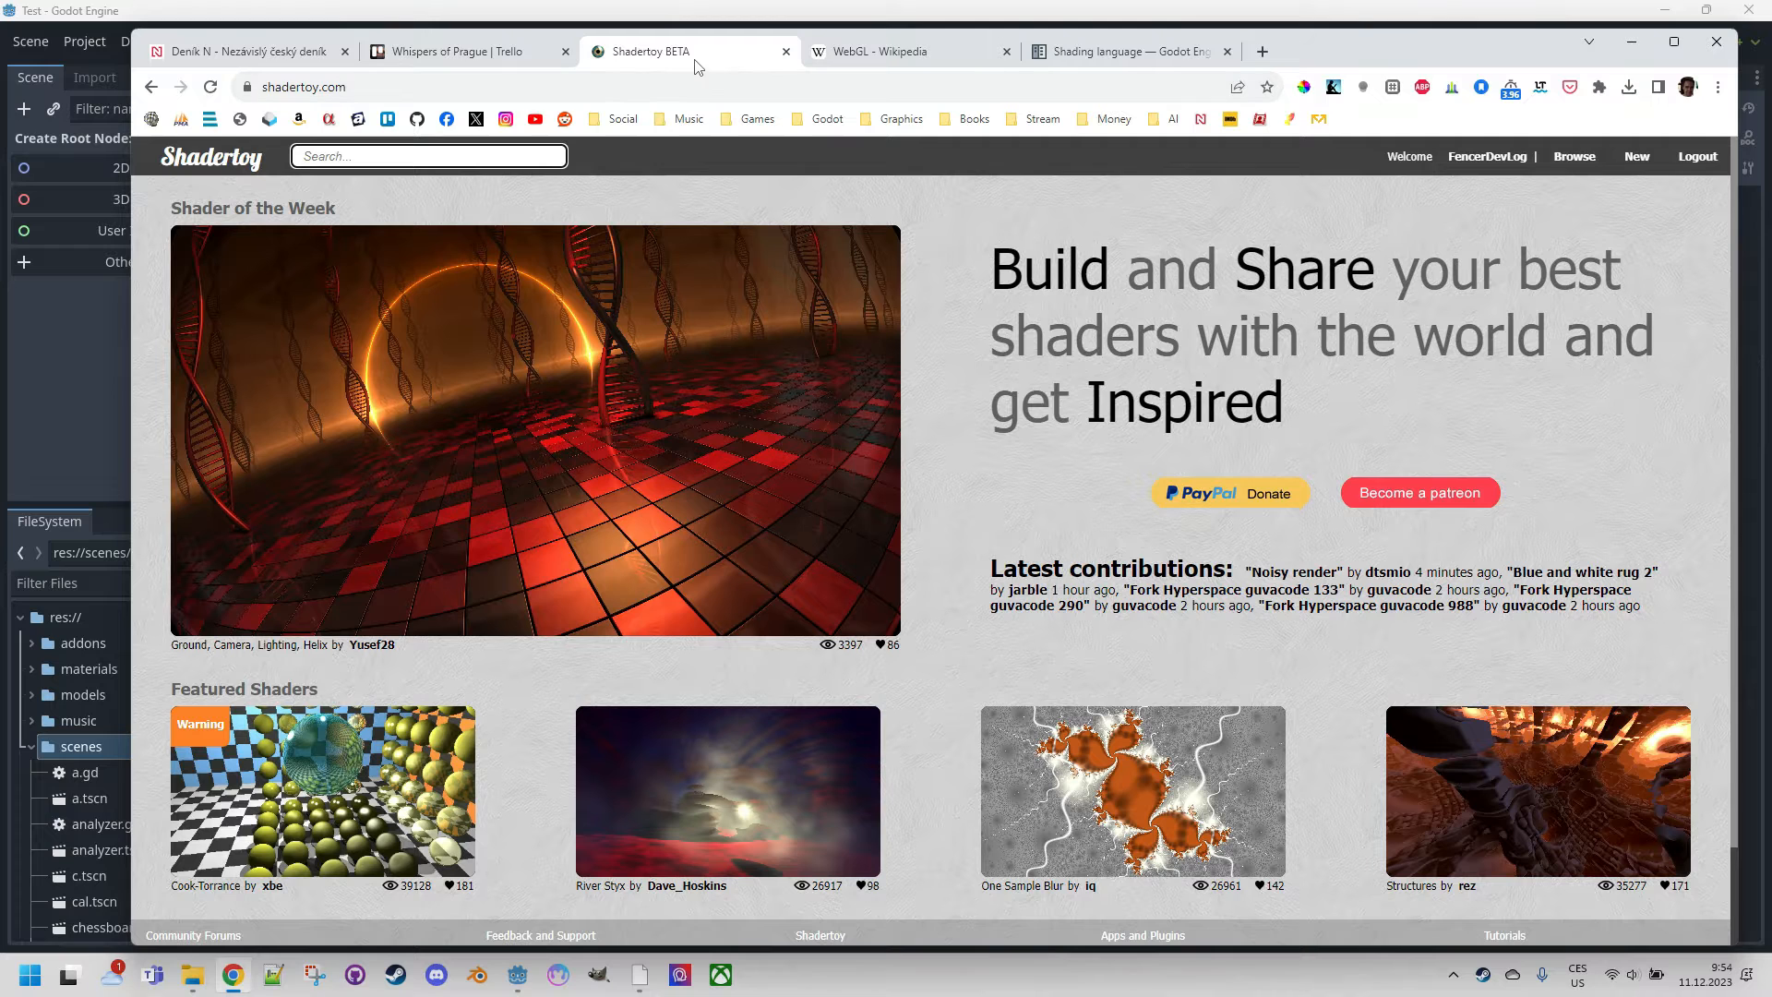
type("cc0")
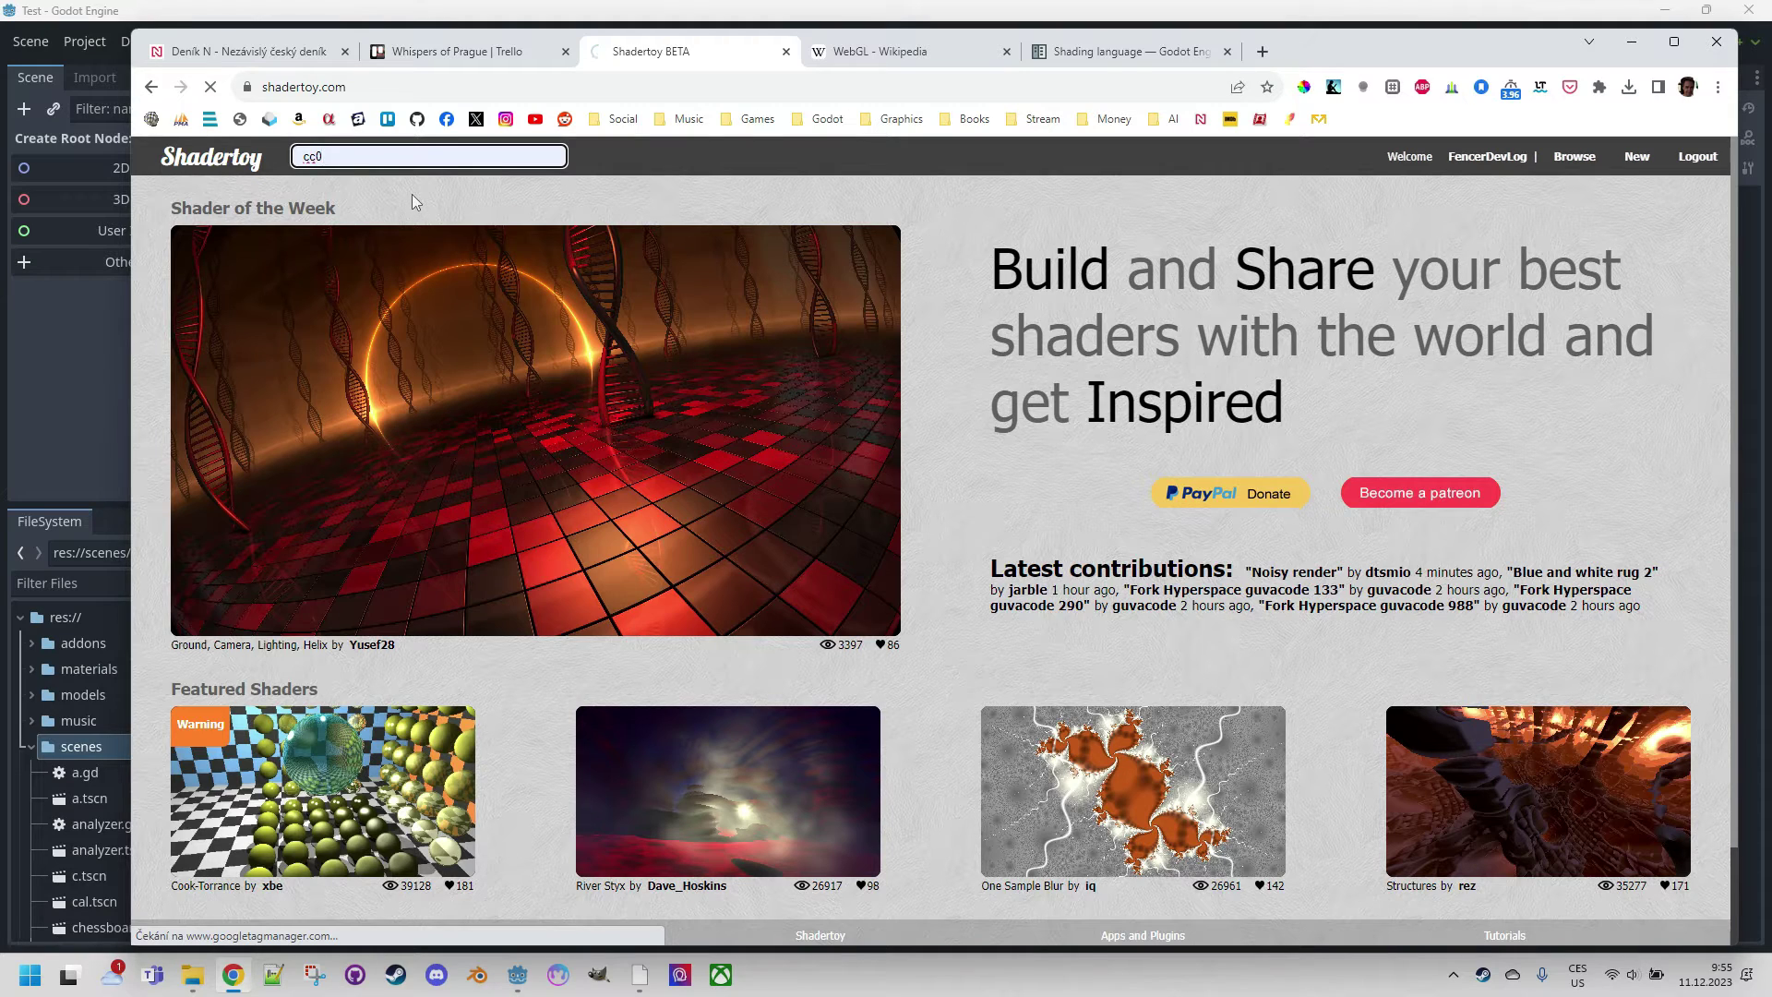
key("Return")
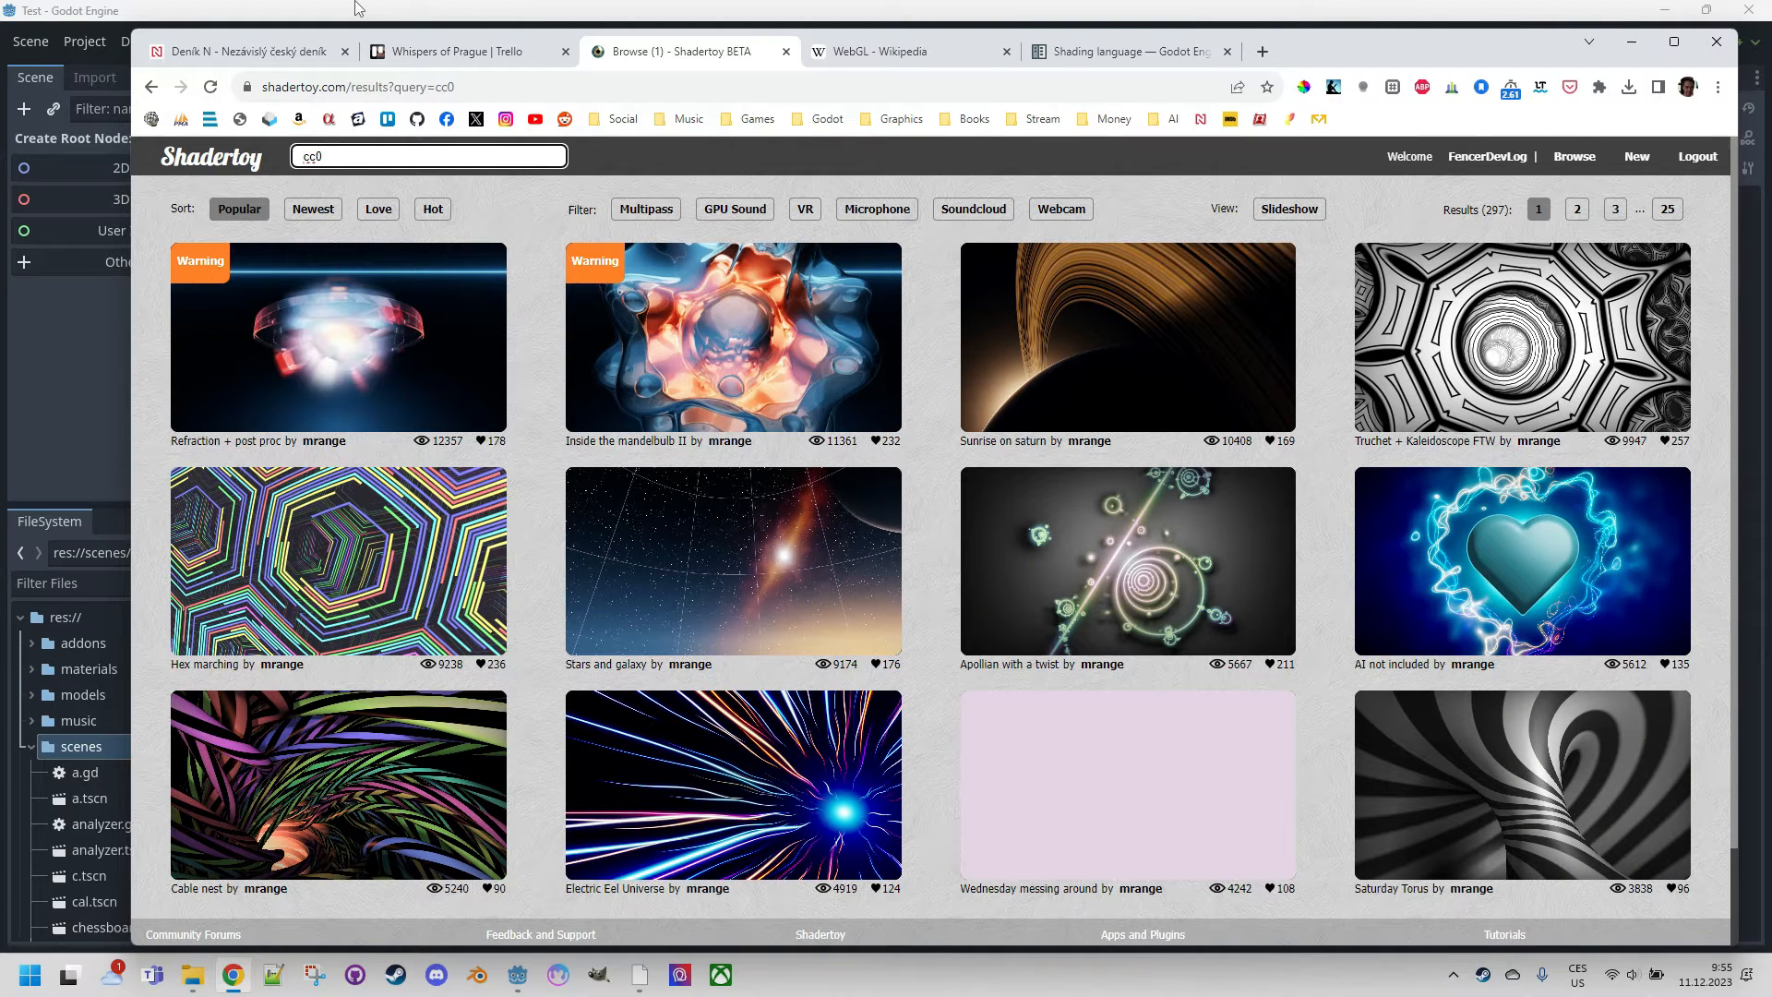
mouse_move(308, 9)
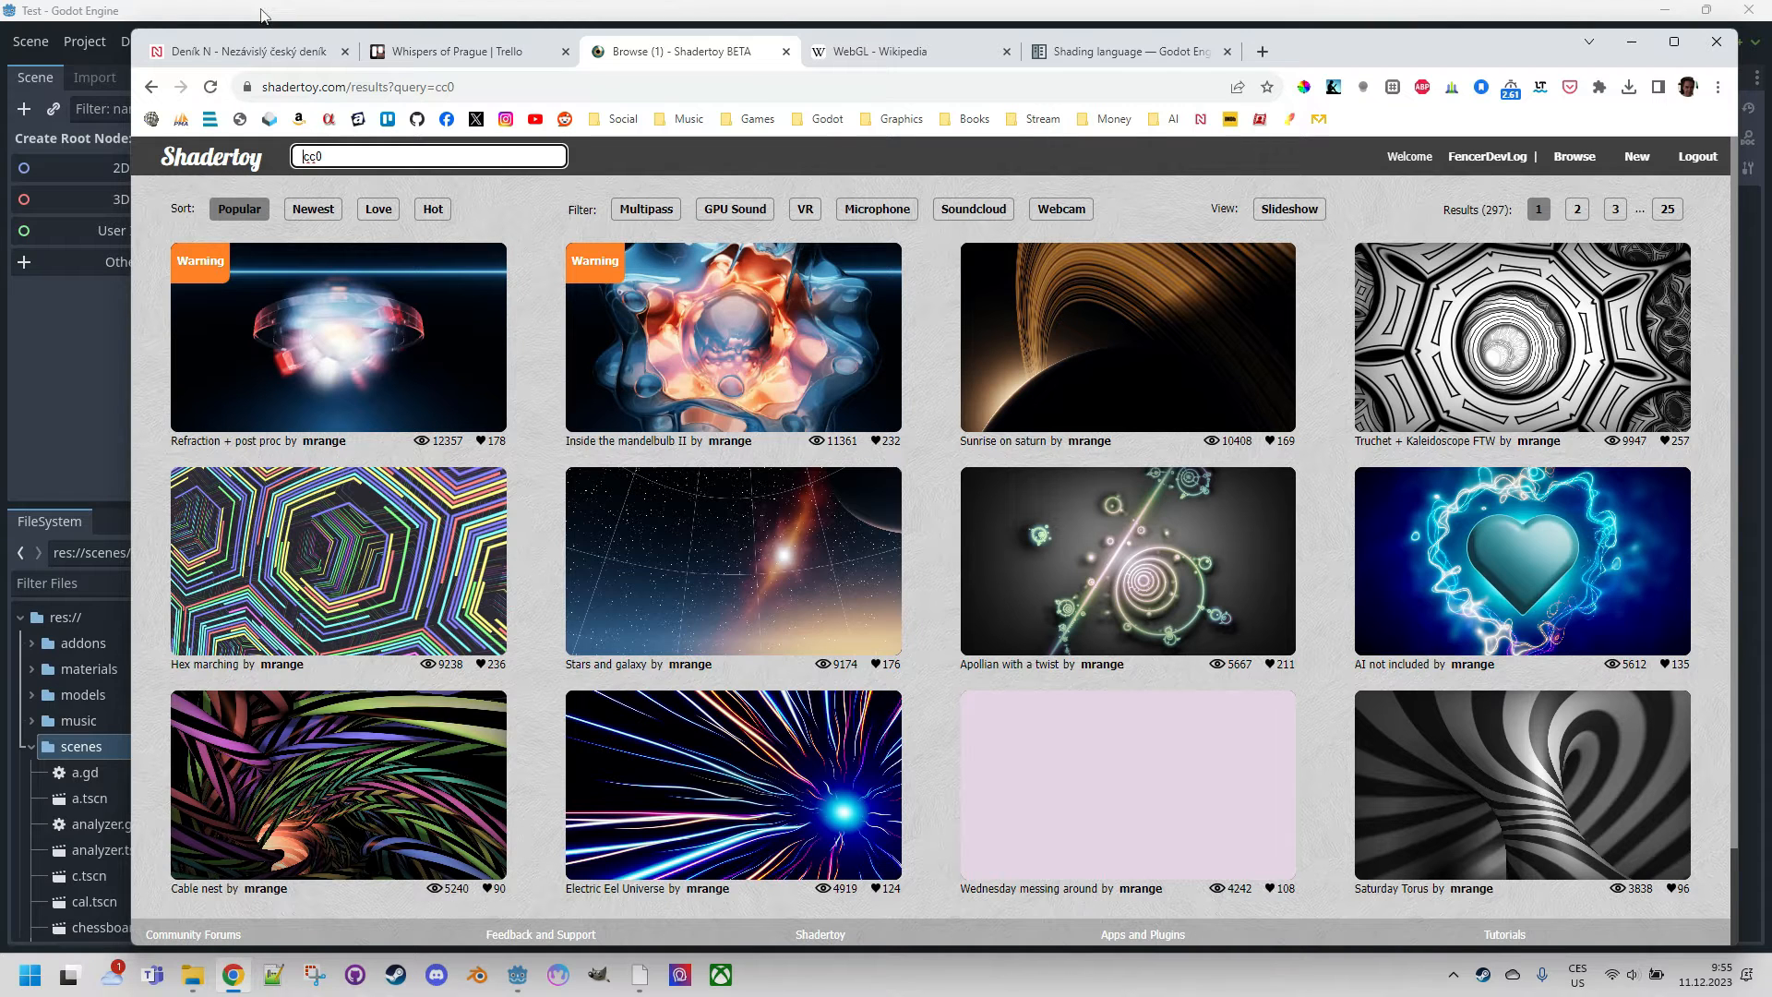
mouse_move(131, 8)
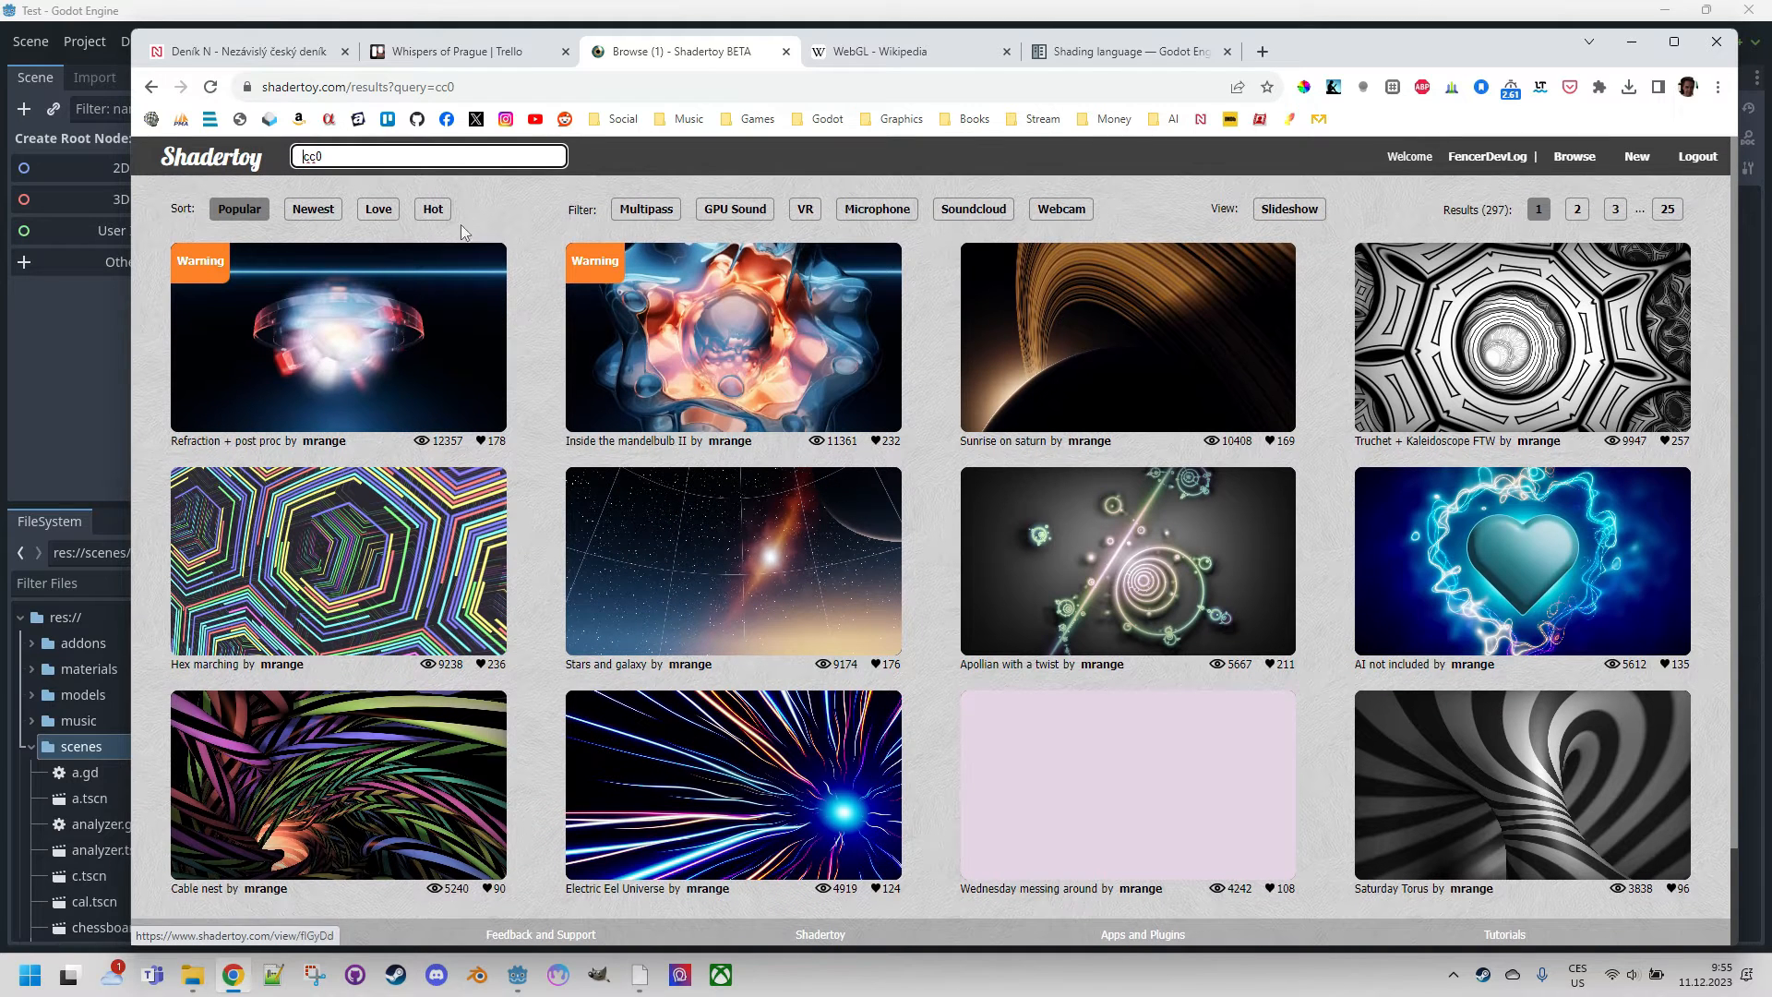
left_click(1578, 210)
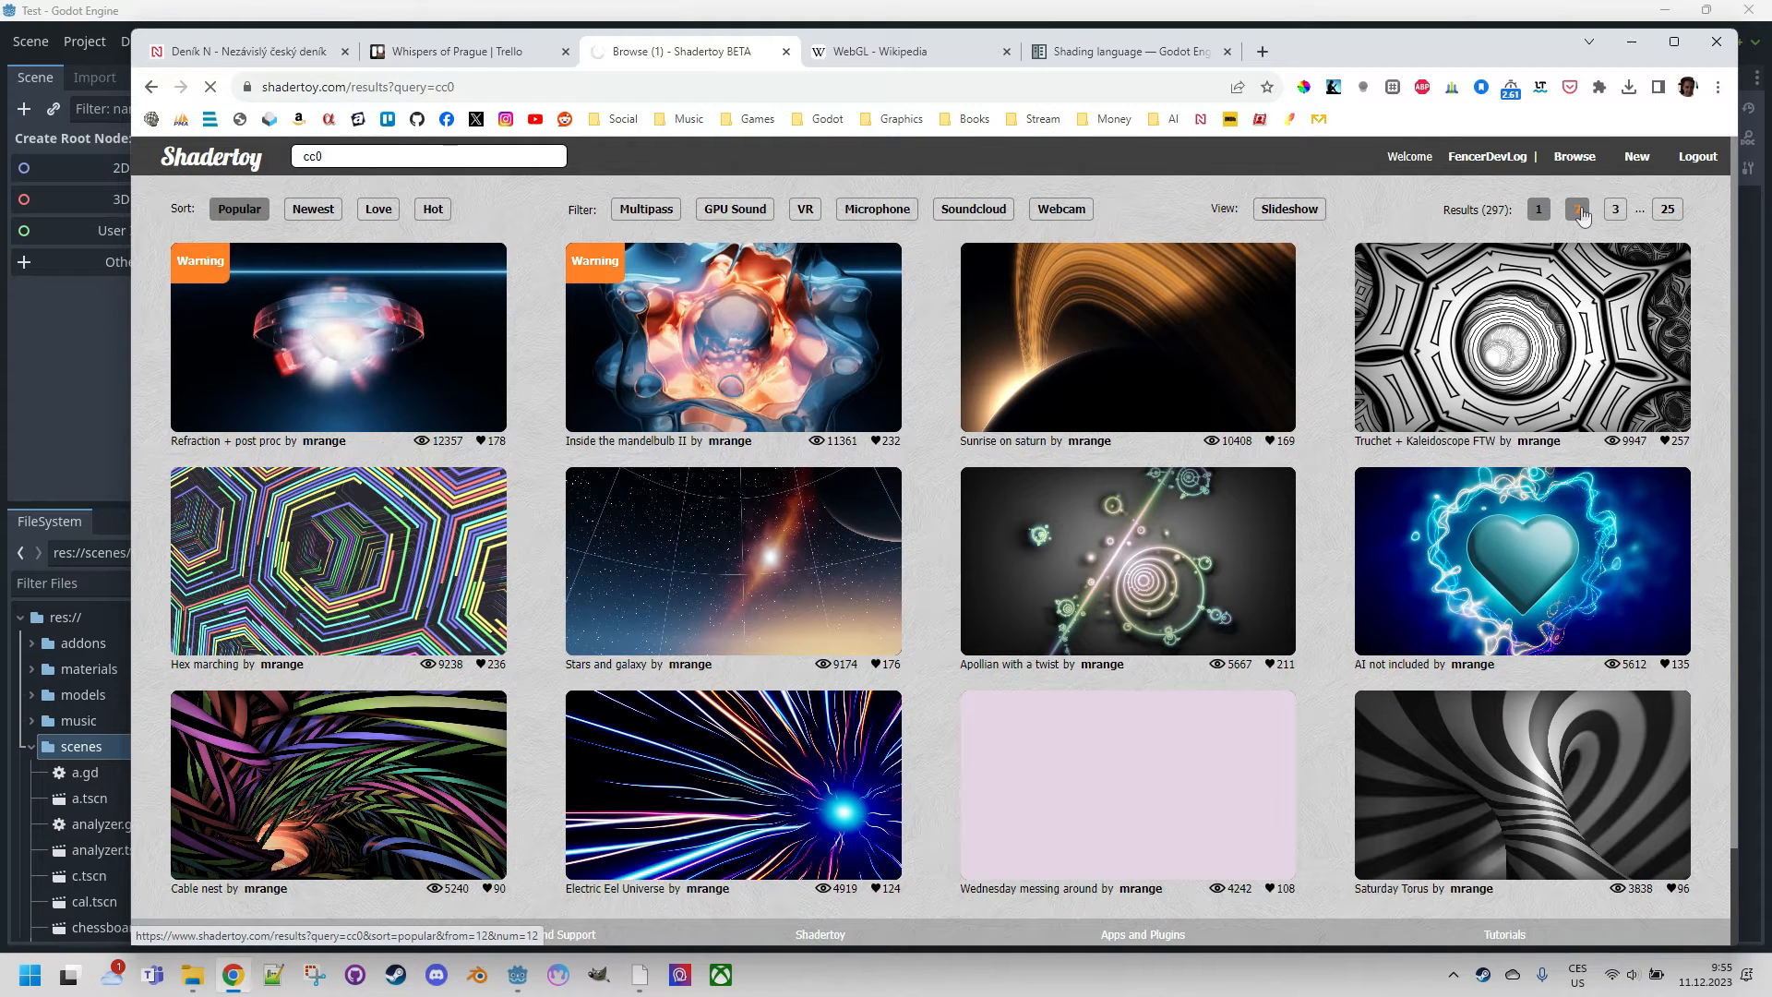
left_click(1539, 210)
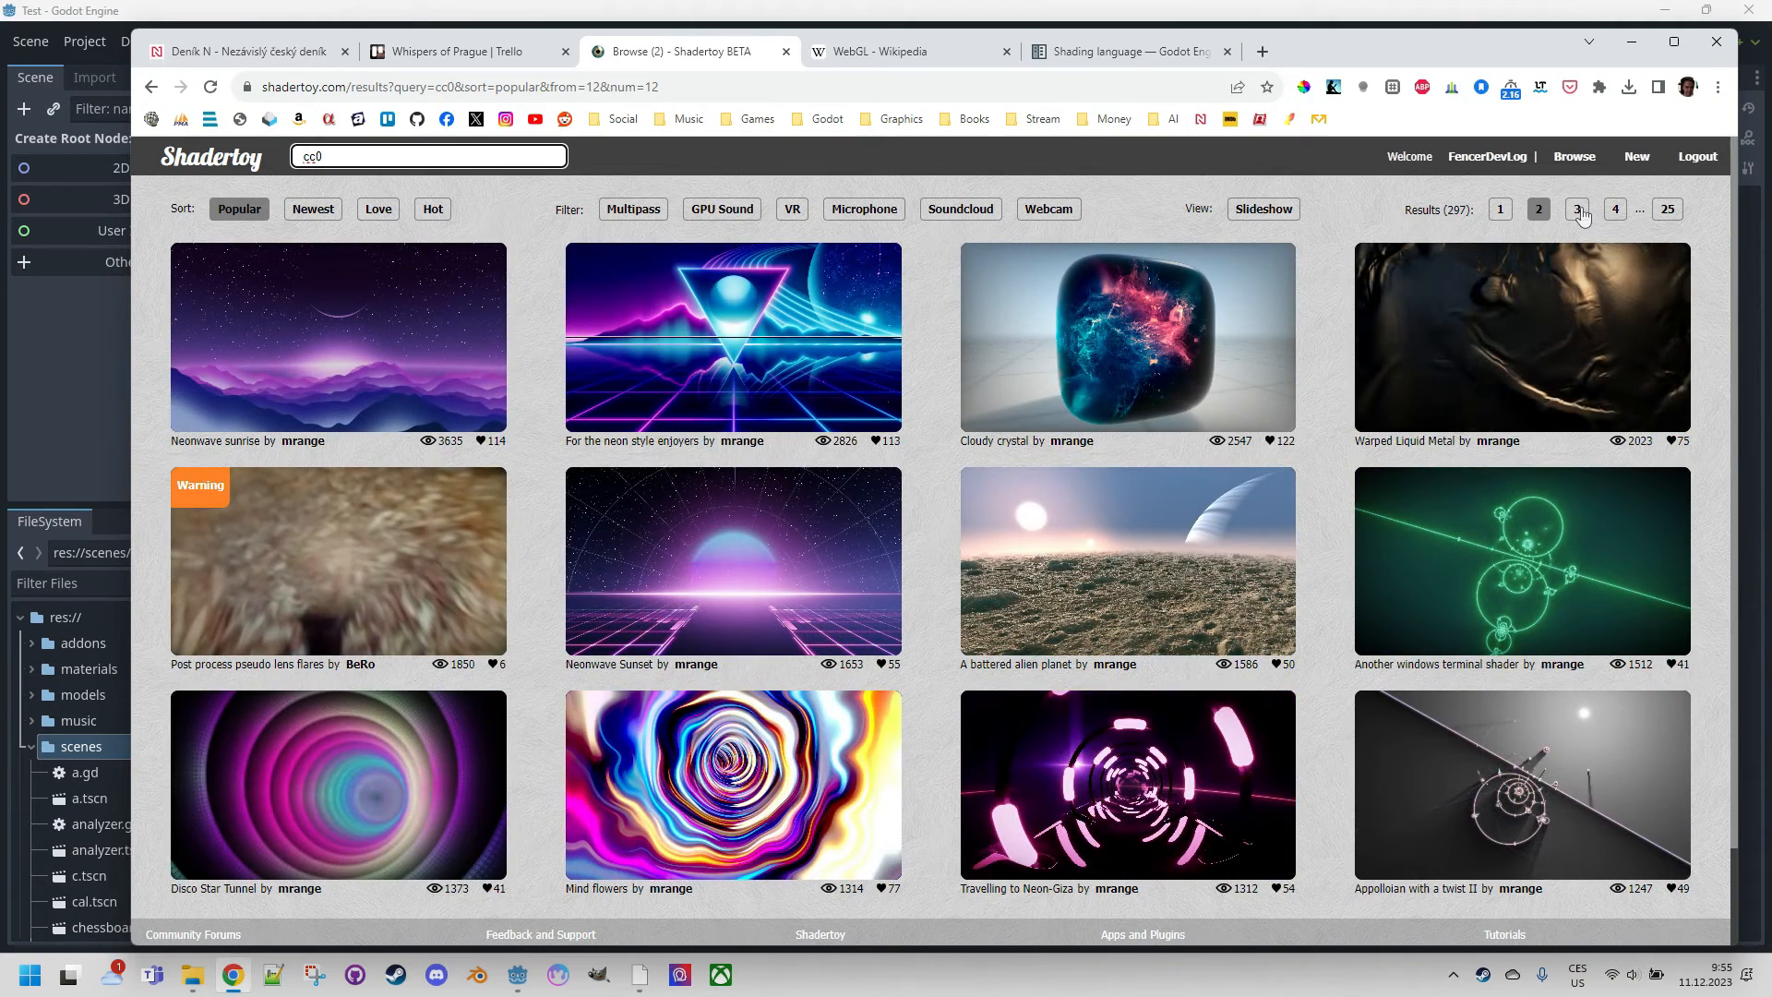
left_click(1578, 209)
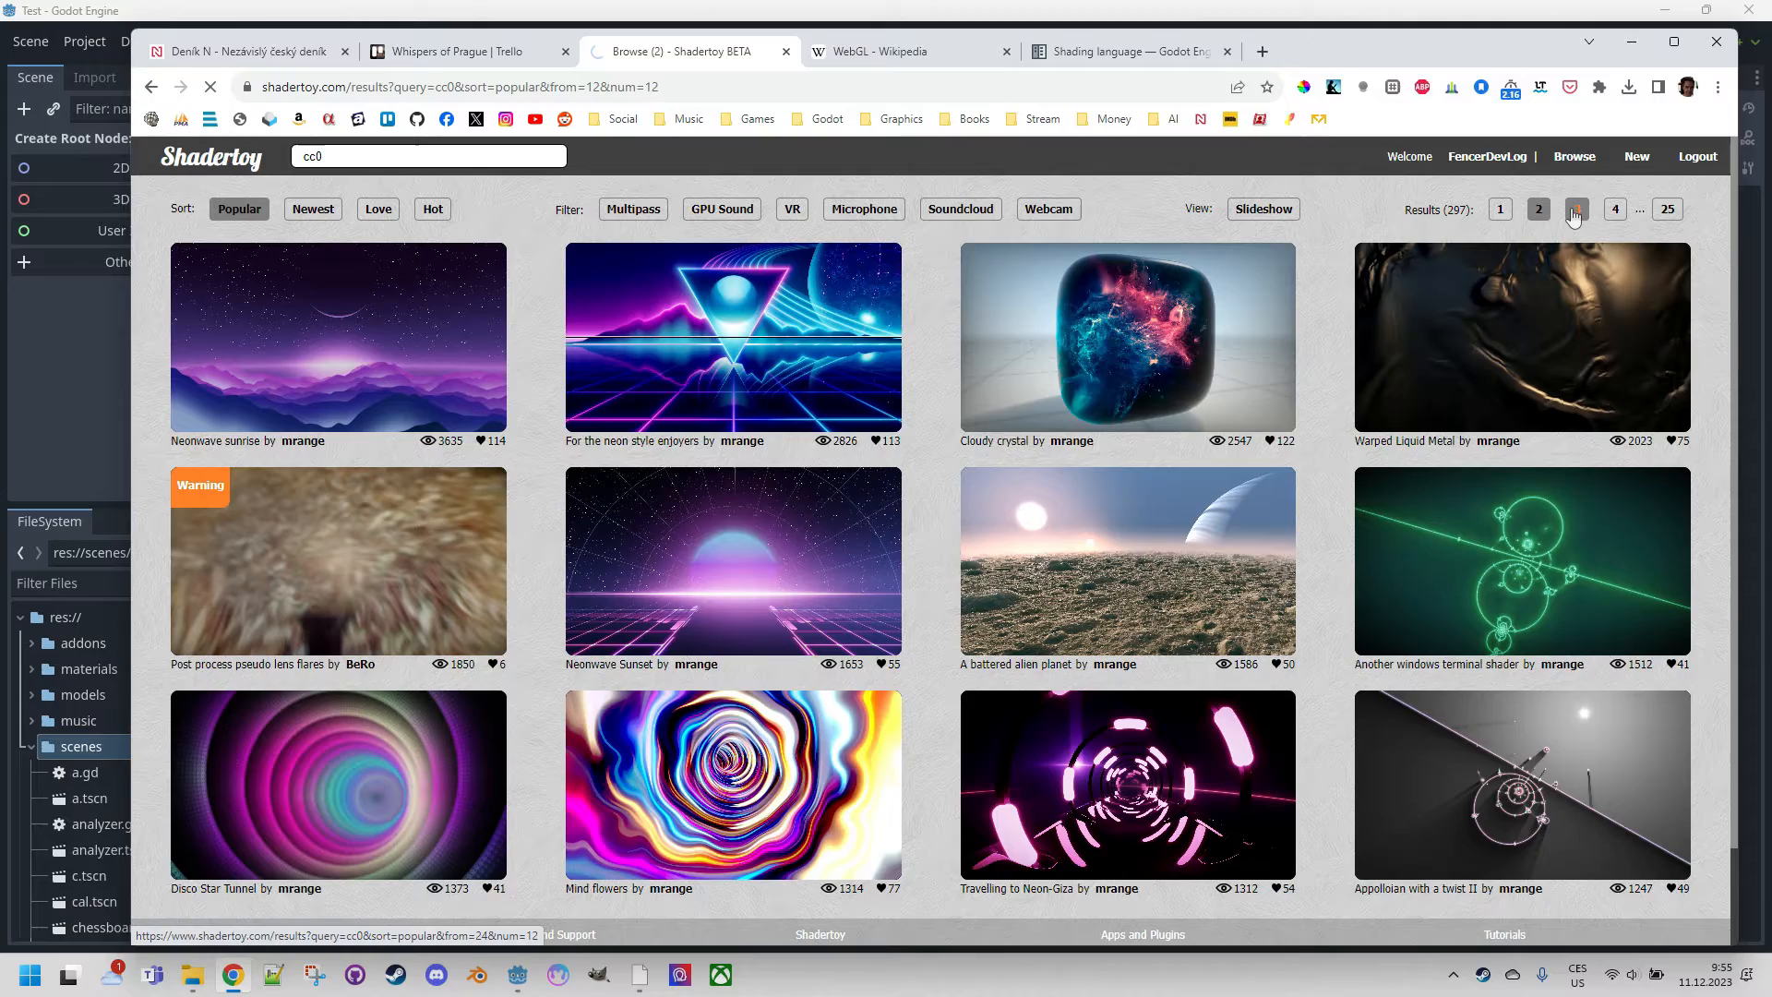
left_click(1539, 209)
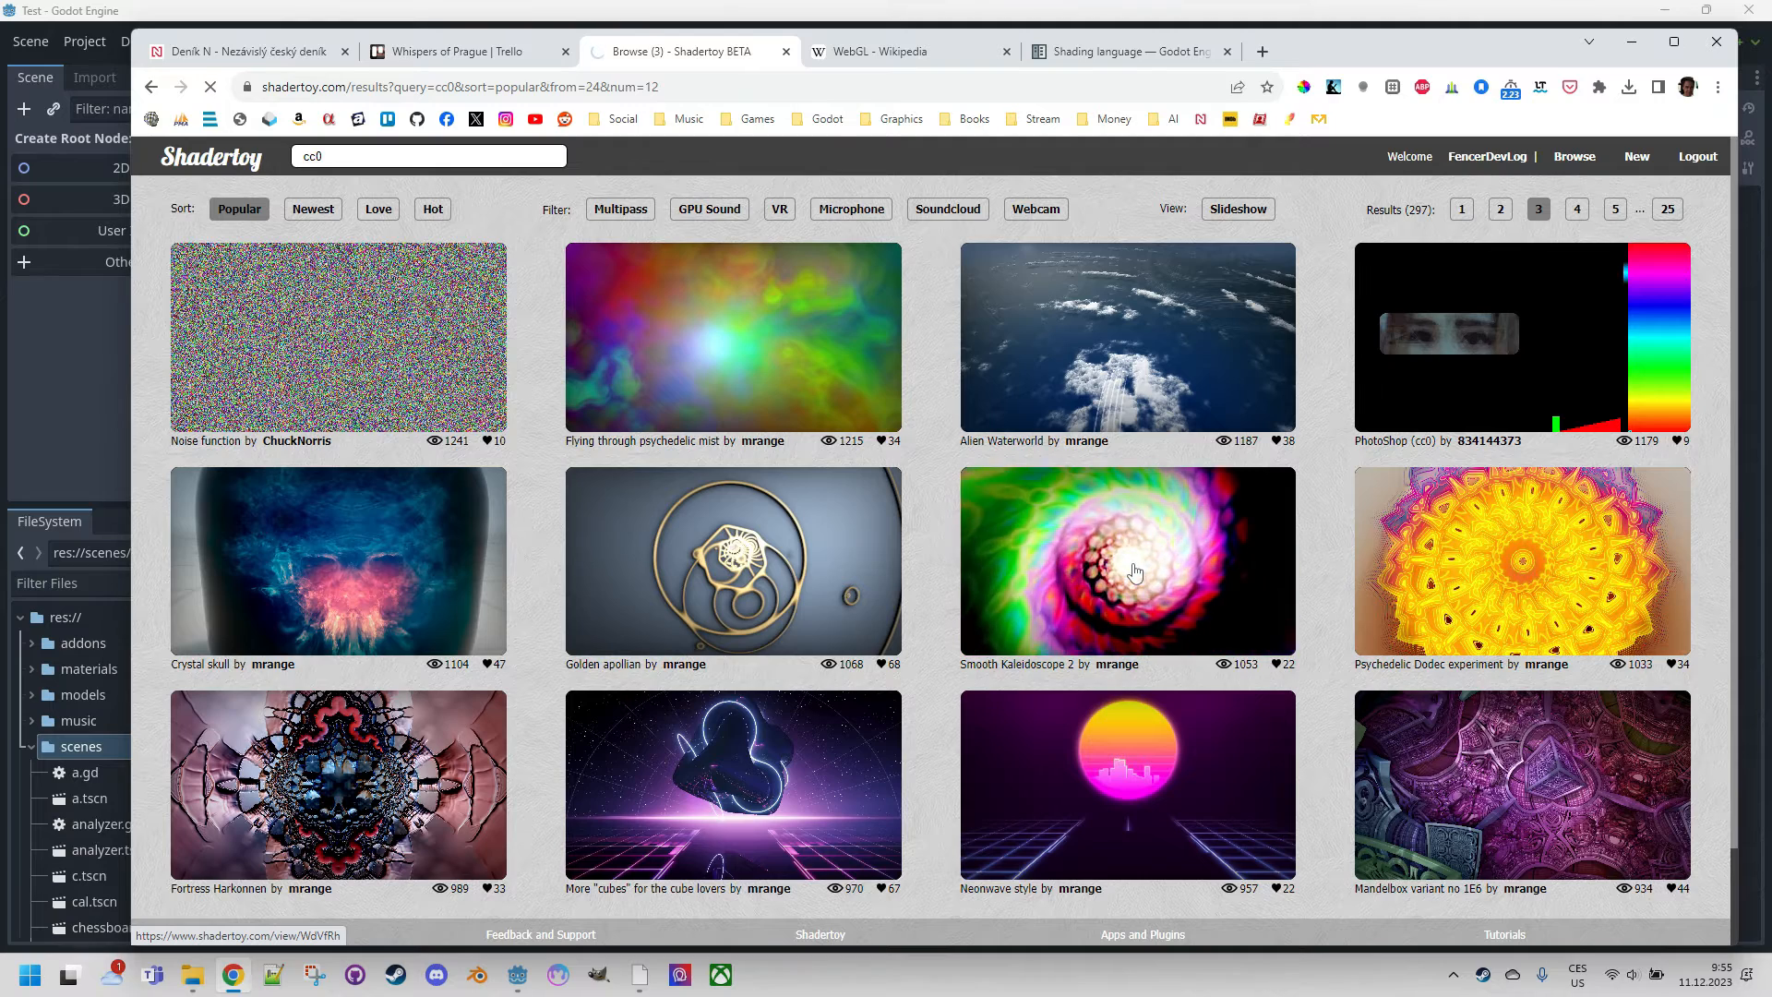
Open the Smooth Kaleidoscope 2 shader page from the results grid.
left_click(1126, 559)
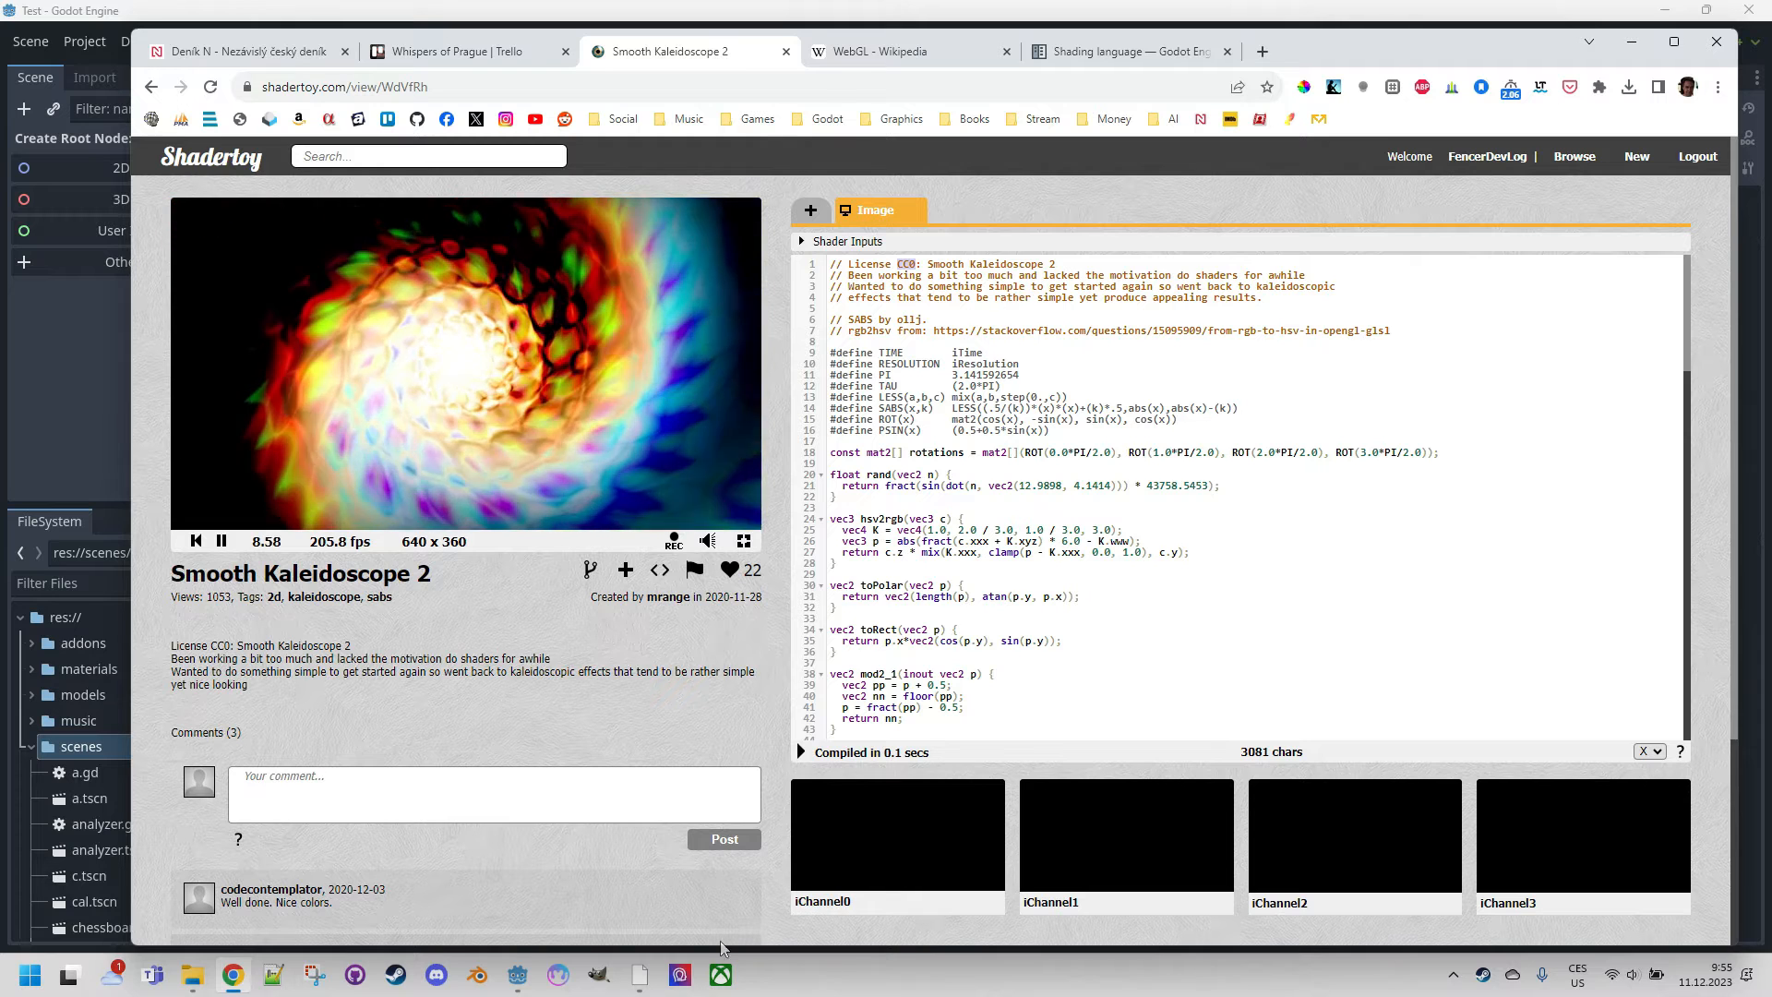
Create shadertoy.tscn with a 2D Scene root in the scenes folder.
left_click(516, 975)
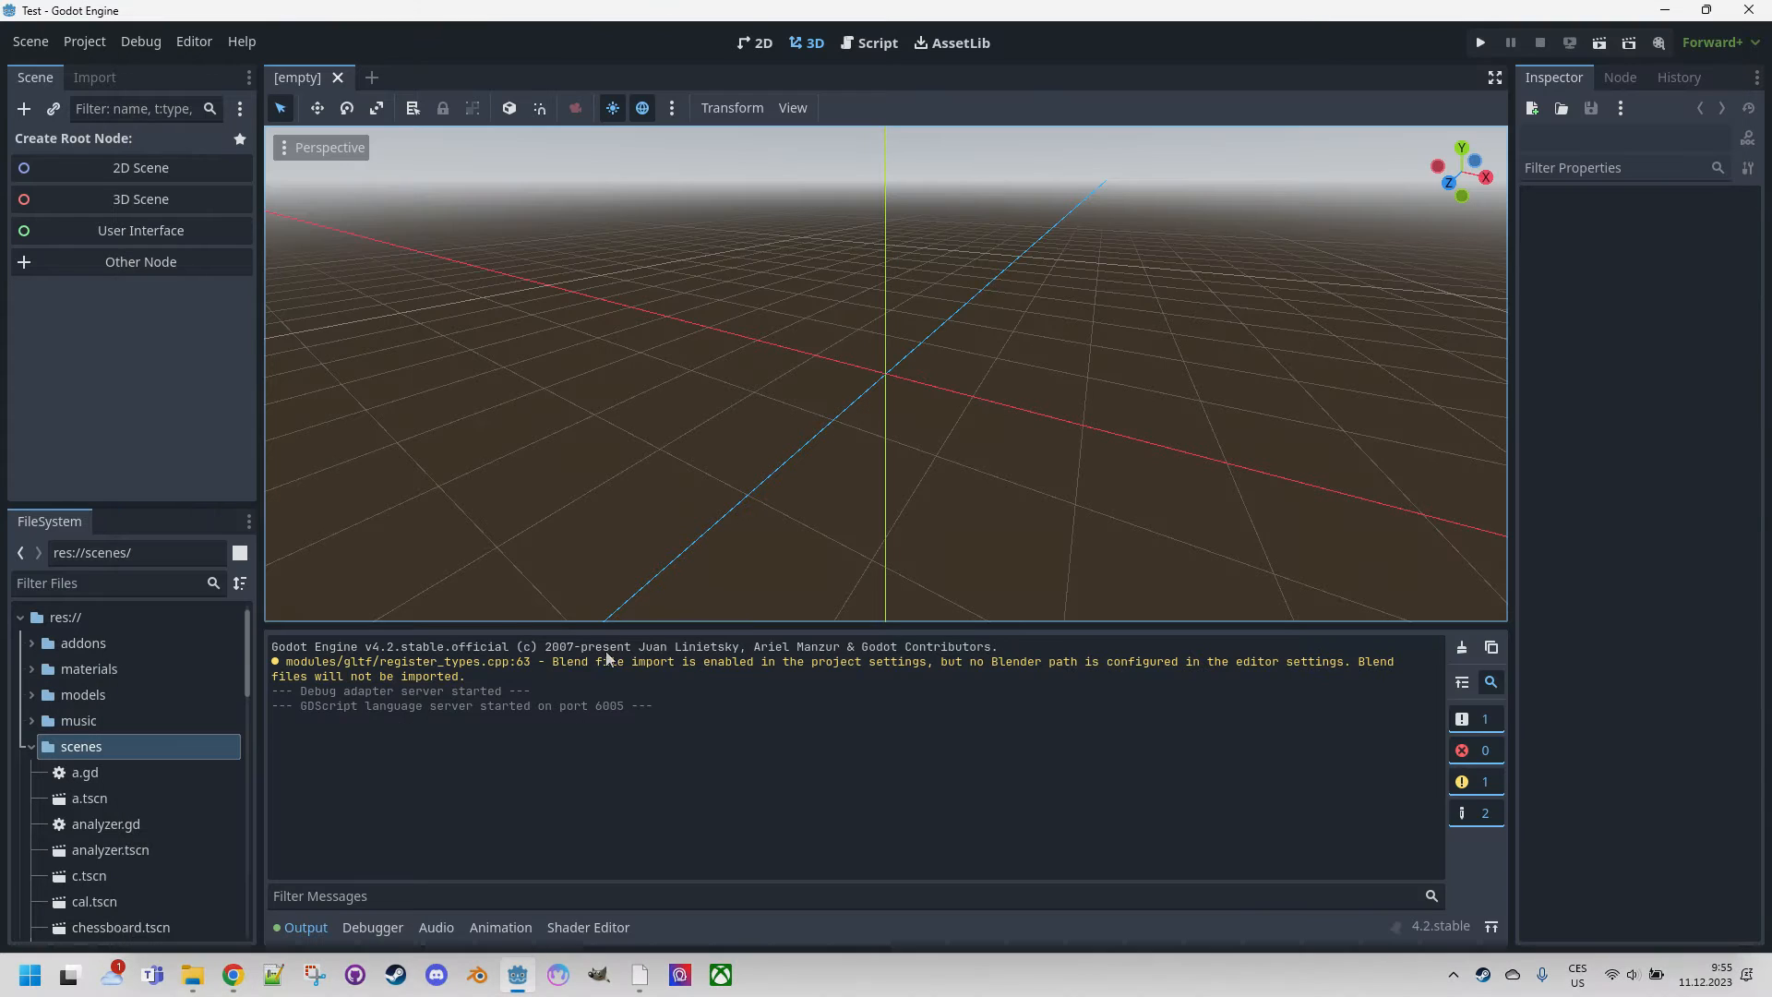
mouse_move(467, 364)
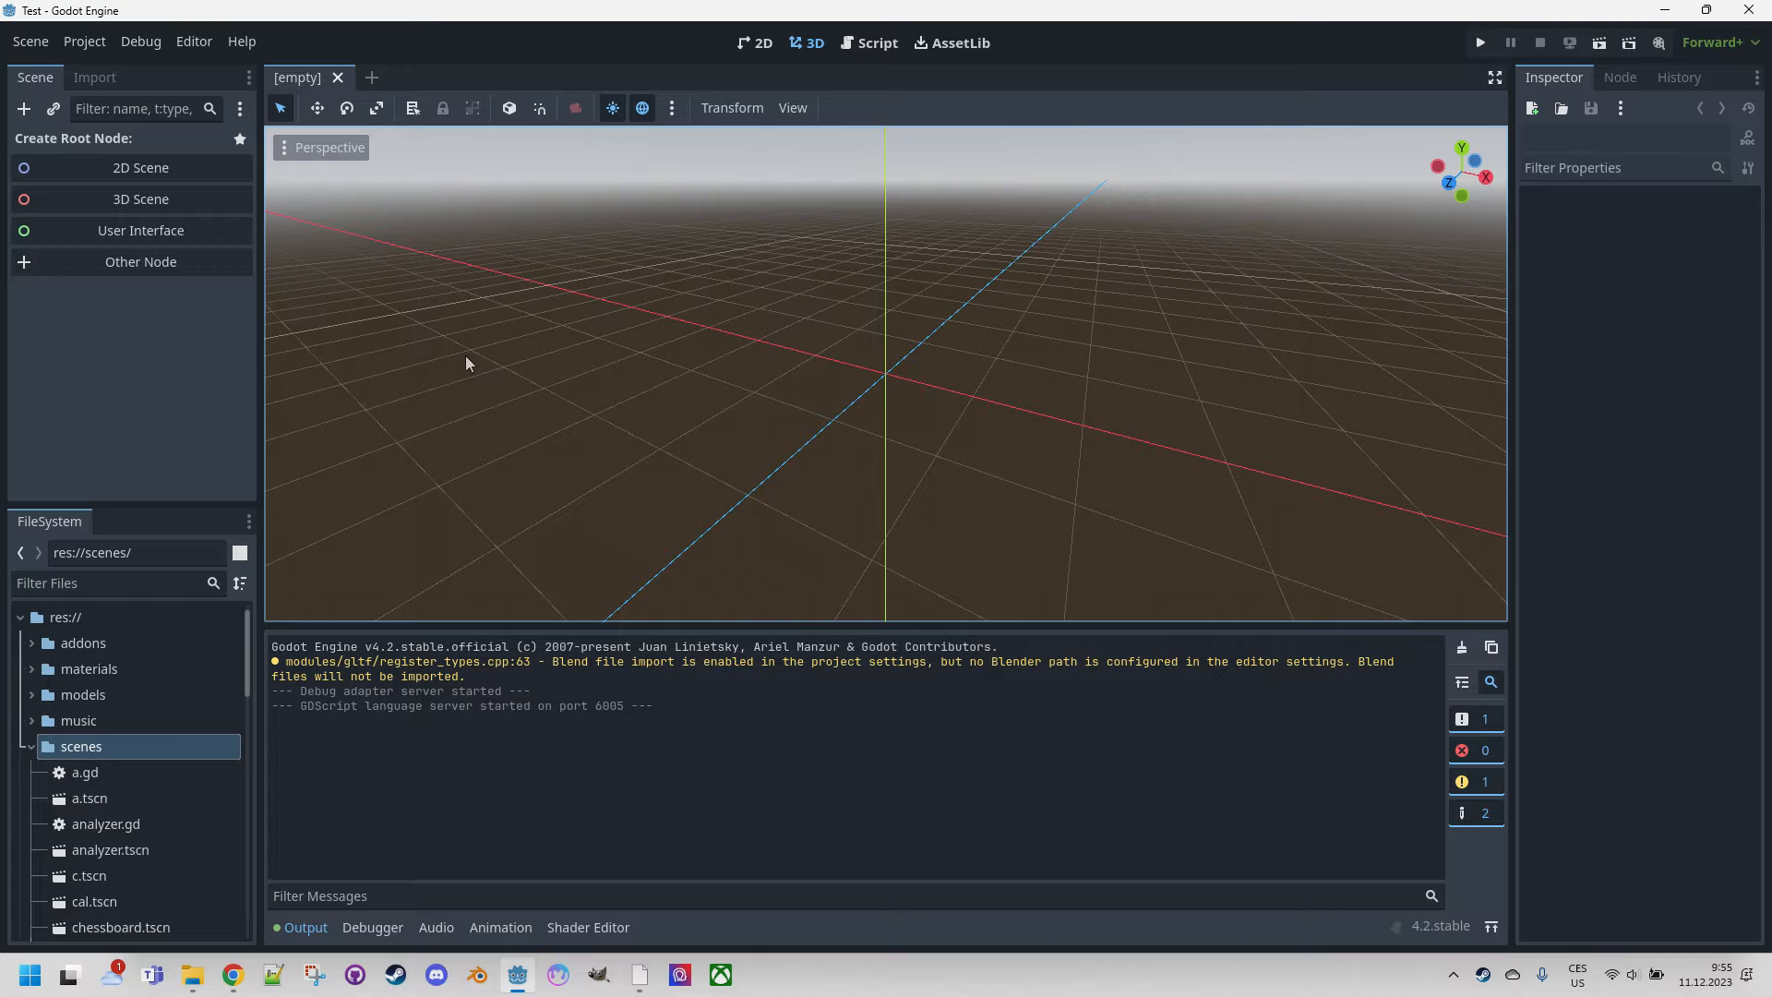
mouse_move(131, 766)
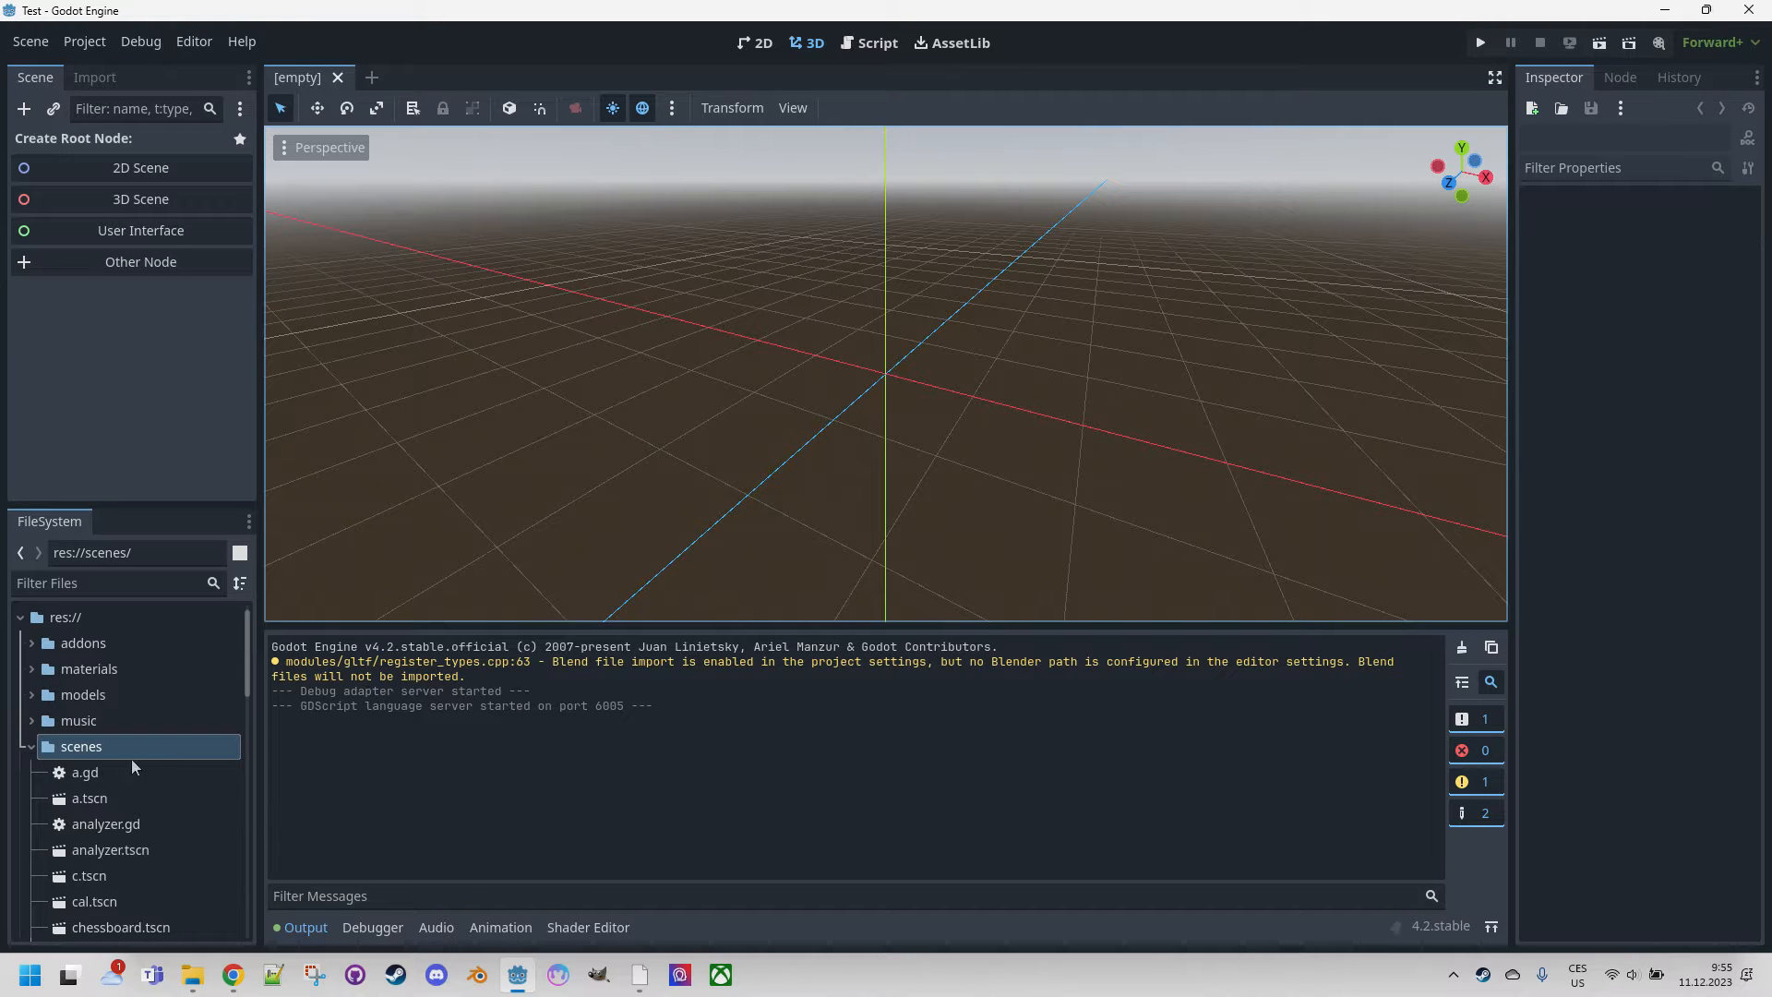
right_click(80, 745)
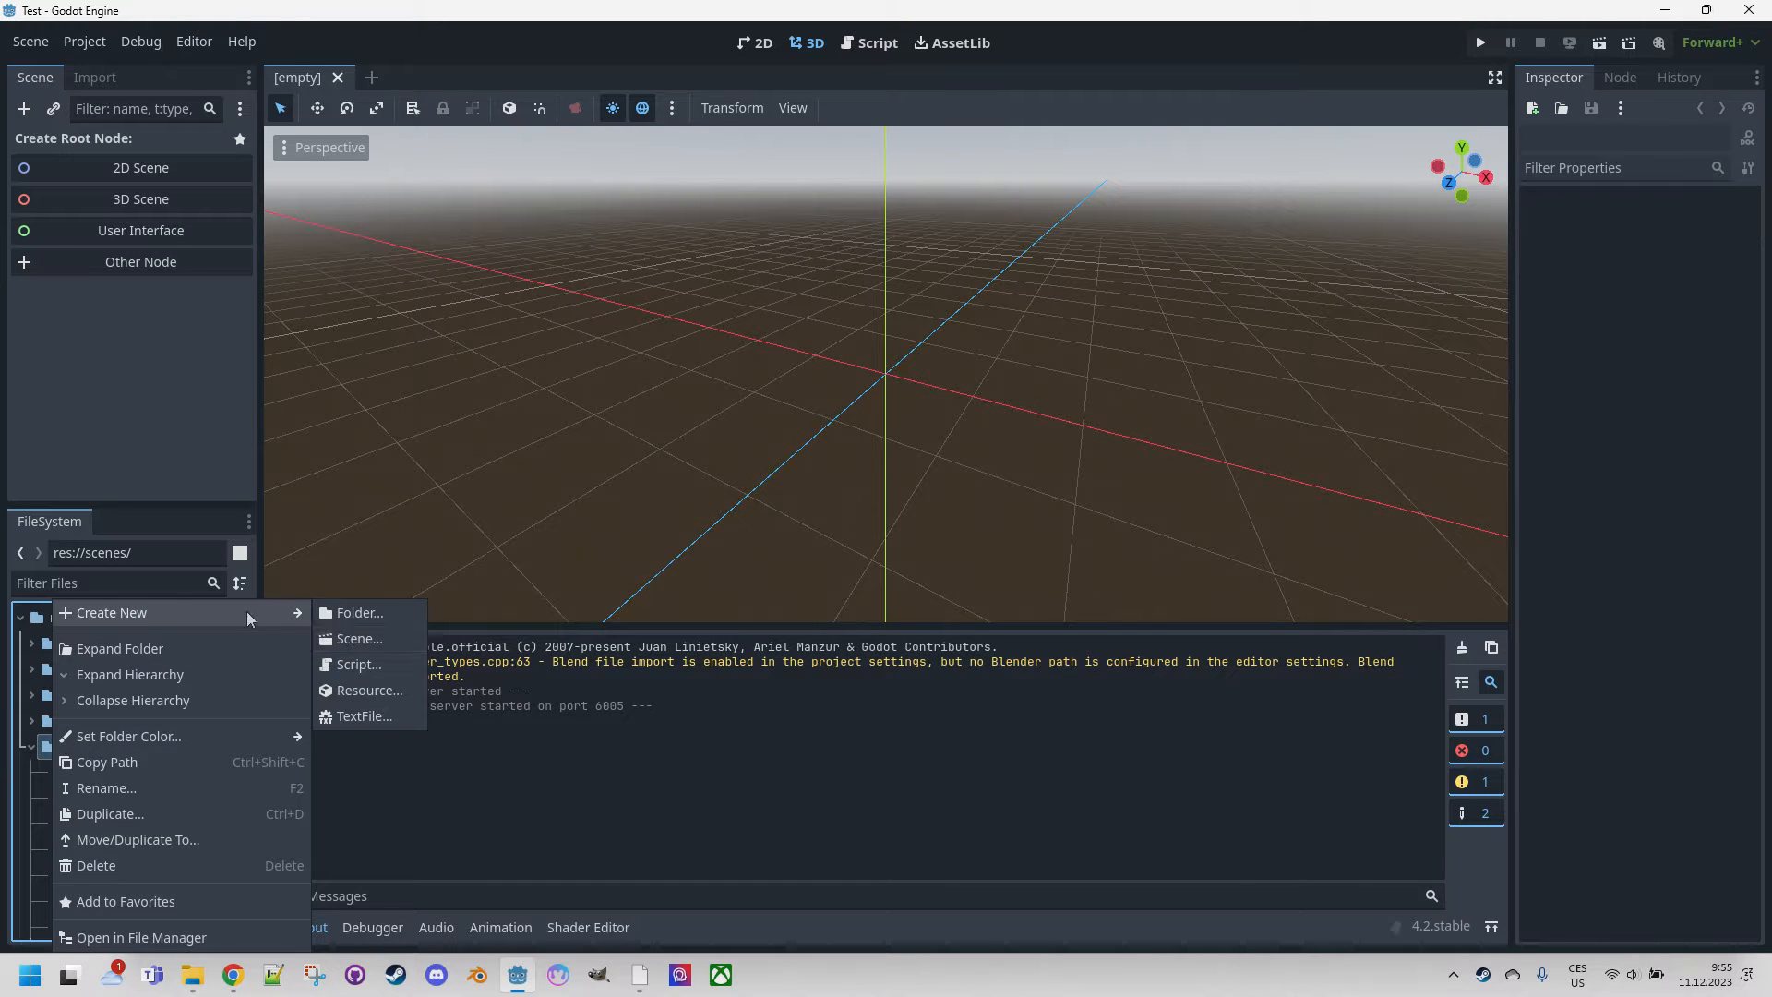
left_click(359, 639)
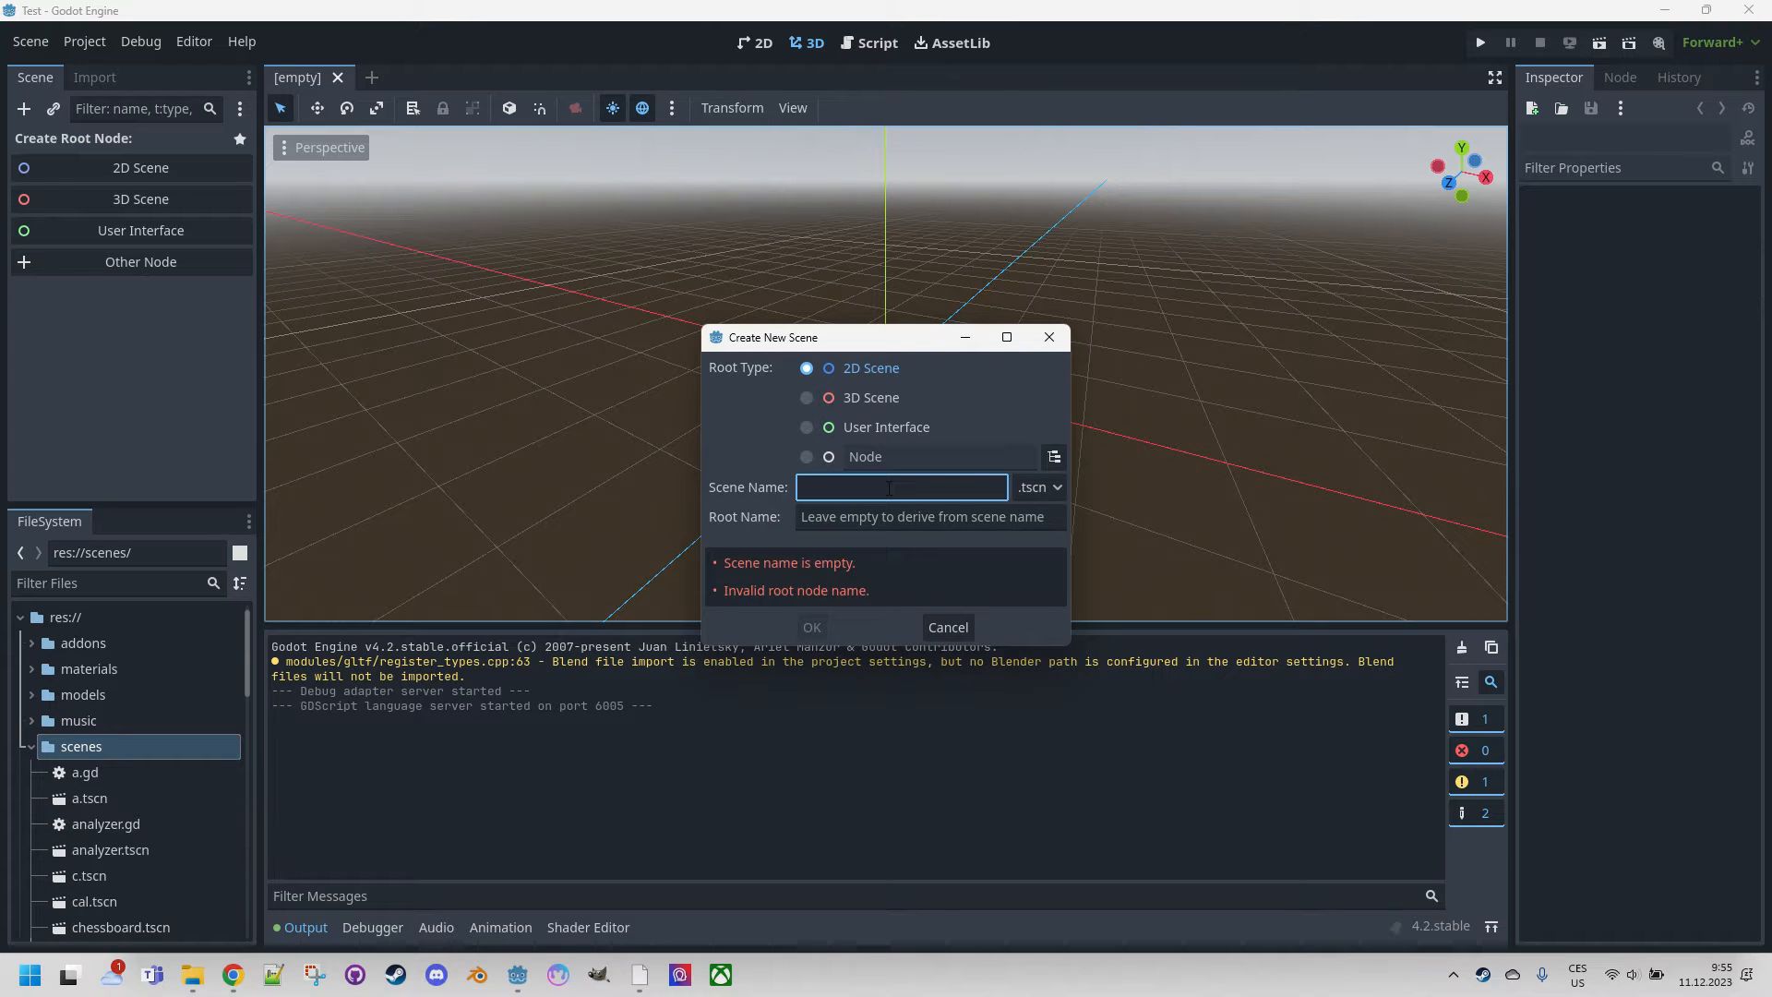
type("s")
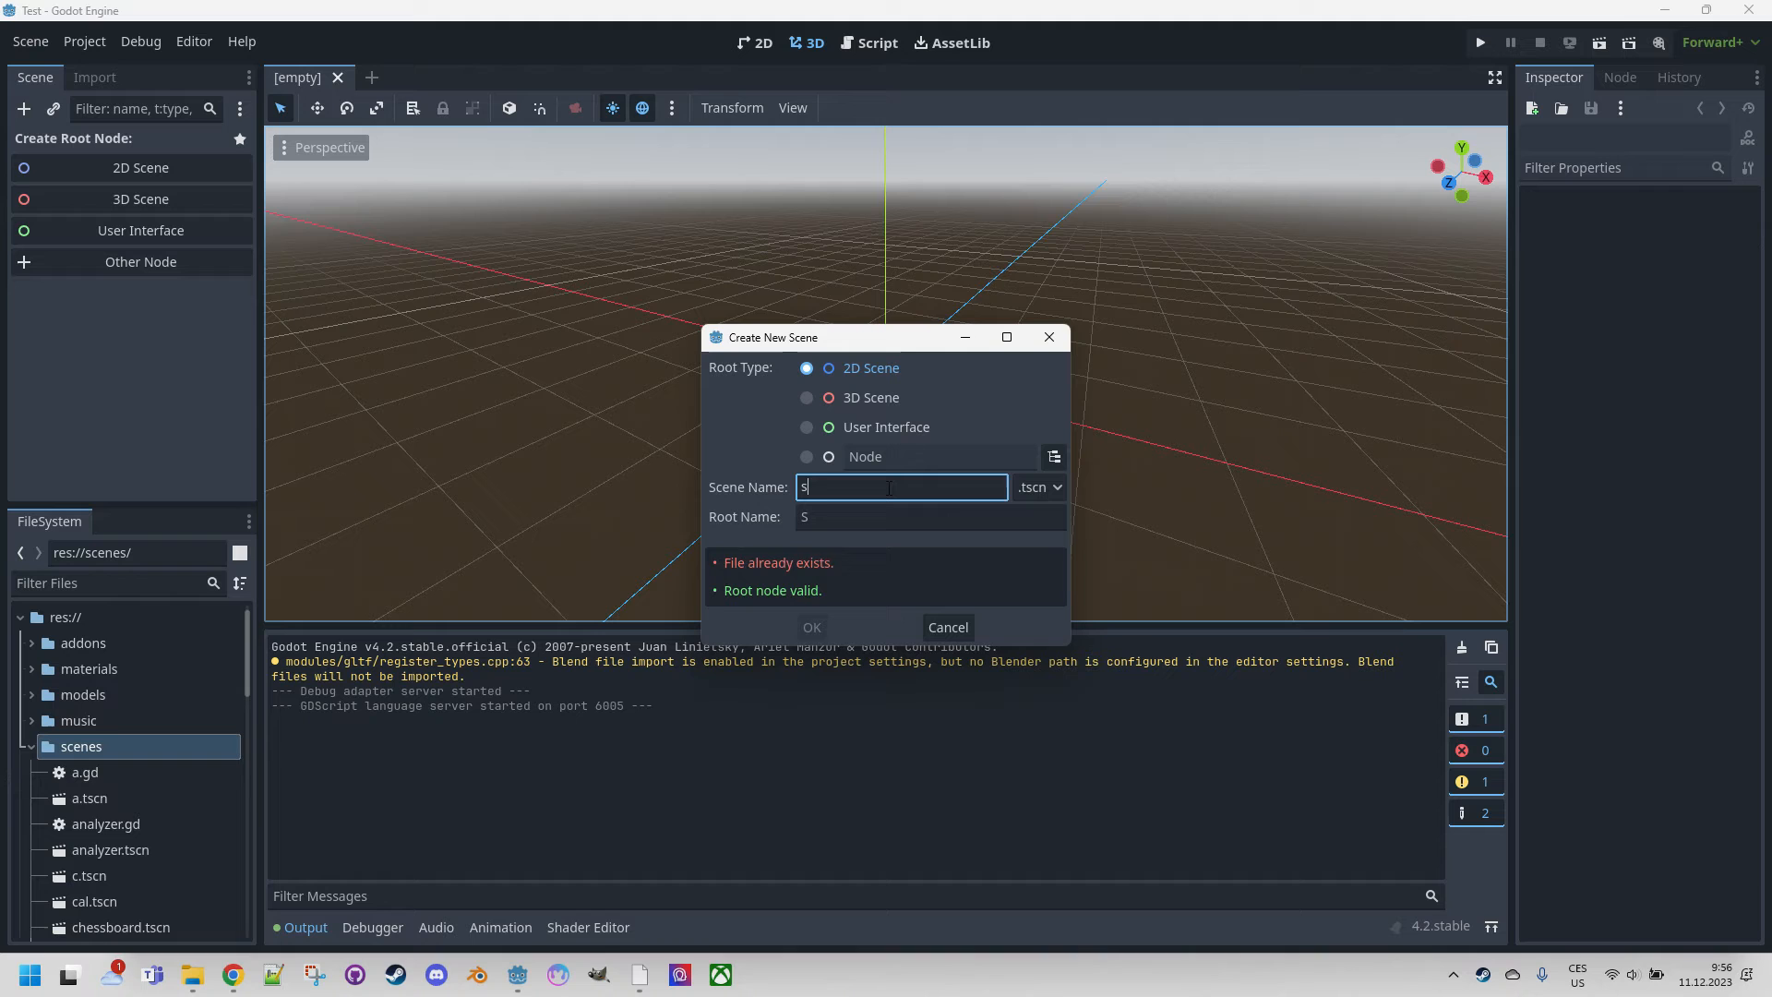
type("hadertoy")
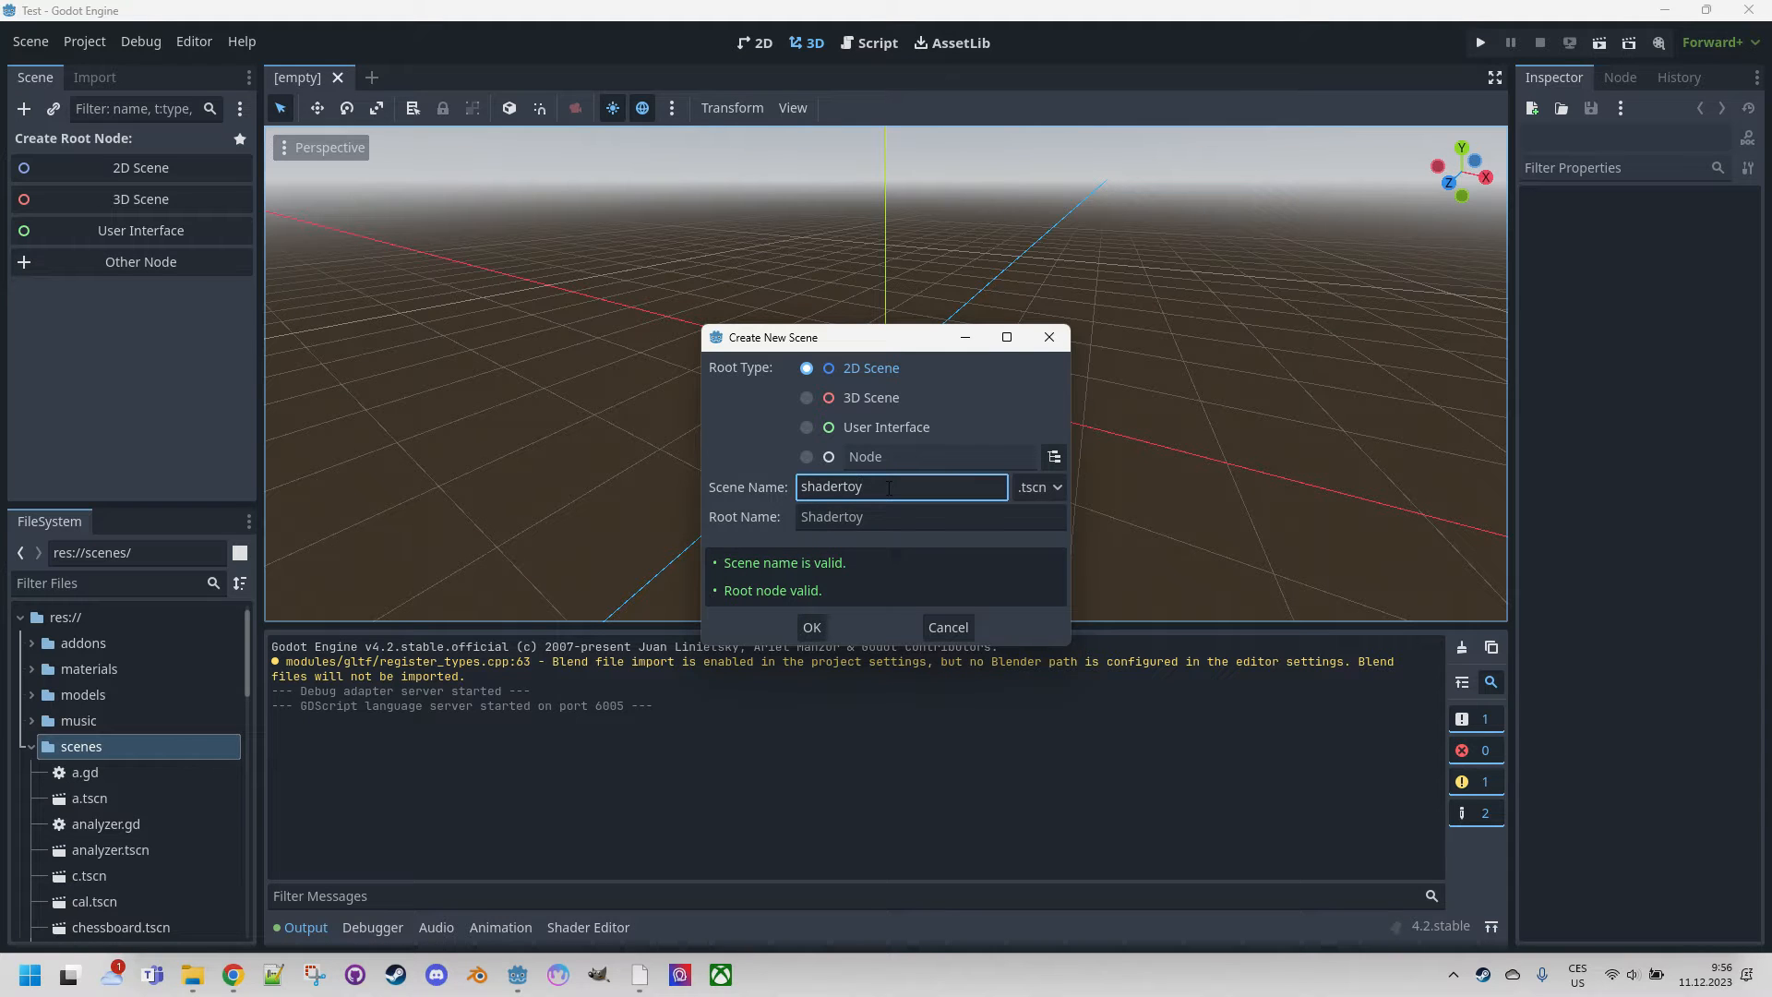
left_click(810, 628)
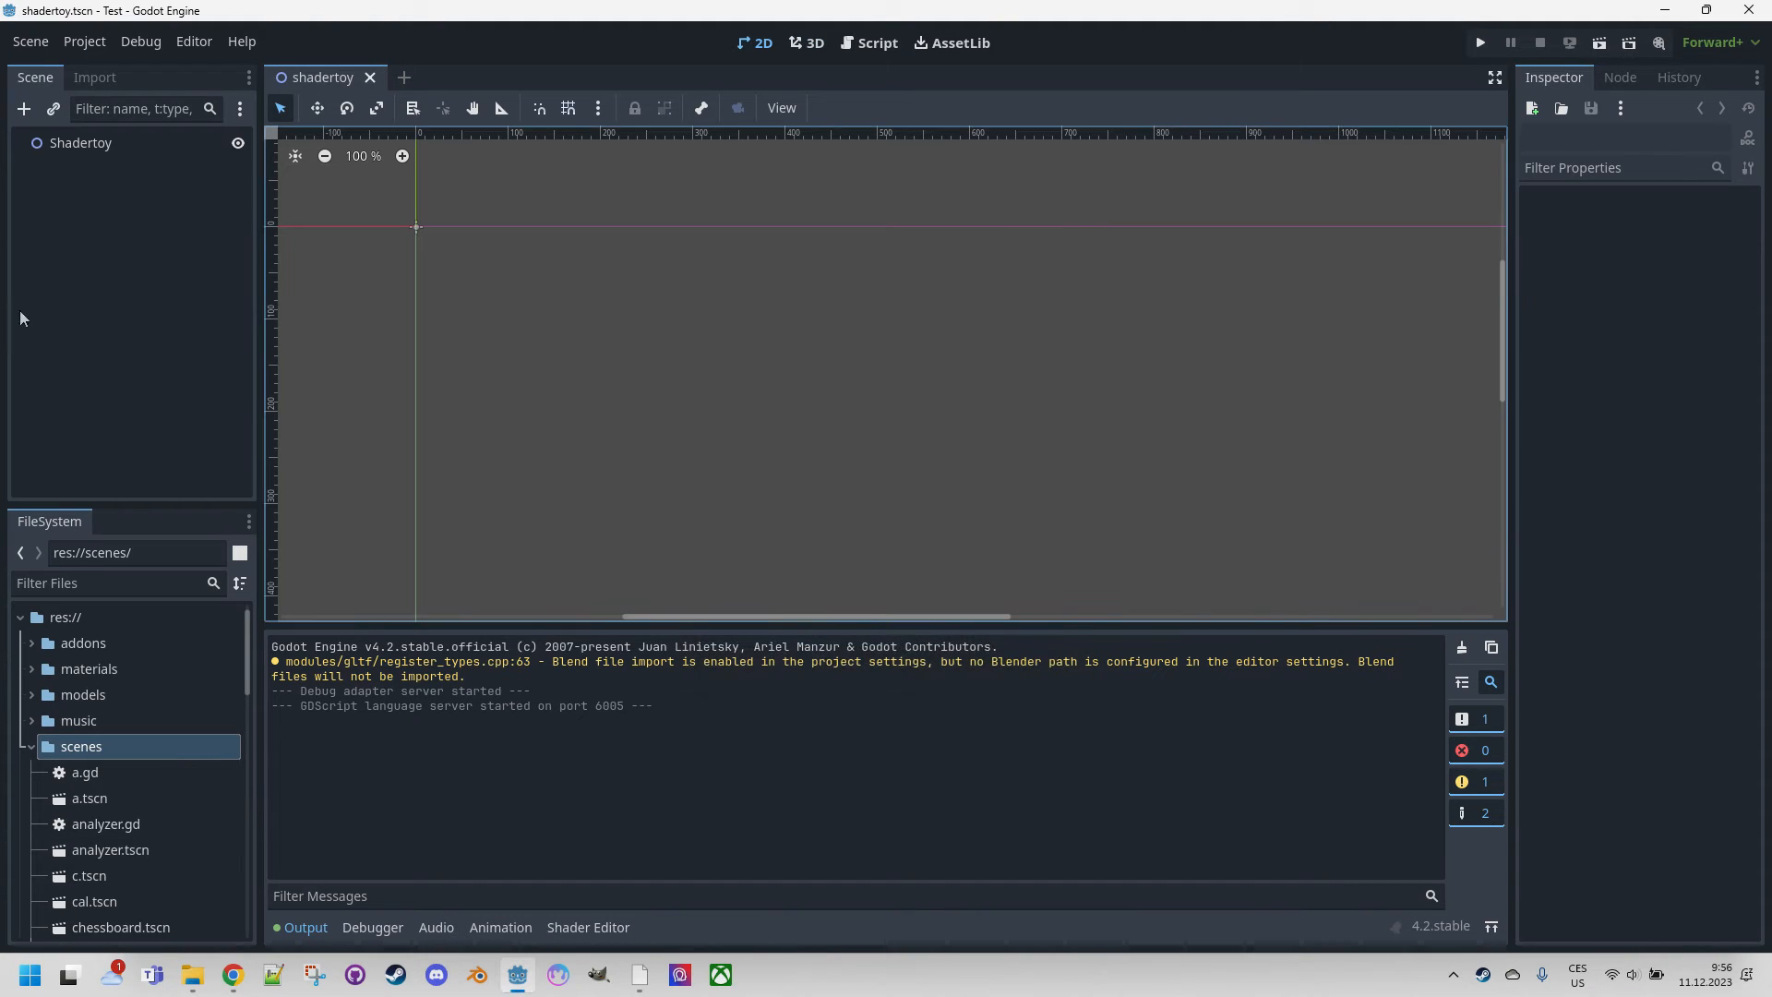
Add a ColorRect child under Shadertoy and set its size to 600×400.
left_click(24, 108)
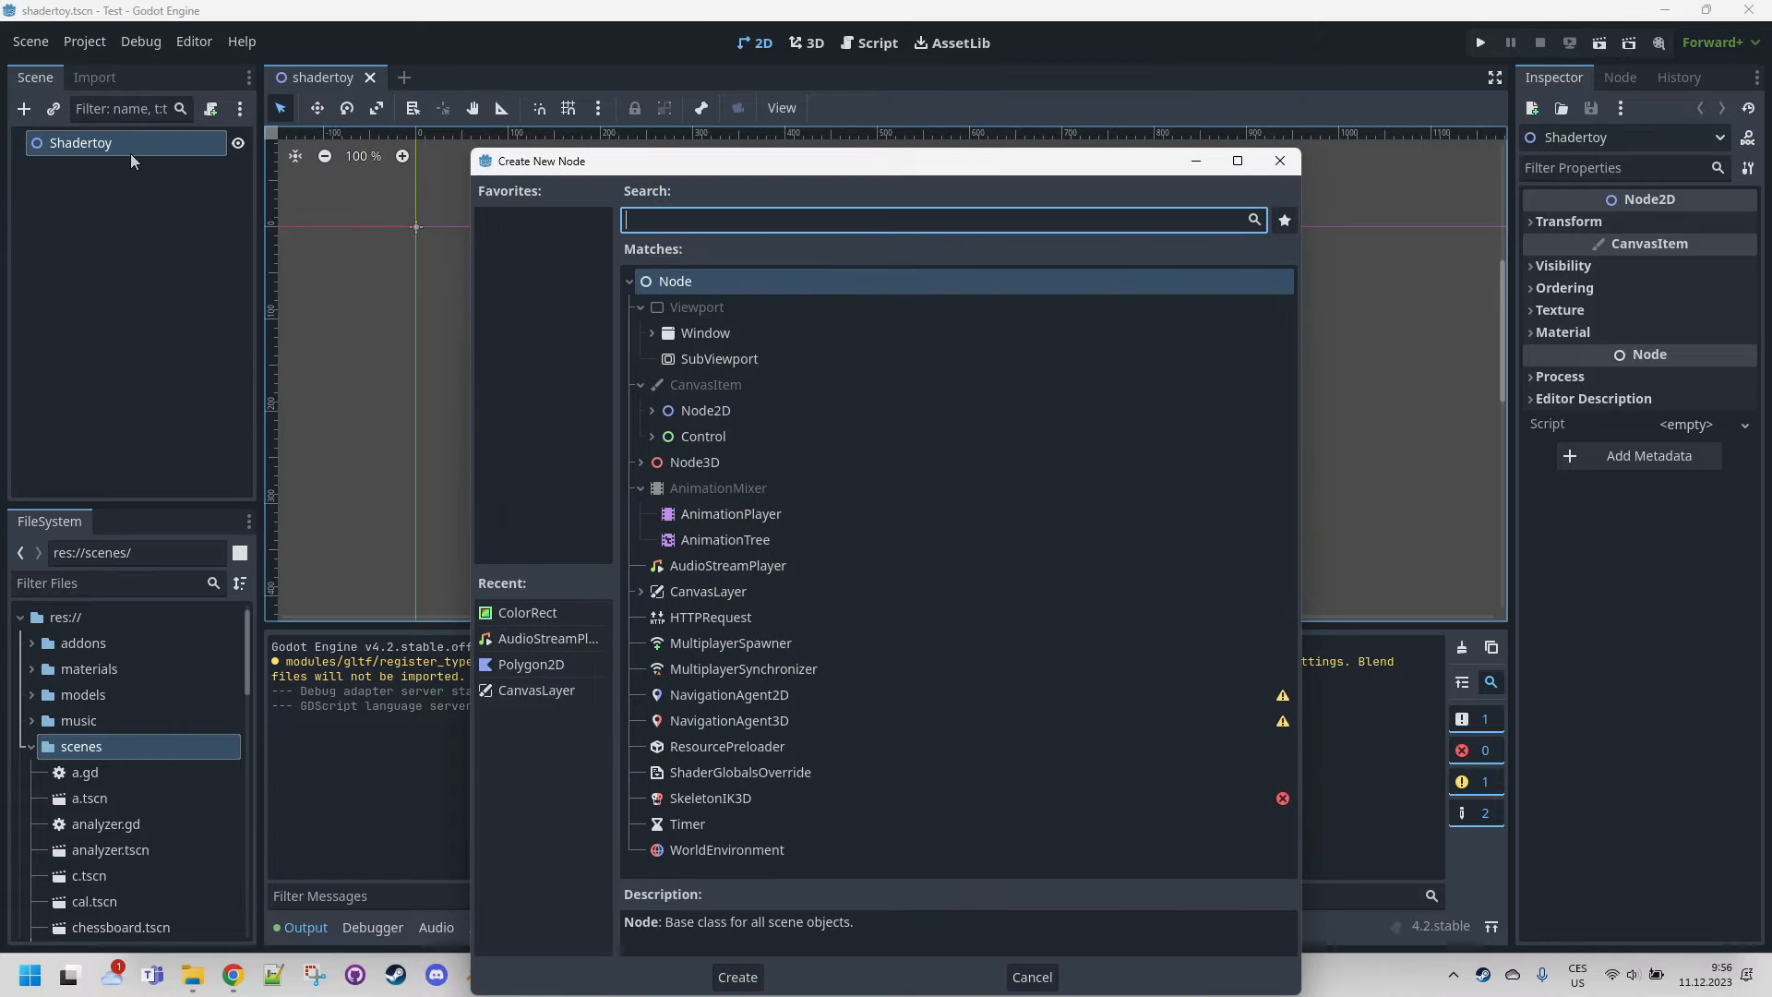
left_click(736, 976)
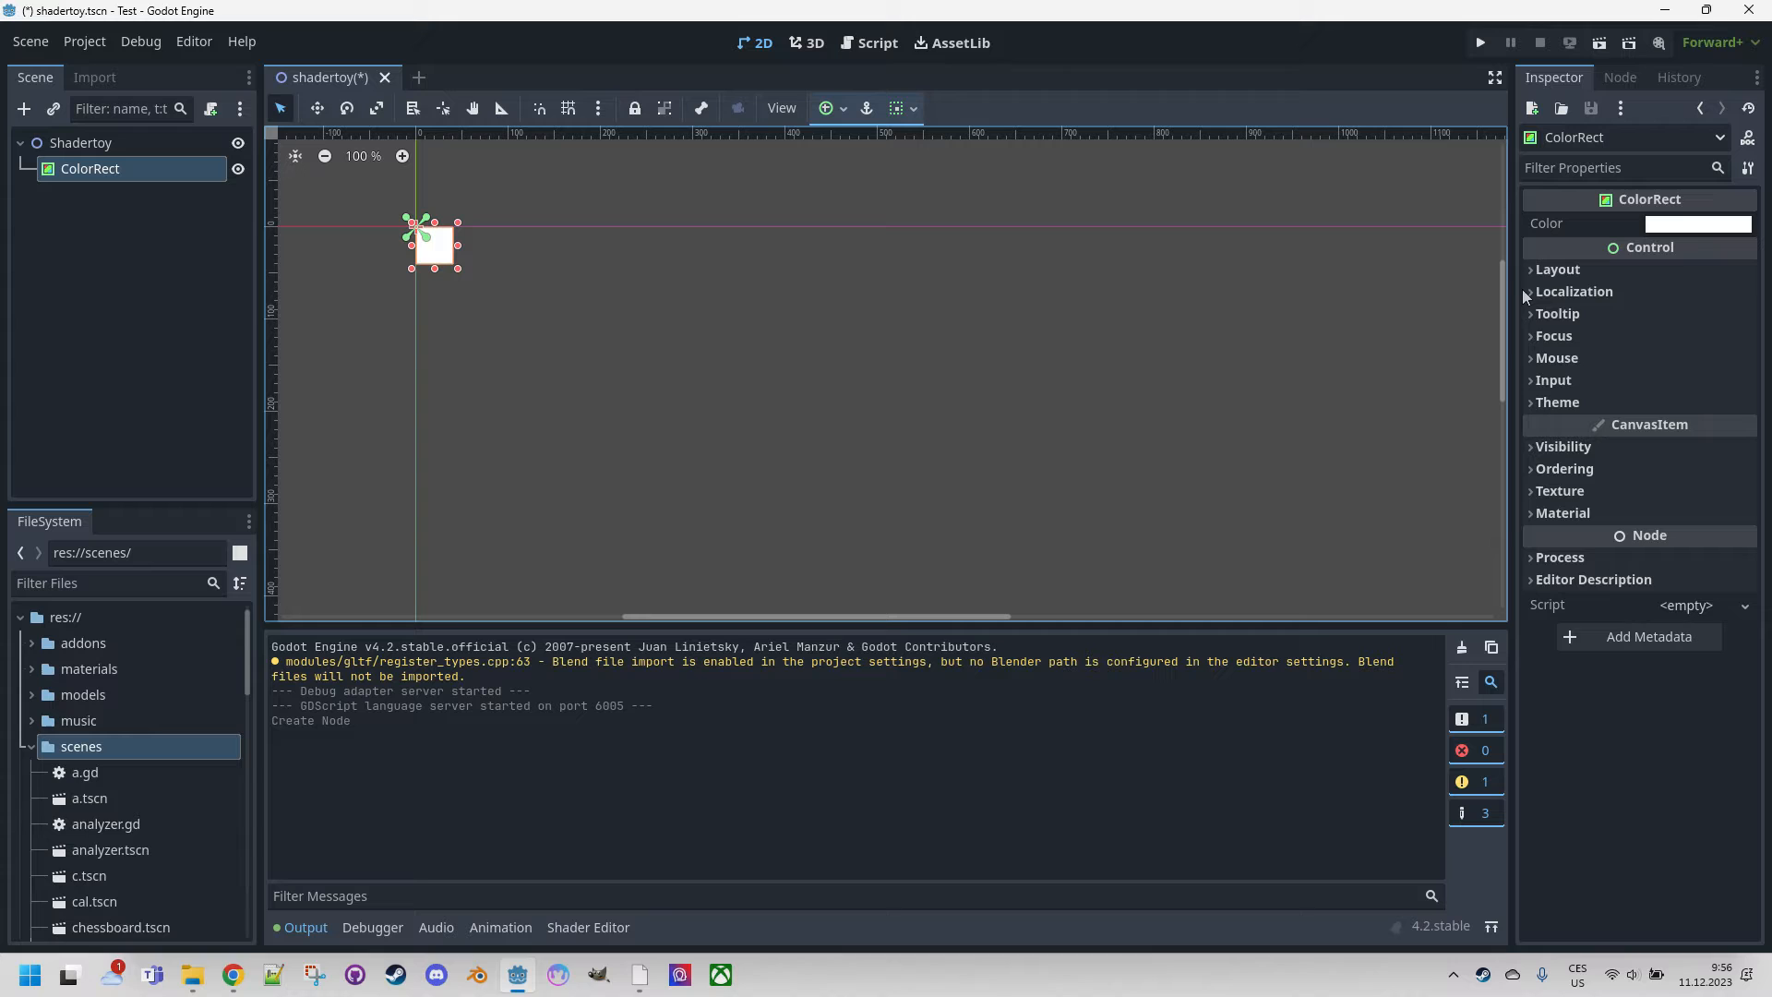
left_click(1558, 269)
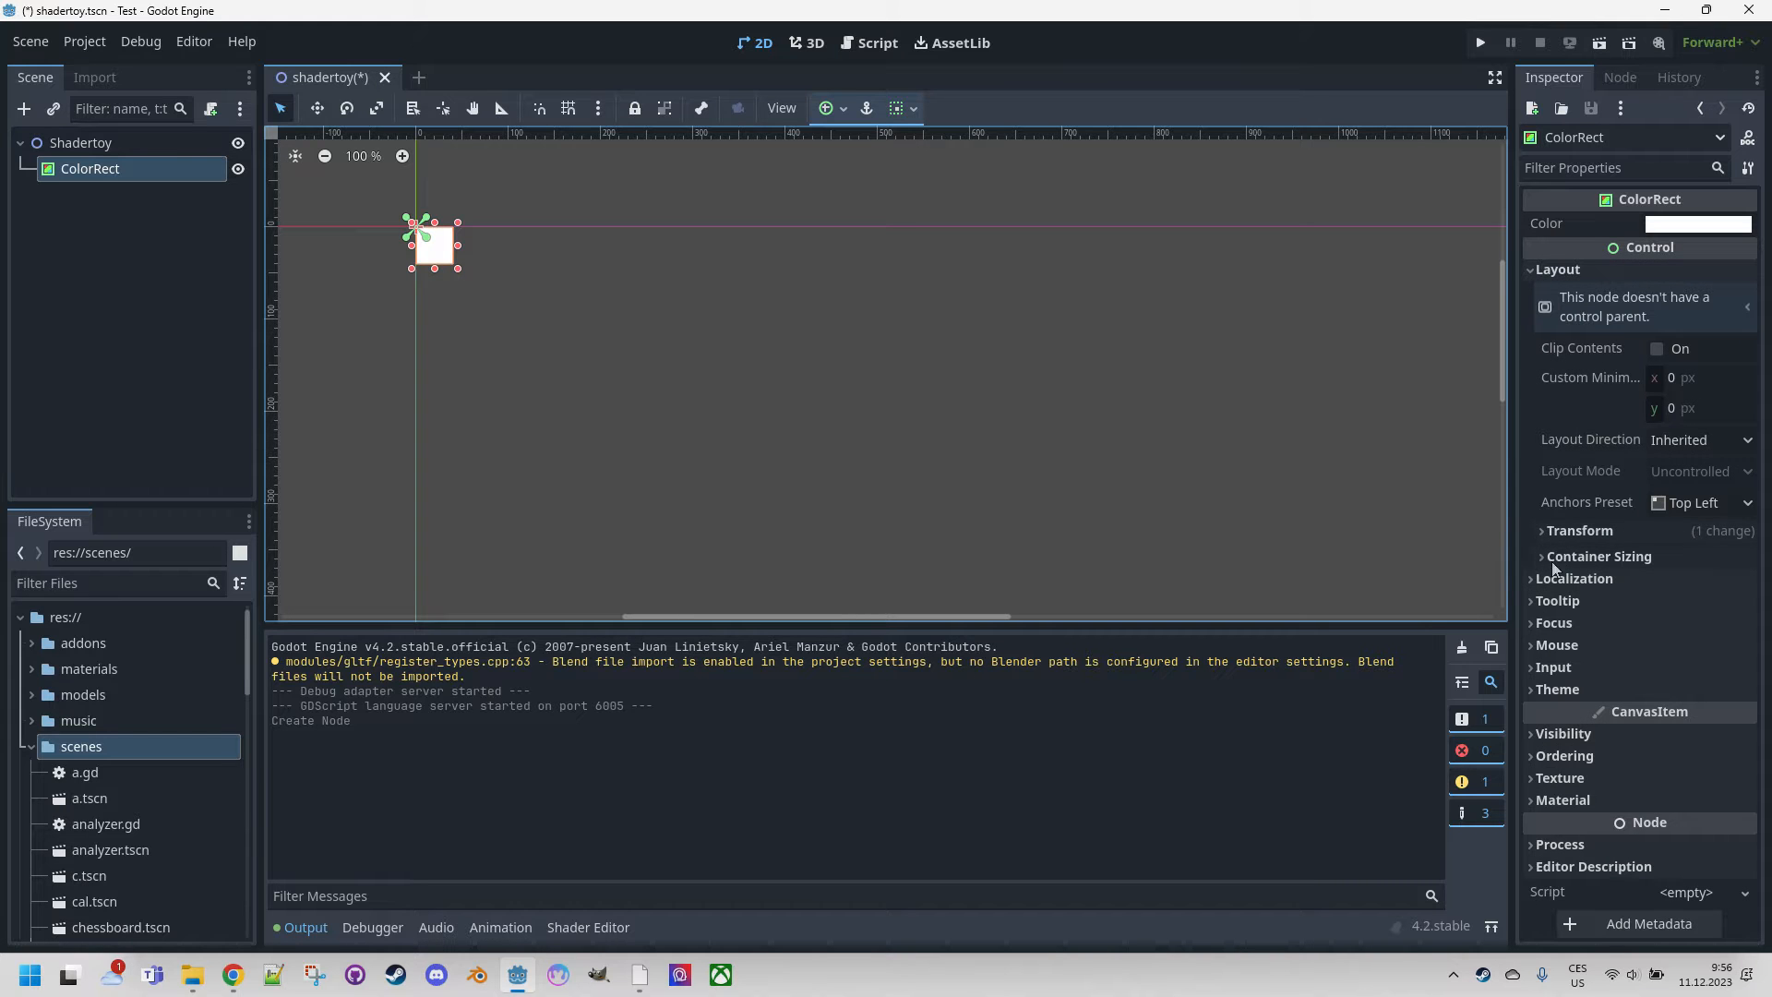
left_click(1579, 530)
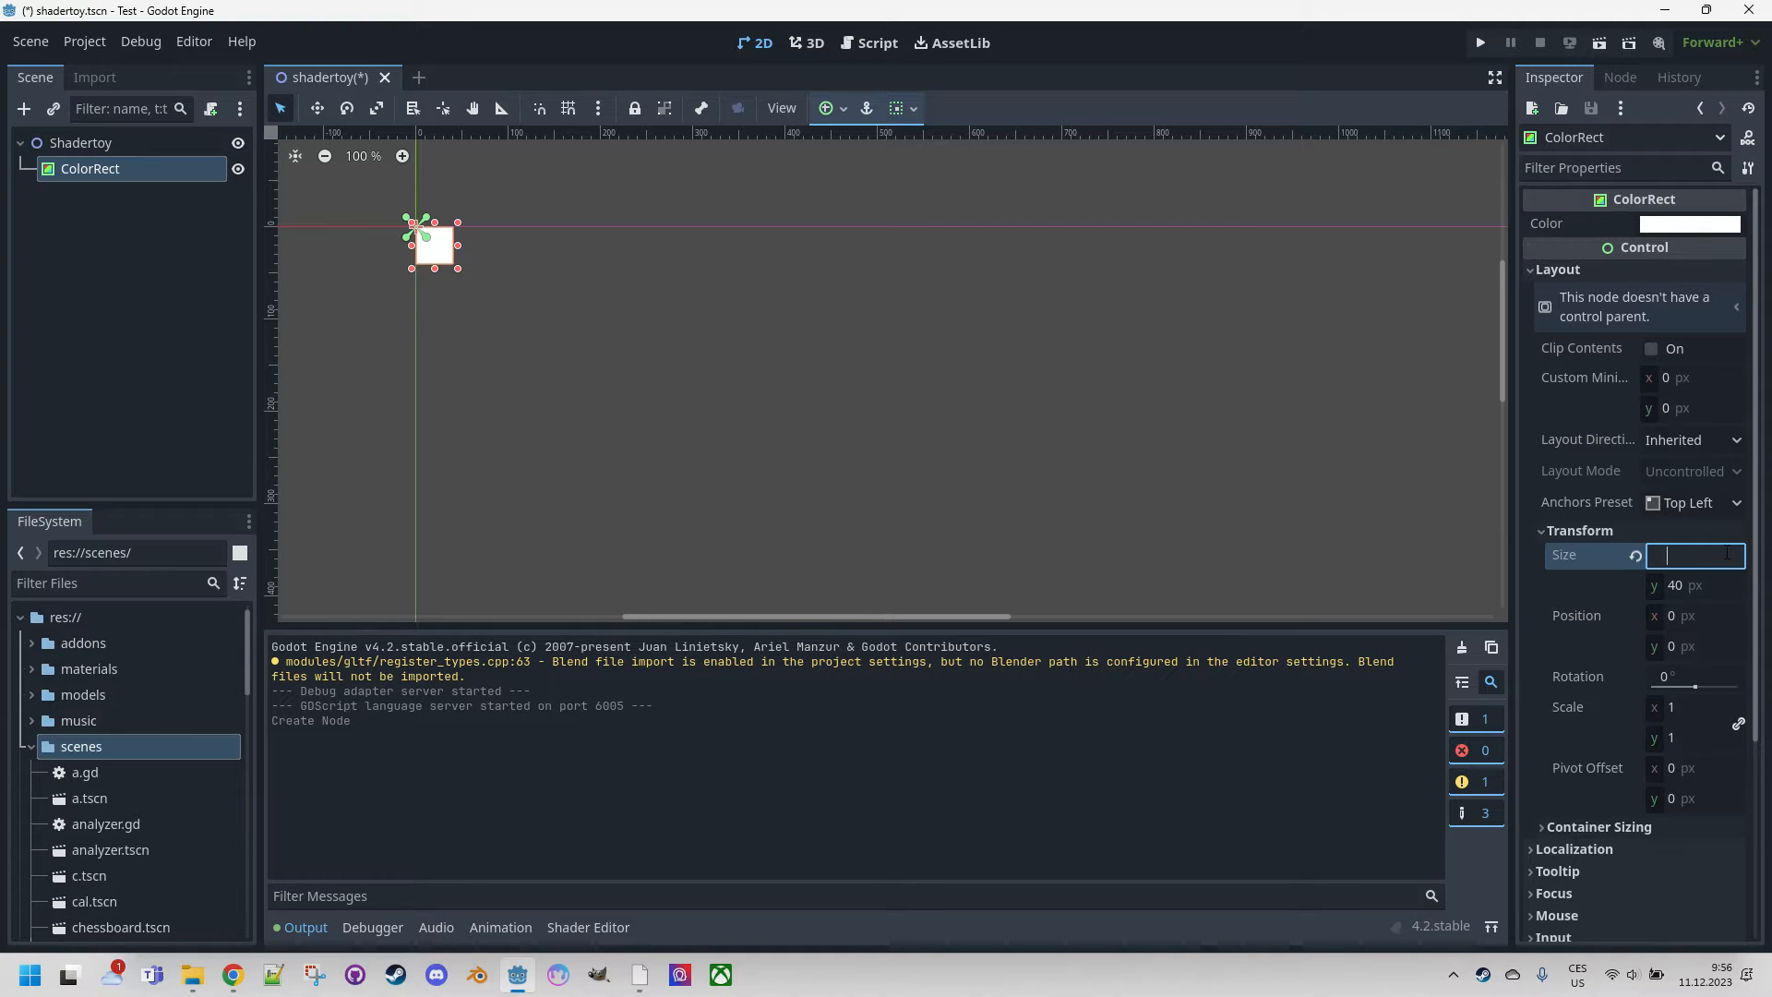
type("6")
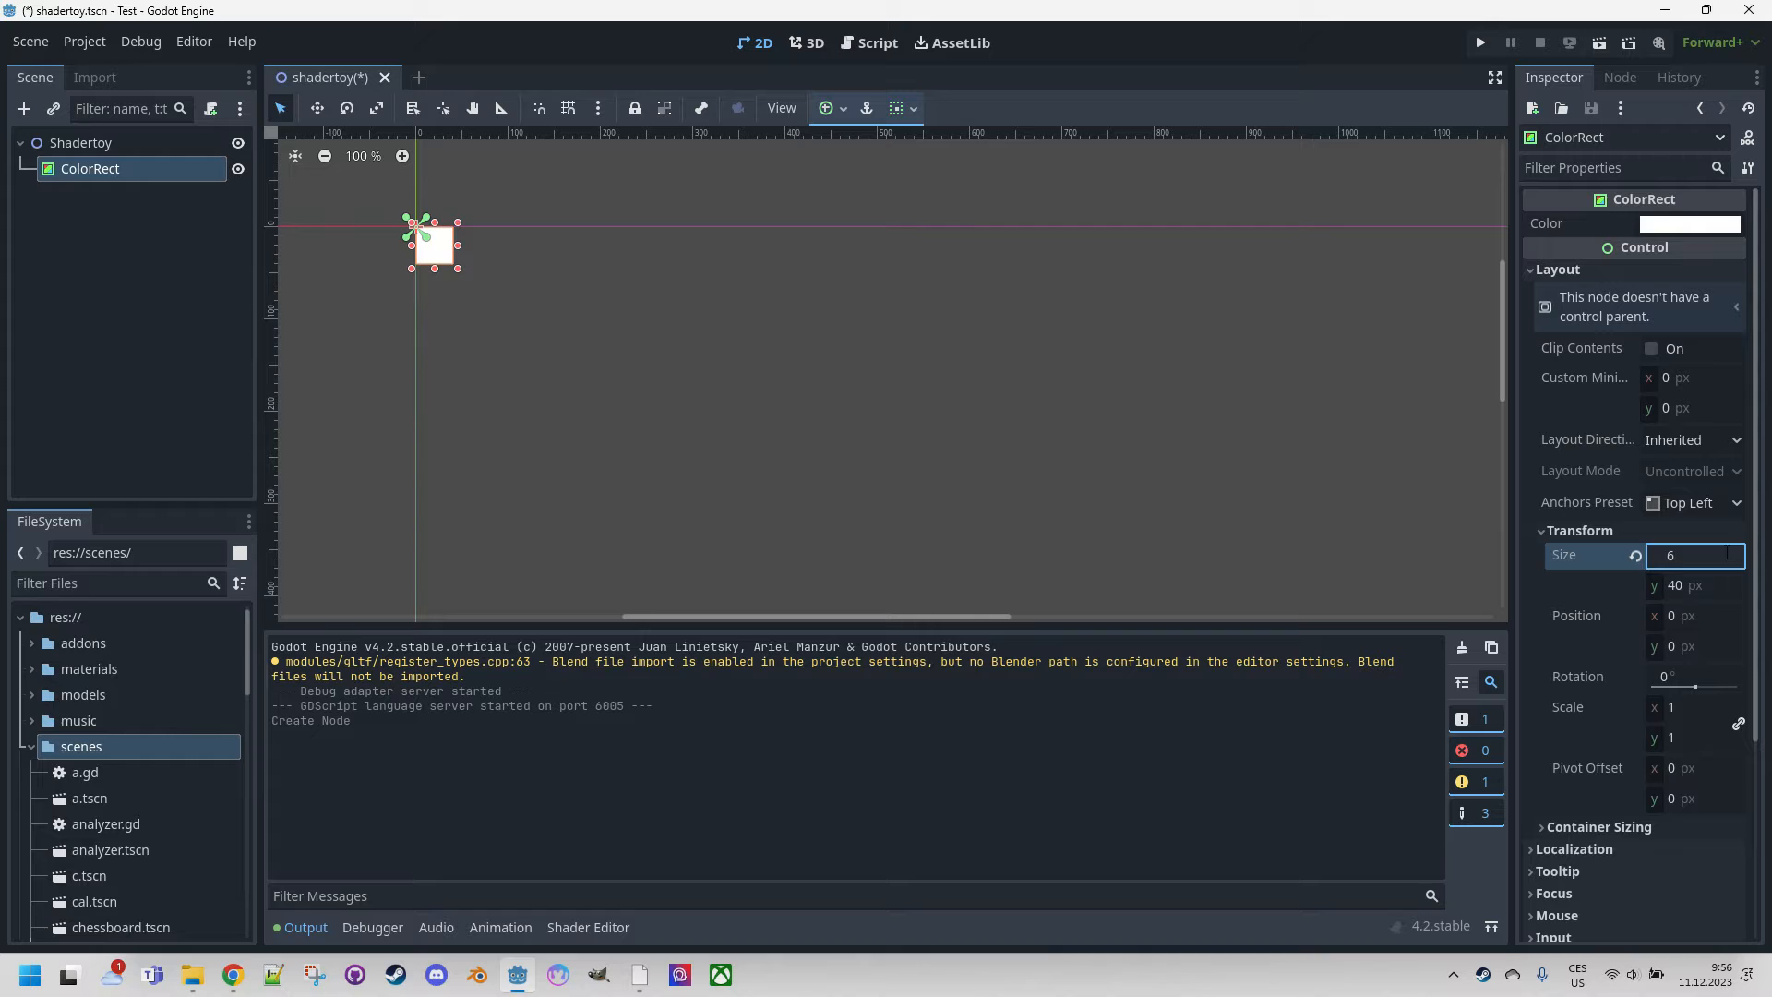
type("400")
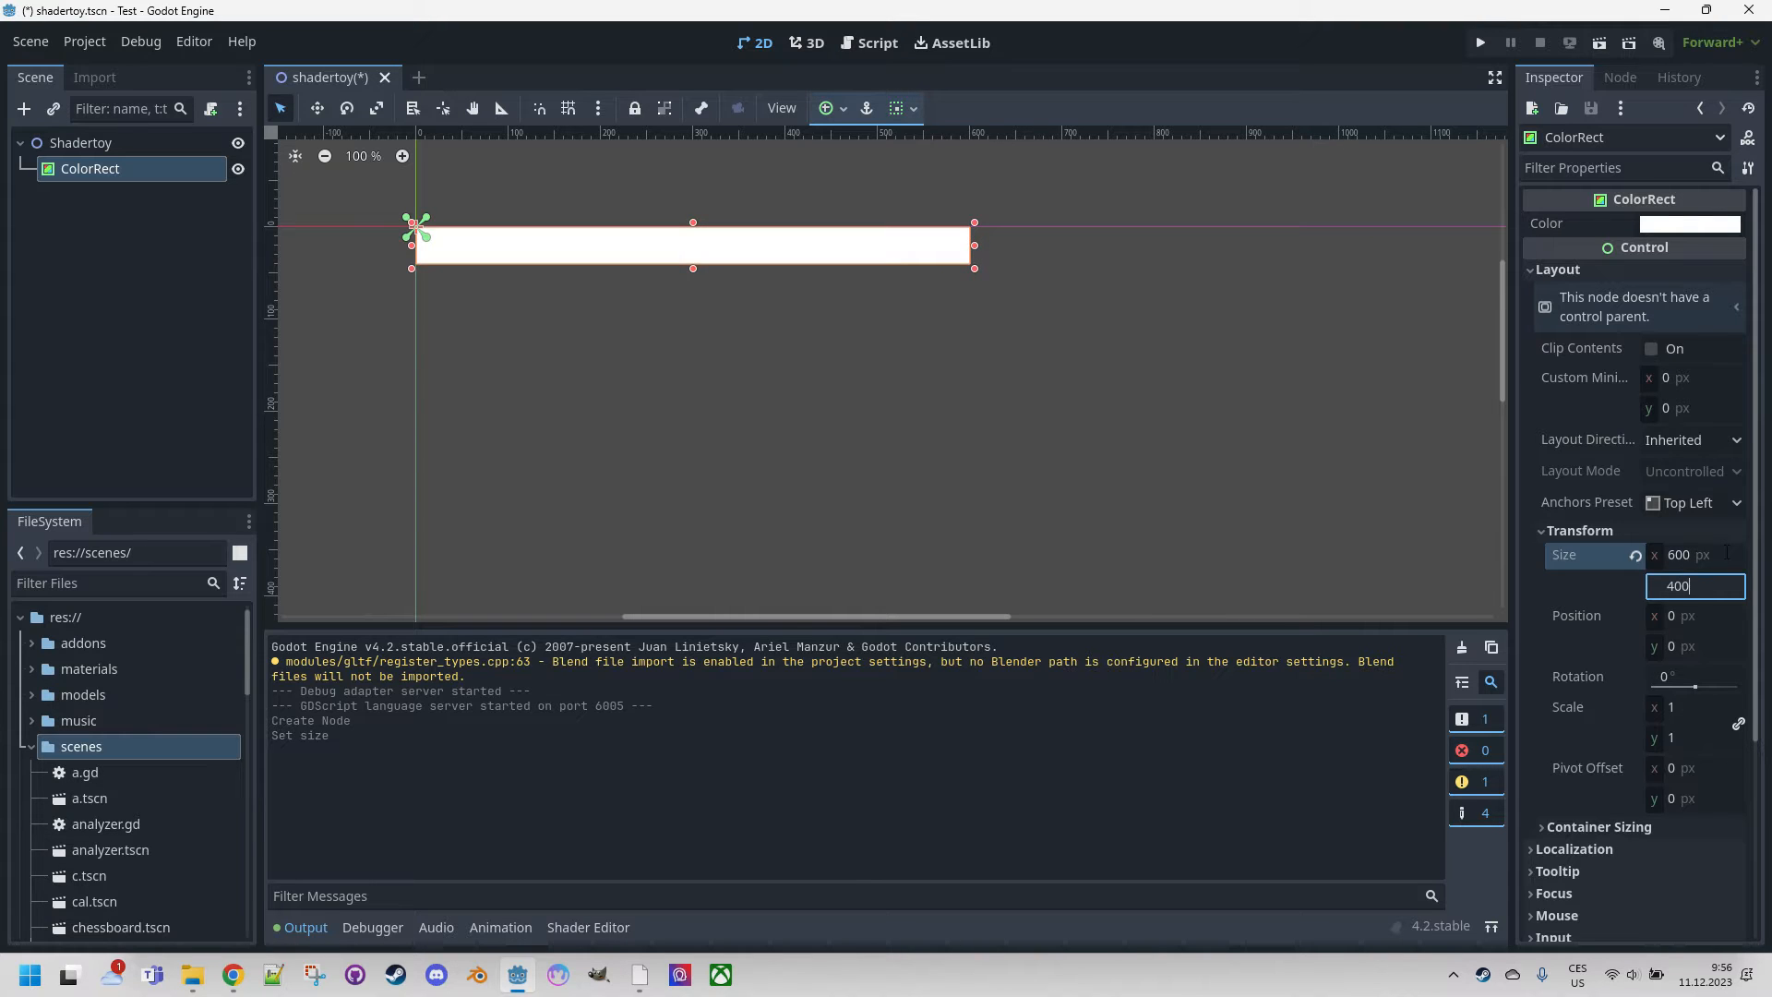
key("Return")
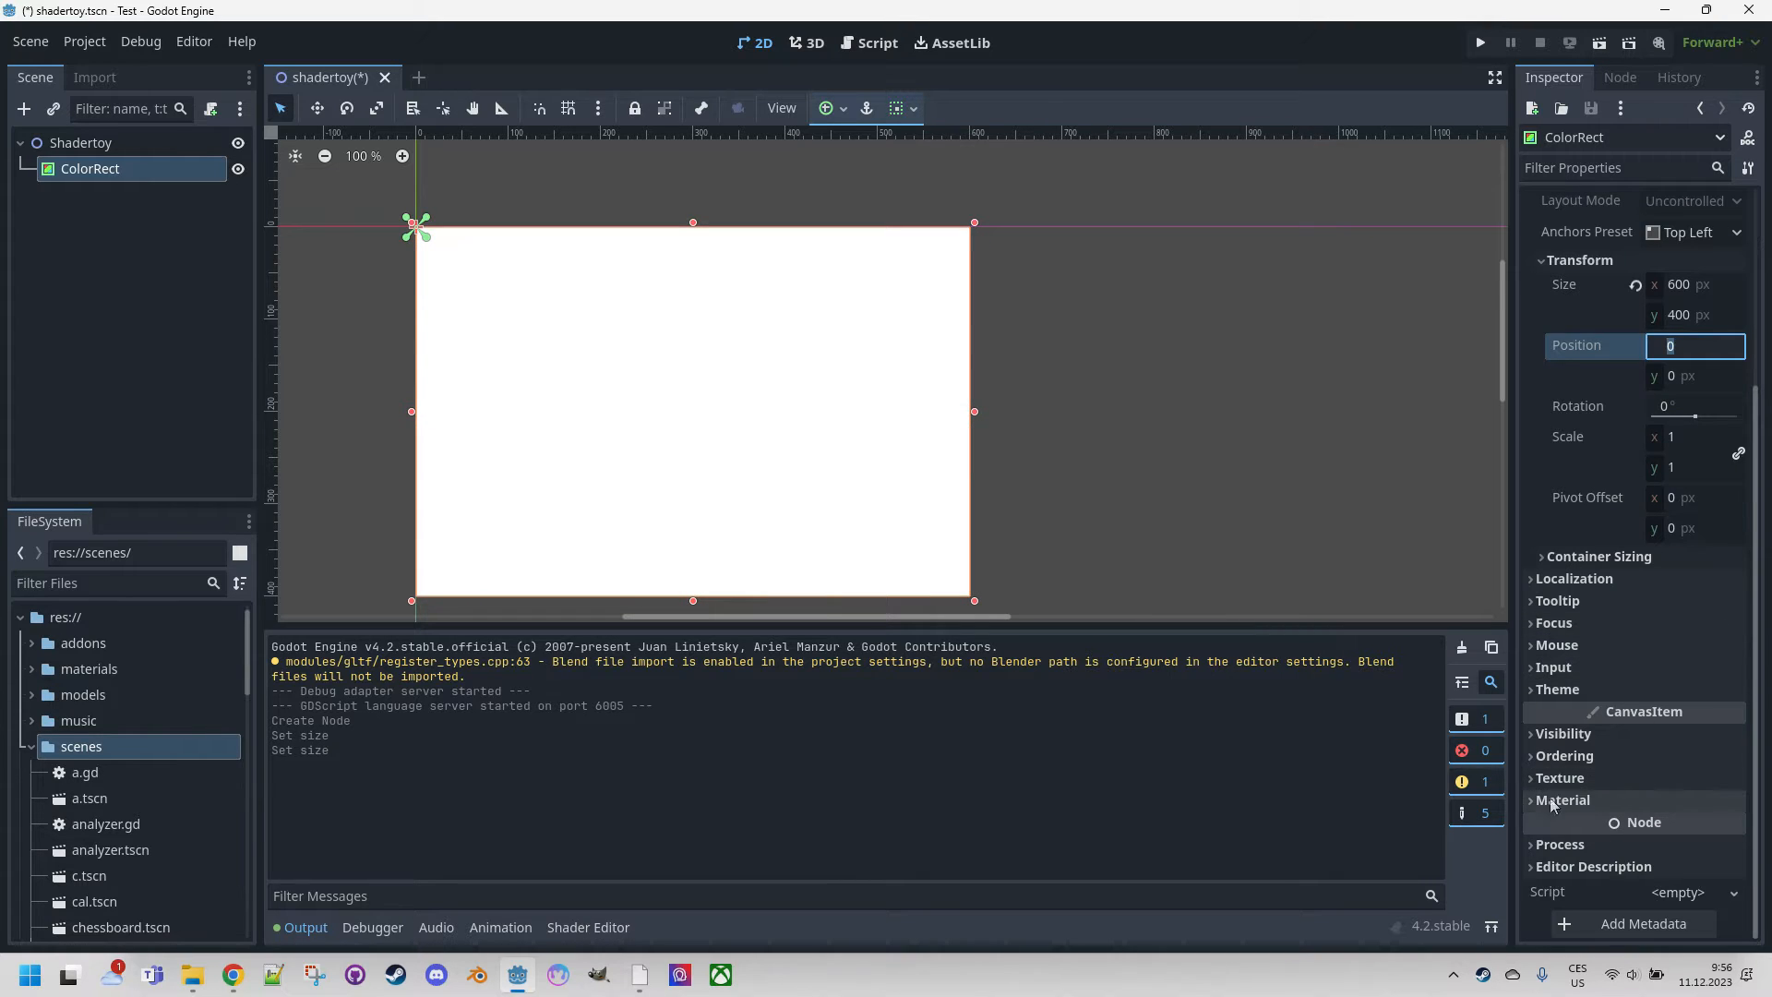
Give the ColorRect a new ShaderMaterial with a new res://shaders/shadertoy.gdshader.
left_click(1561, 800)
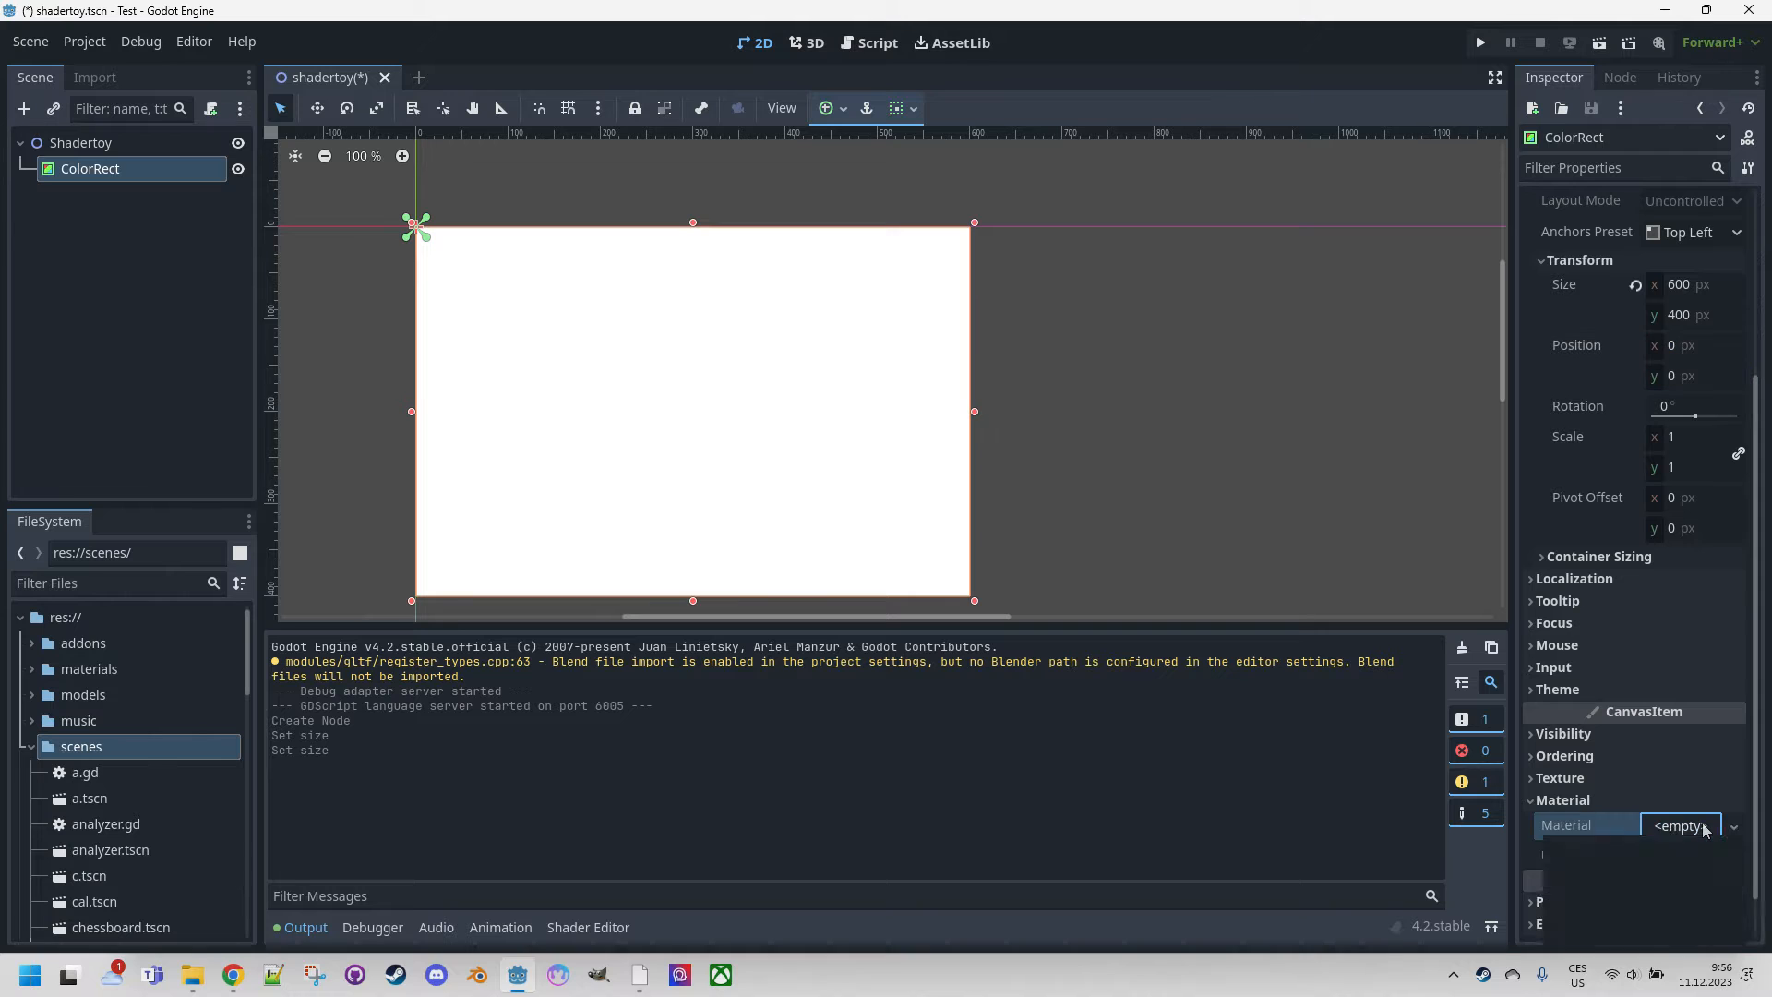
left_click(1733, 825)
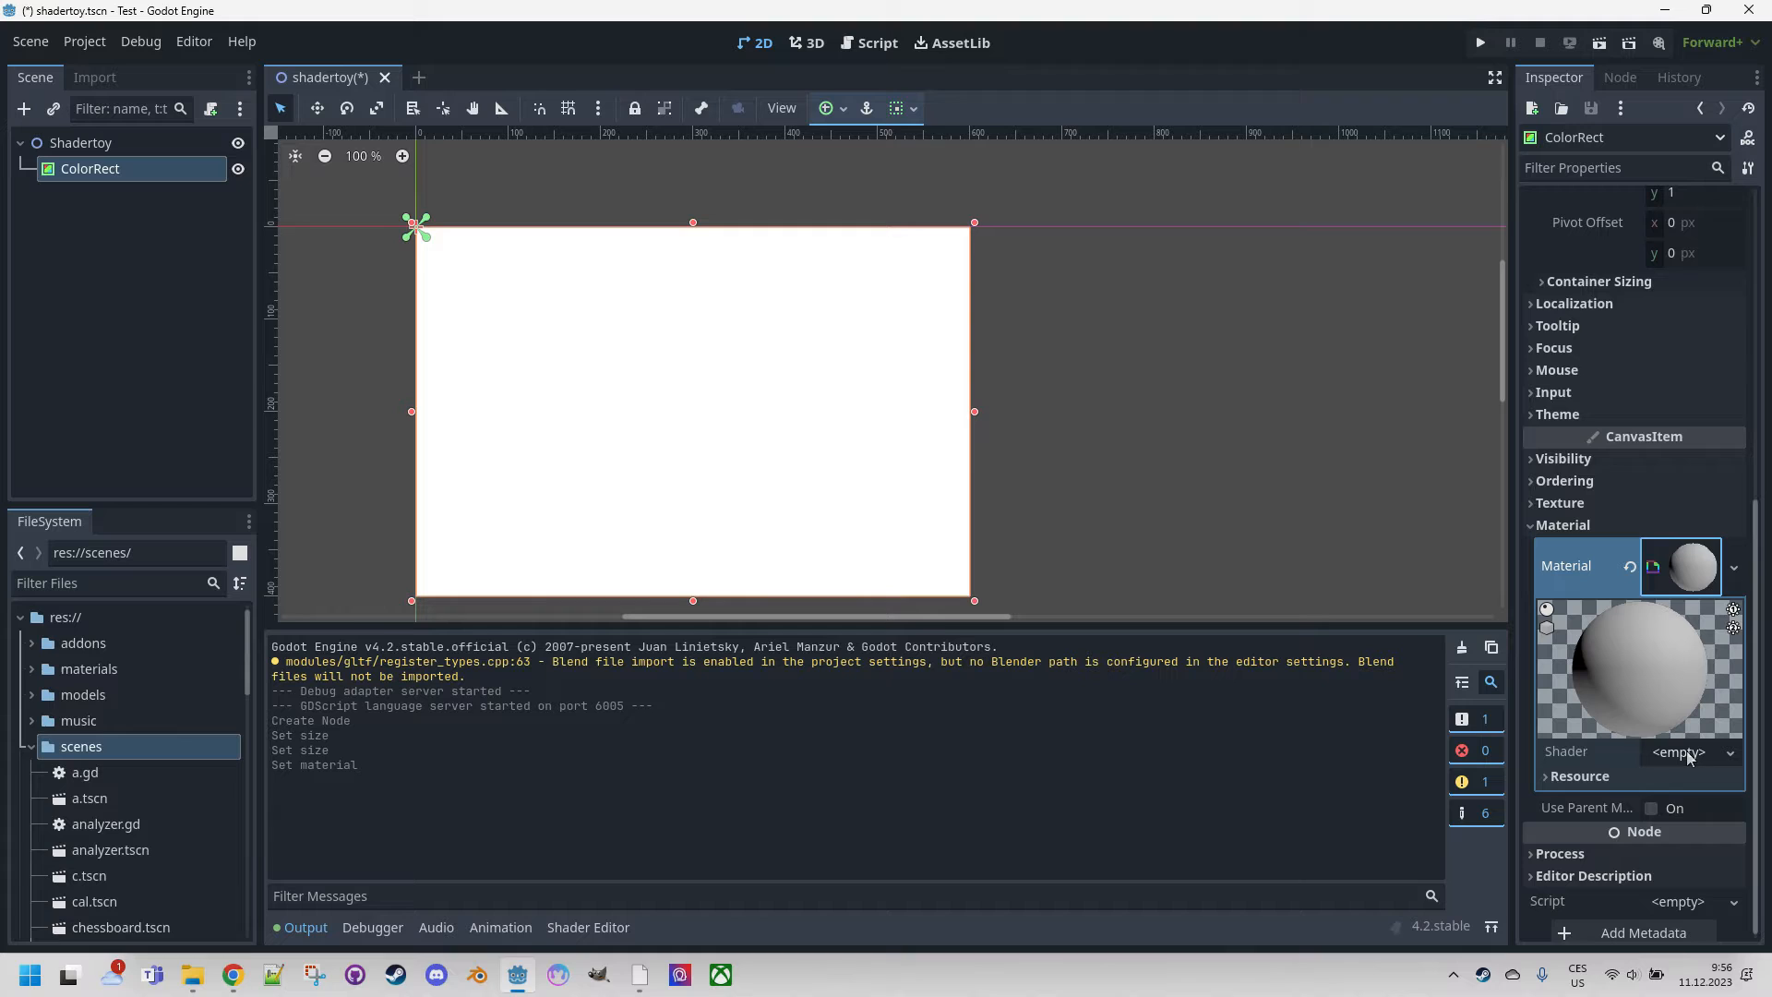
left_click(1680, 751)
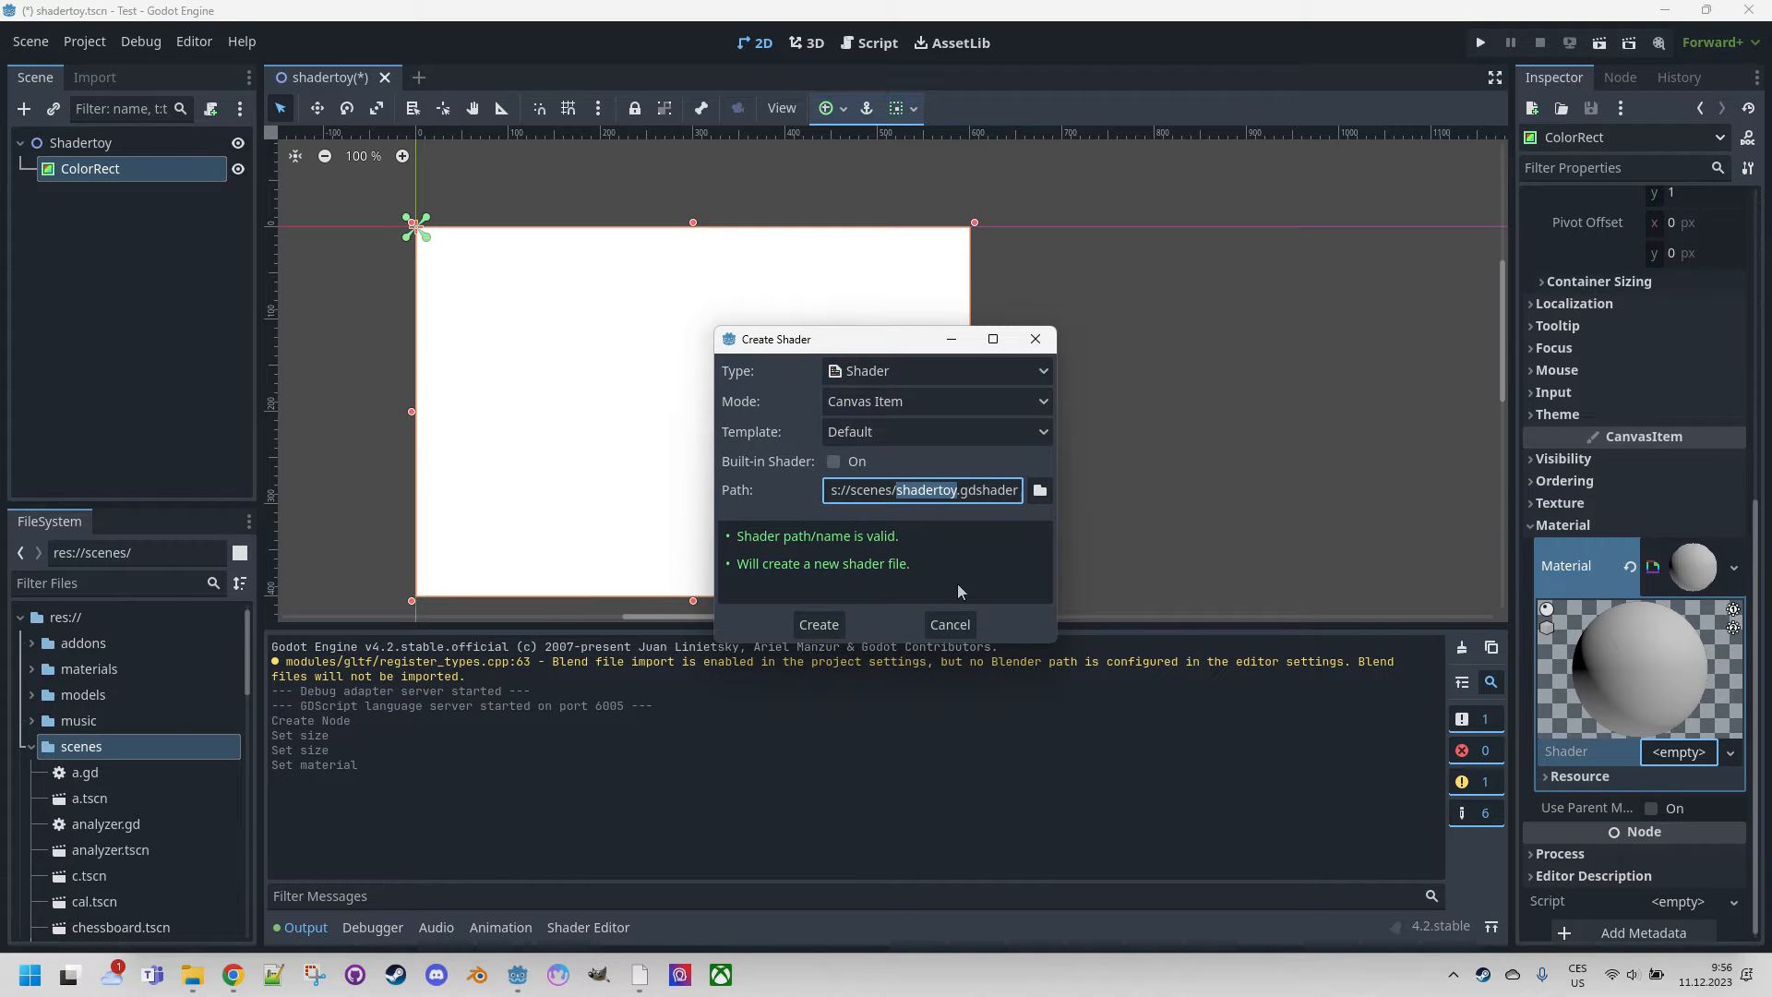
mouse_move(857, 570)
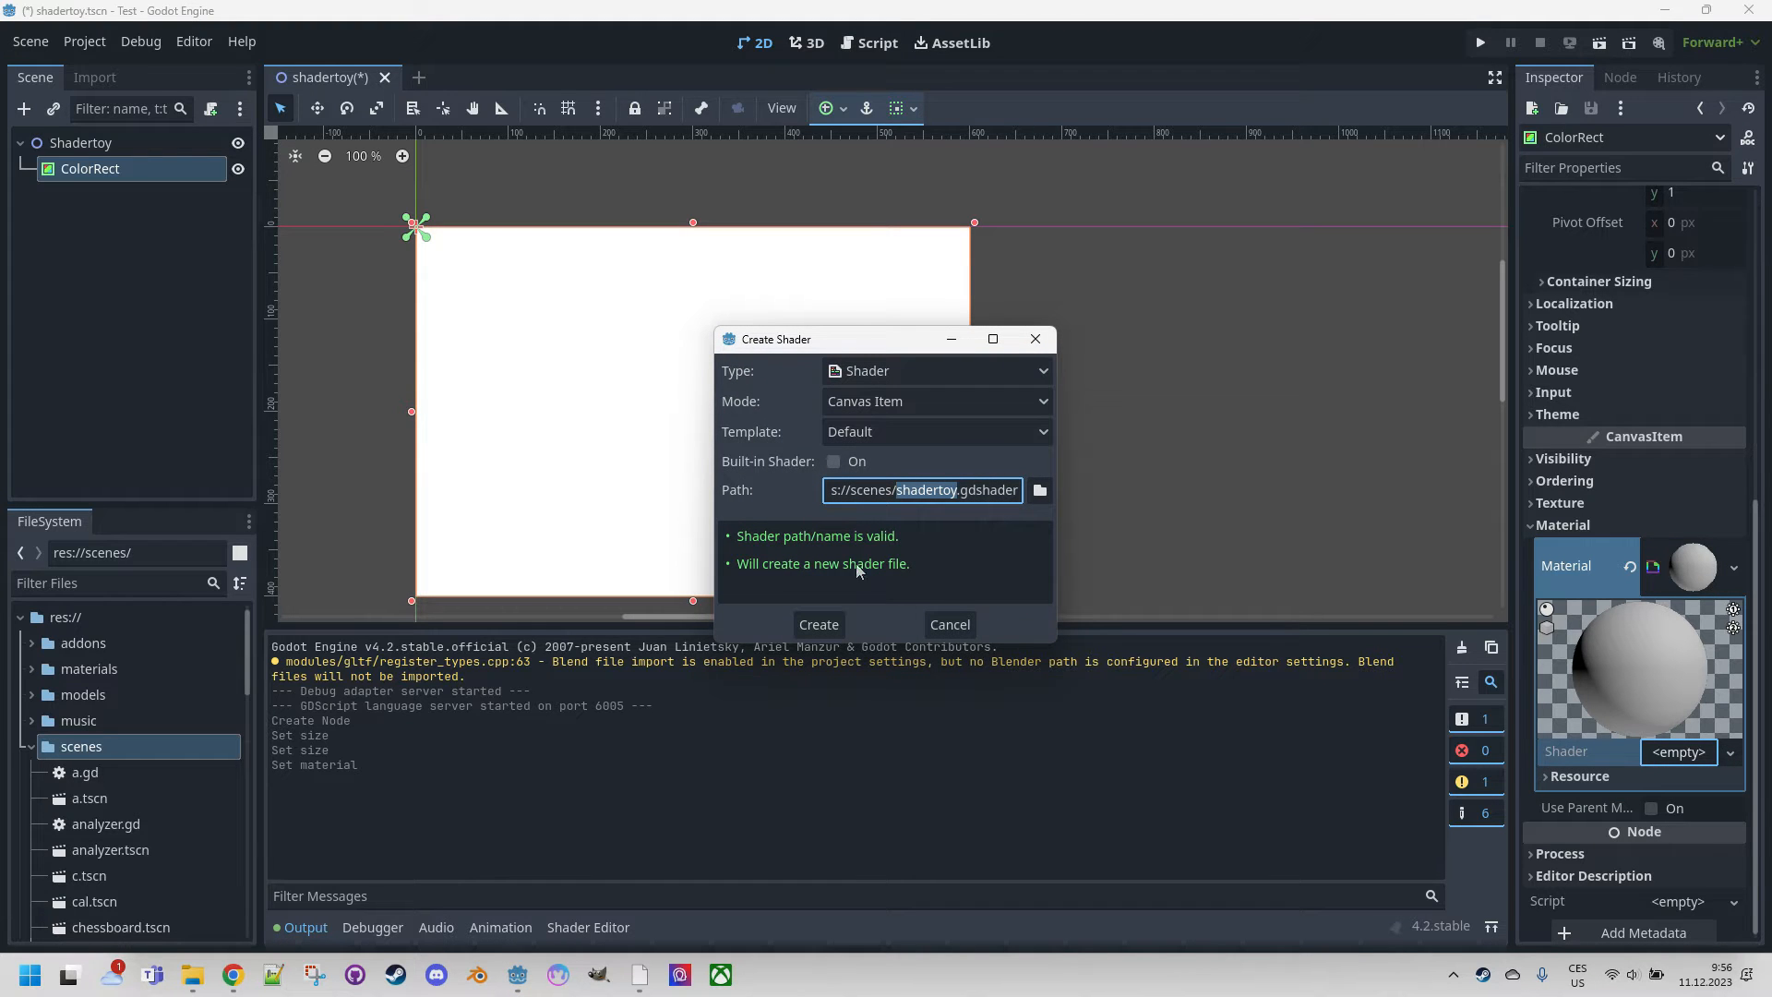
left_click(1038, 489)
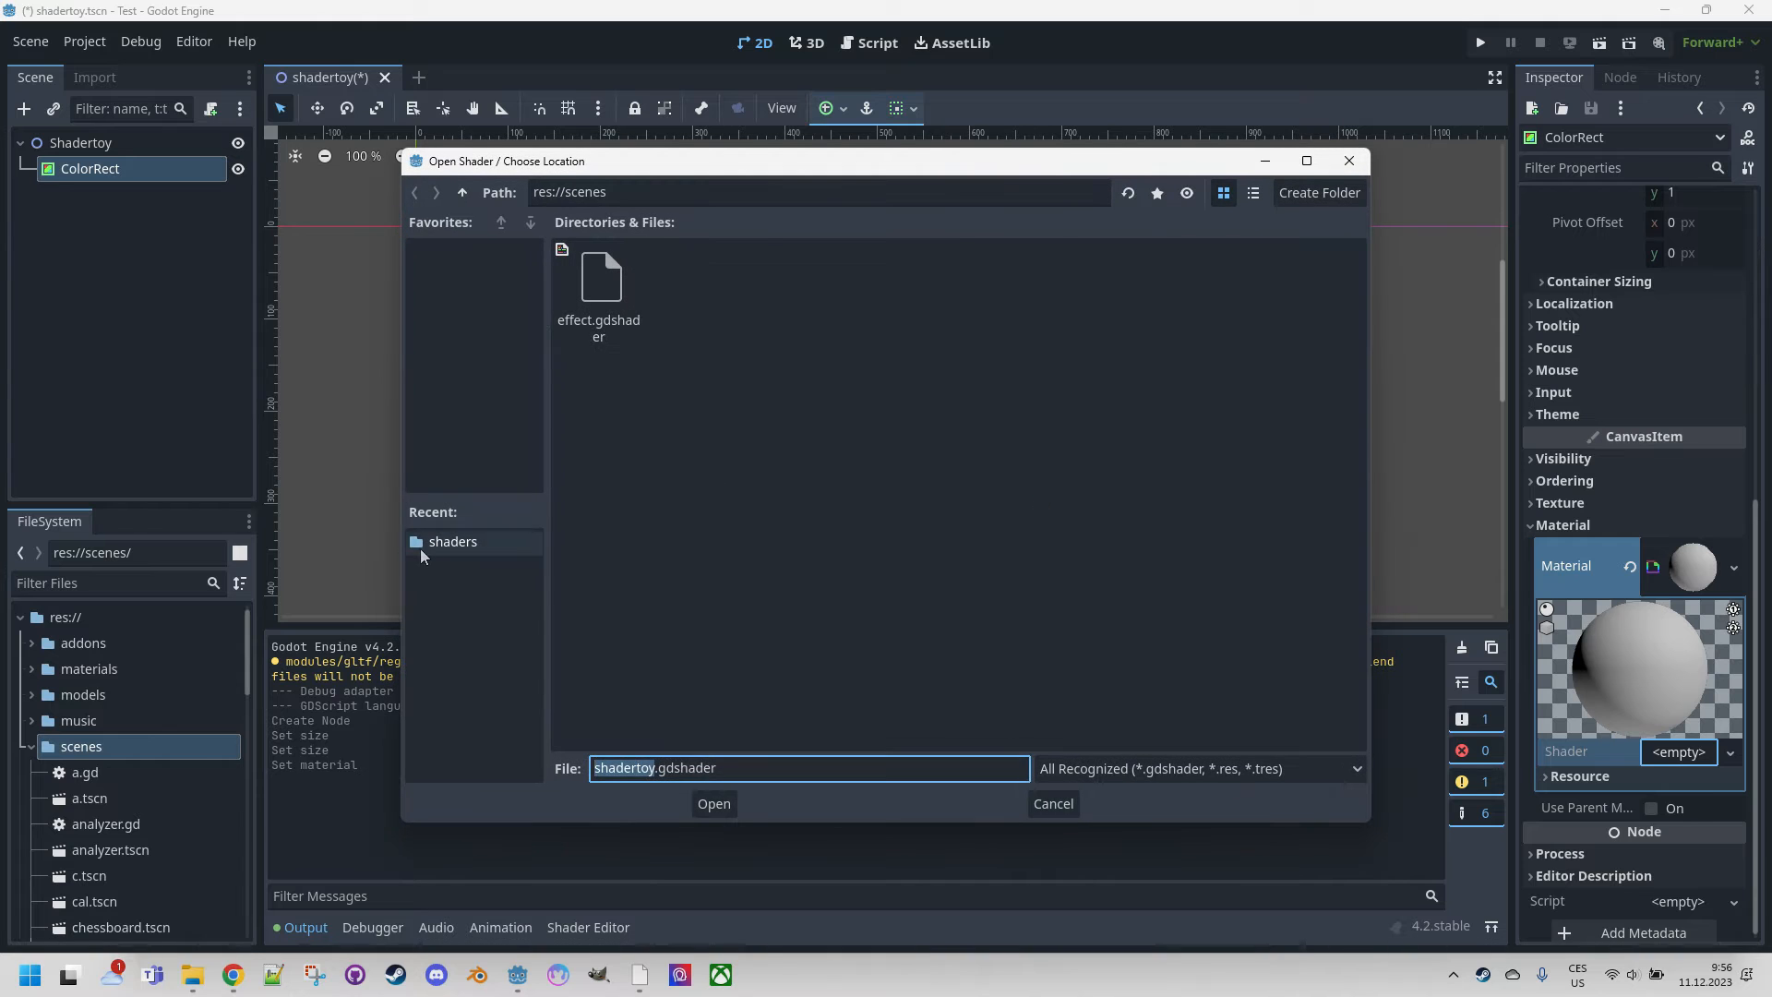
left_click(714, 804)
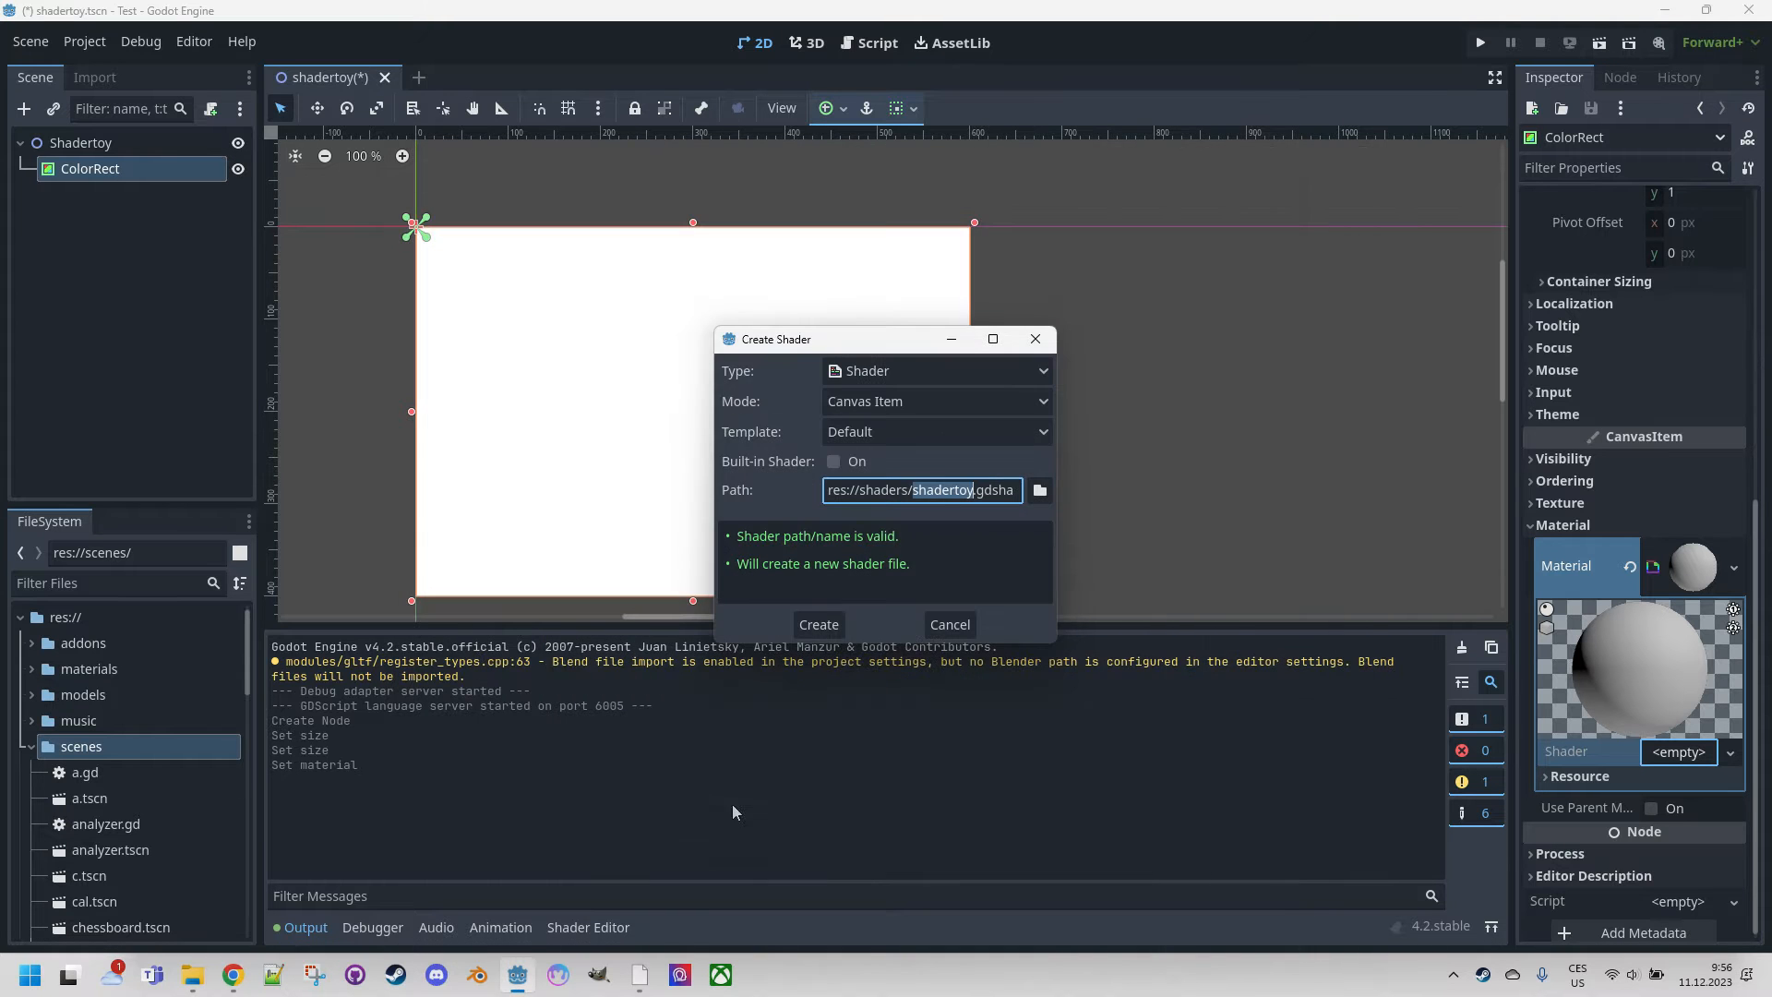
left_click(817, 624)
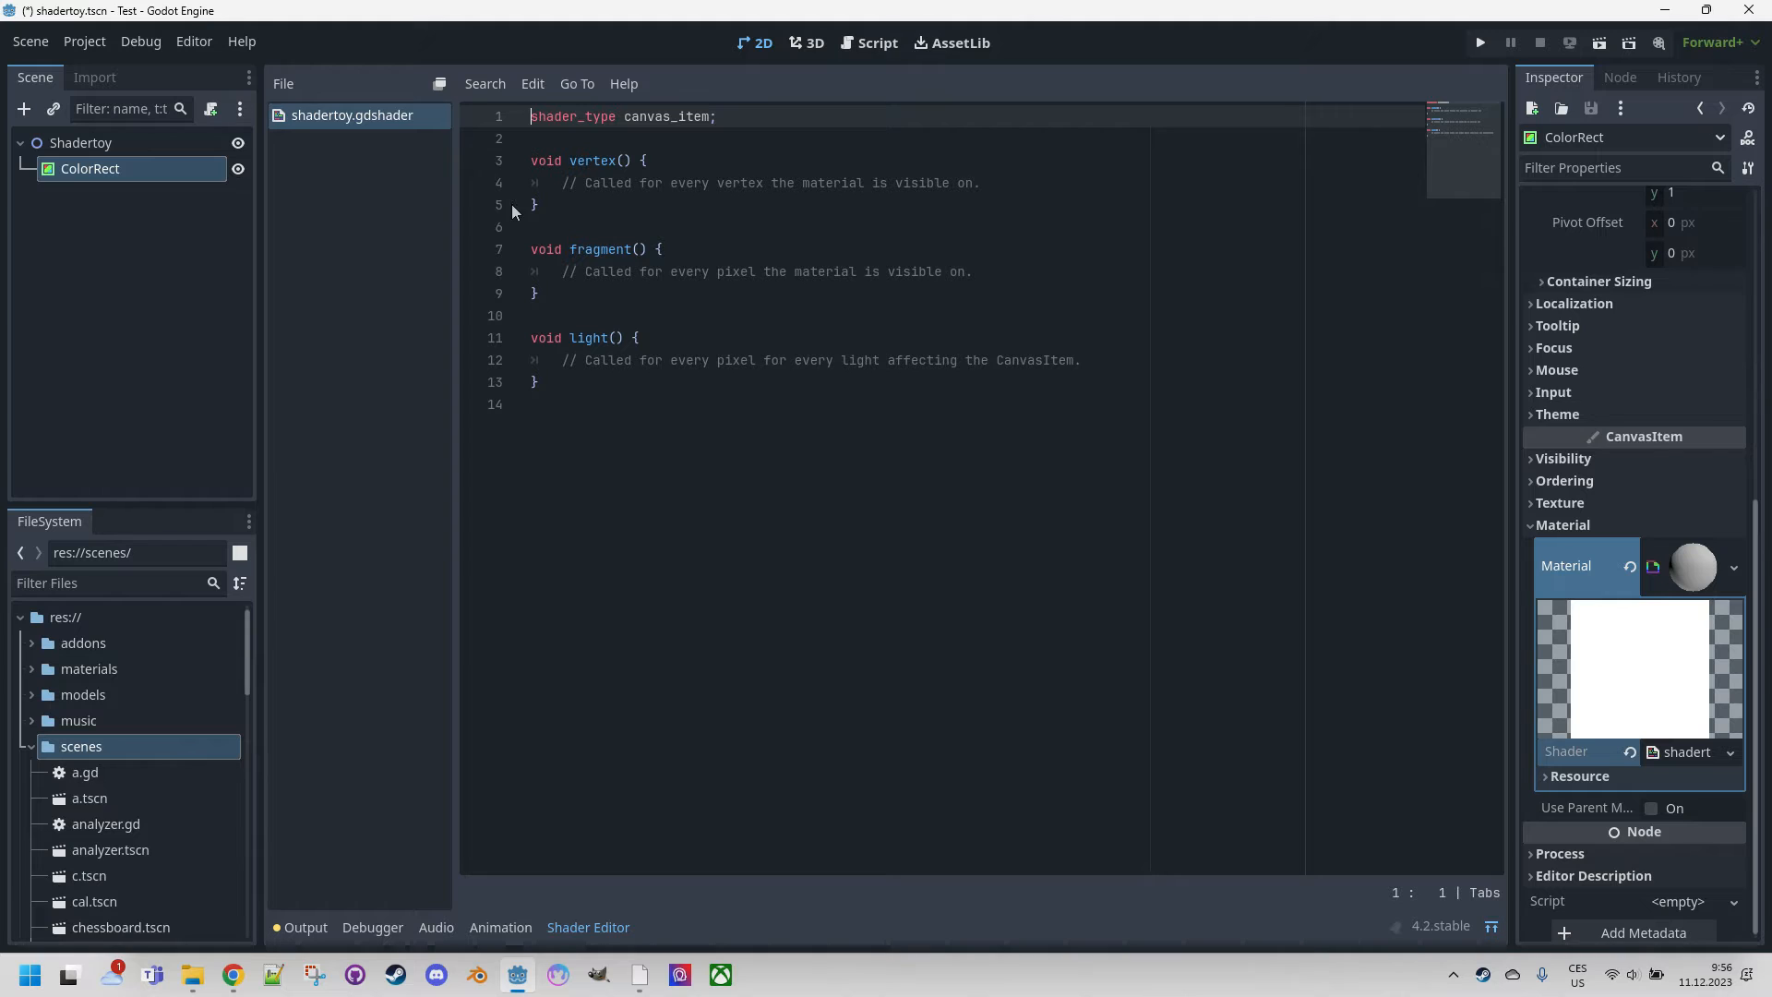
Delete the vertex() and light() functions from the shader template.
left_click_drag(531, 161, 532, 226)
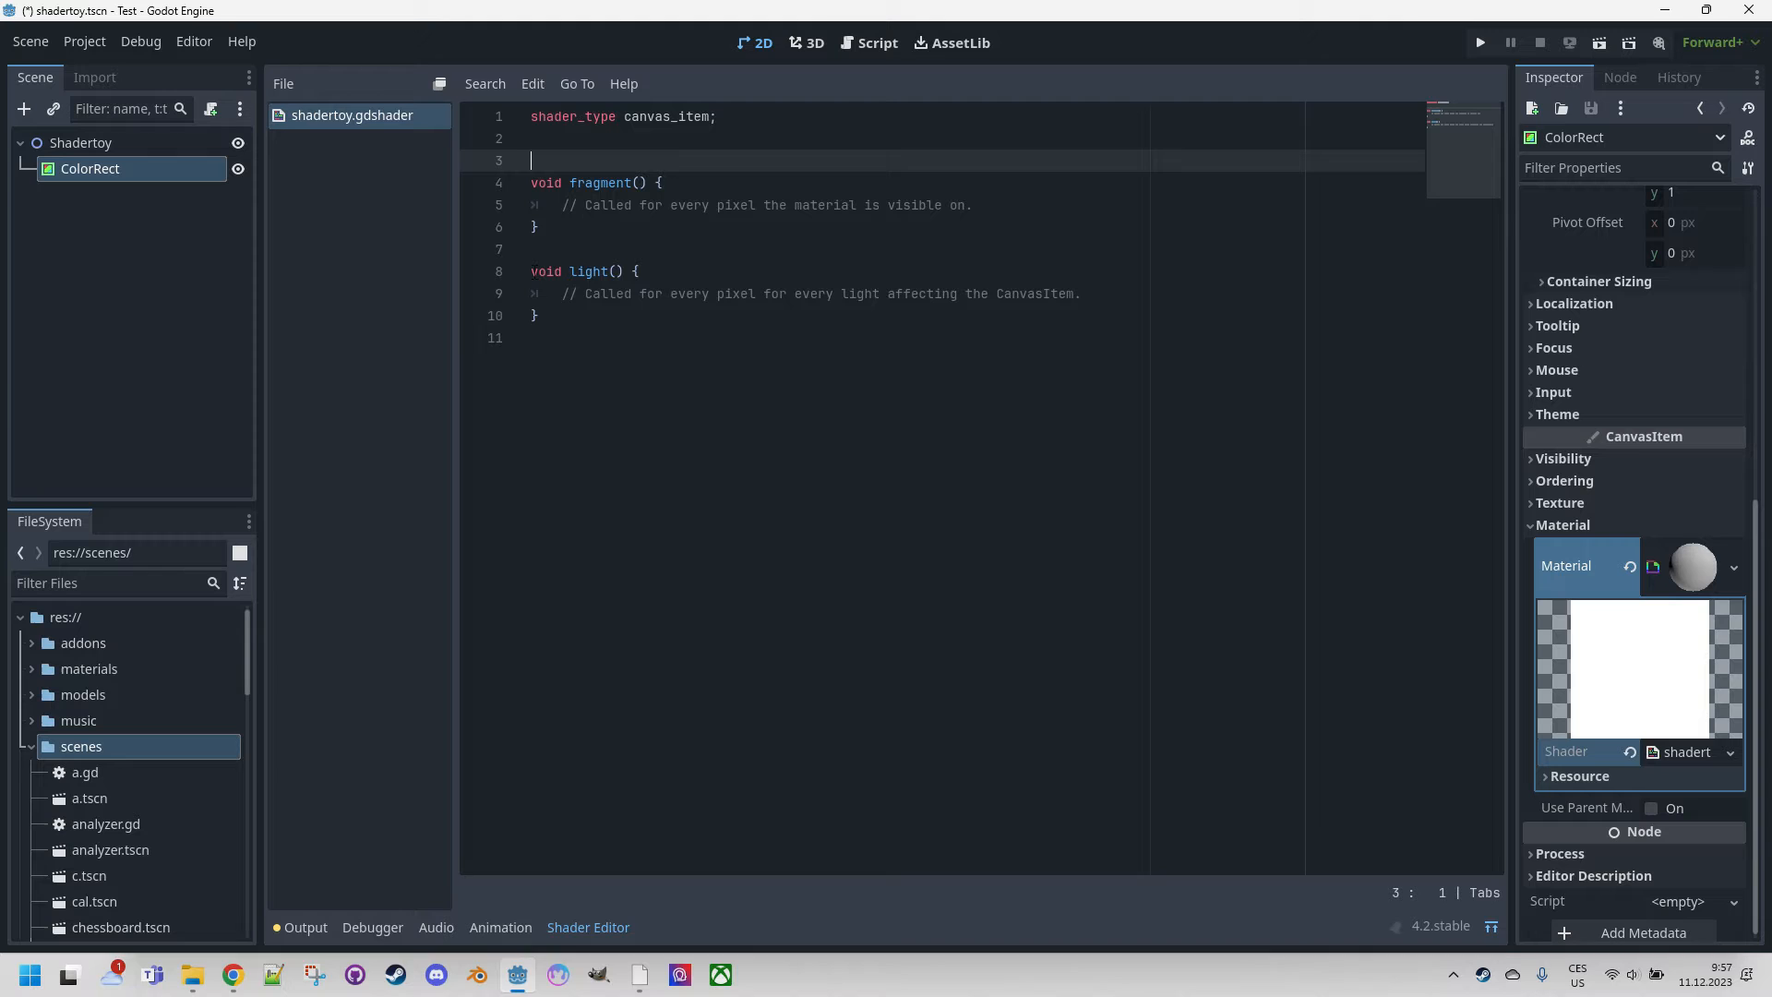
left_click_drag(528, 271, 537, 338)
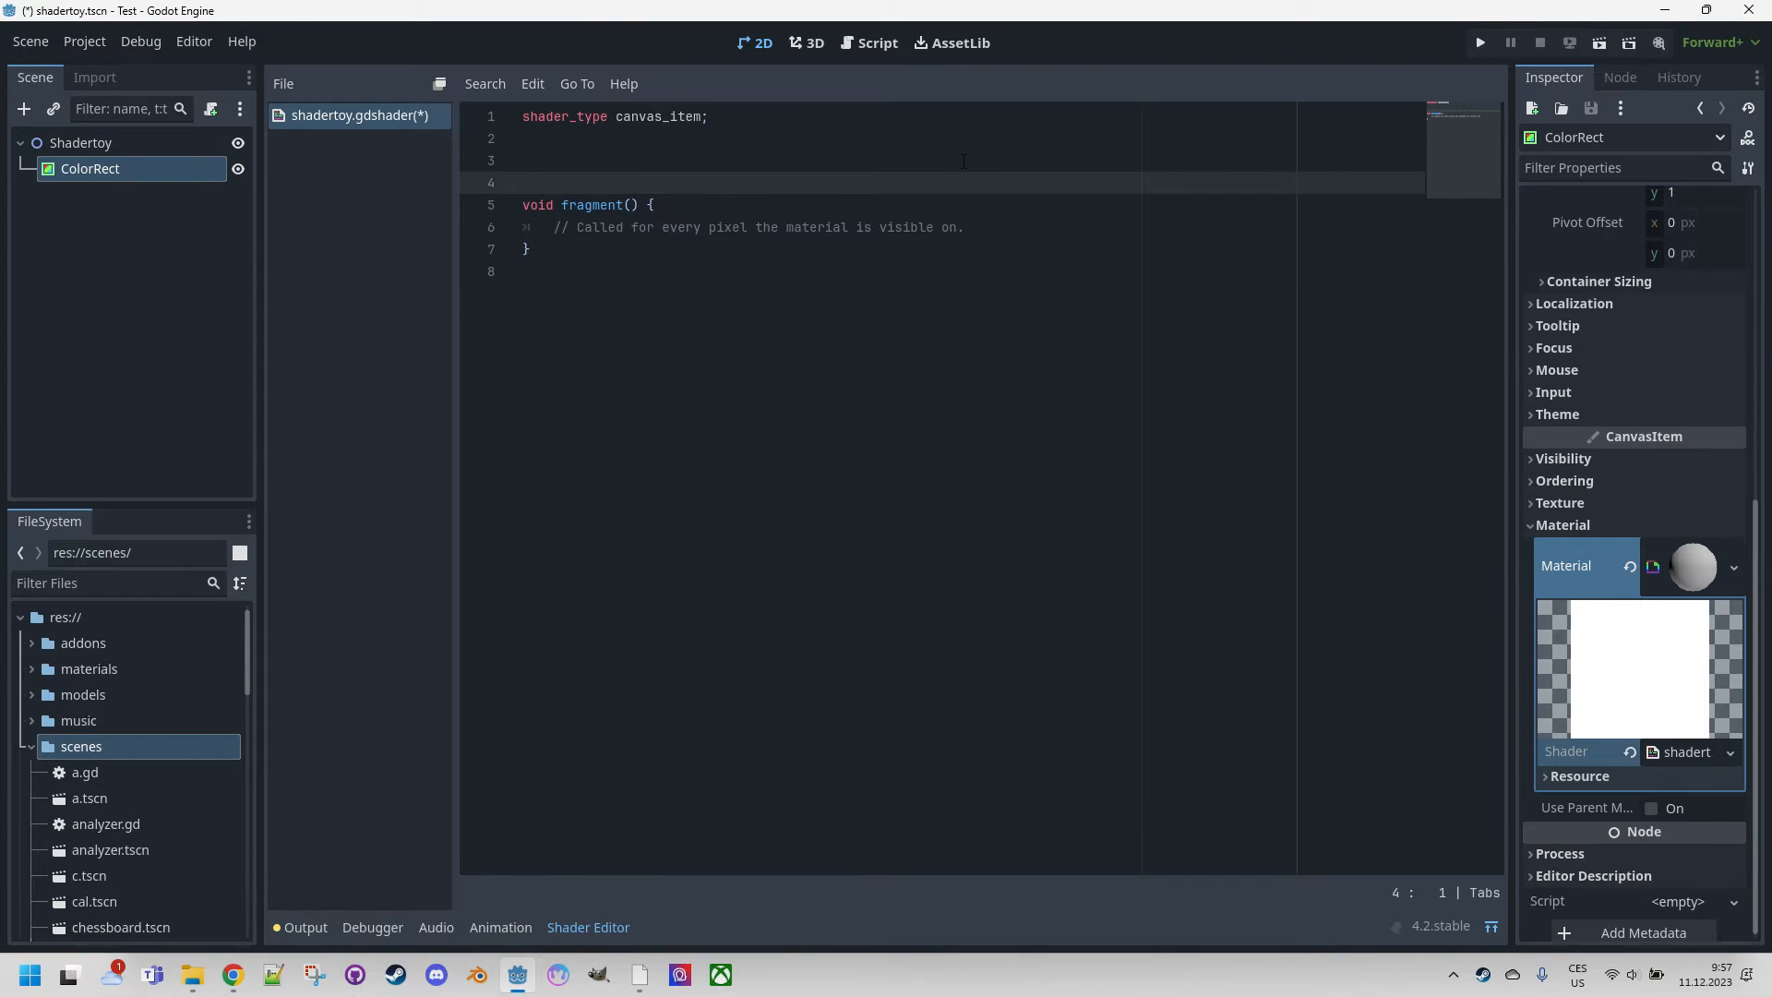
Paste the kaleidoscope code and delete the TIME, RESOLUTION, PI and TAU defines.
scroll("down", 3)
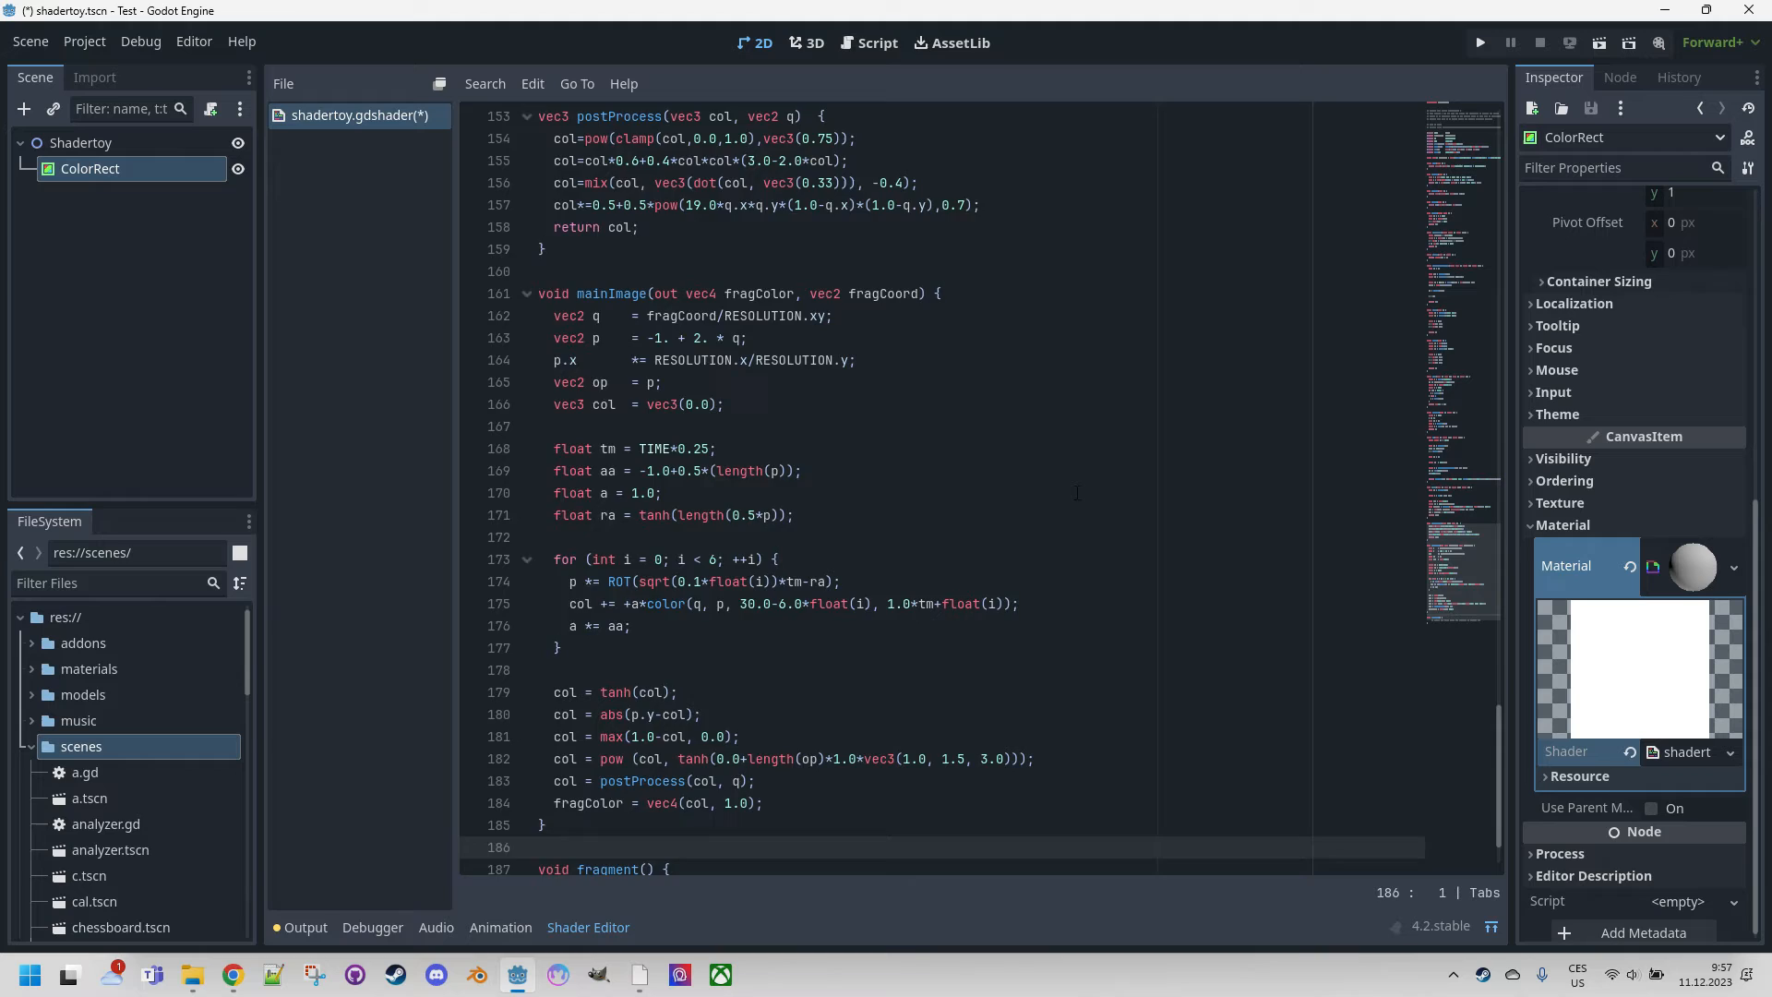
scroll("up", 3)
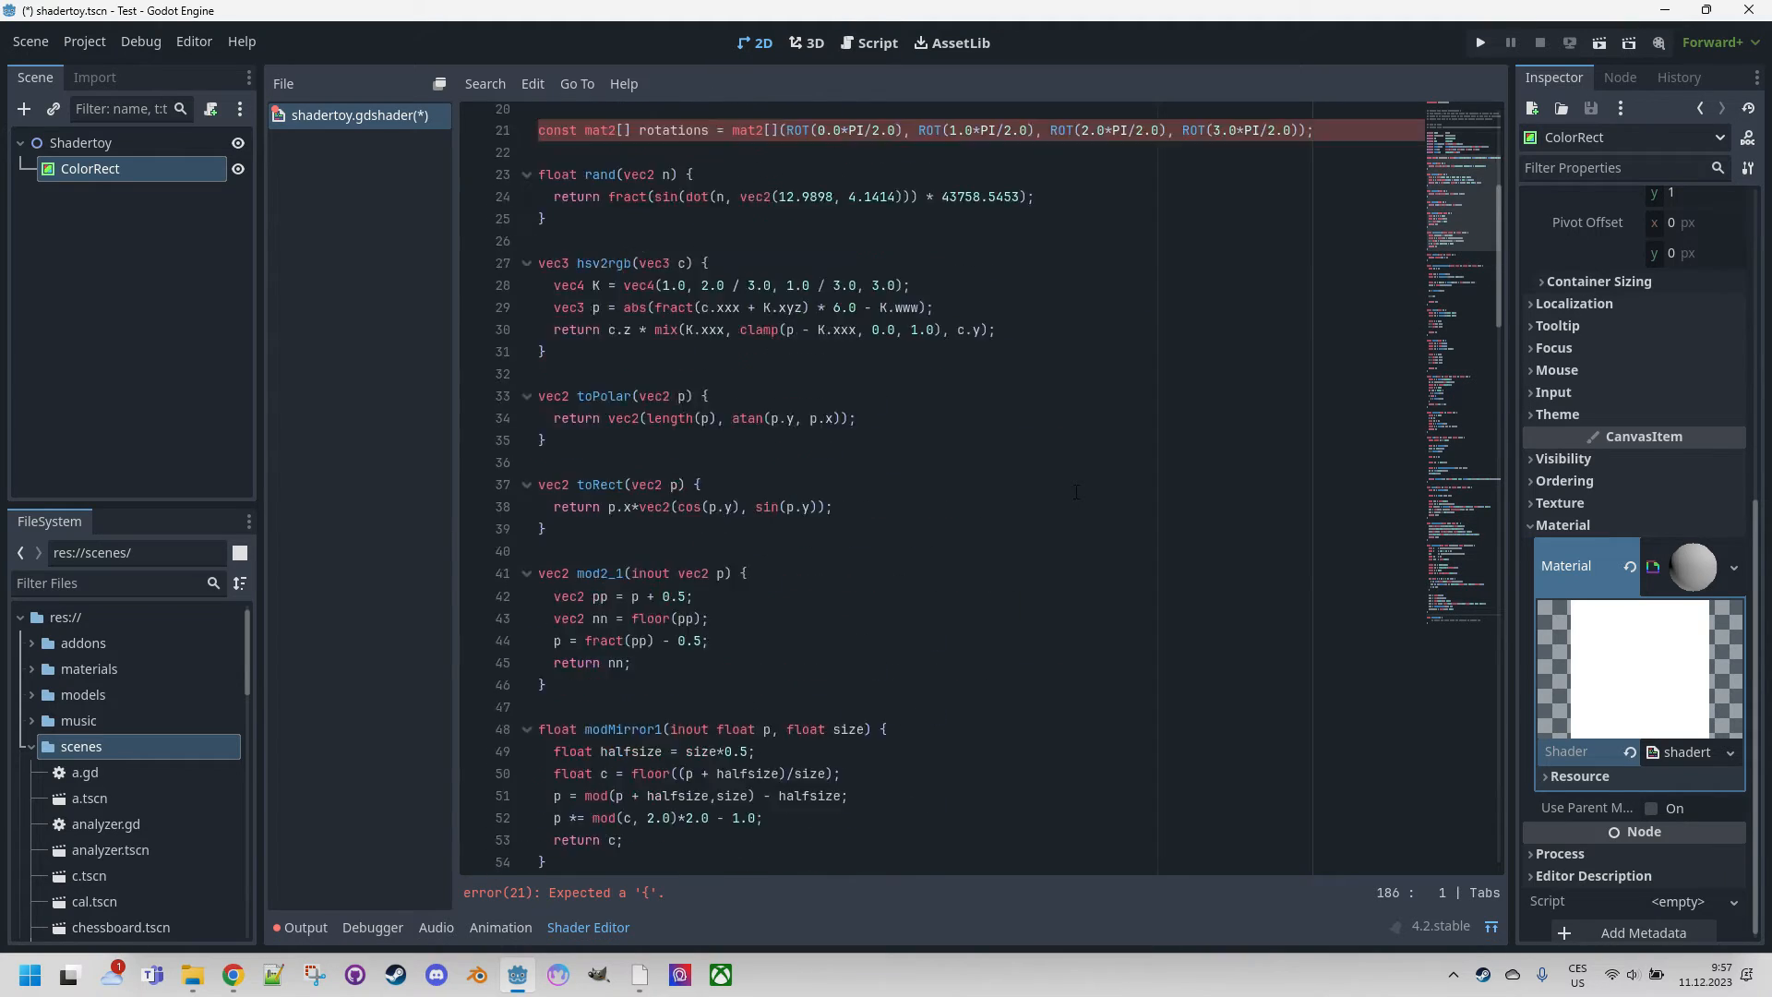
scroll("up", 3)
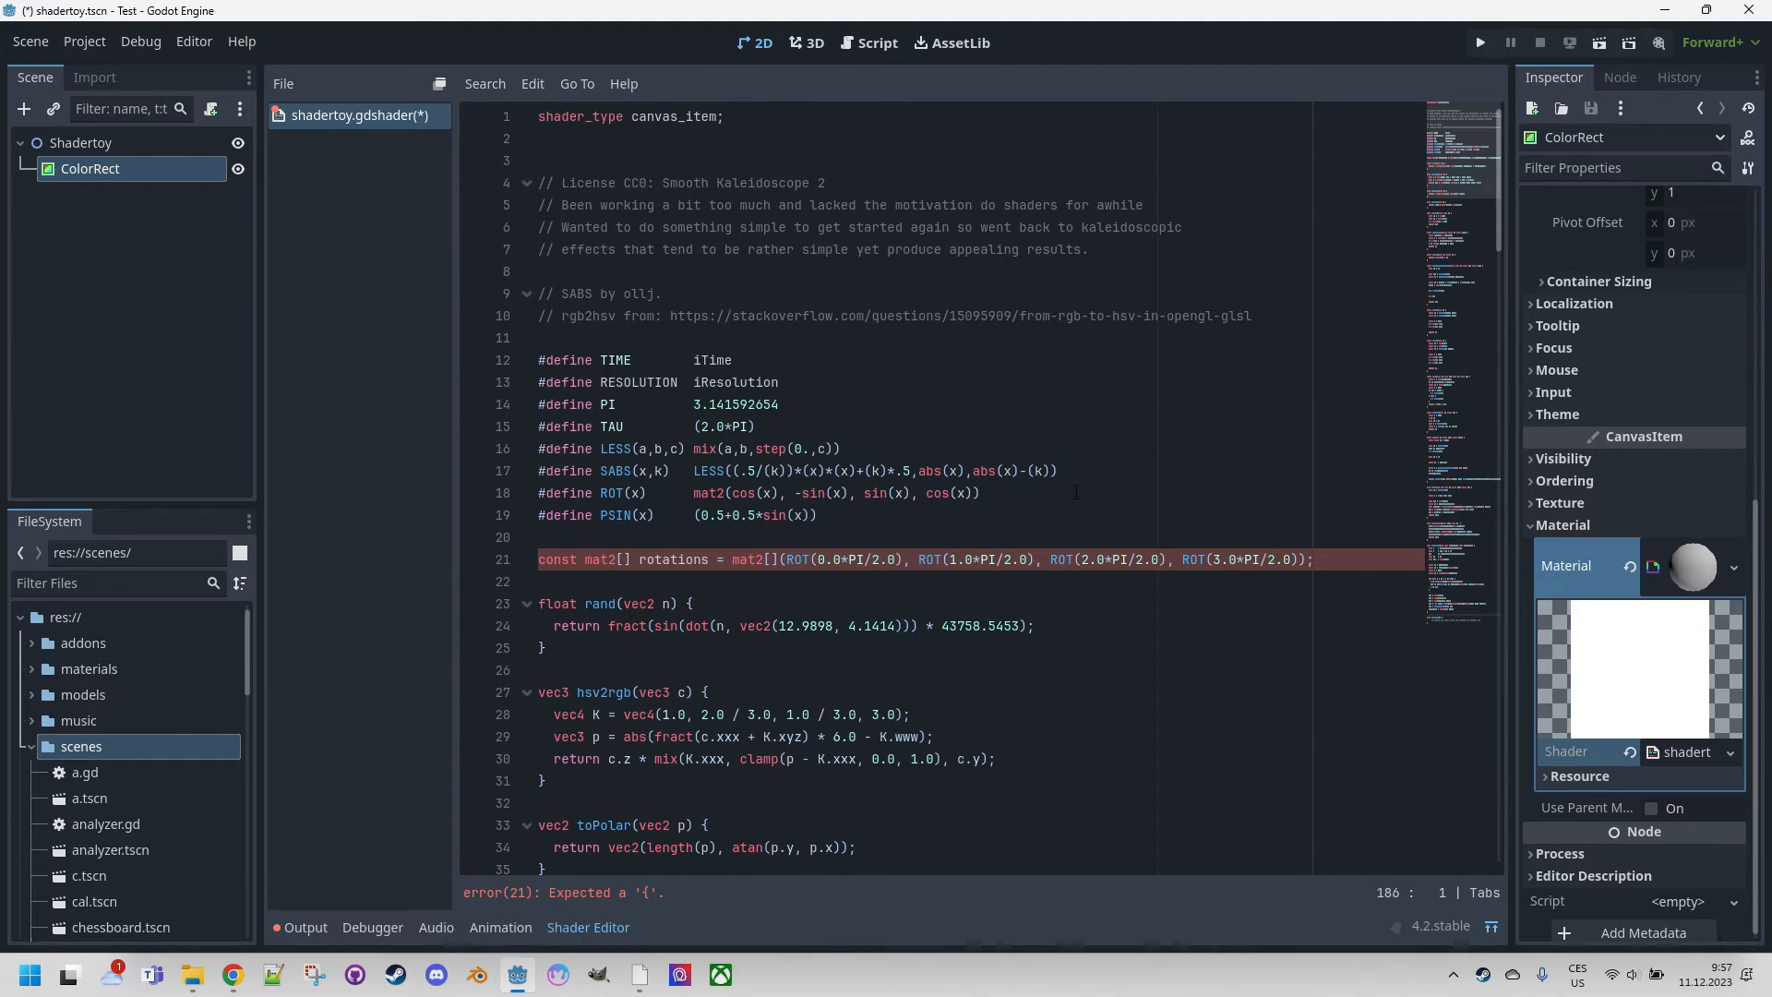
mouse_move(876, 418)
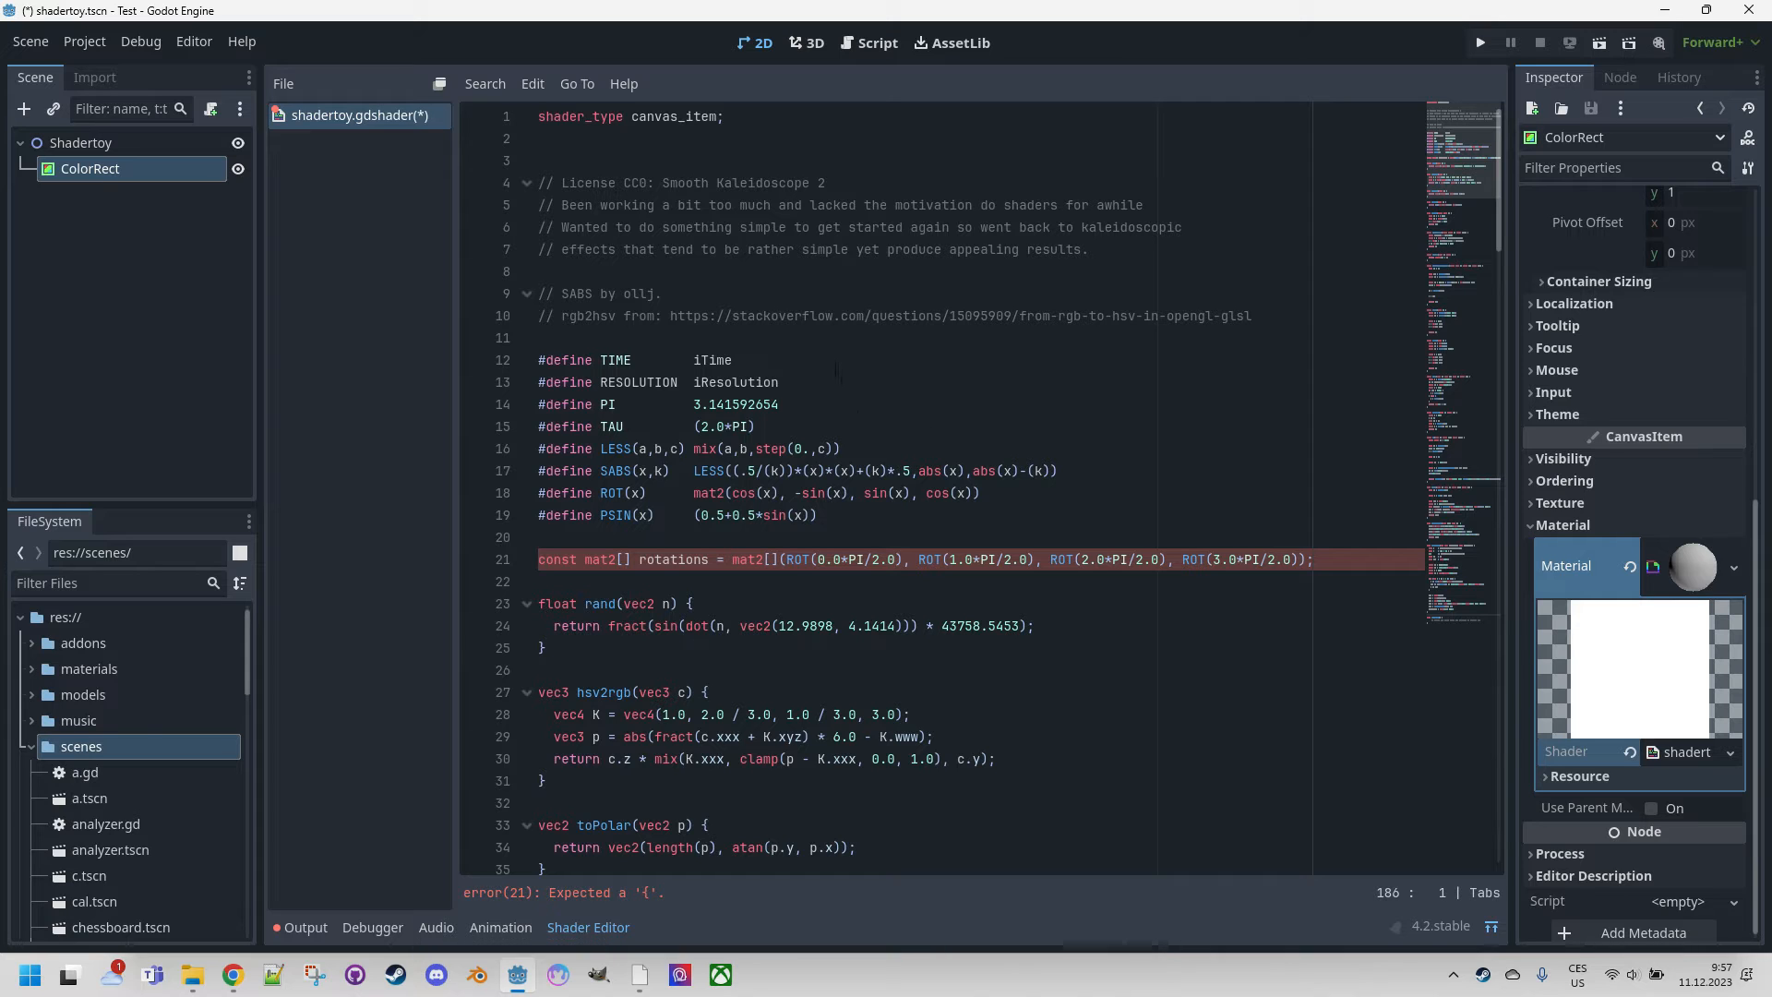
left_click(618, 359)
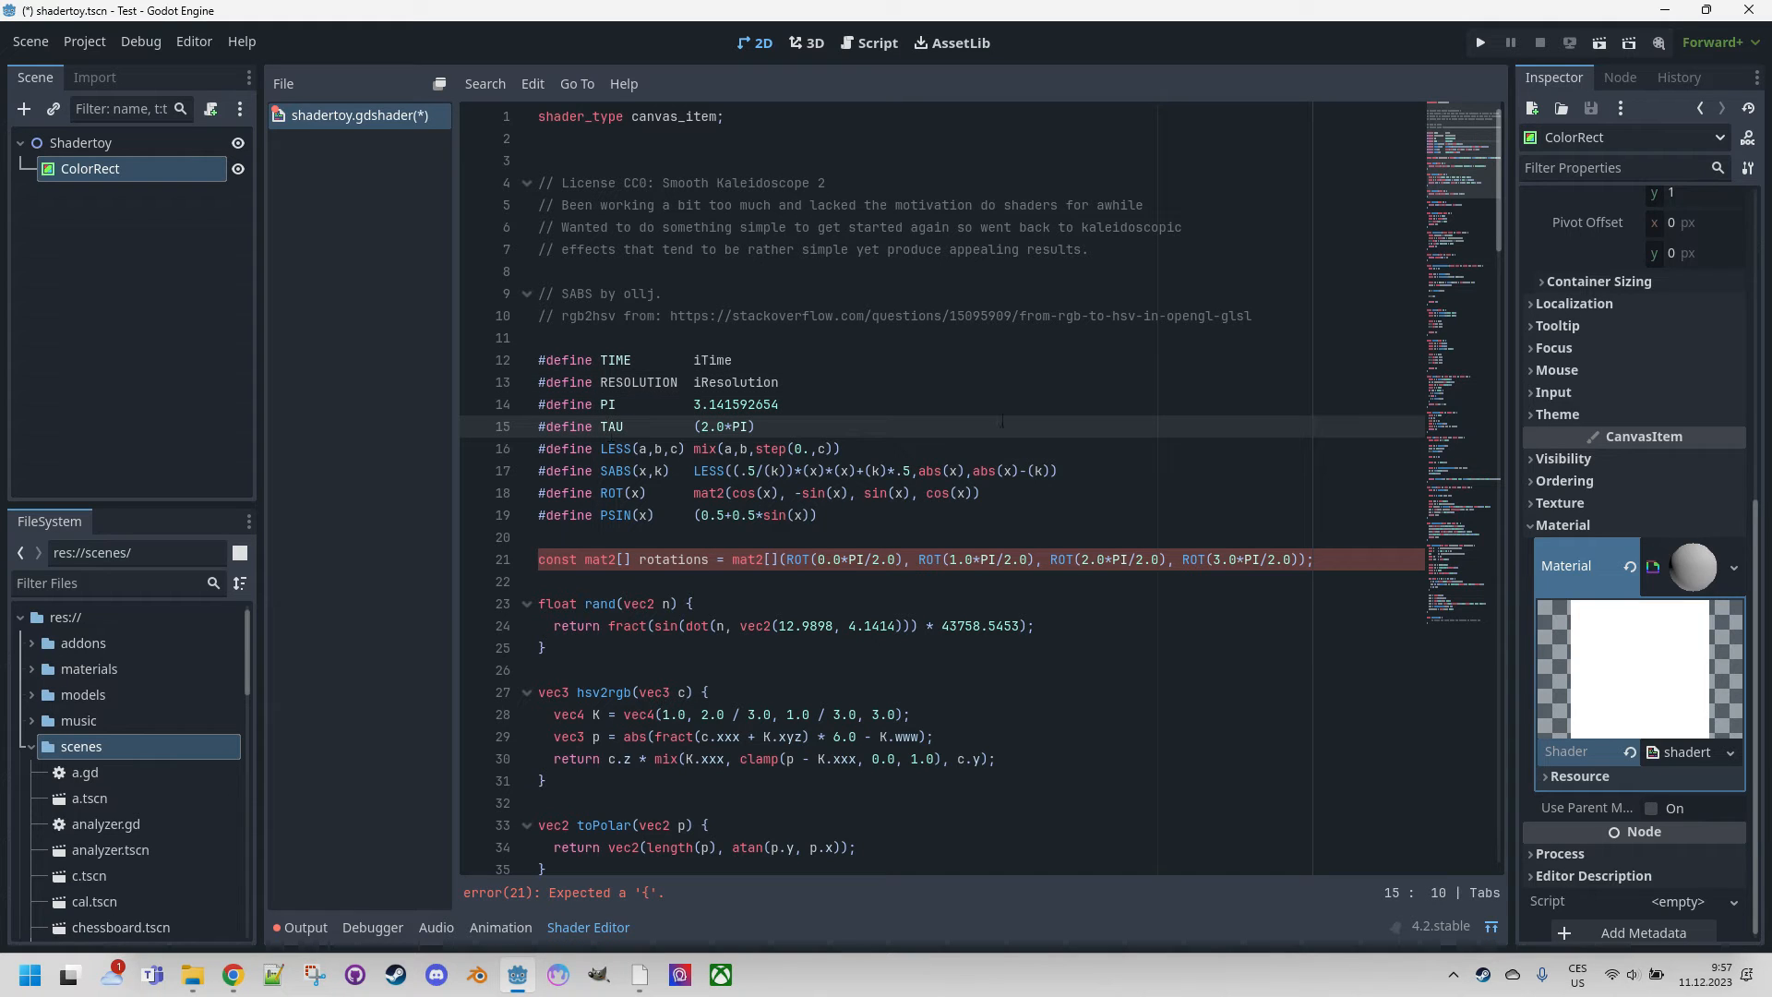
left_click(750, 382)
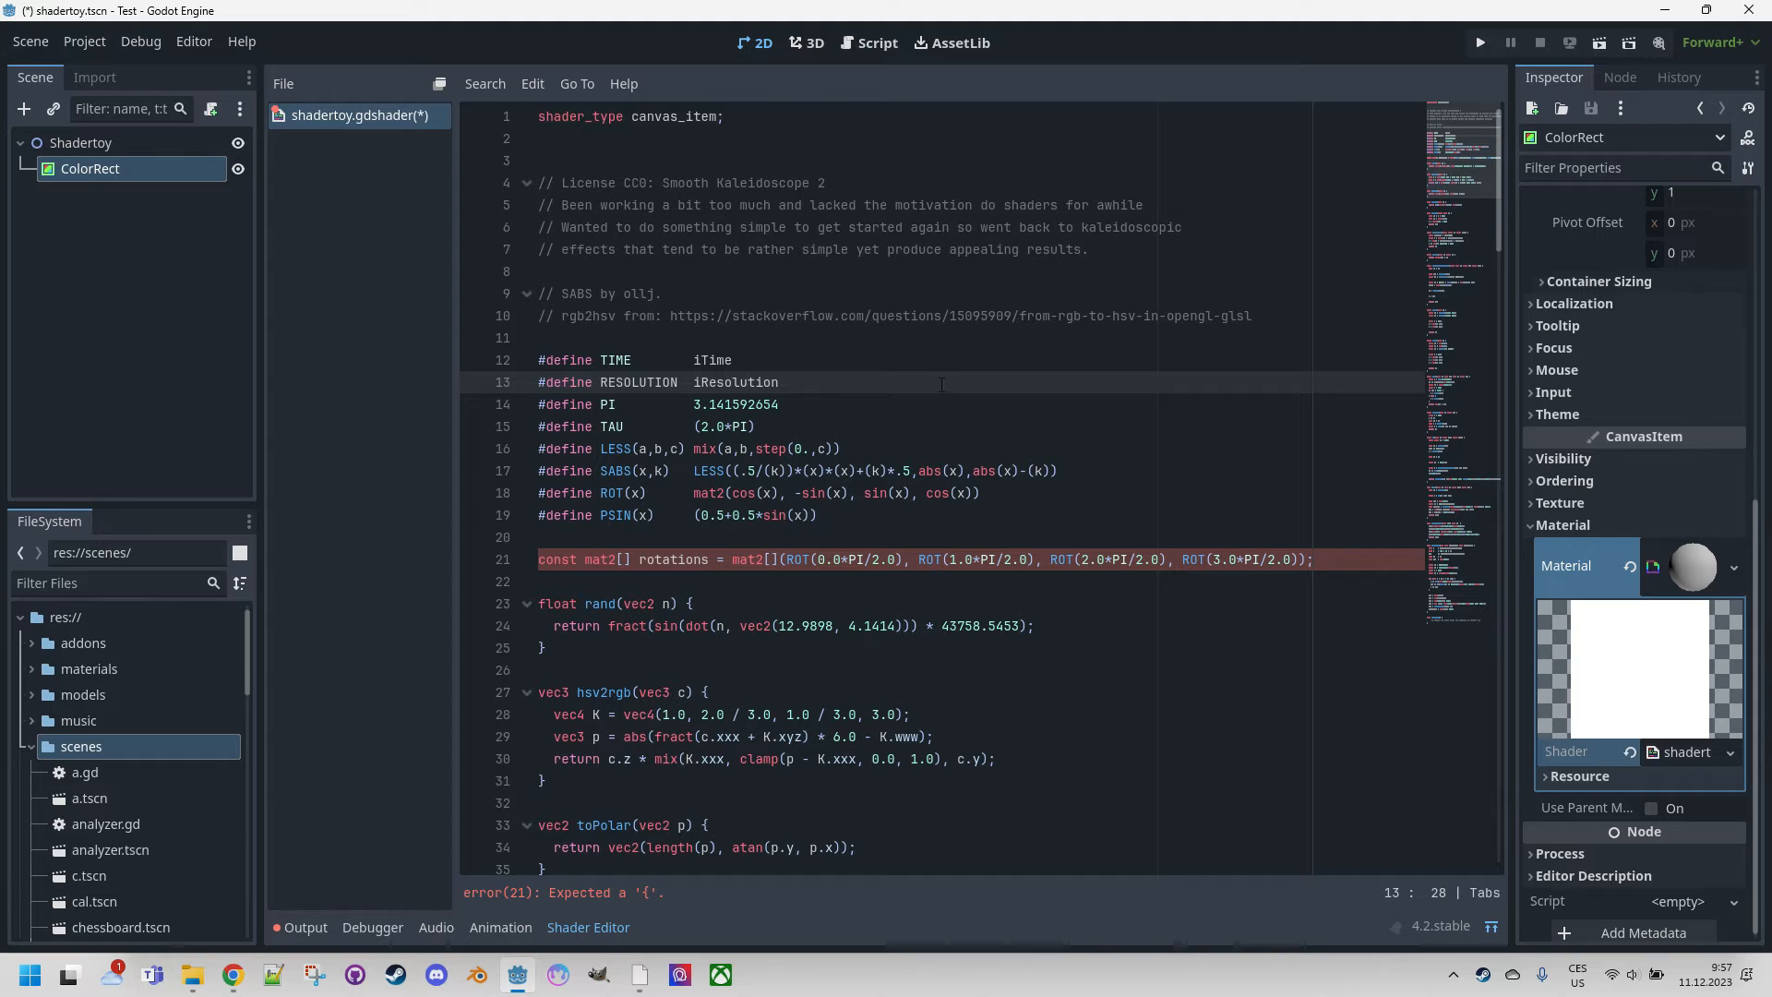
left_click(731, 359)
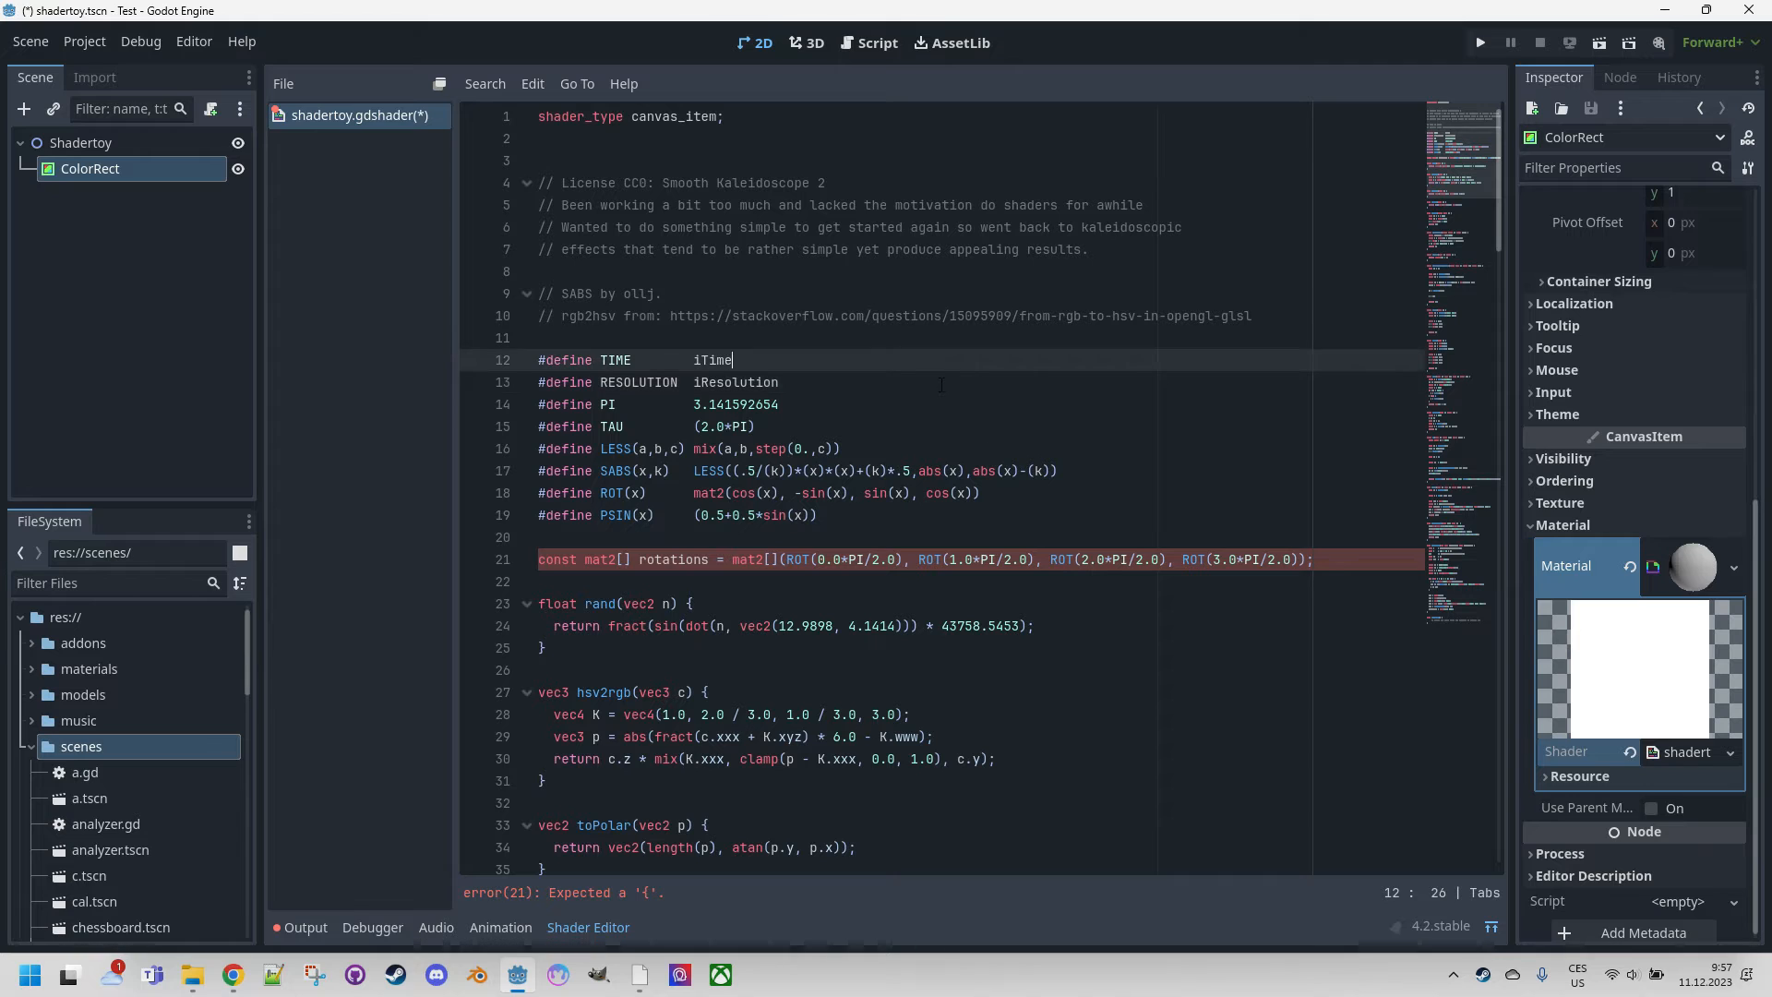
left_click(615, 359)
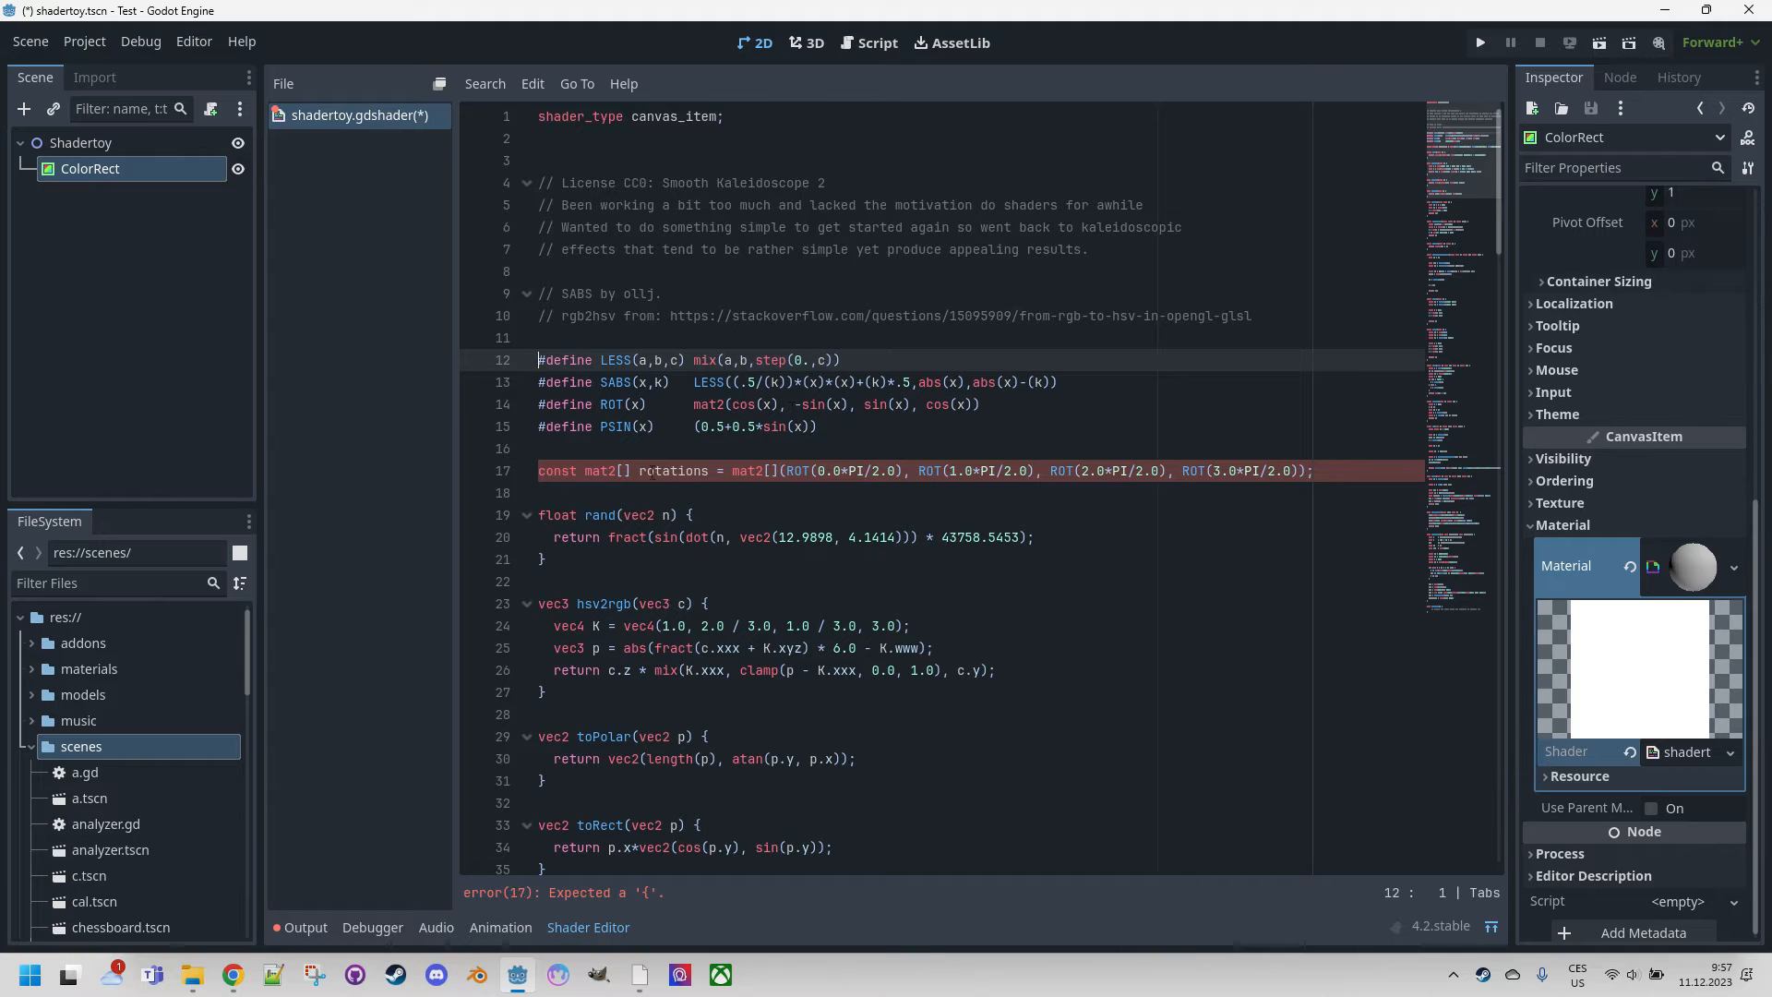
Wrap sin(x), cos(x) in vec2 inside the ROT define's mat2.
left_click(724, 470)
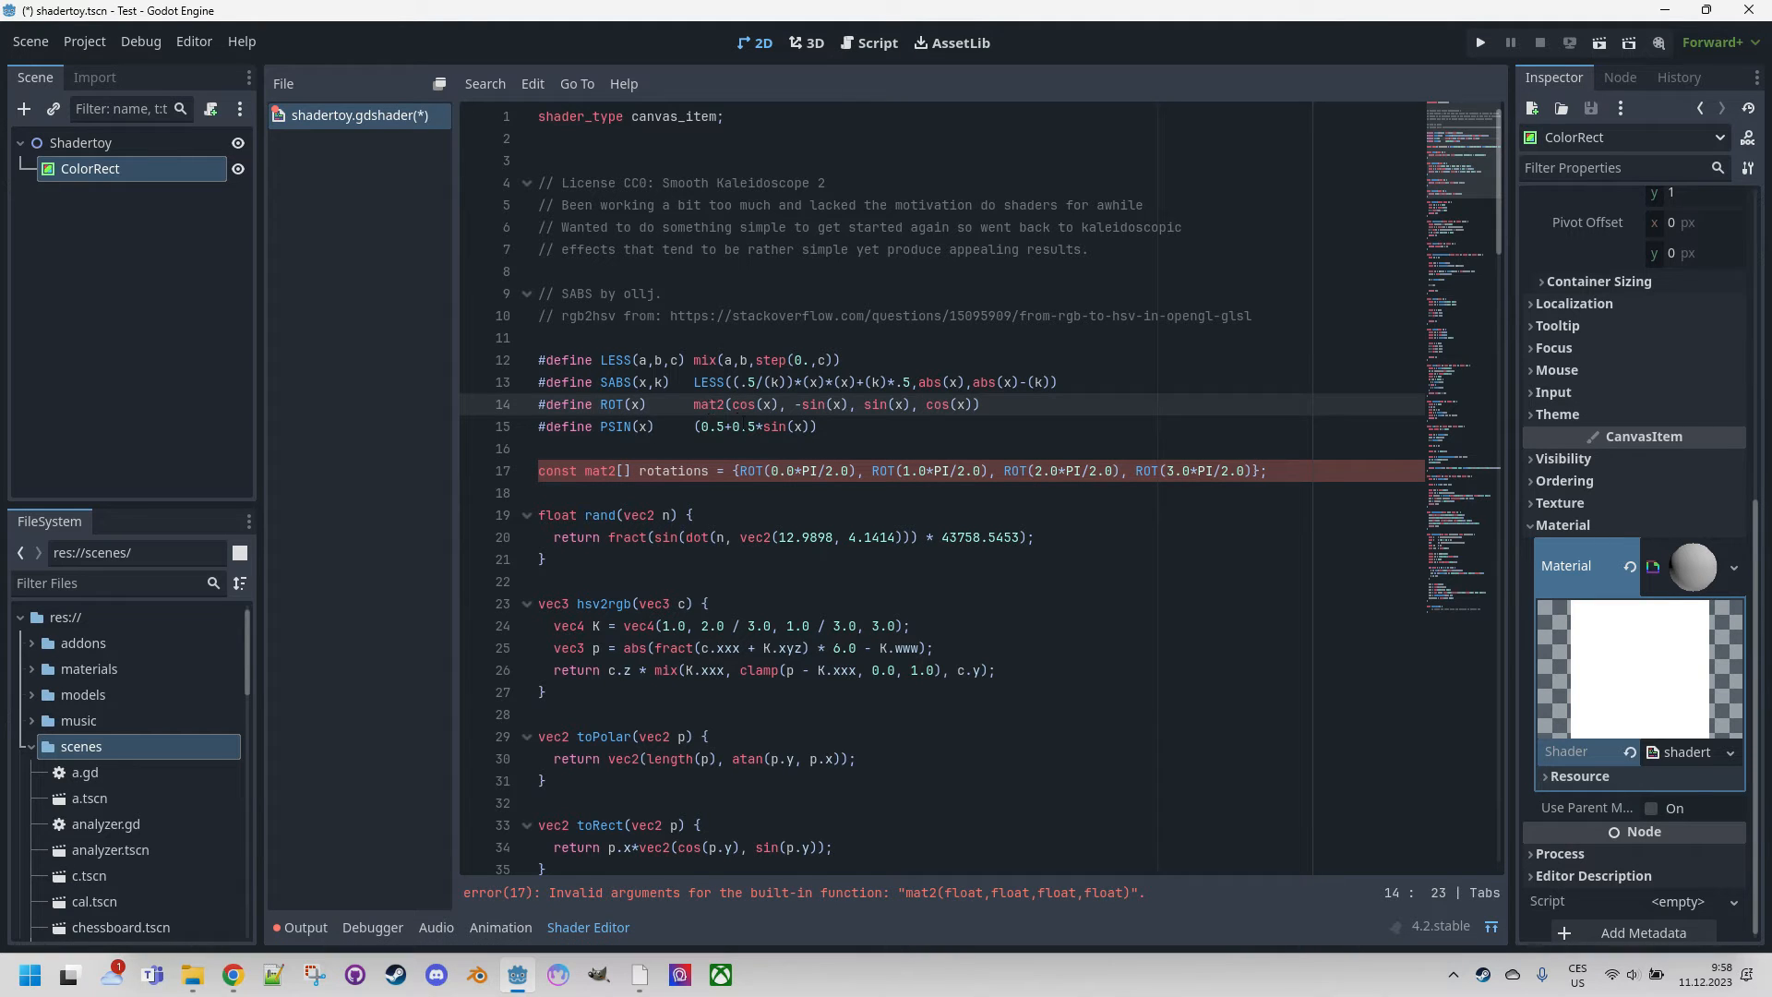
left_click(734, 404)
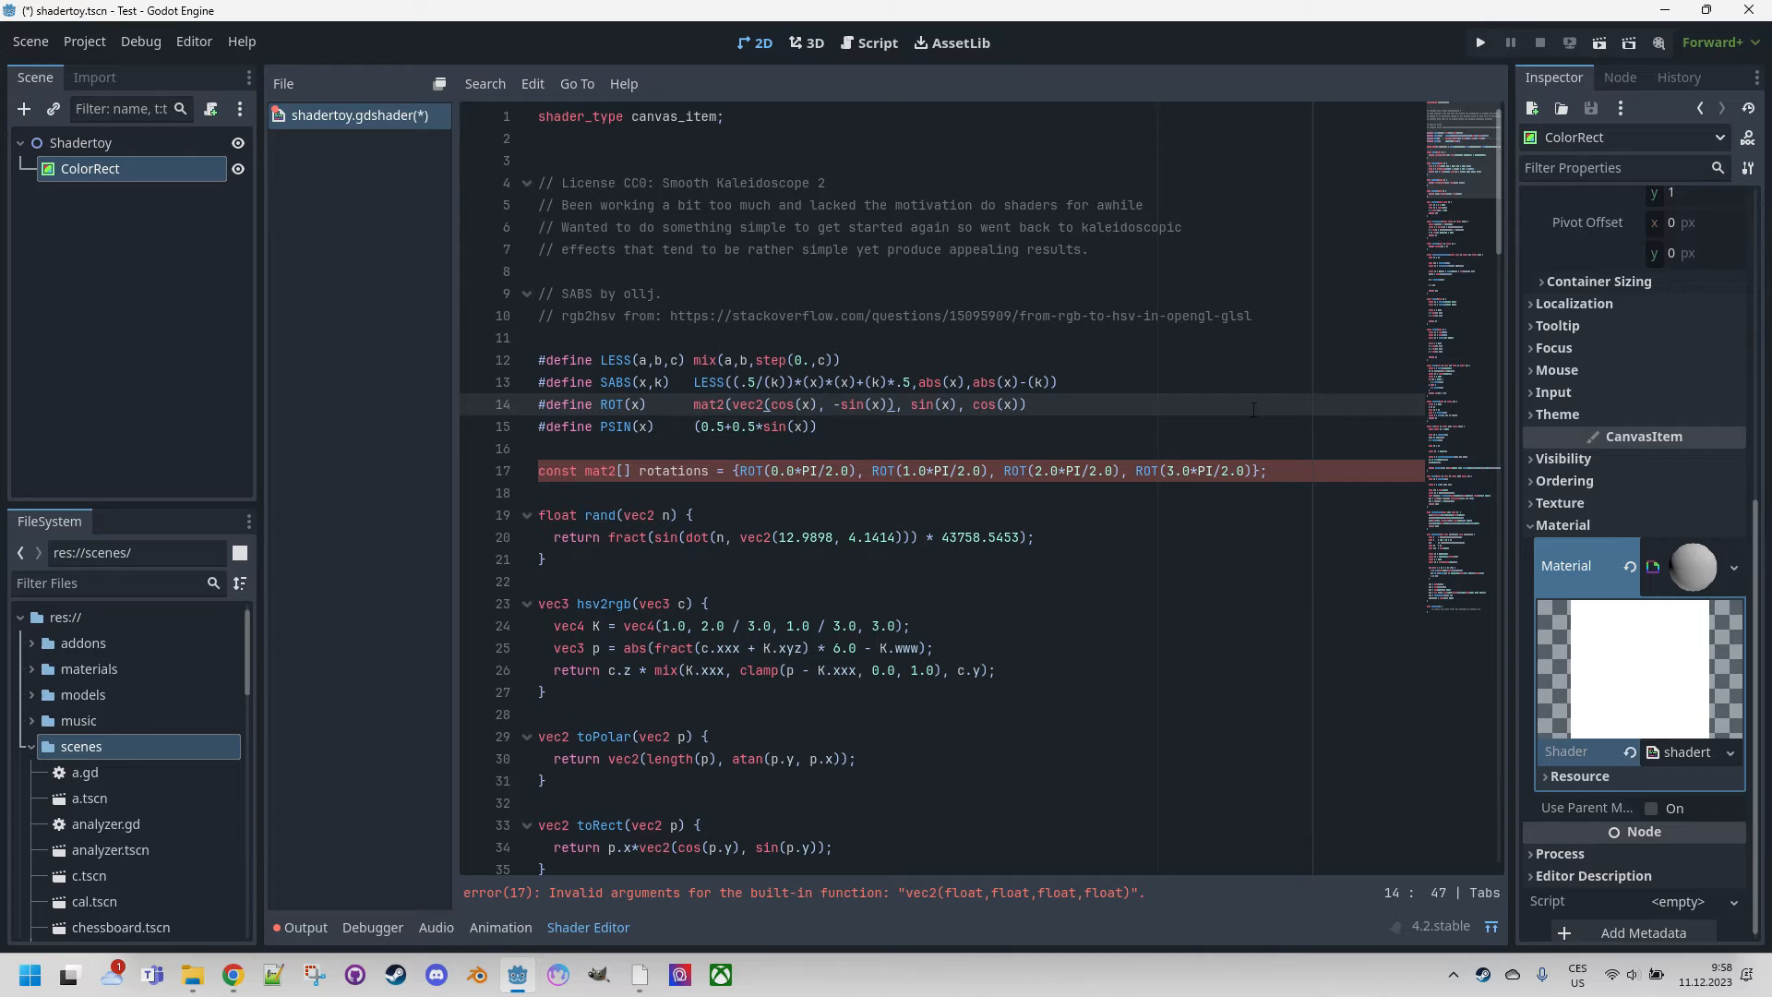
type("vec2(")
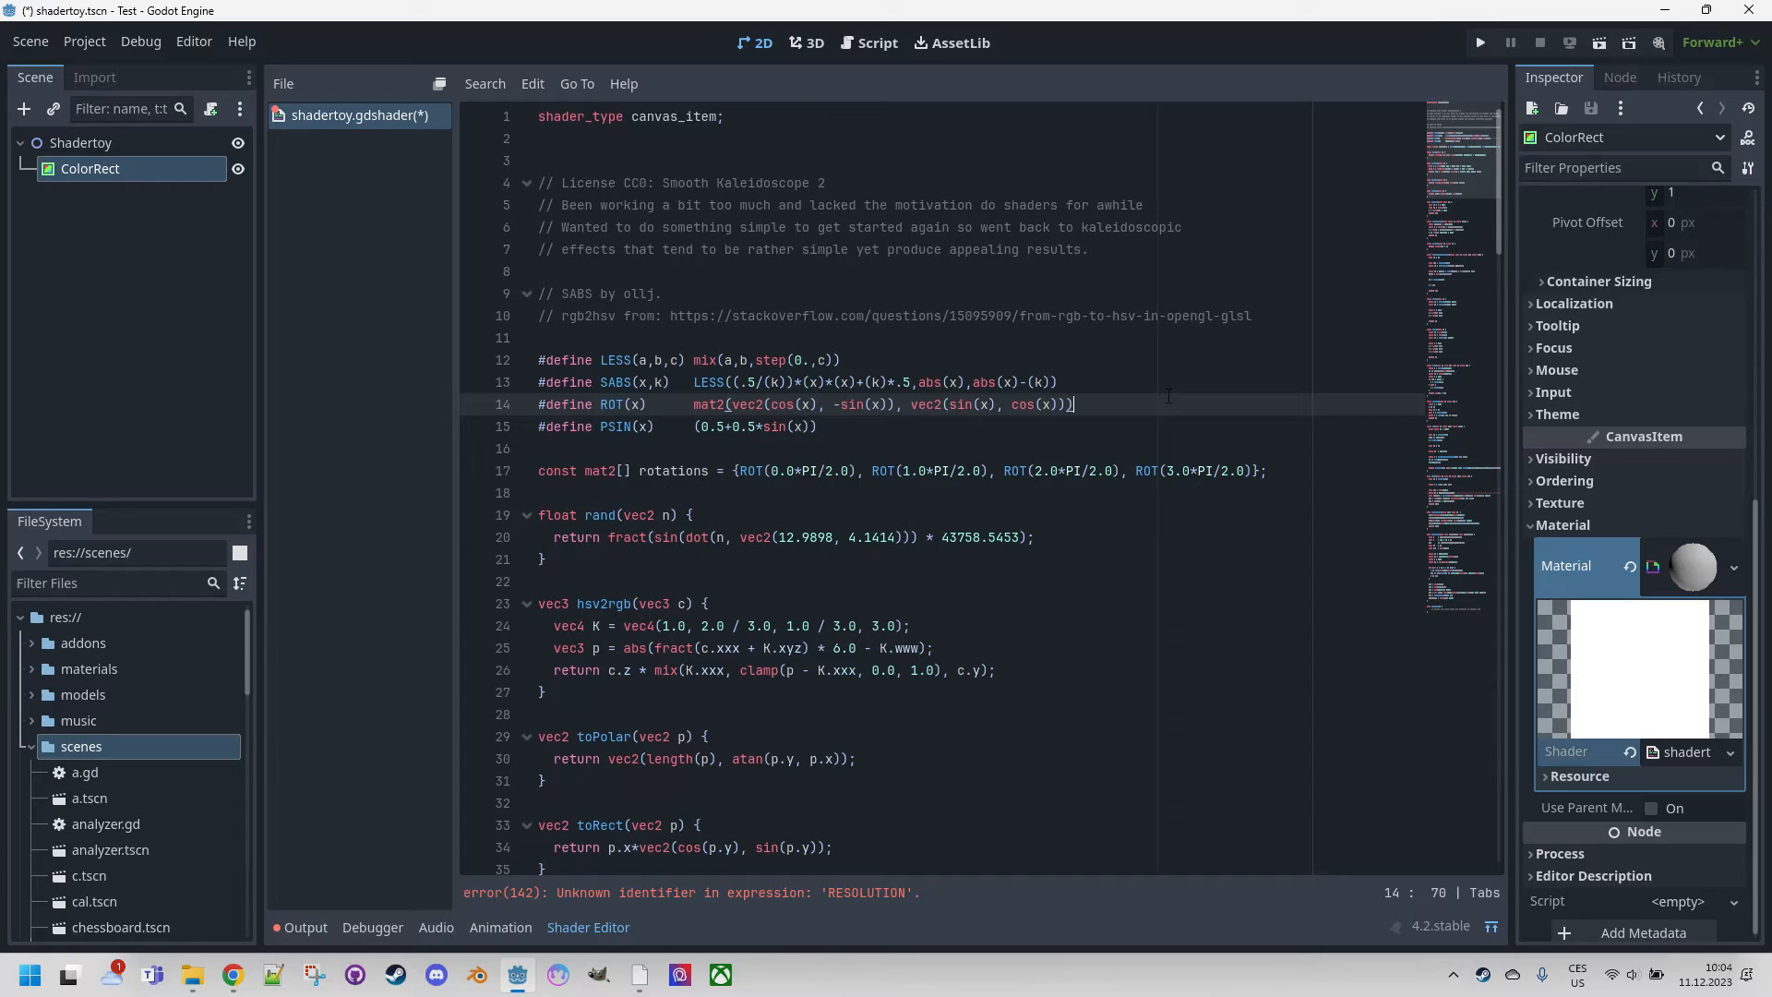
mouse_move(876, 898)
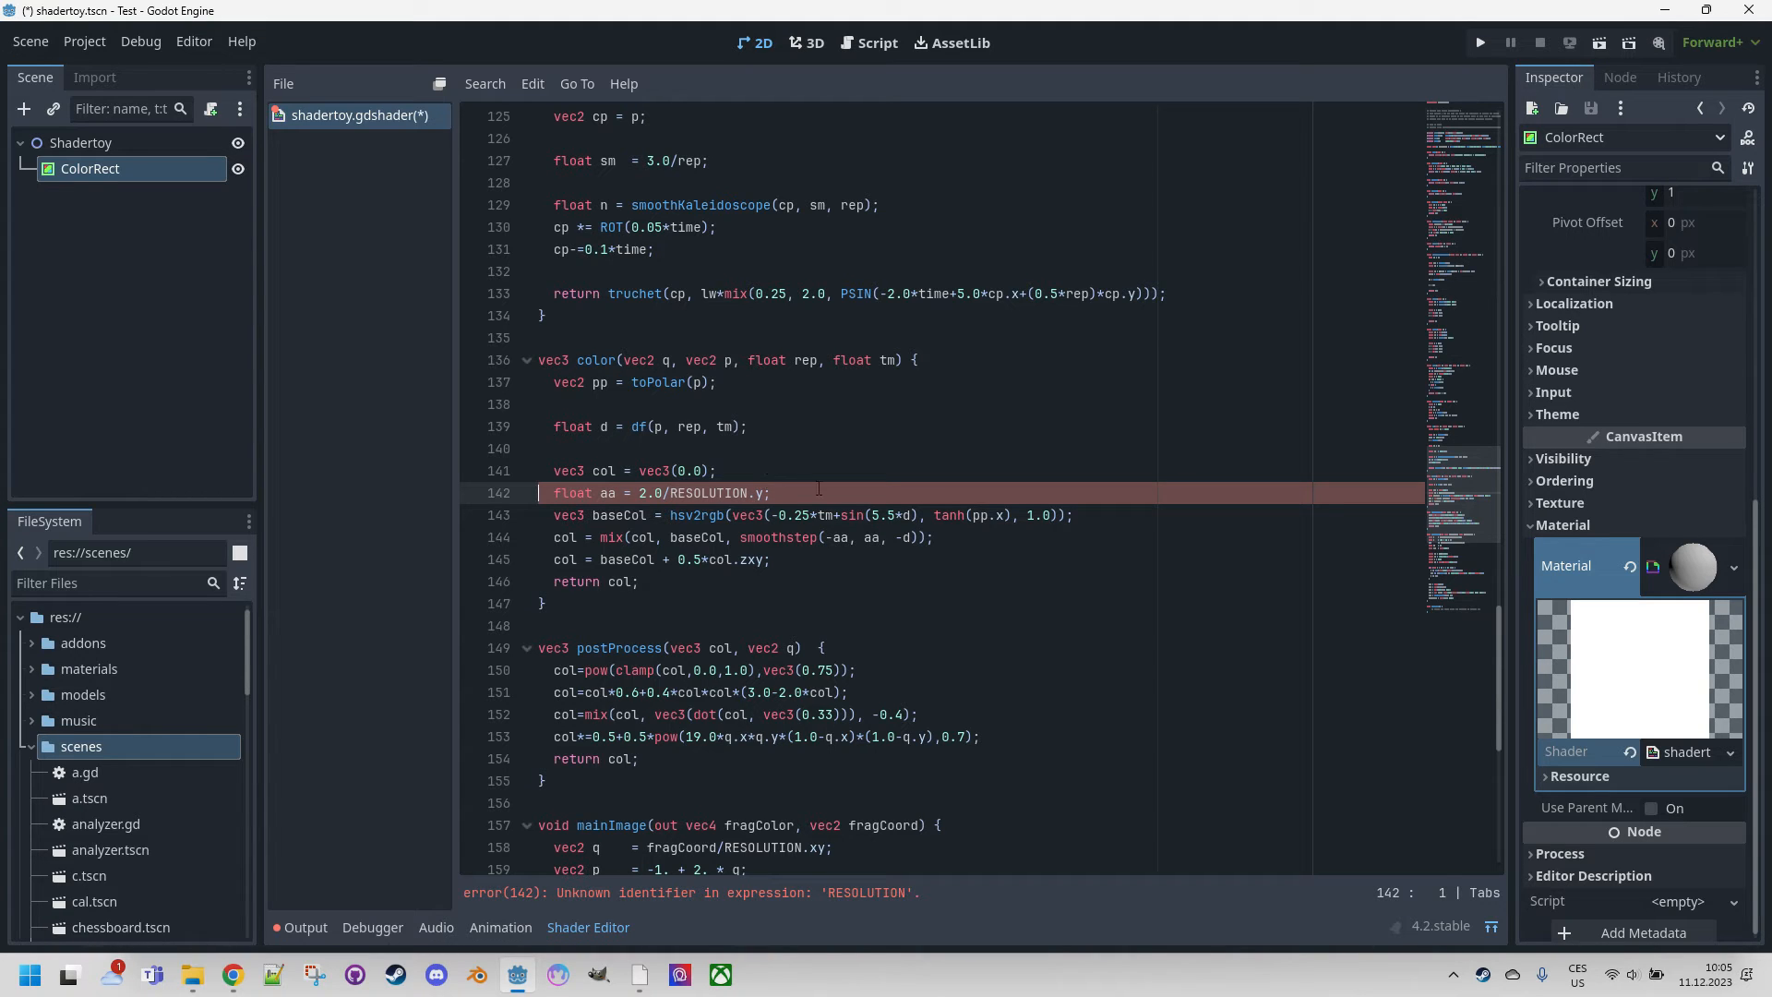
Declare vec2 RESOLUTION = 1.0 / SCREEN_PIXEL_SIZE inside fragment().
scroll("down", 3)
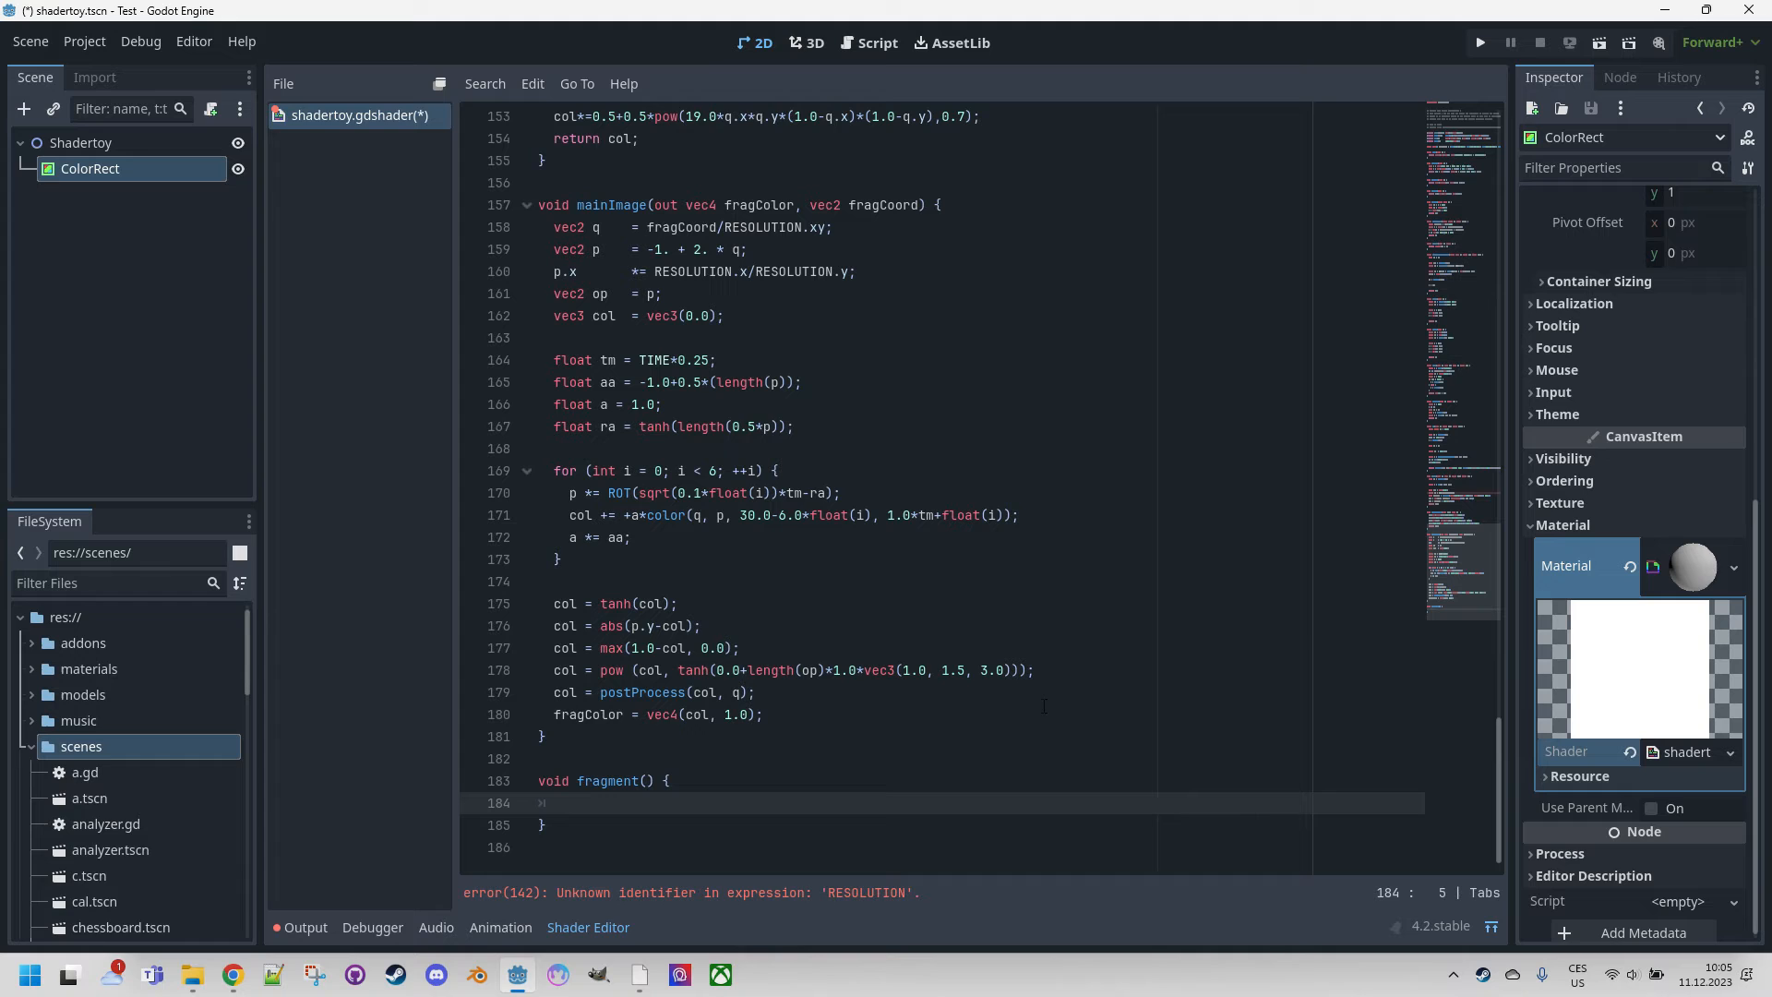
type("vec2 RESOLUTION = 1.0")
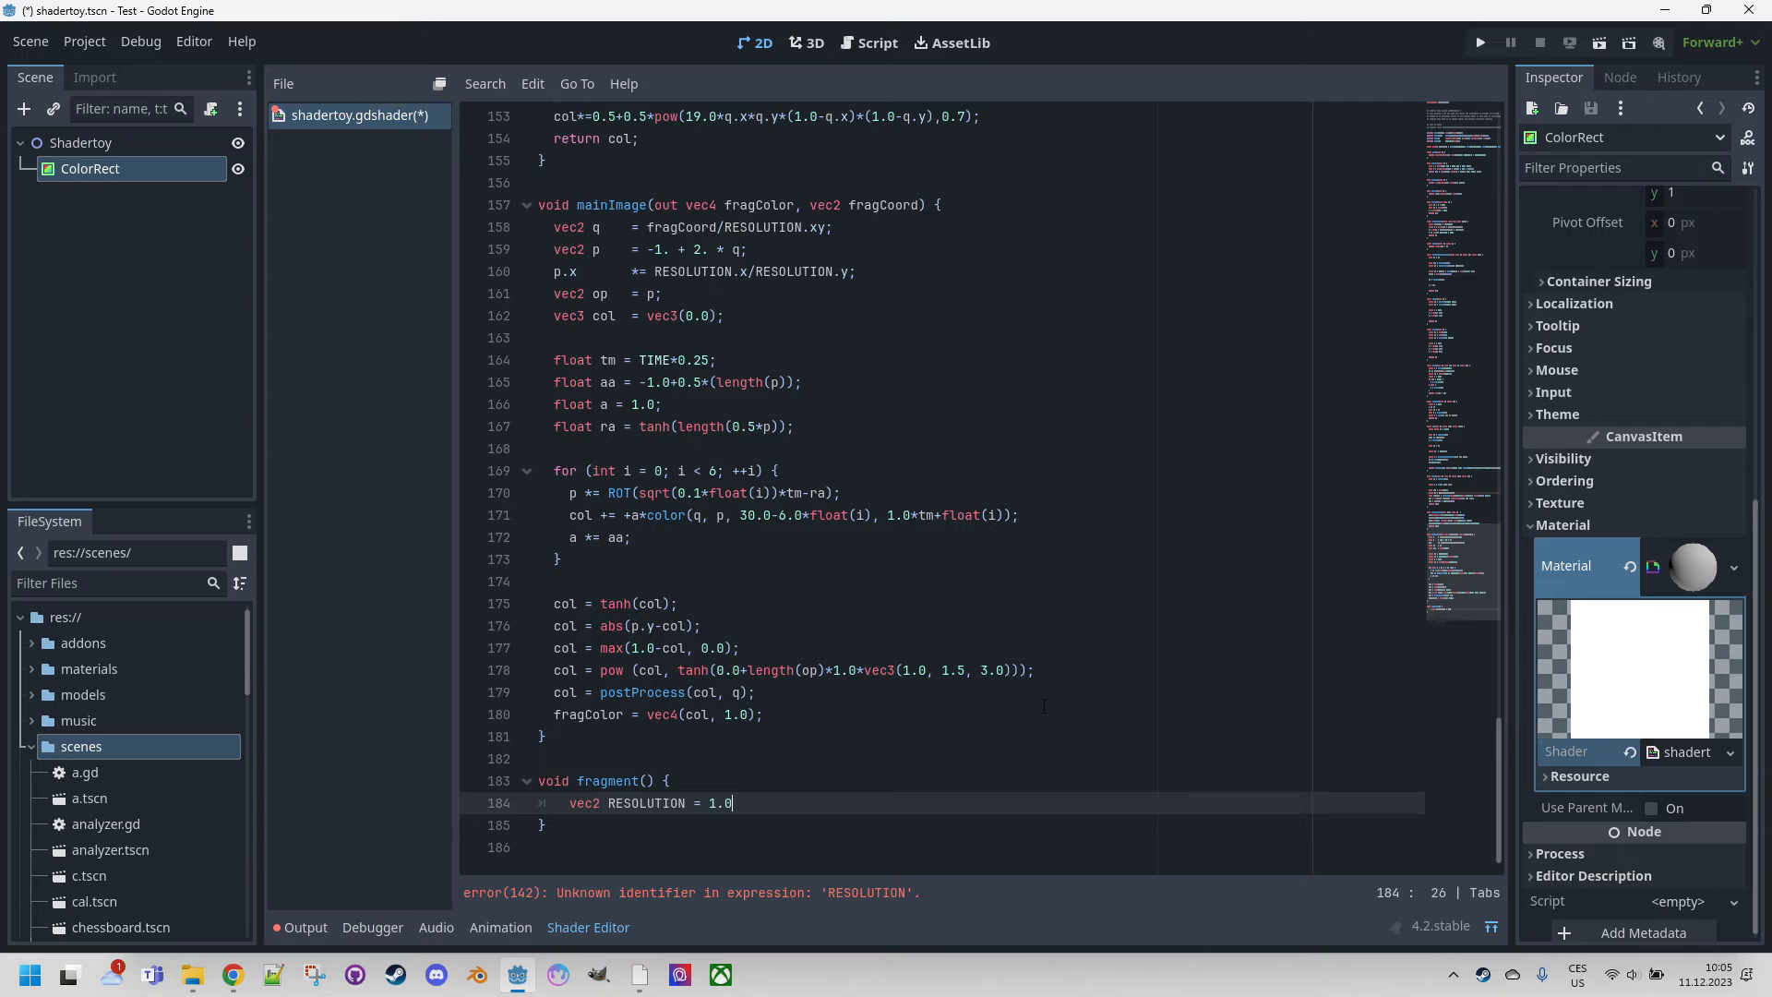
type("/ SCR")
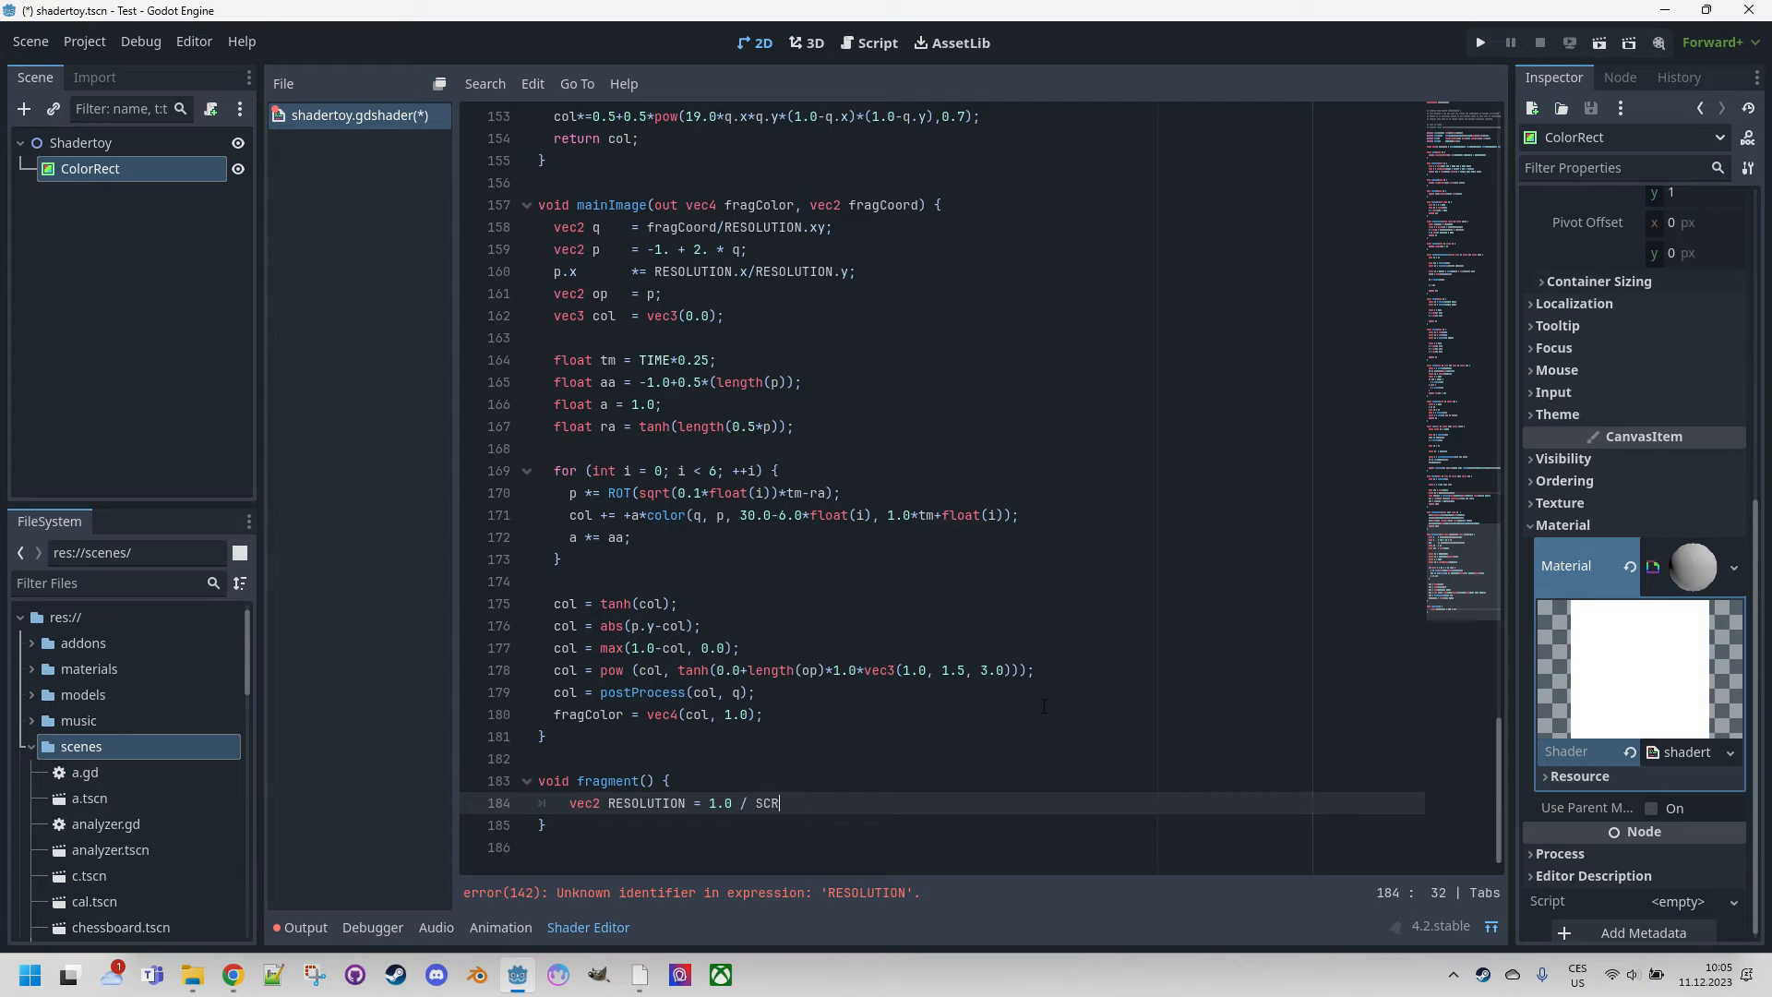
type("EEN")
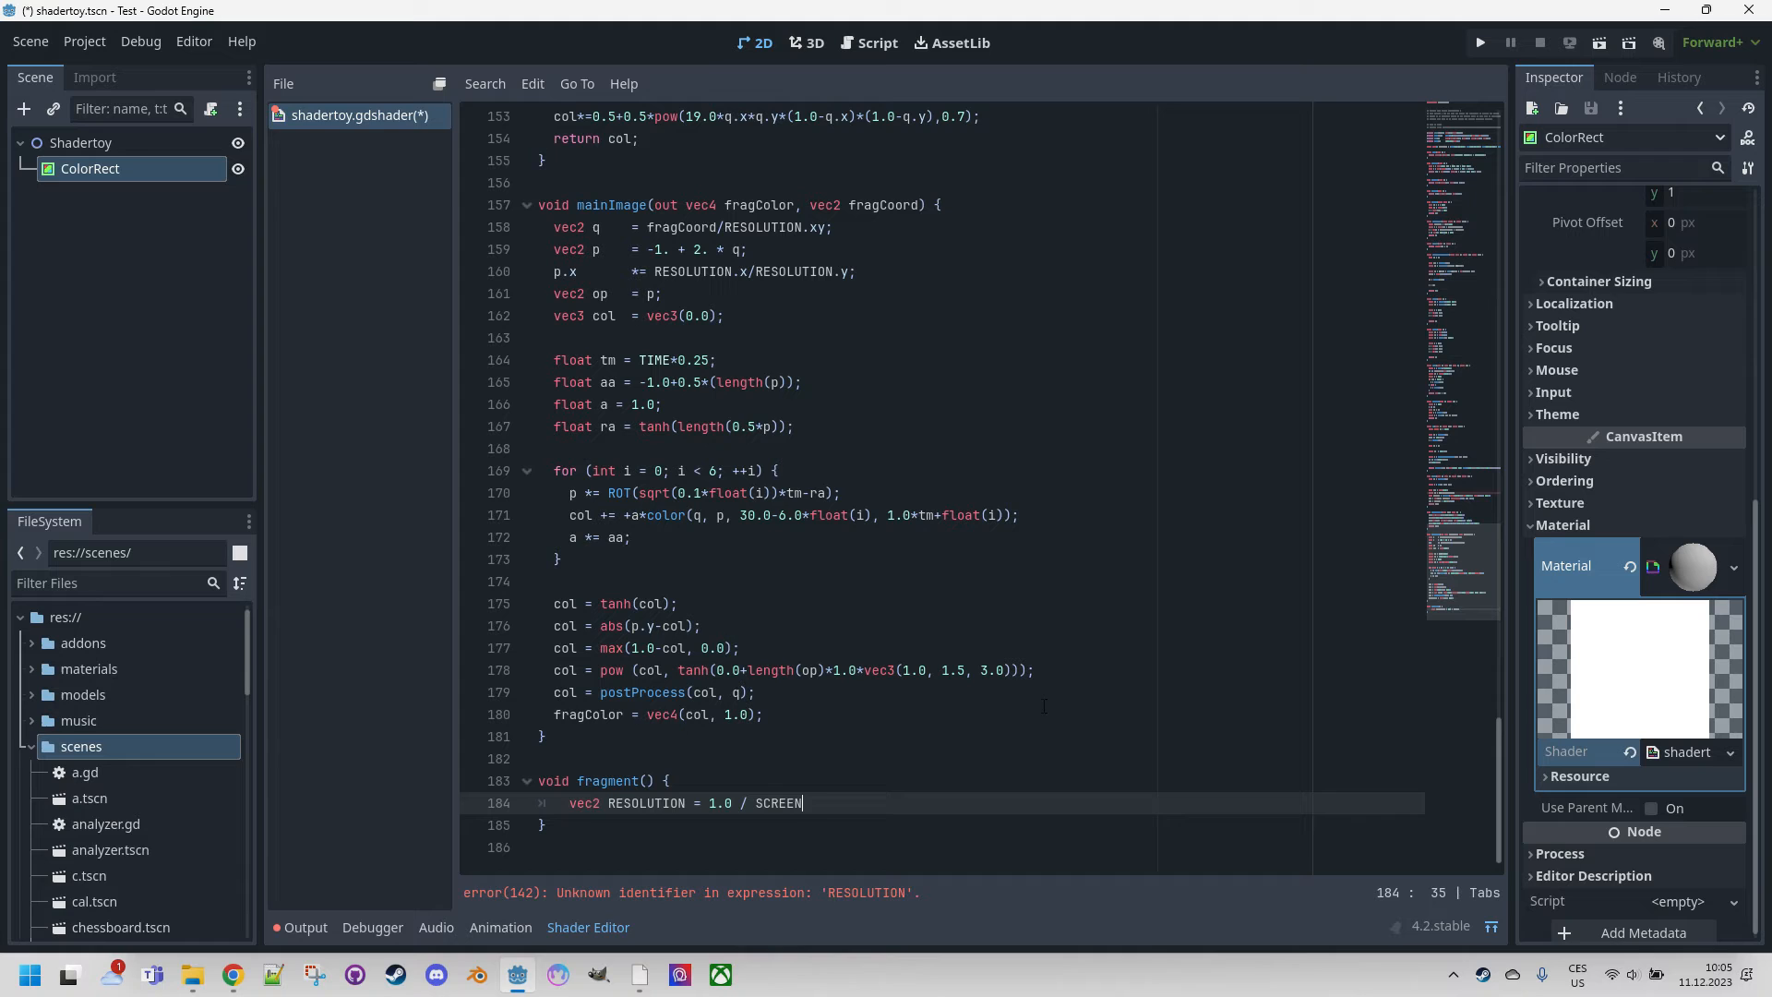
type("_PO")
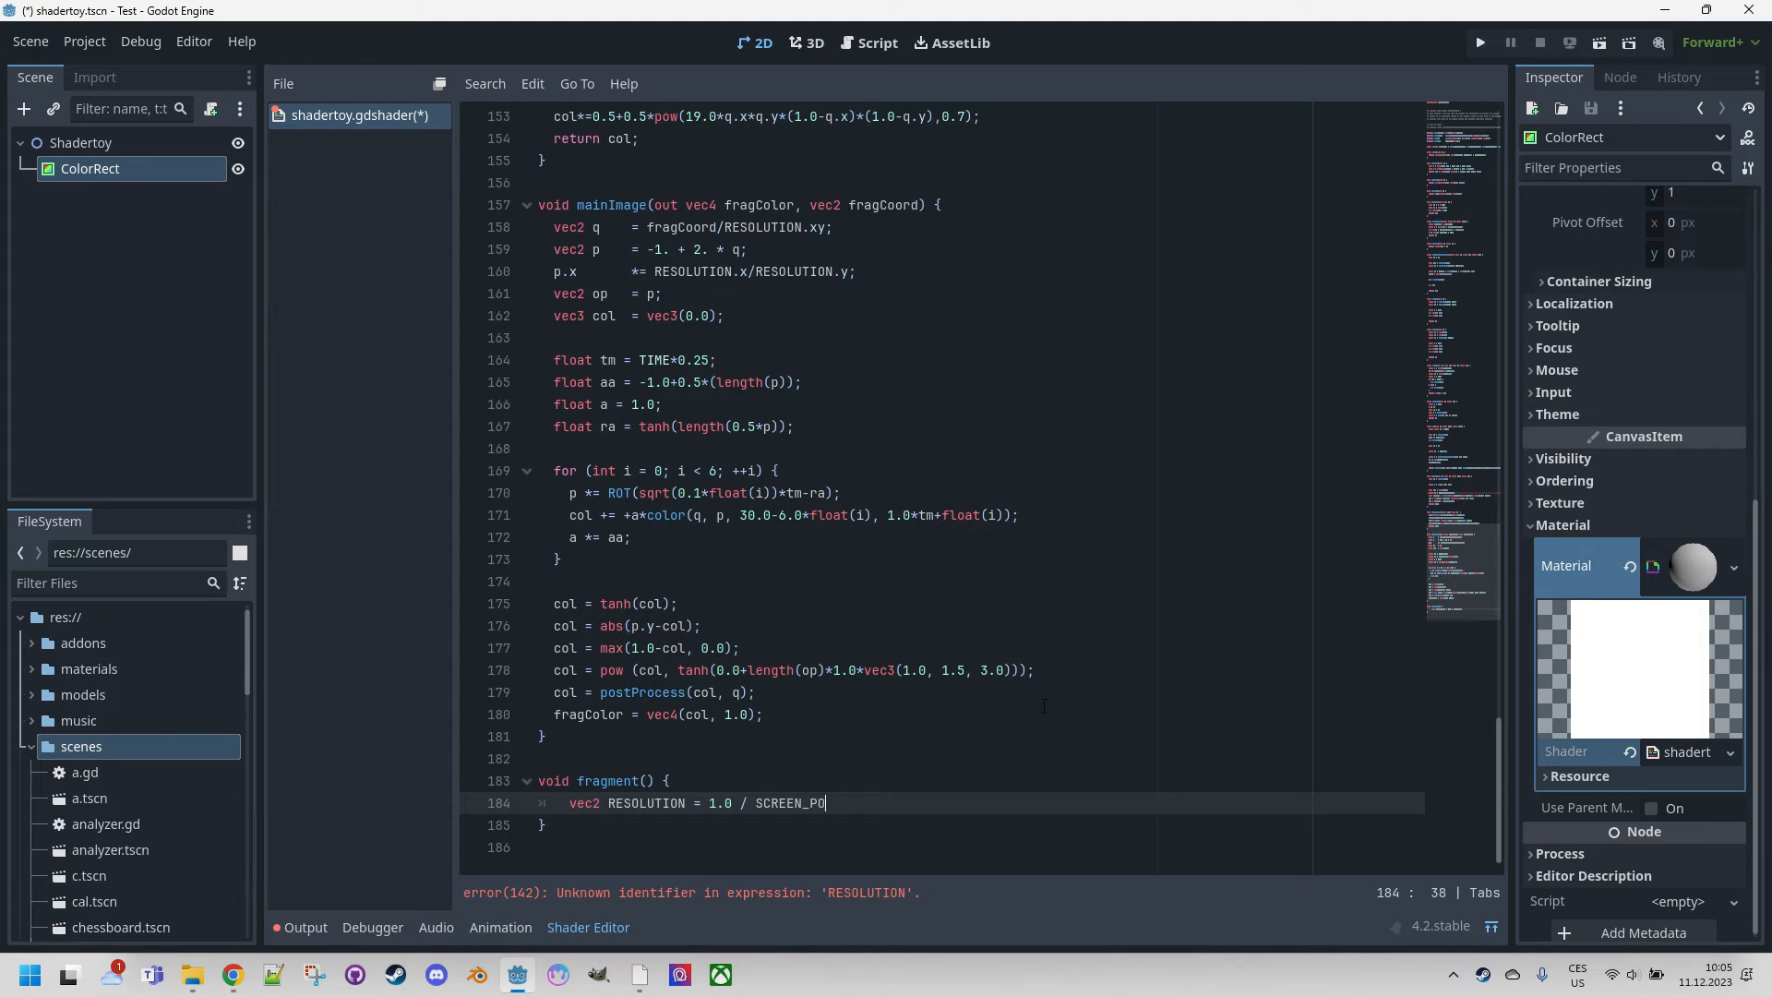
type("IX")
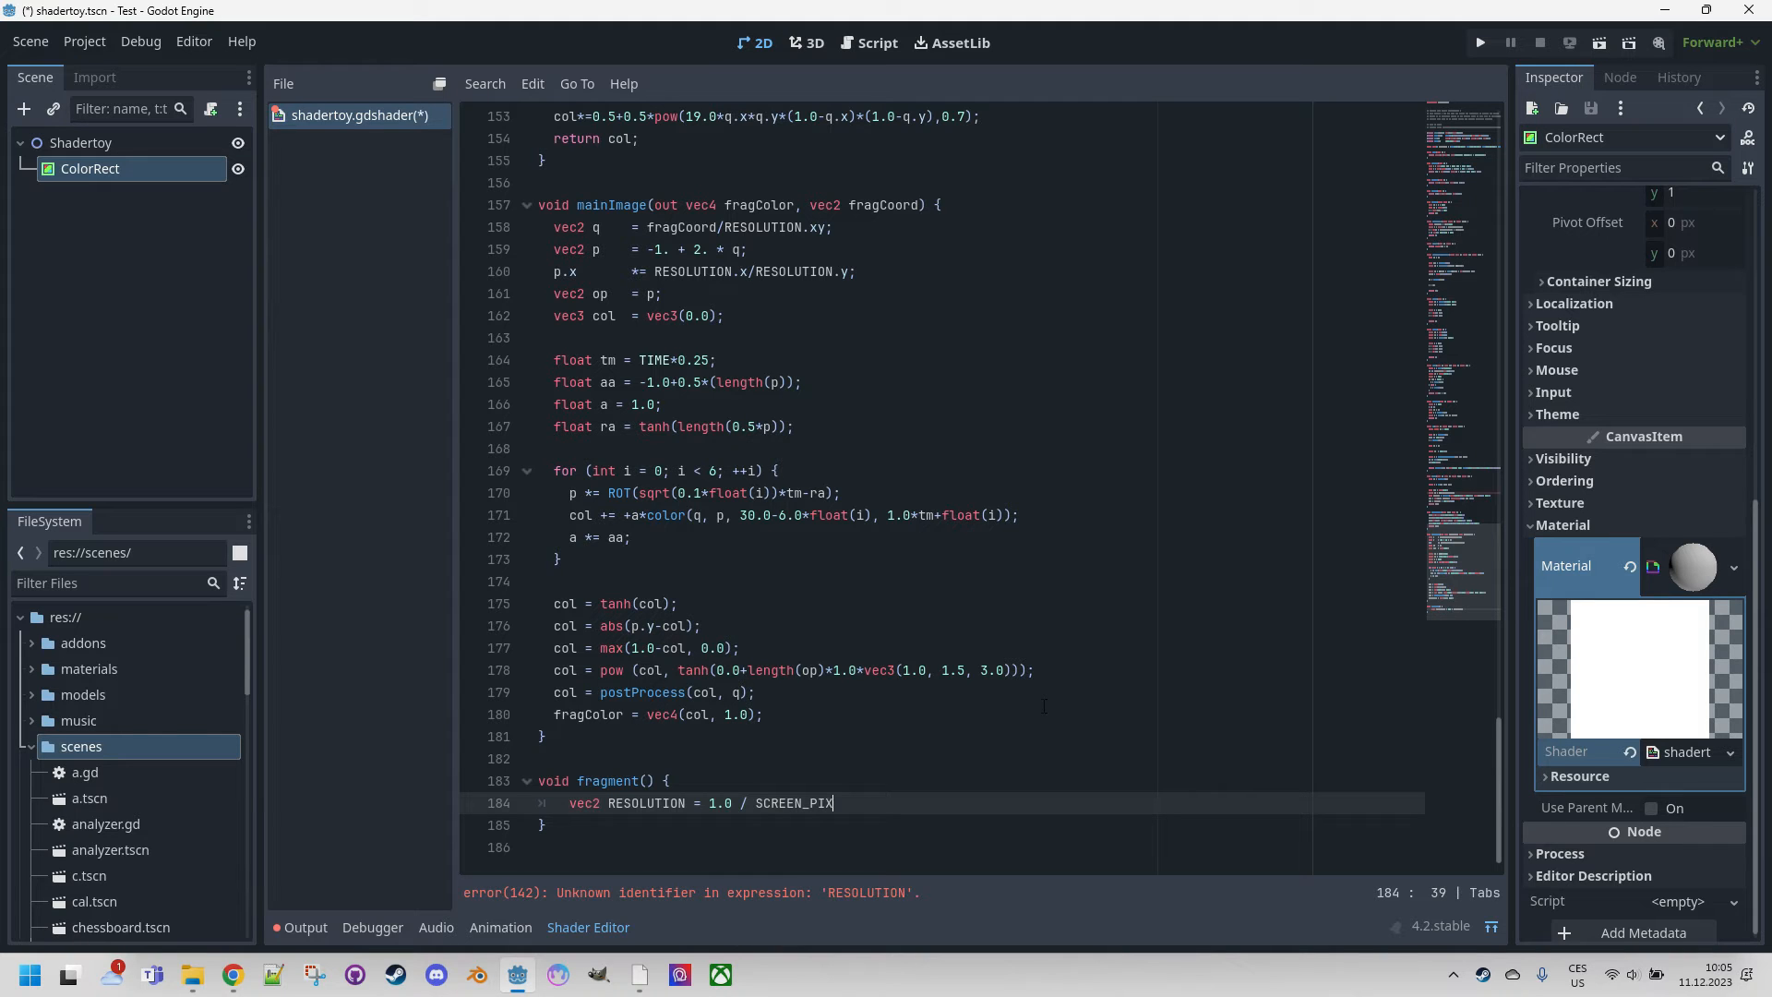
type("EL_SIZE;")
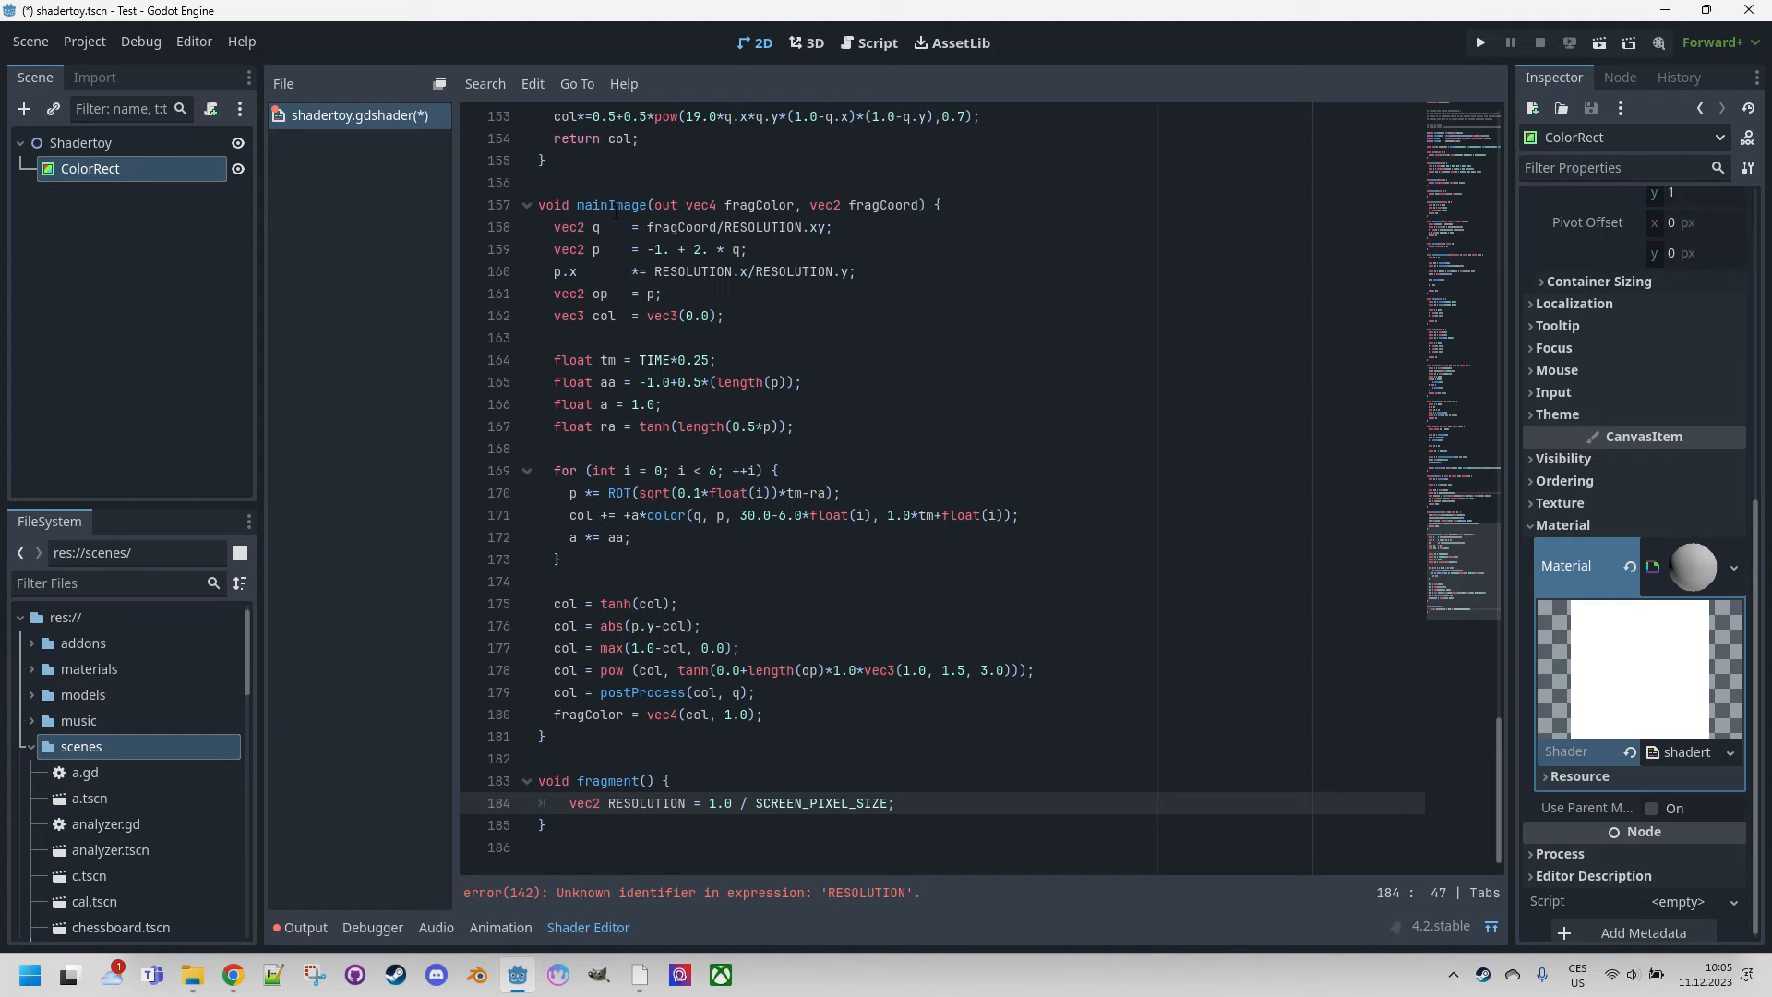
Paste mainImage's body into fragment() and delete the empty mainImage function.
scroll("up", 3)
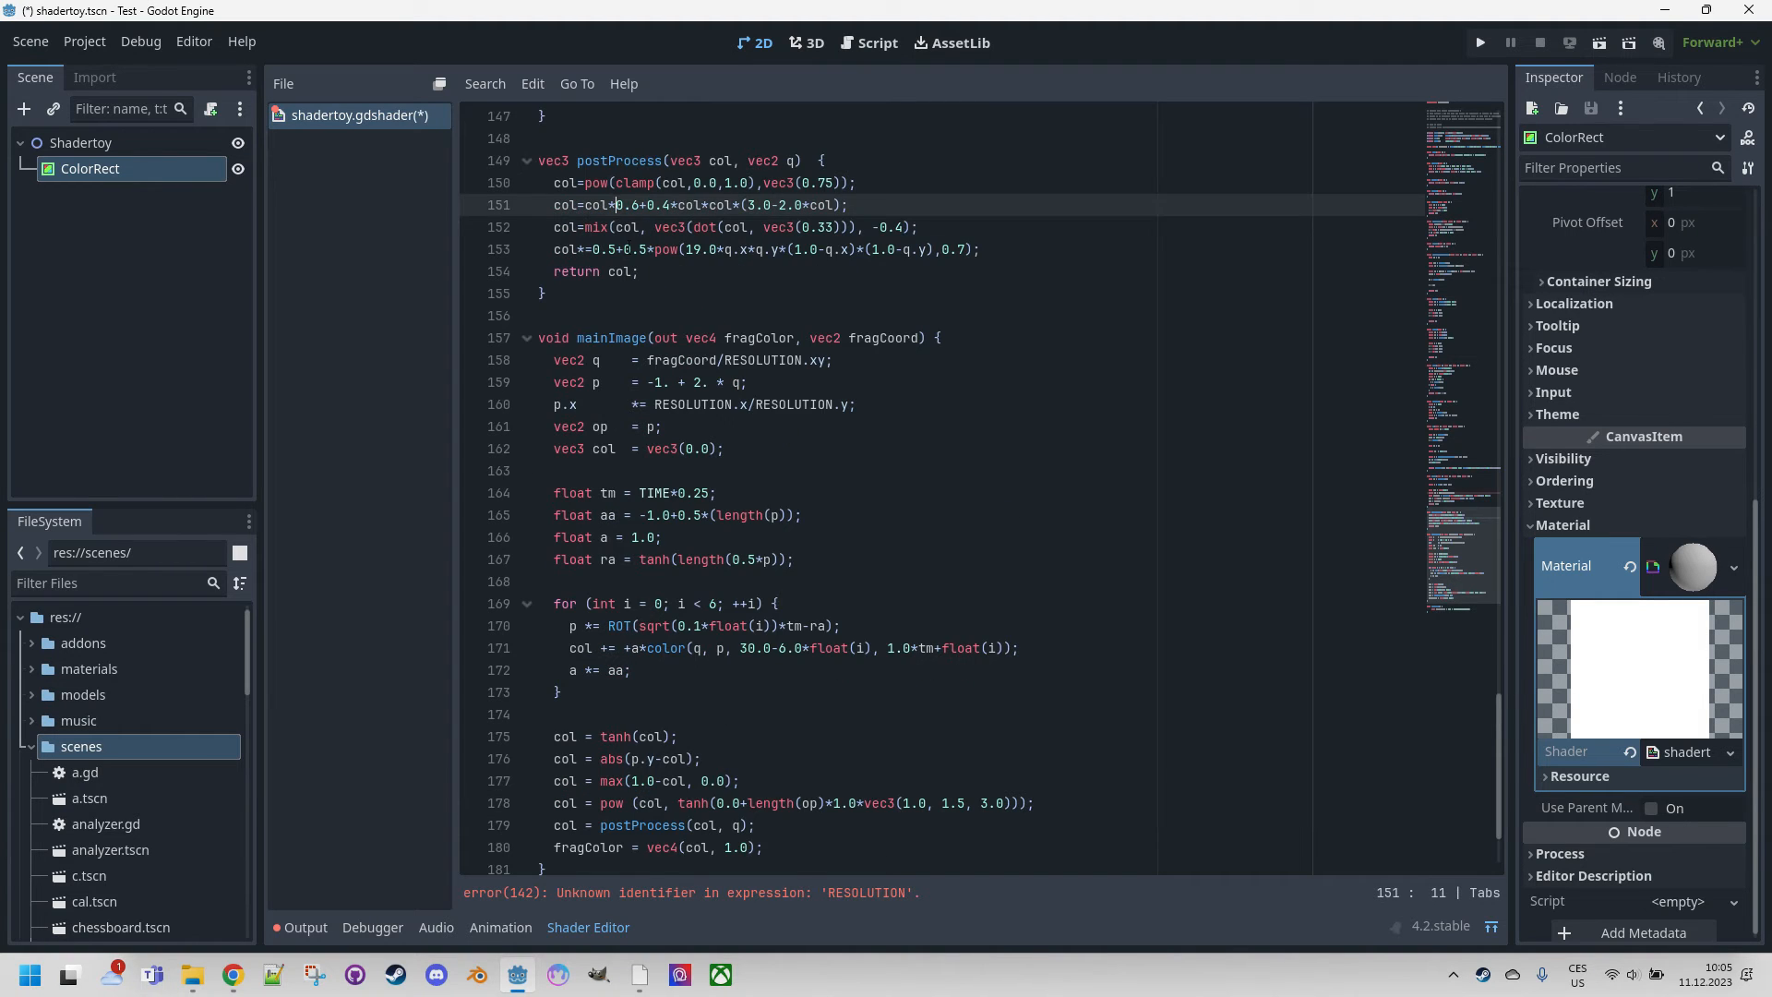
scroll("down", 3)
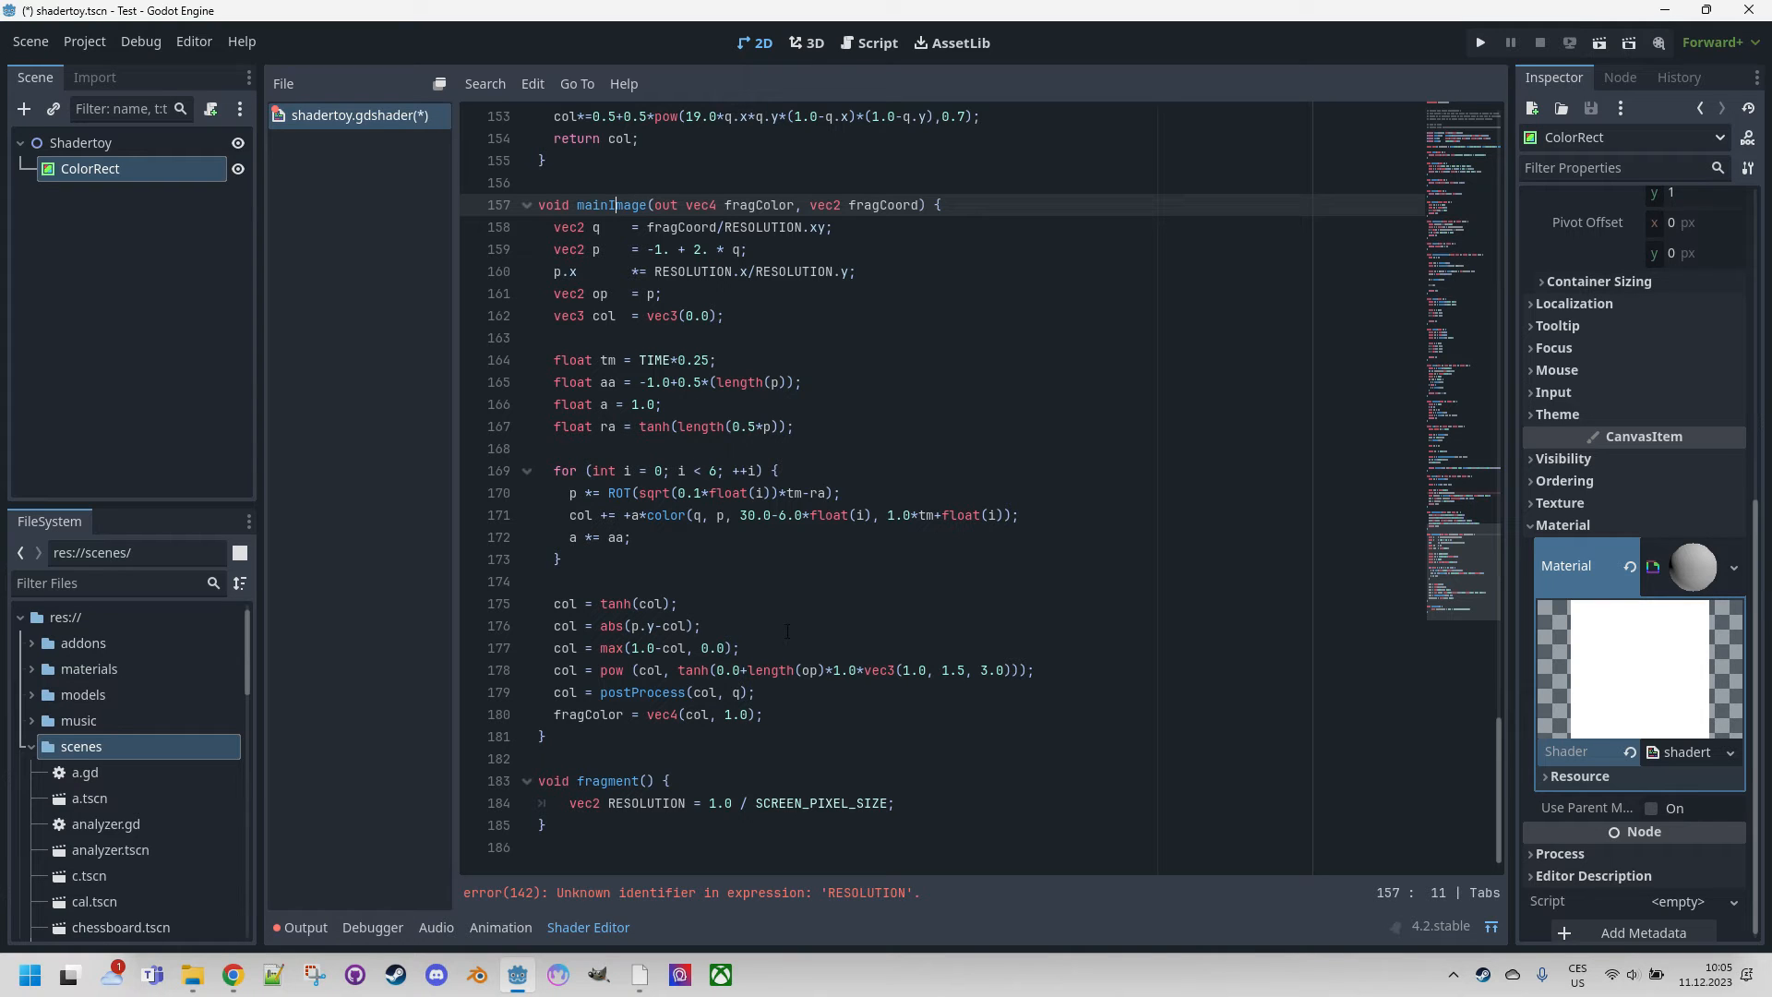
mouse_move(508, 317)
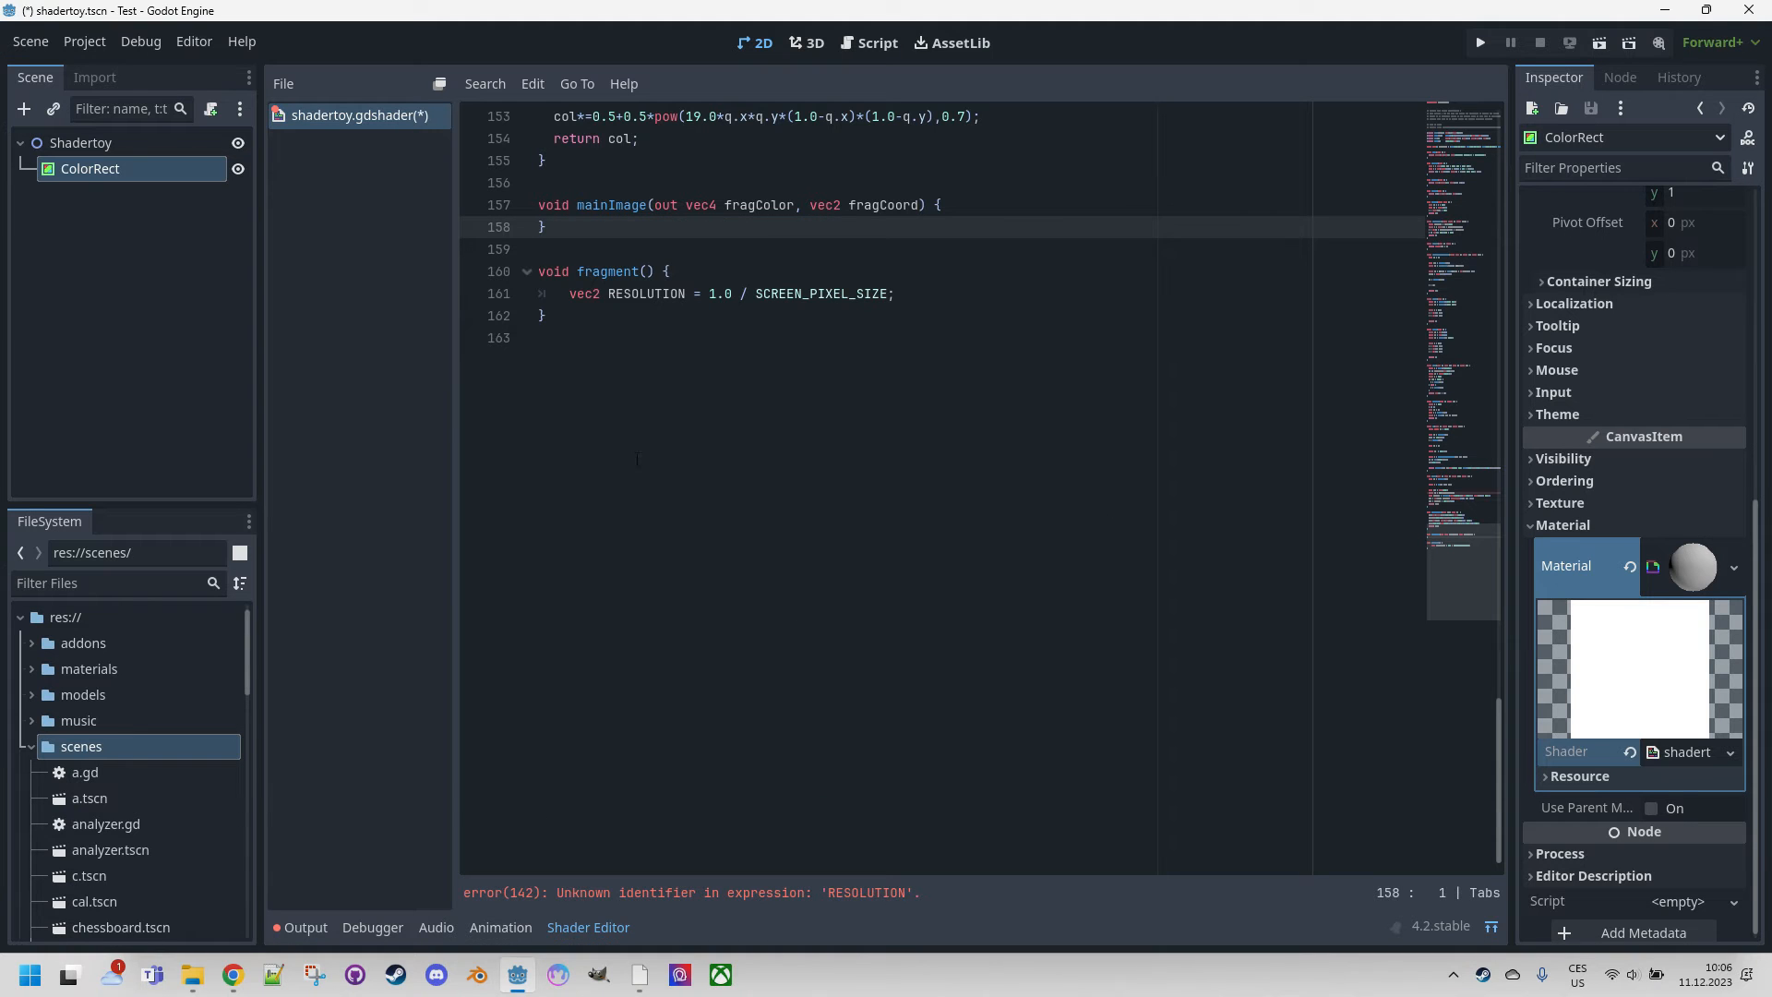
left_click(542, 316)
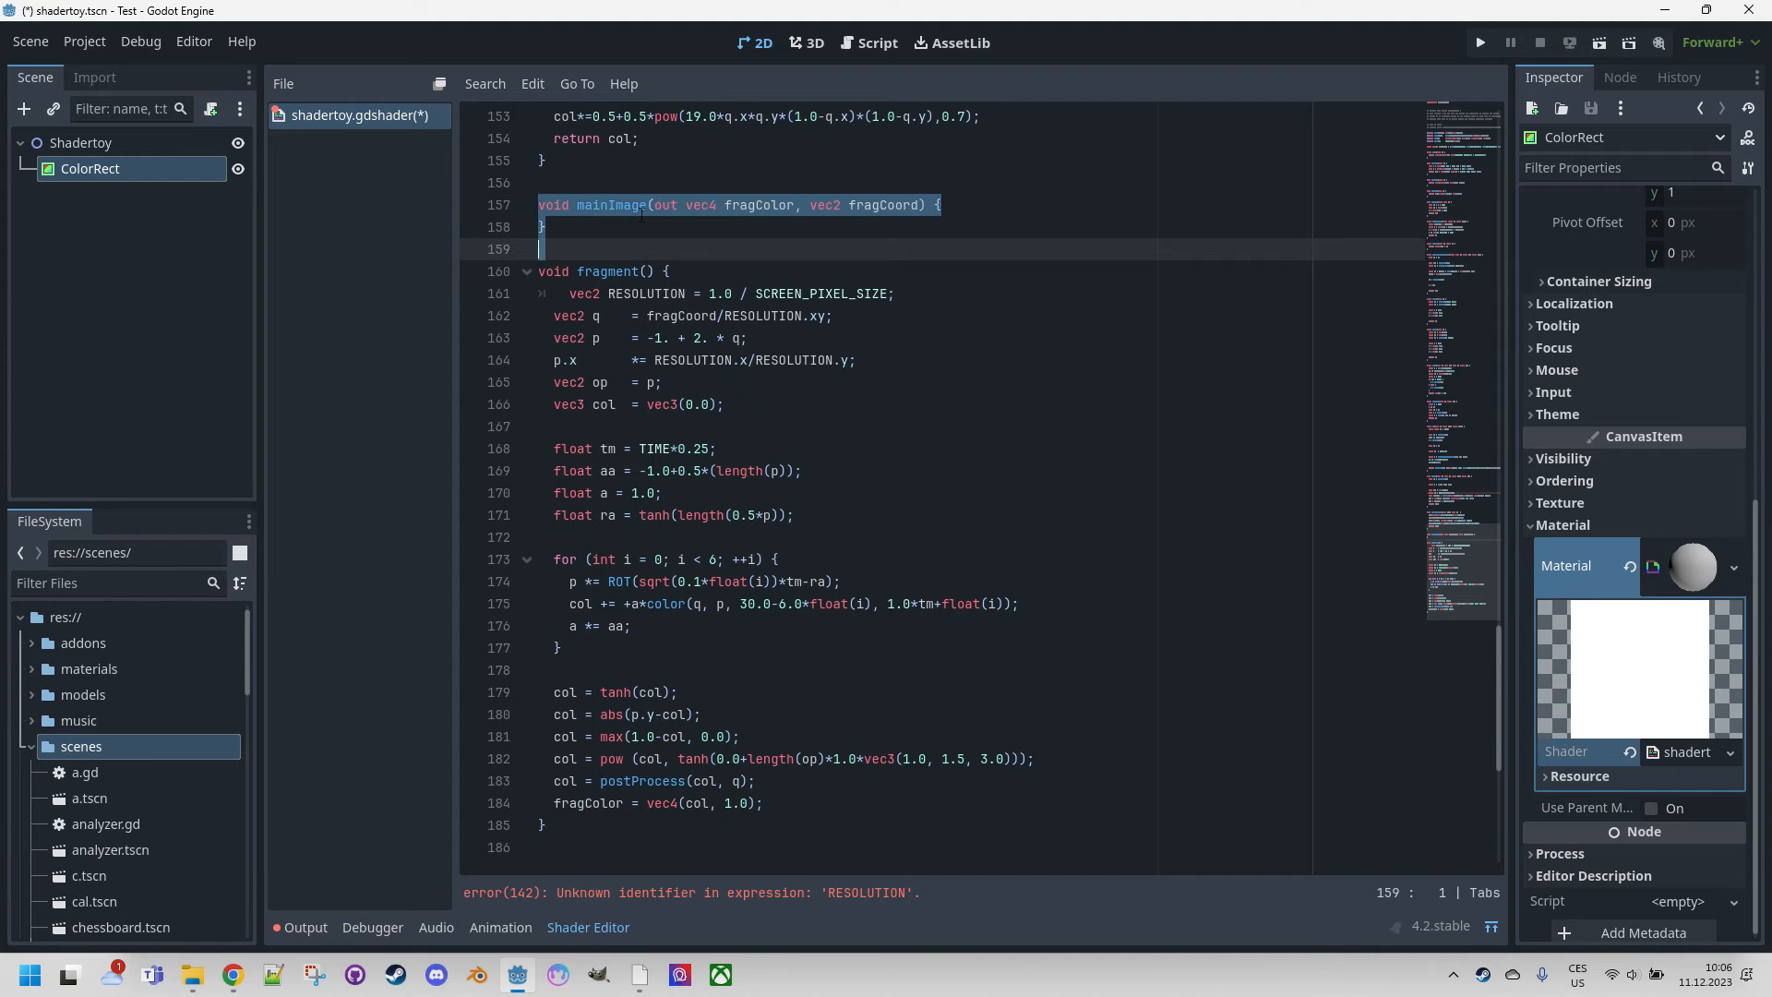
key("Delete")
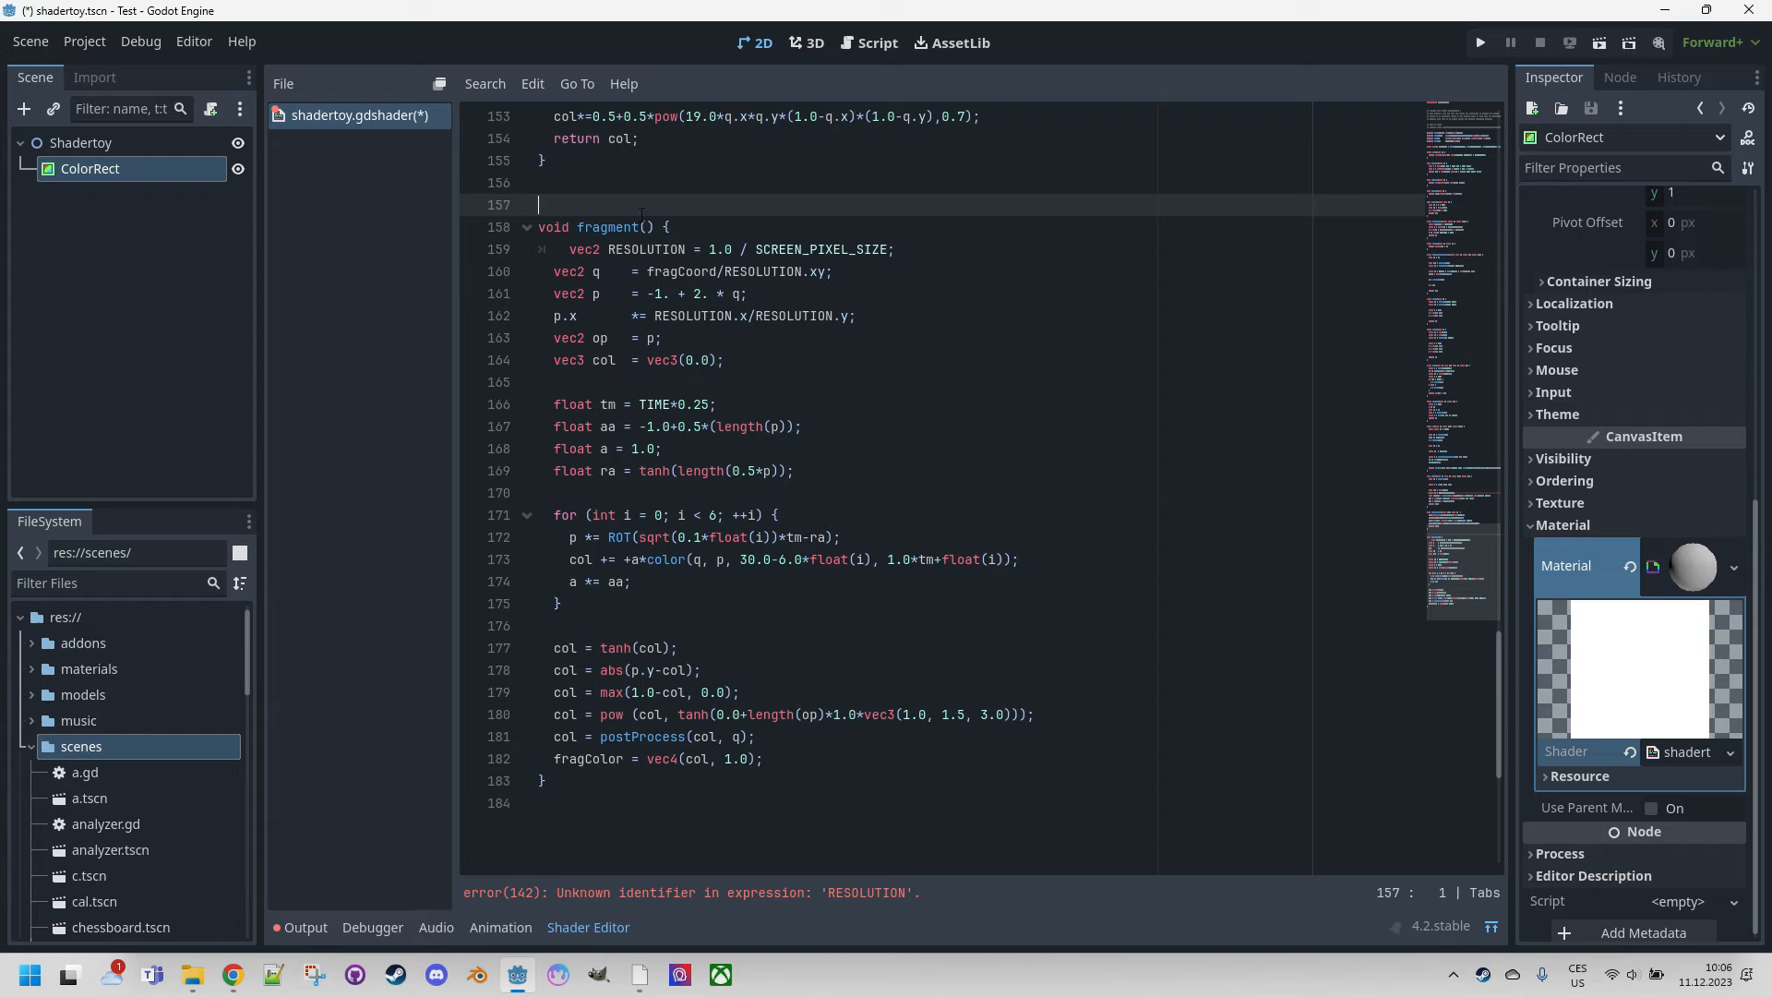
key("Backspace")
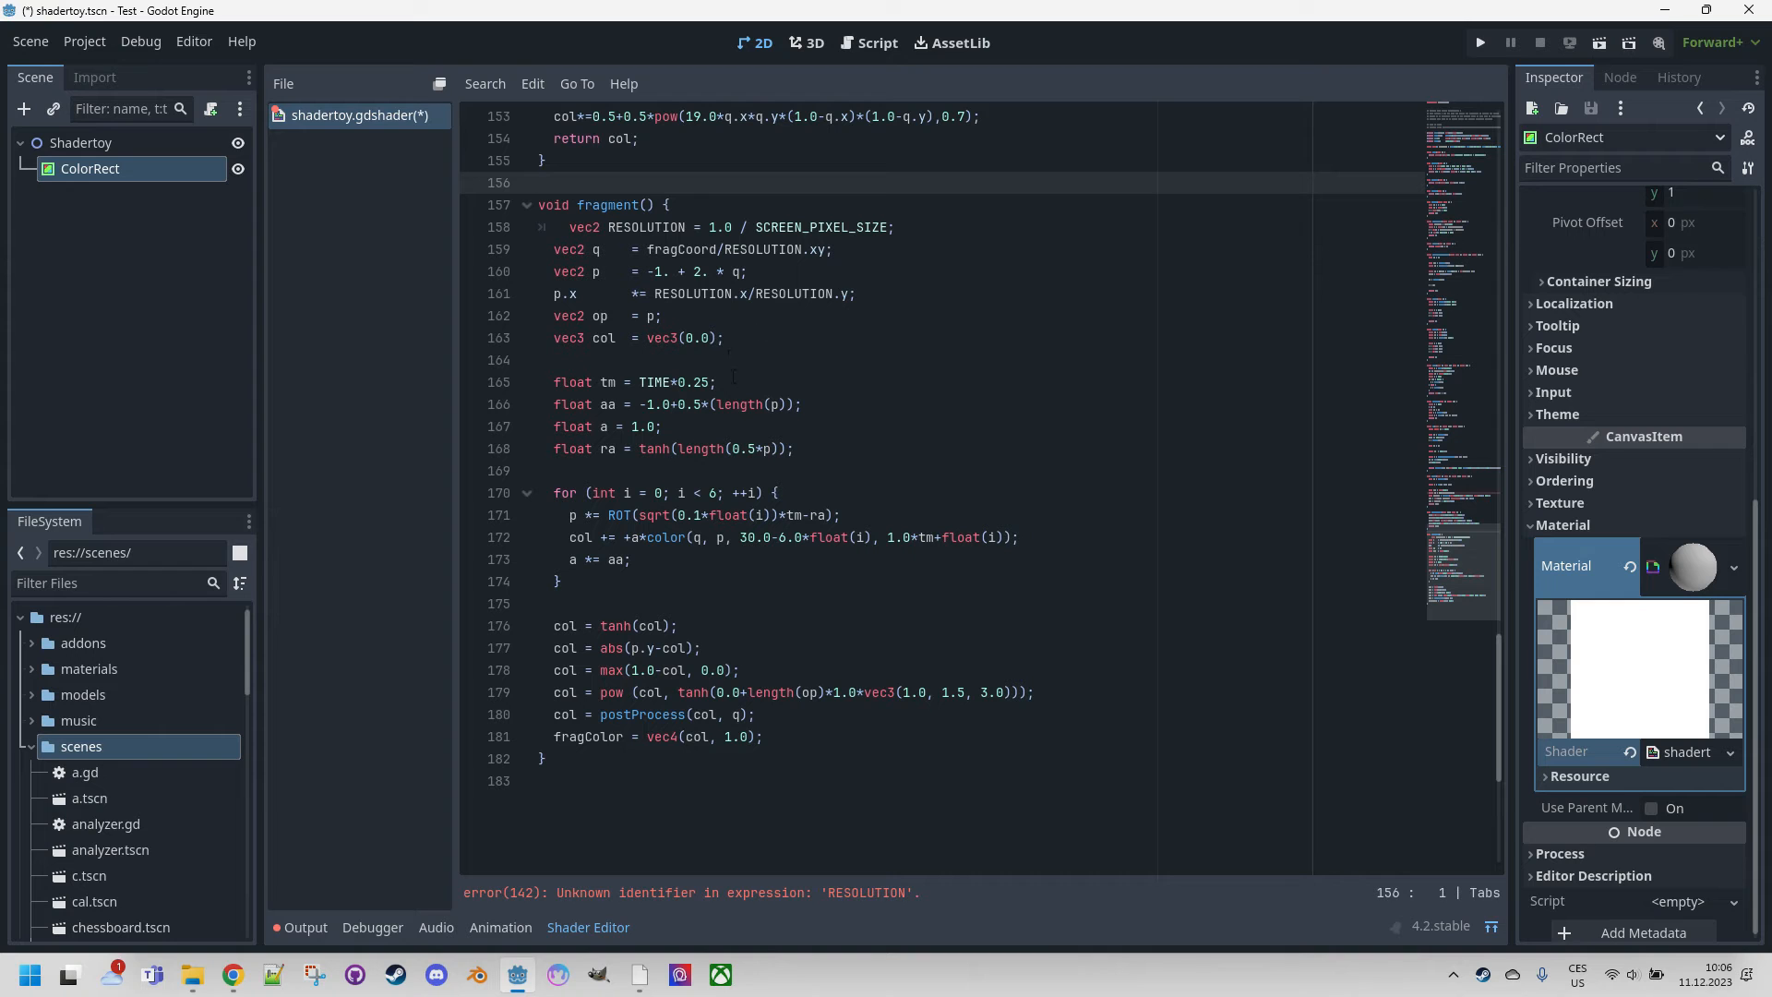
Rename fragCoord to FRAGCOORD and fragColor to COLOR.
scroll("up", 3)
type("FRAG")
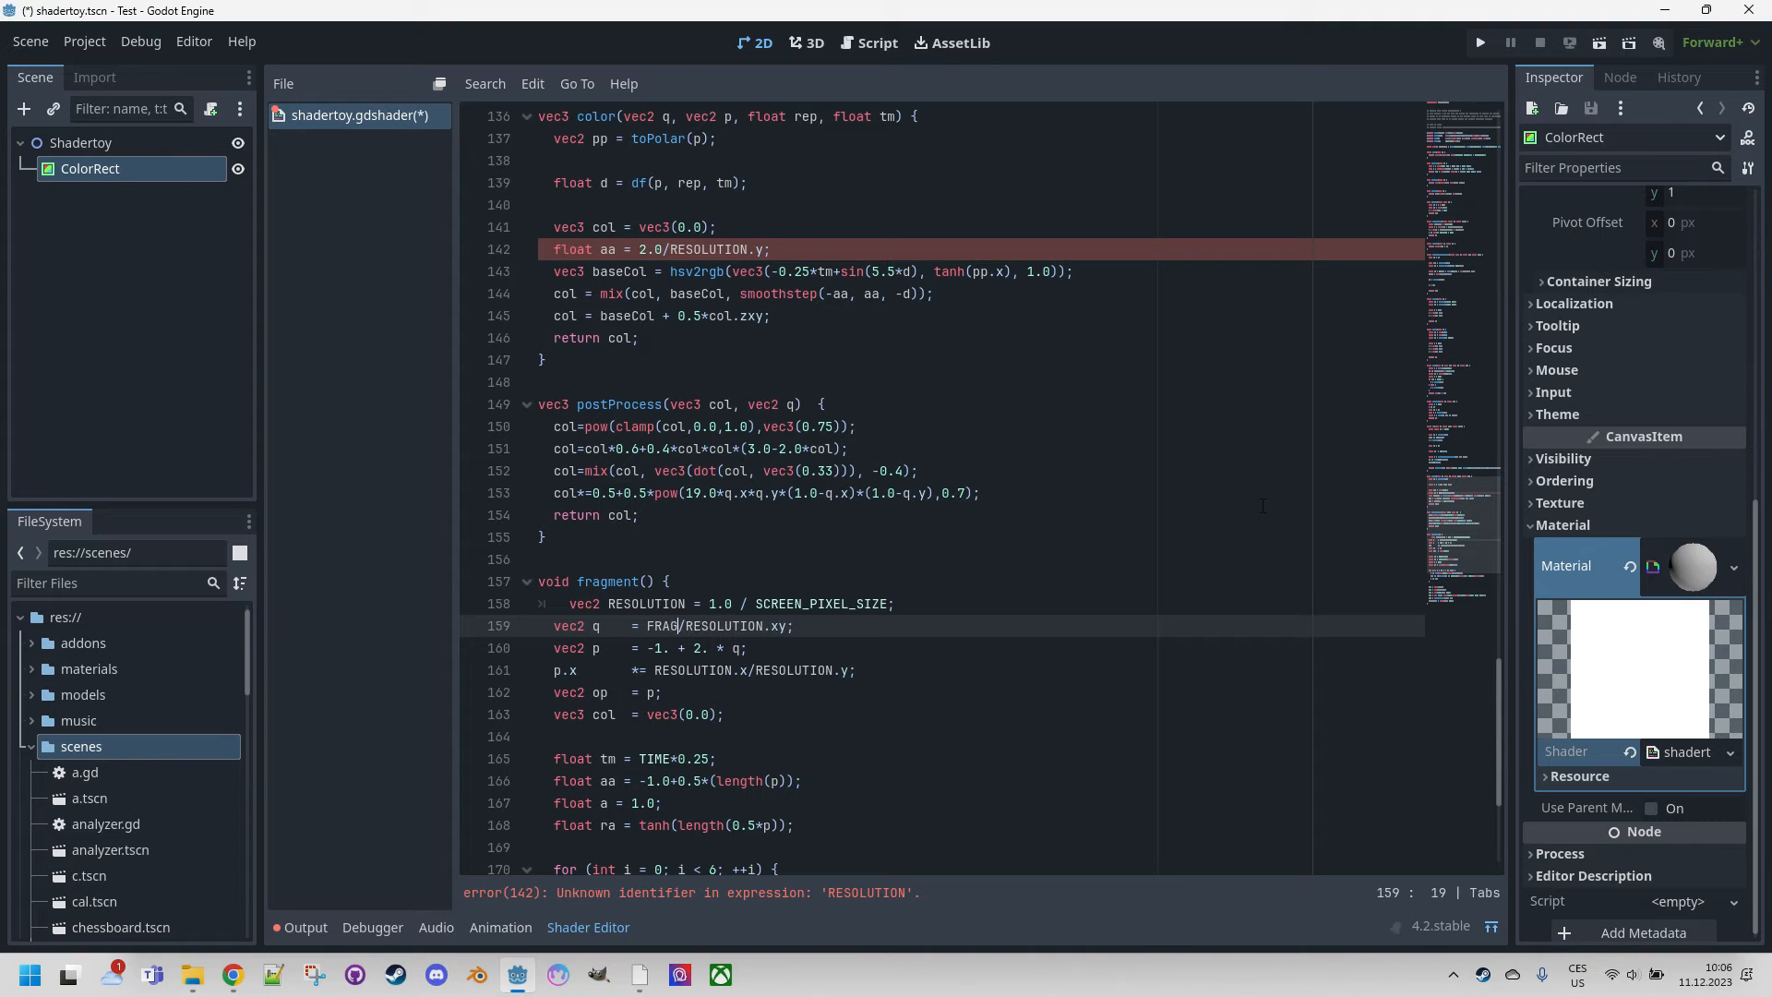
type("COORD")
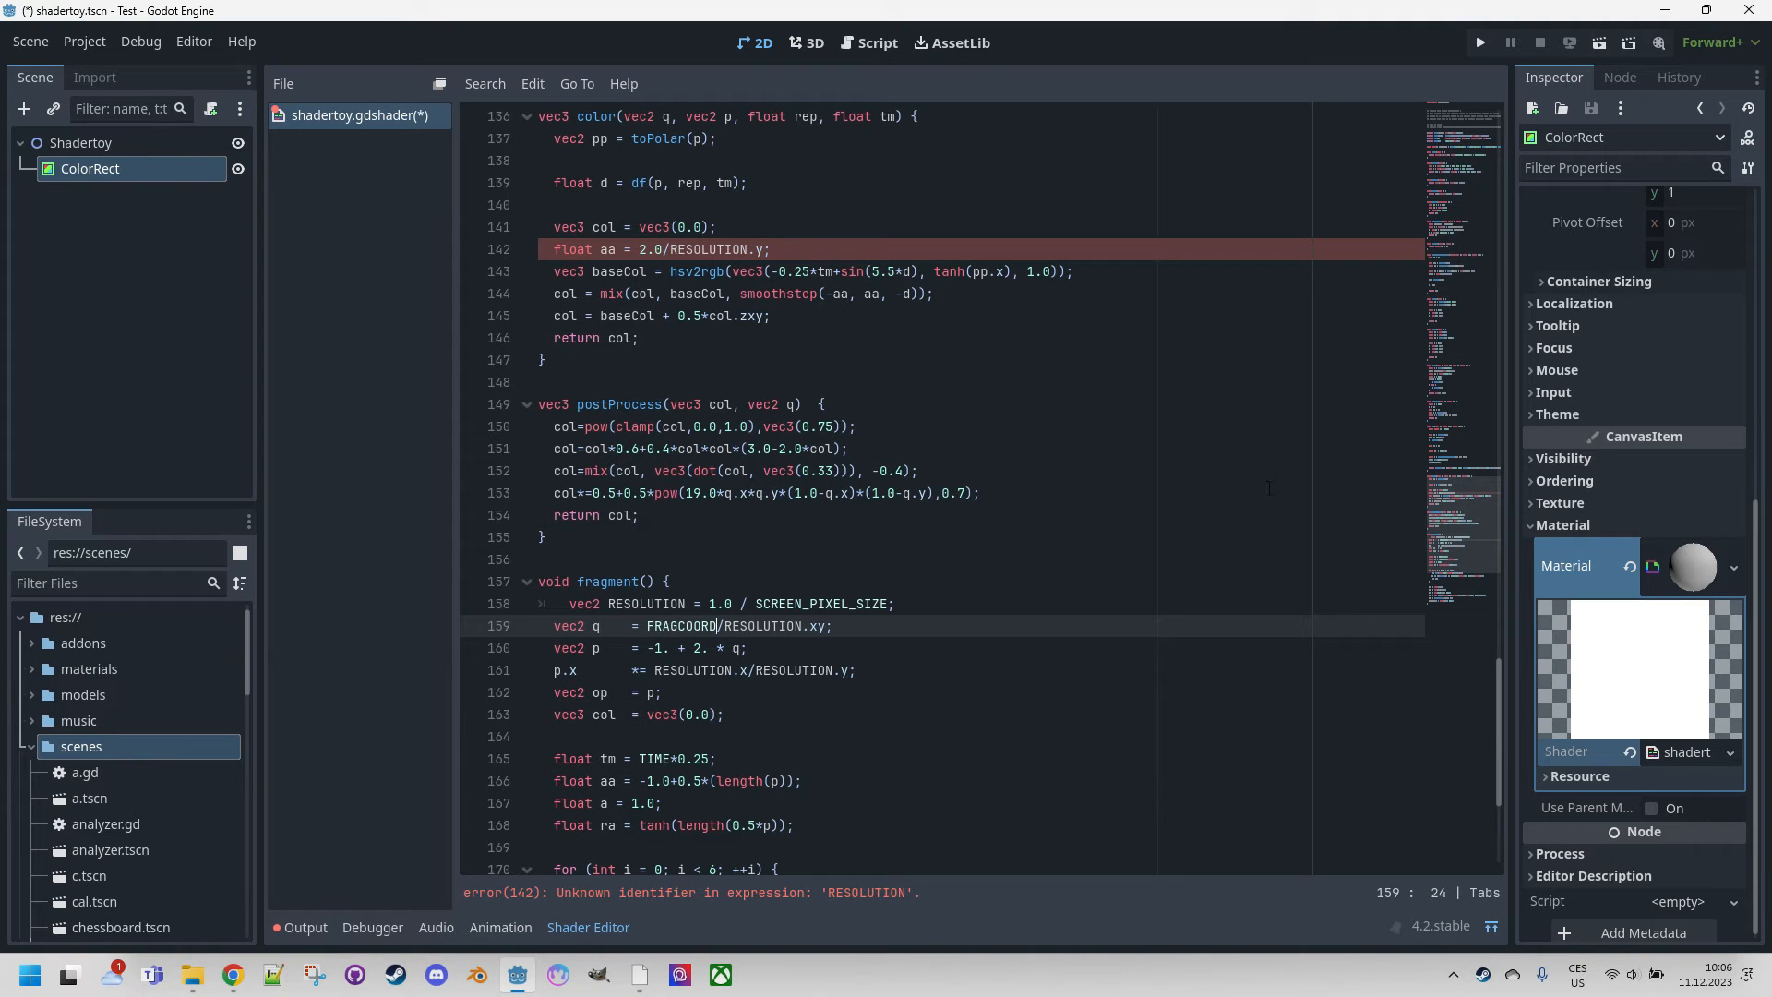
scroll("down", 3)
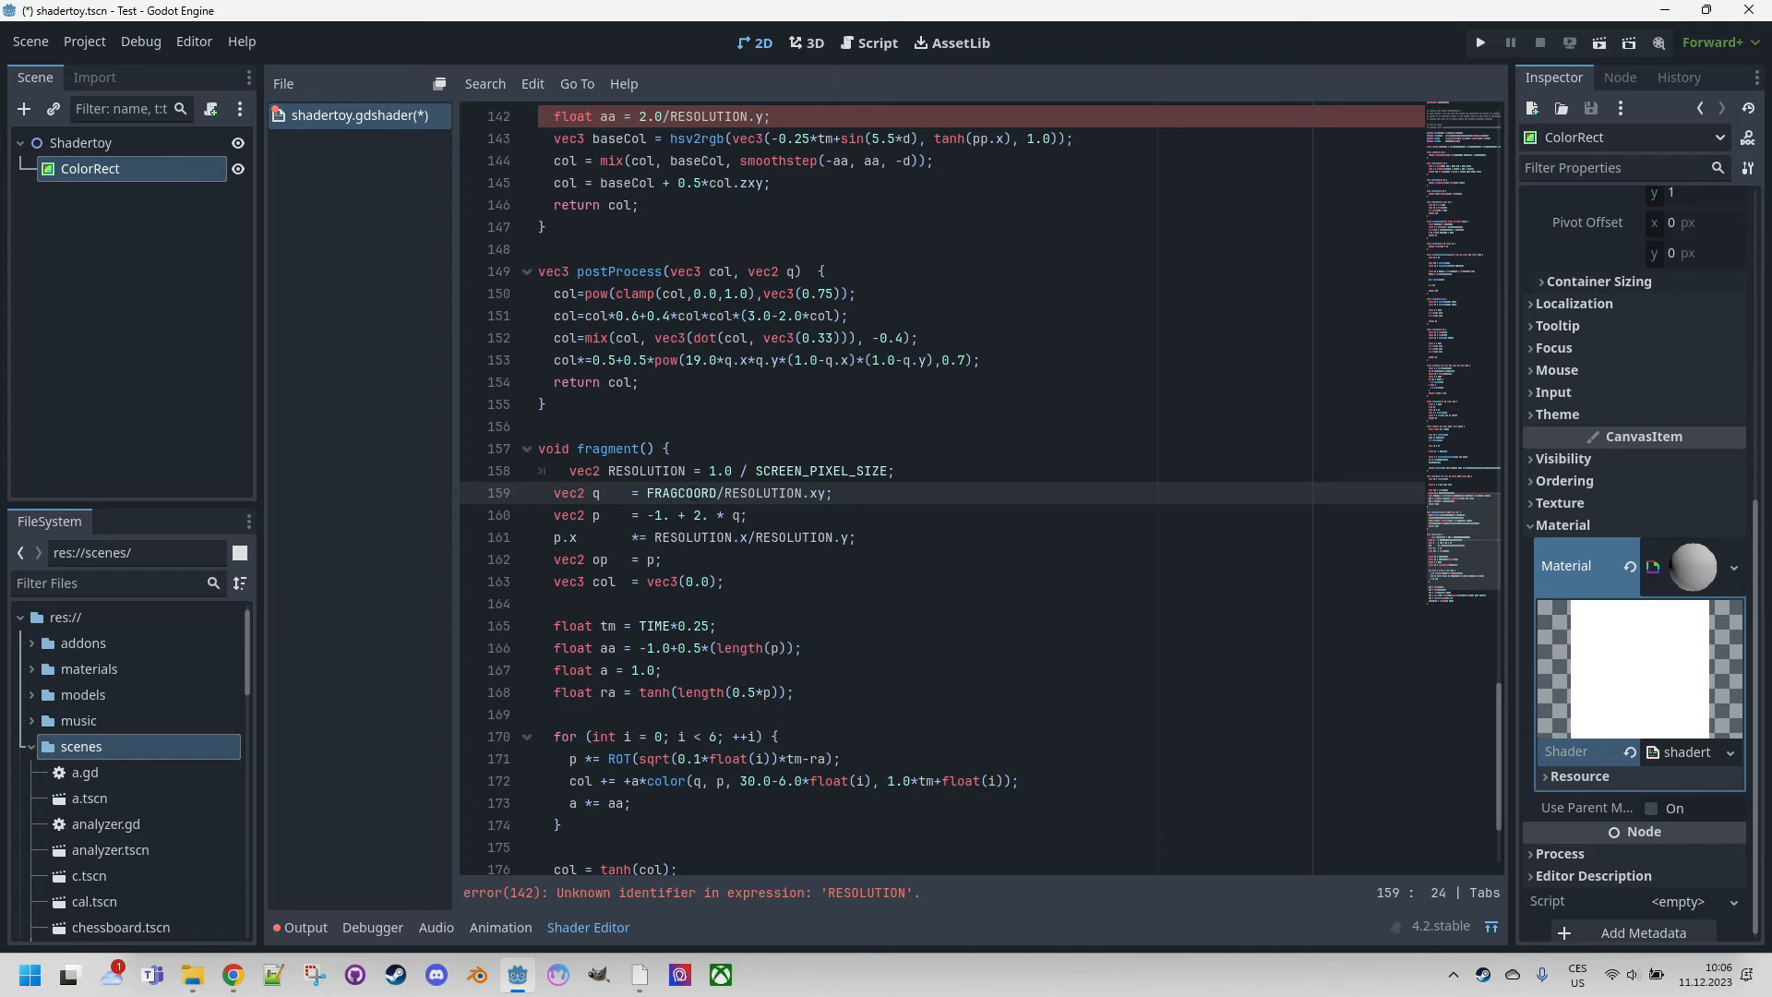
scroll("down", 3)
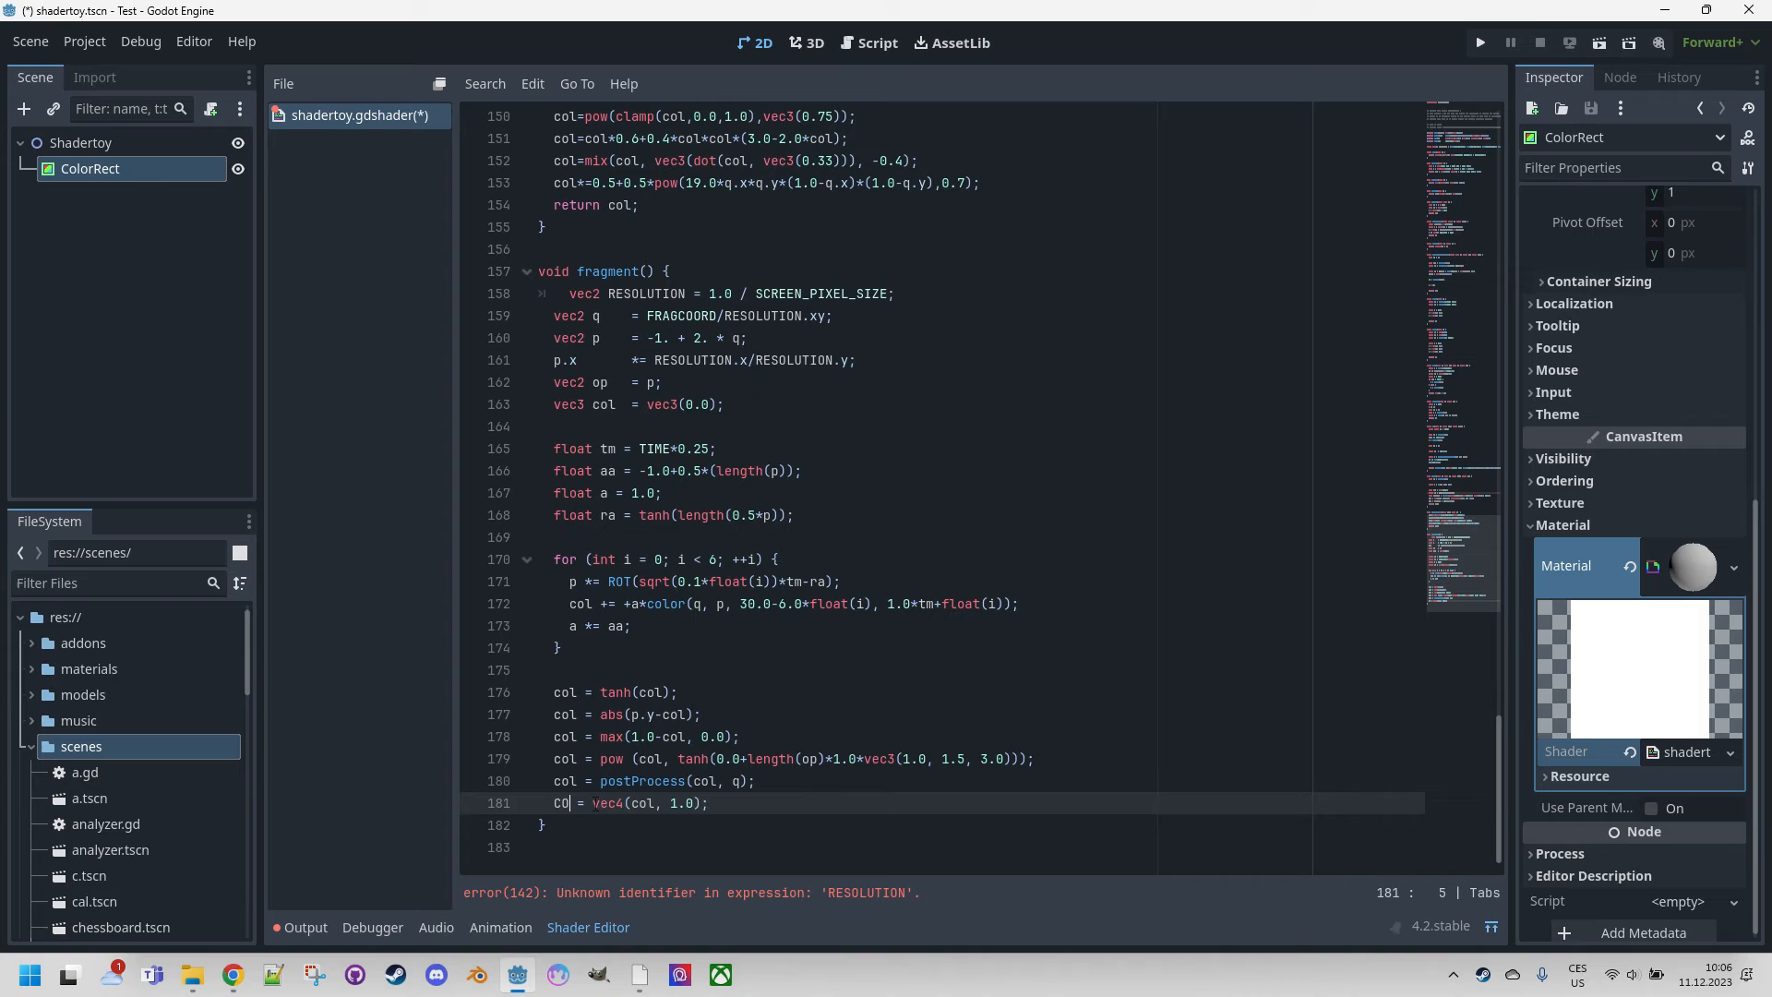
type("LOR")
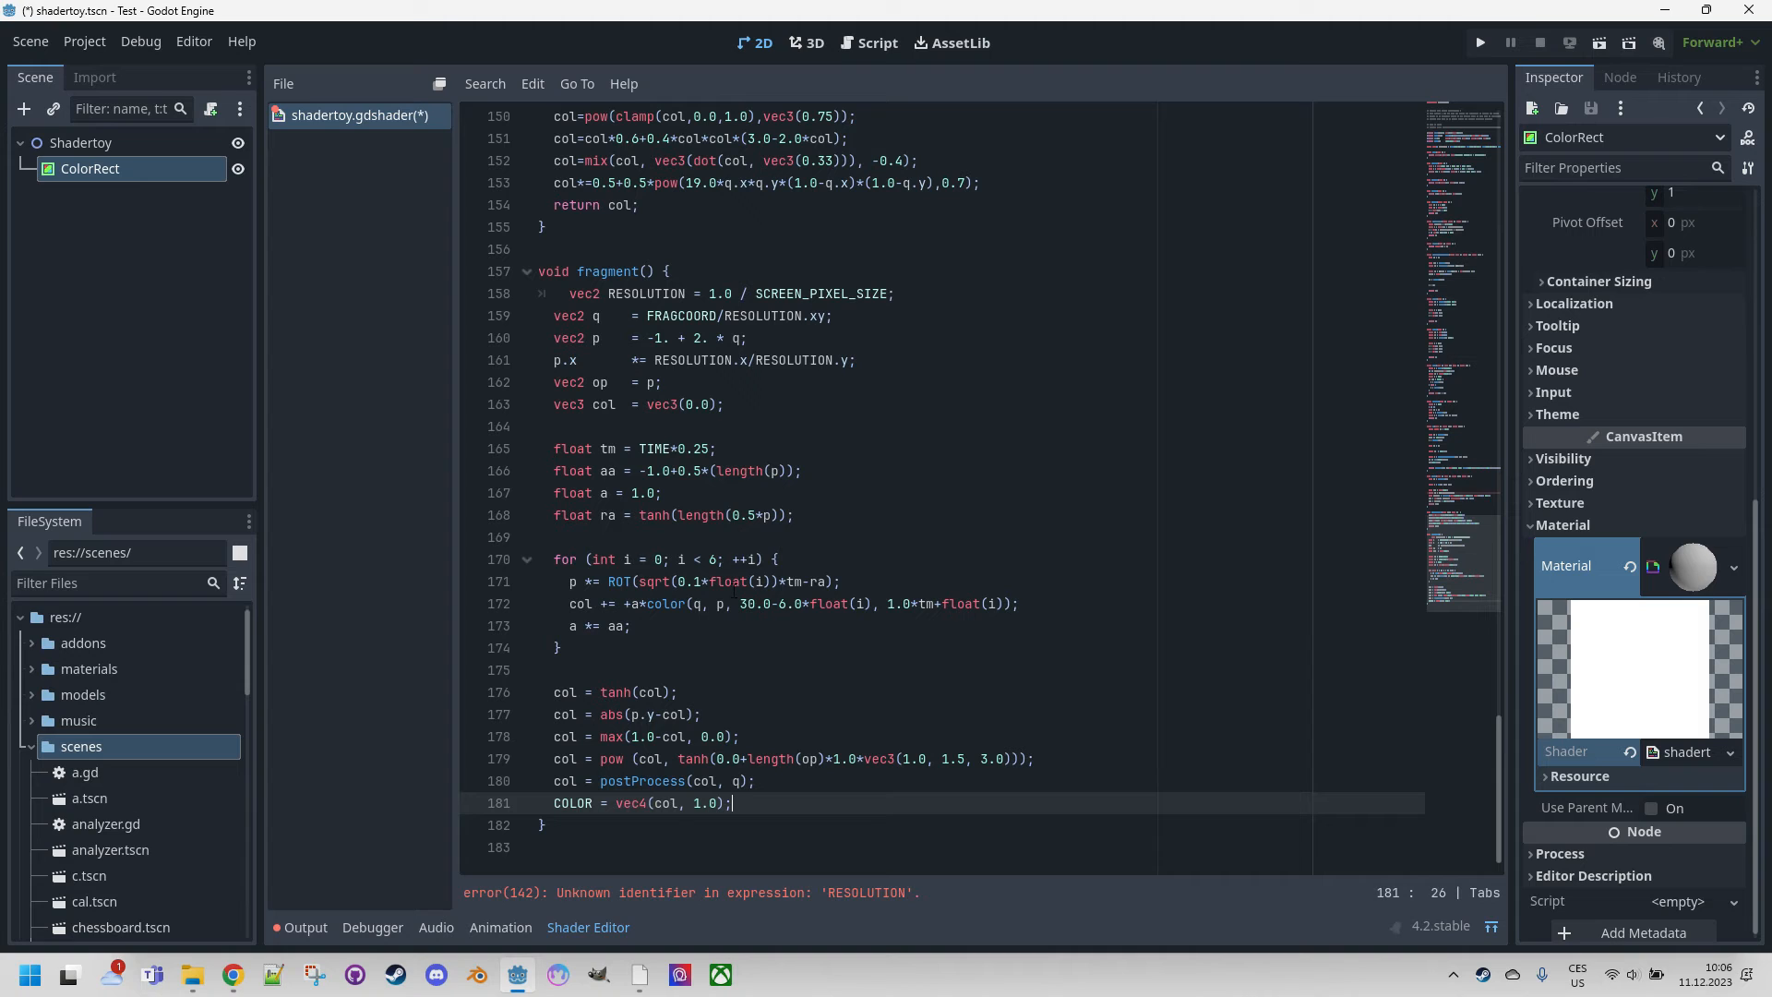
mouse_move(892, 905)
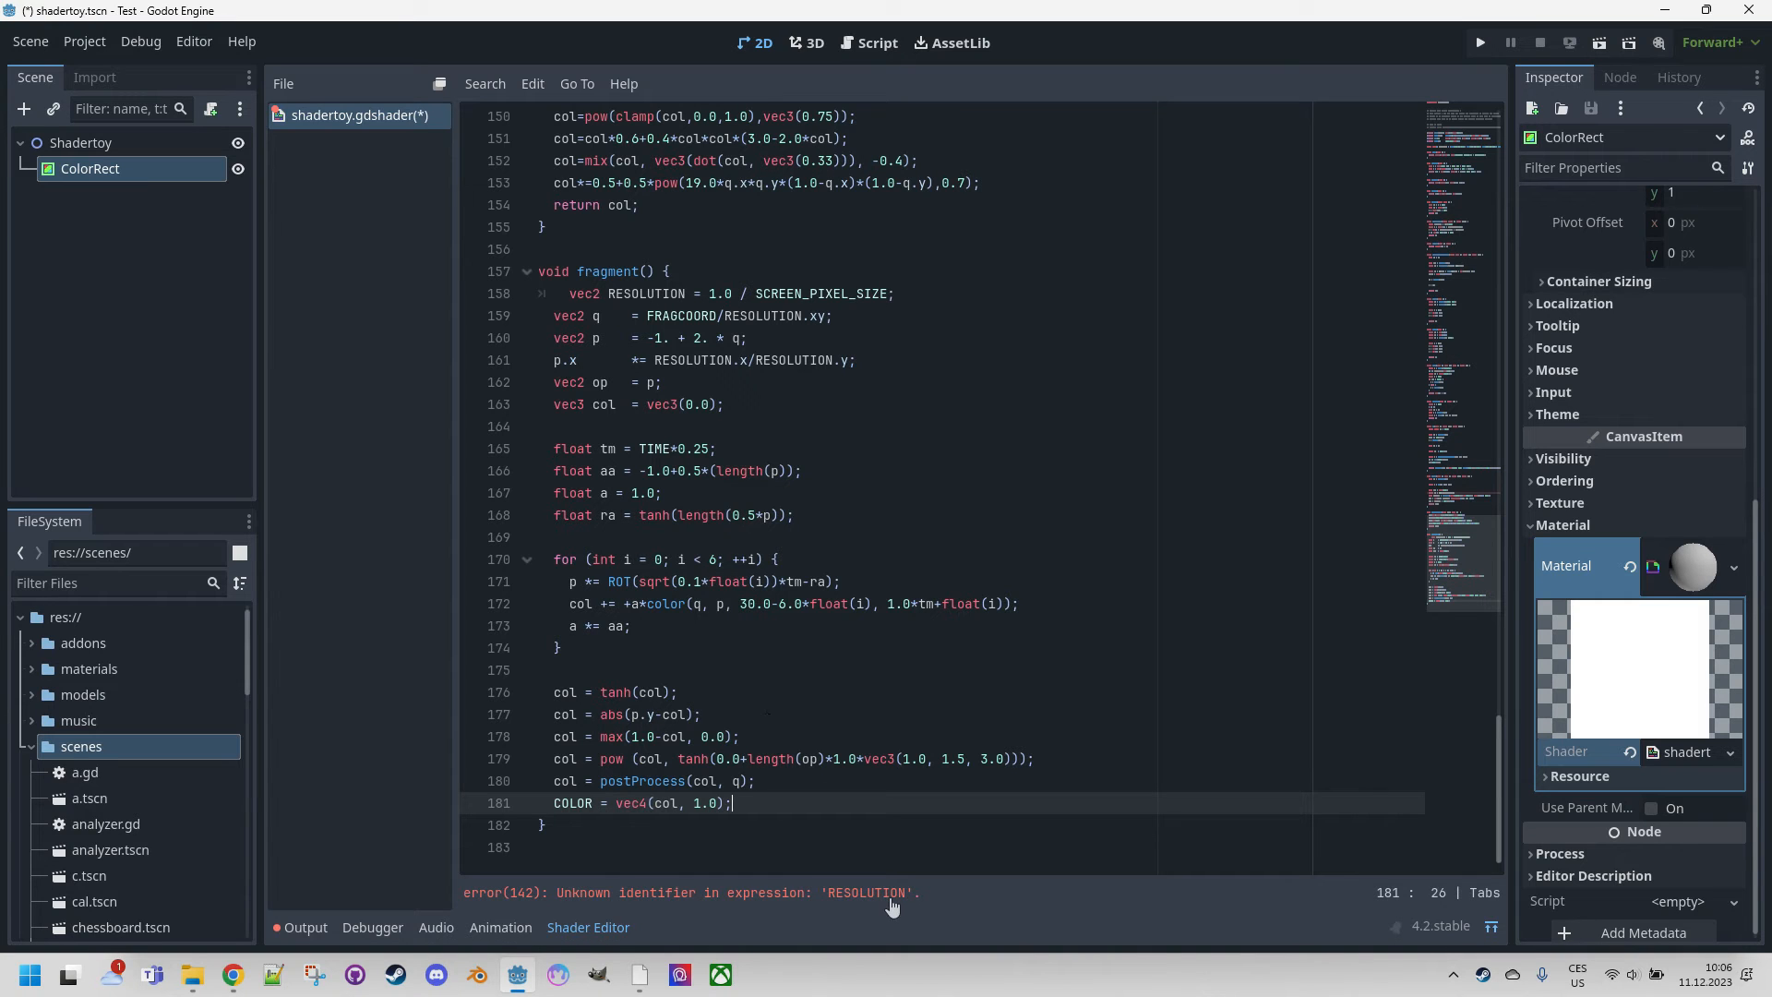
mouse_move(834, 928)
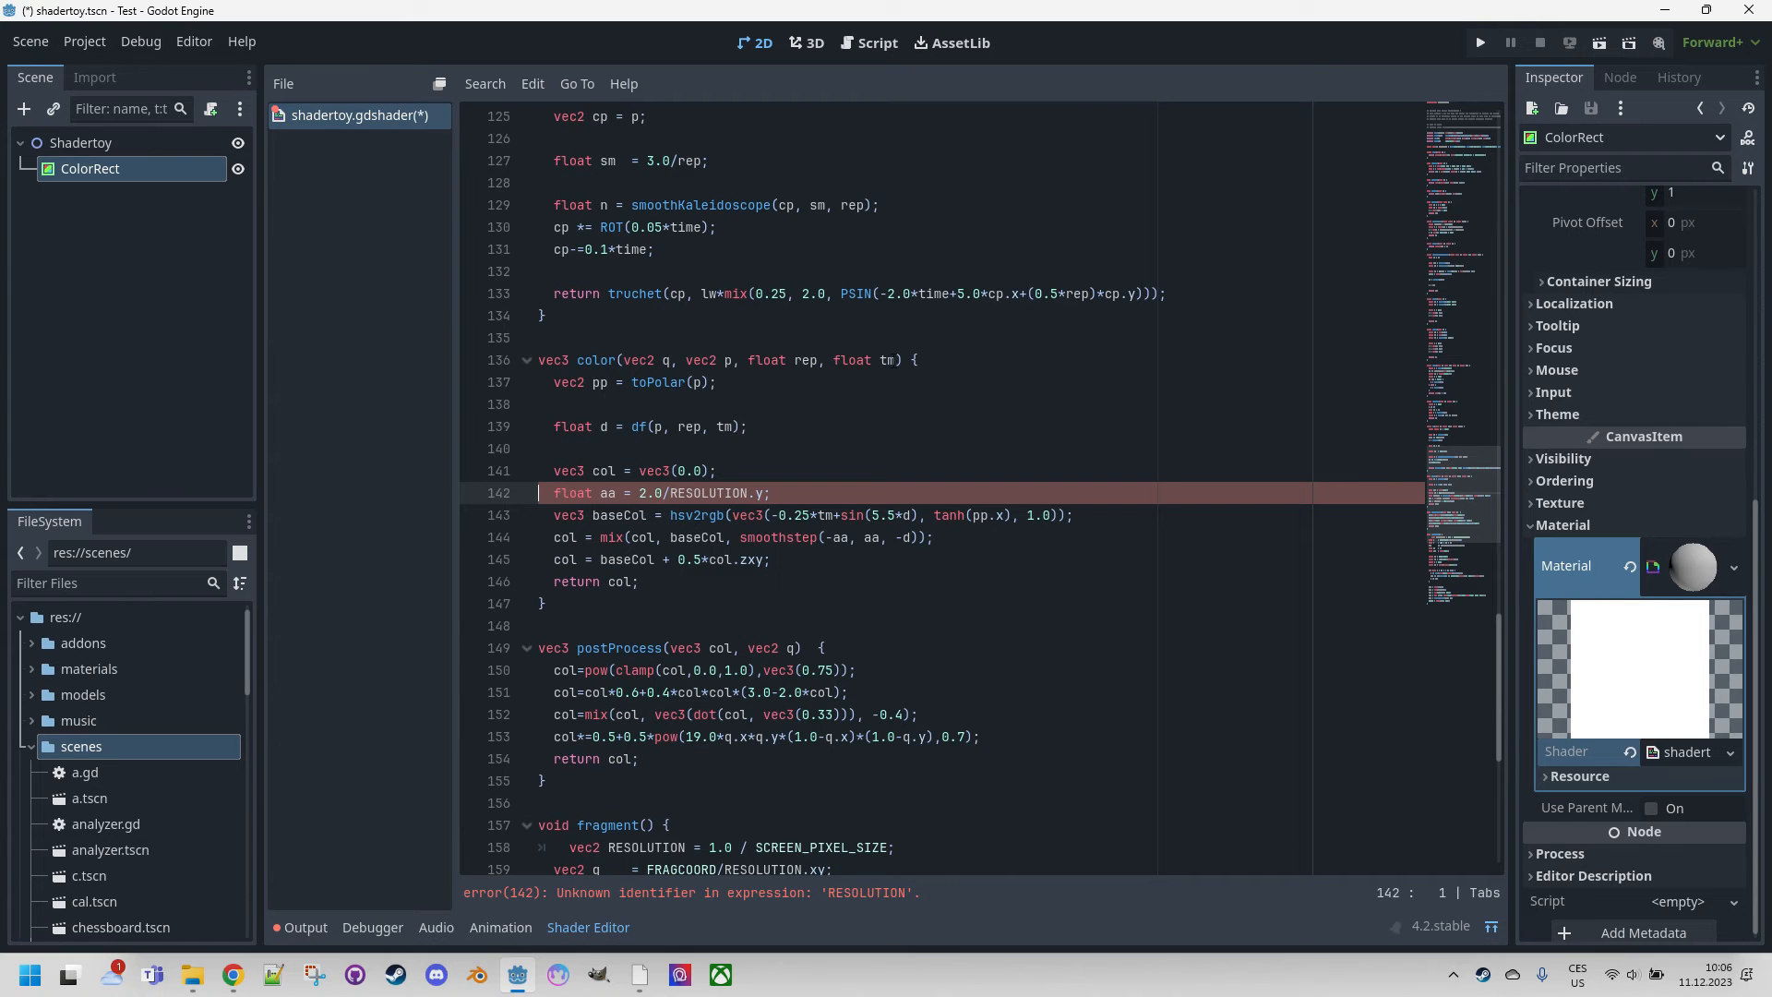
Add a RESOLUTION parameter to the color() function signature.
left_click(898, 359)
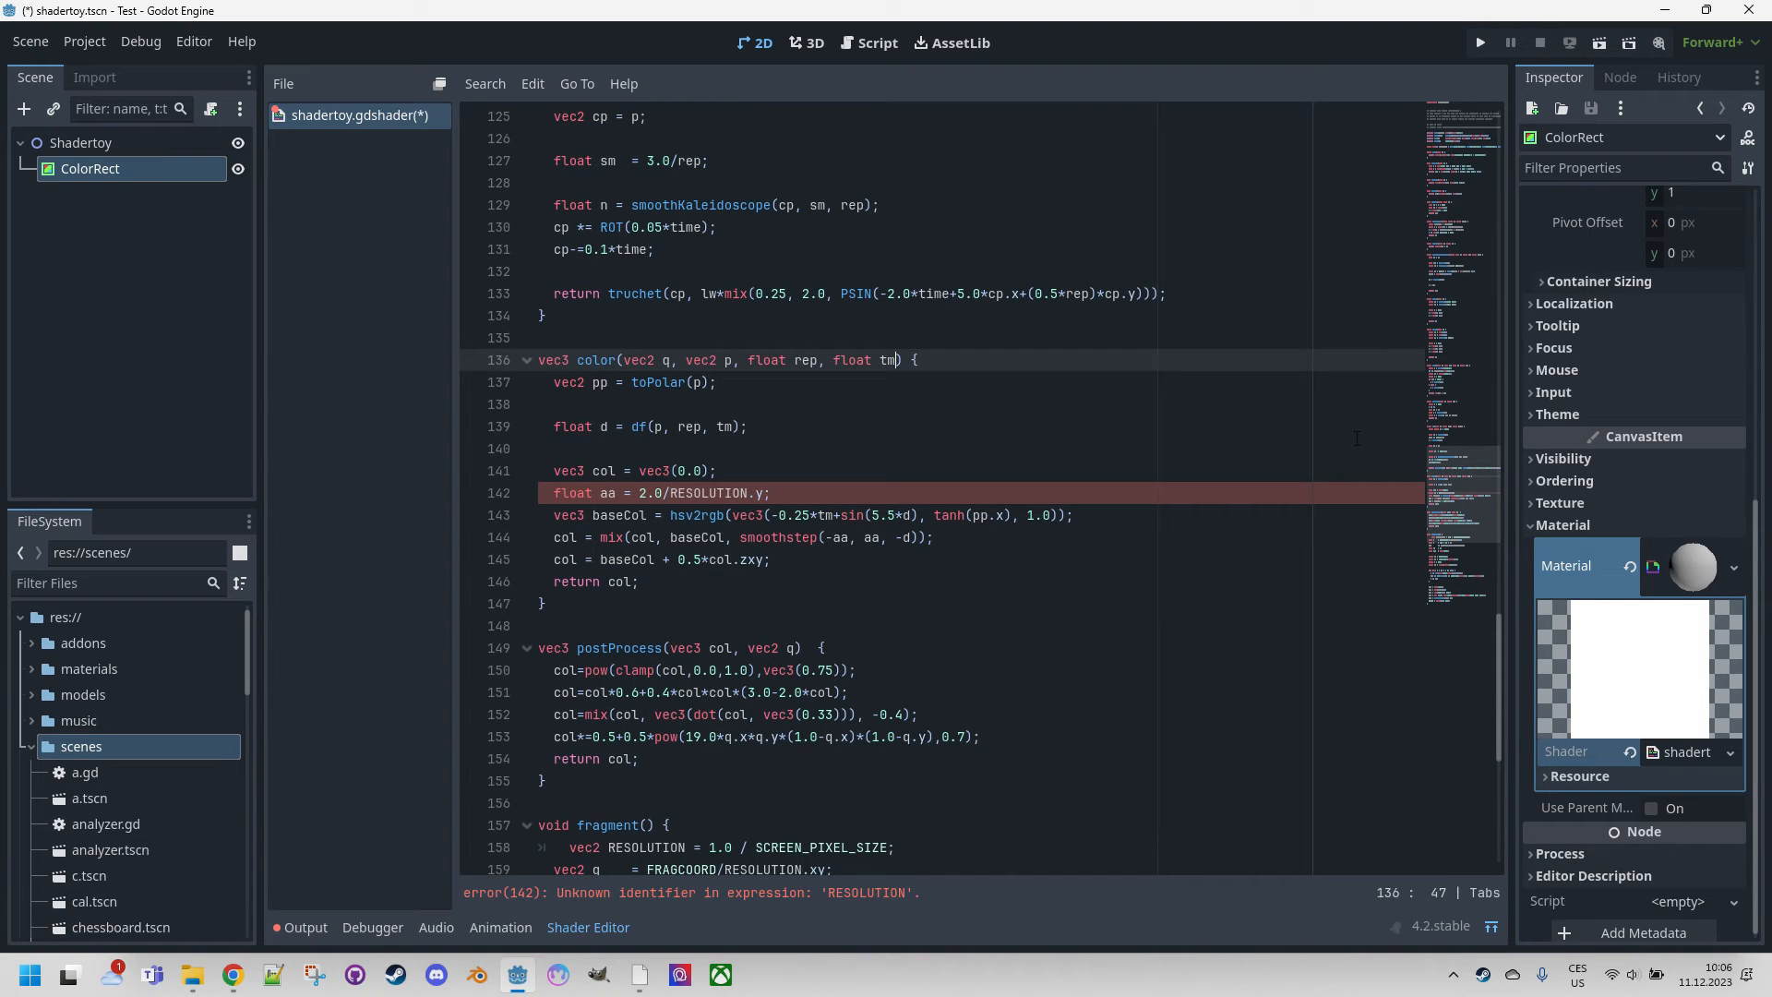
type(", vec2")
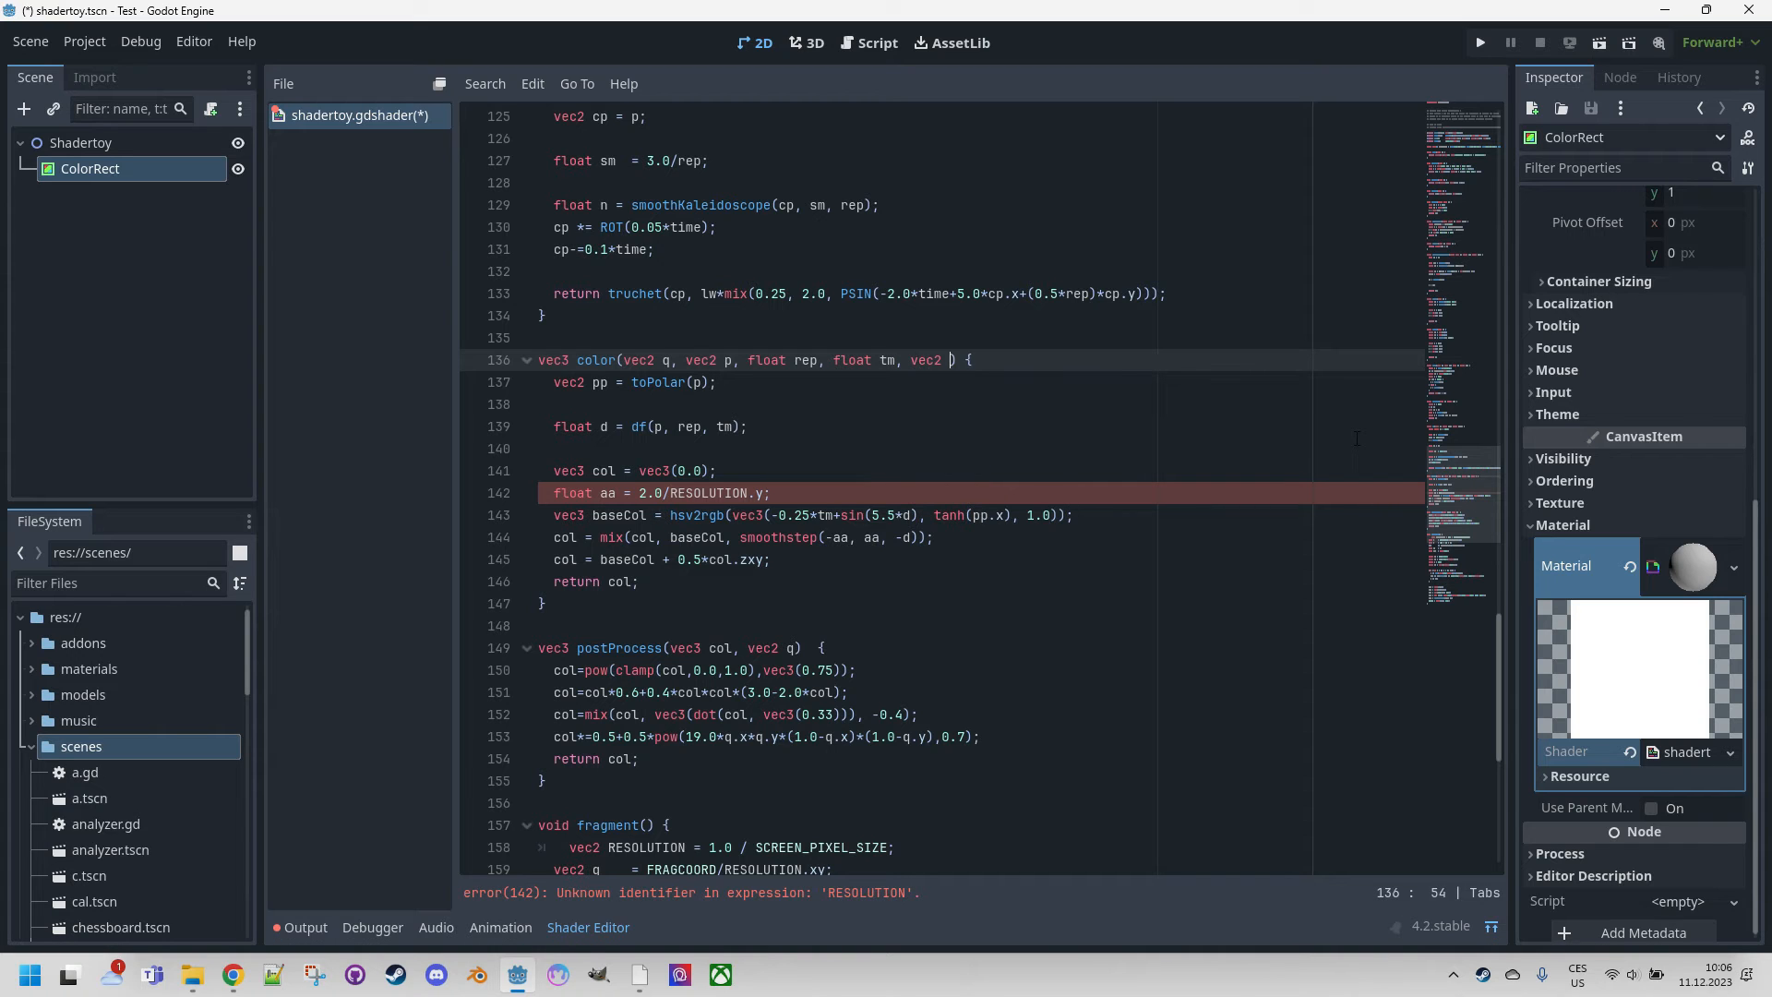
type("RESOLUTION")
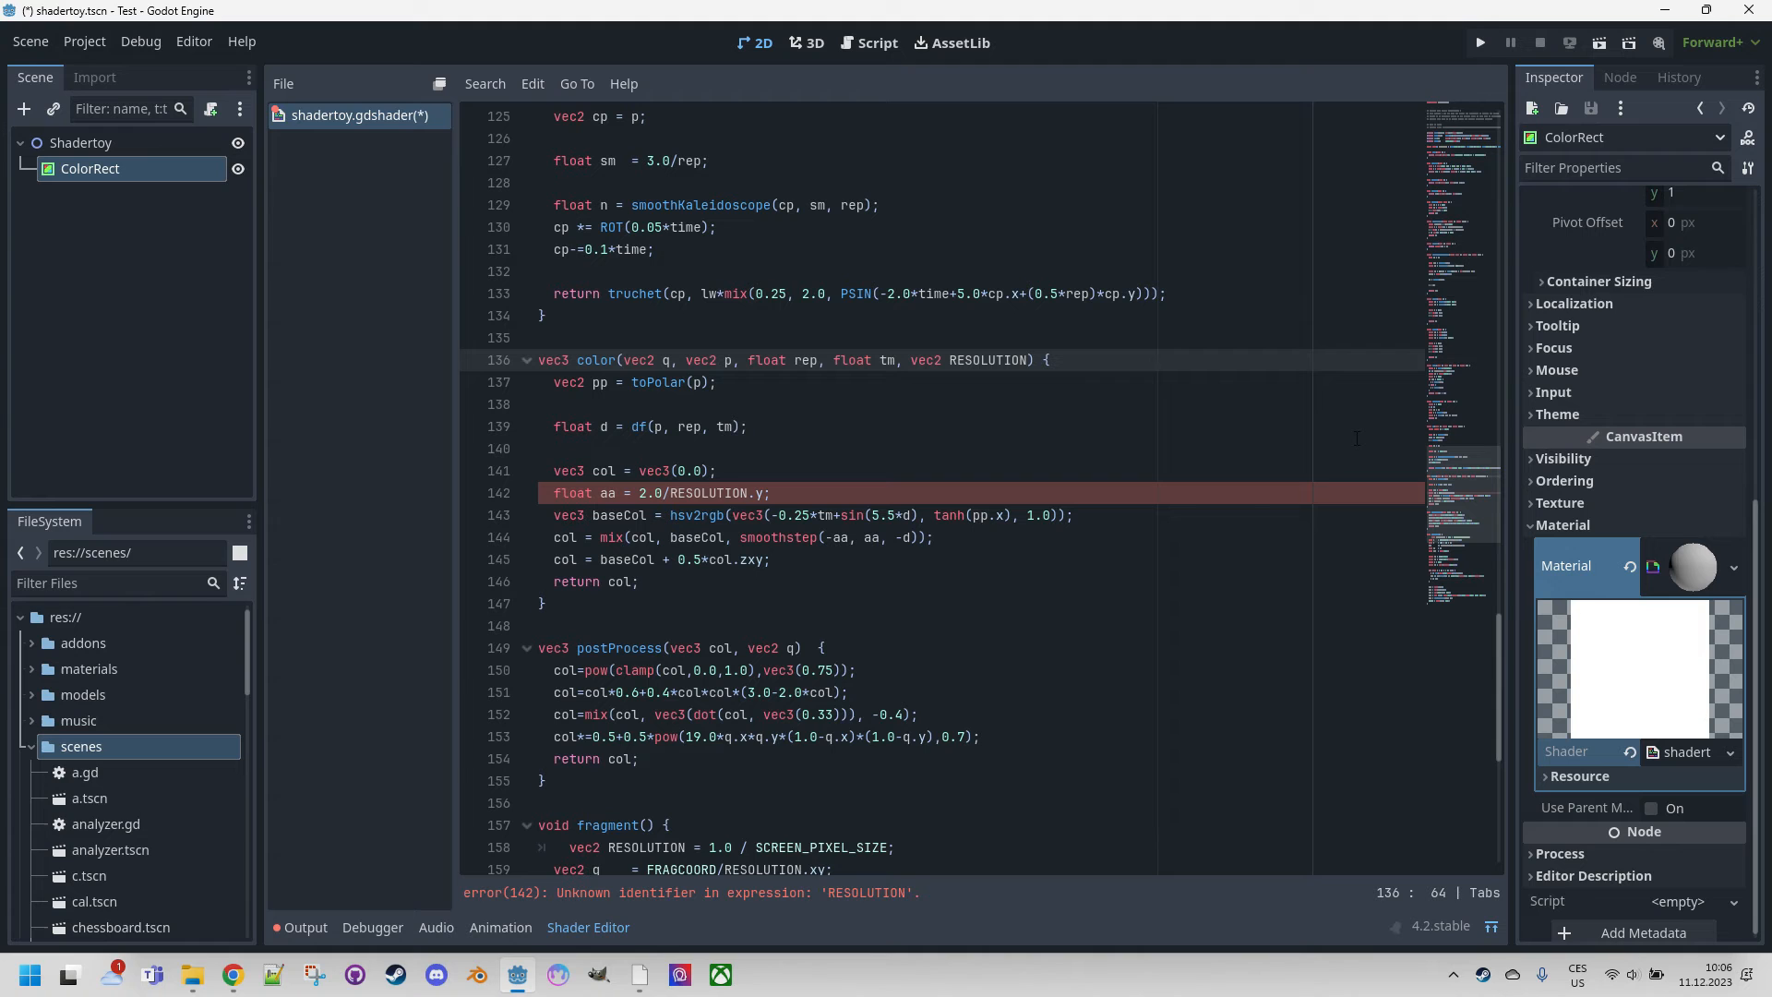
scroll("down", 3)
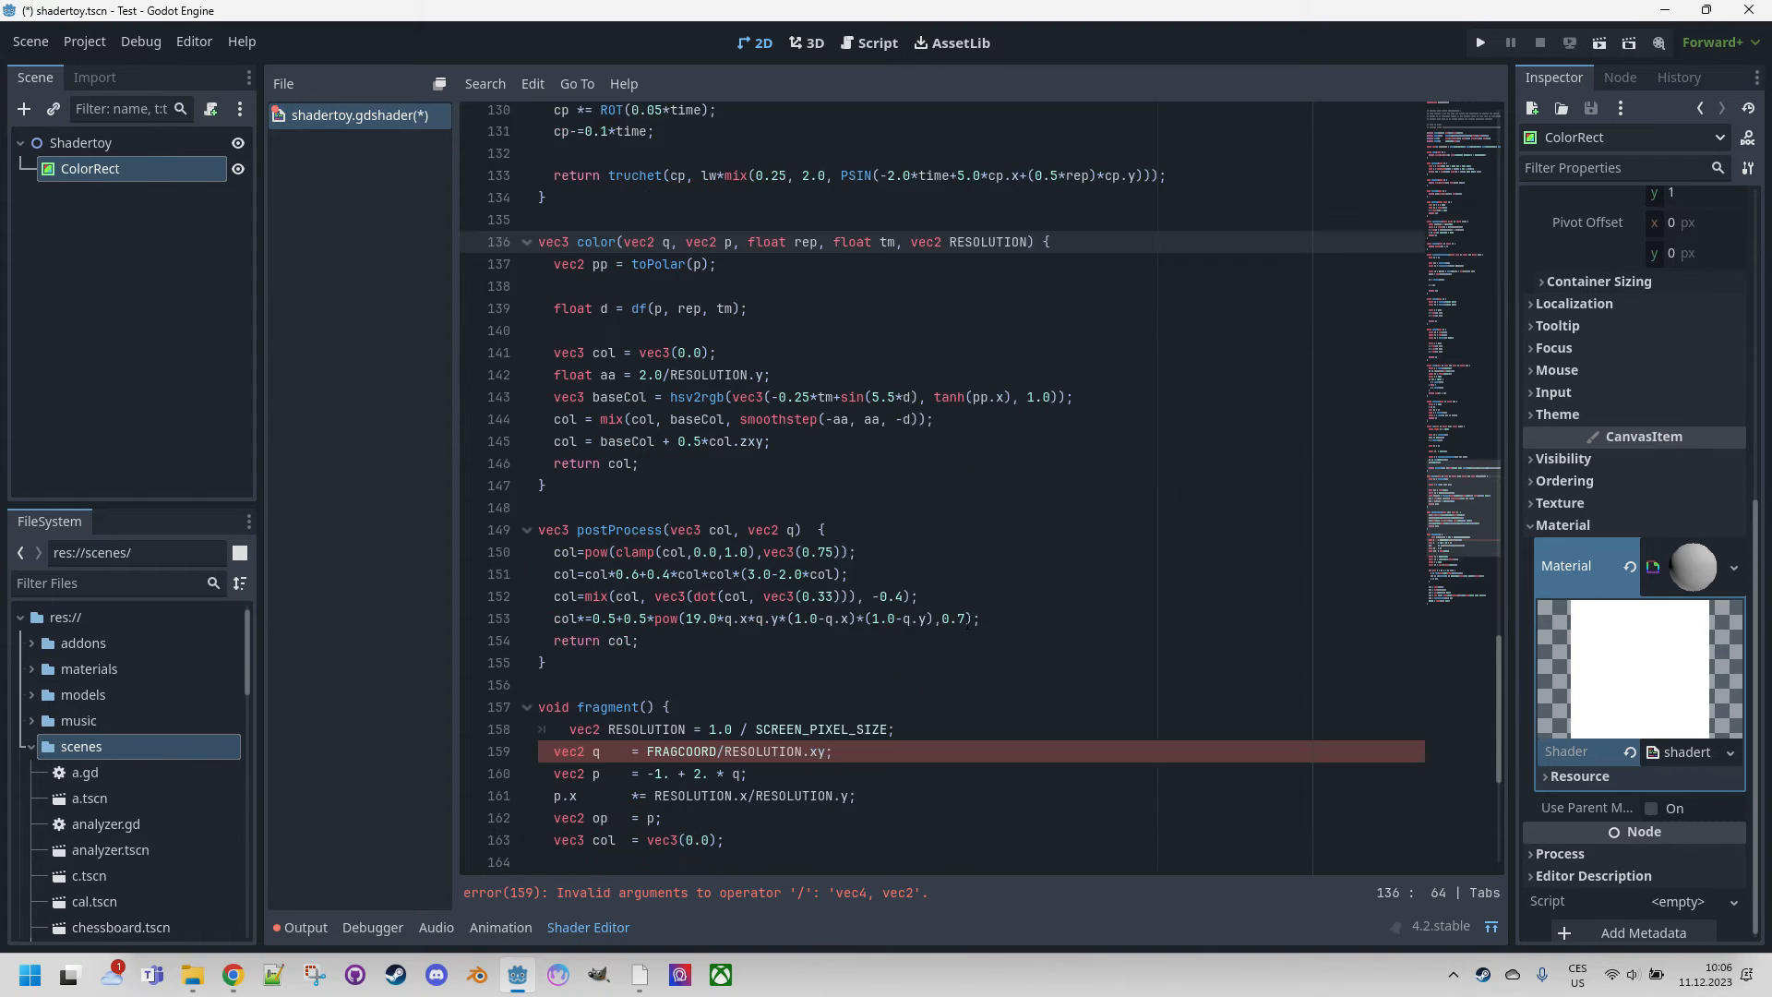
scroll("down", 3)
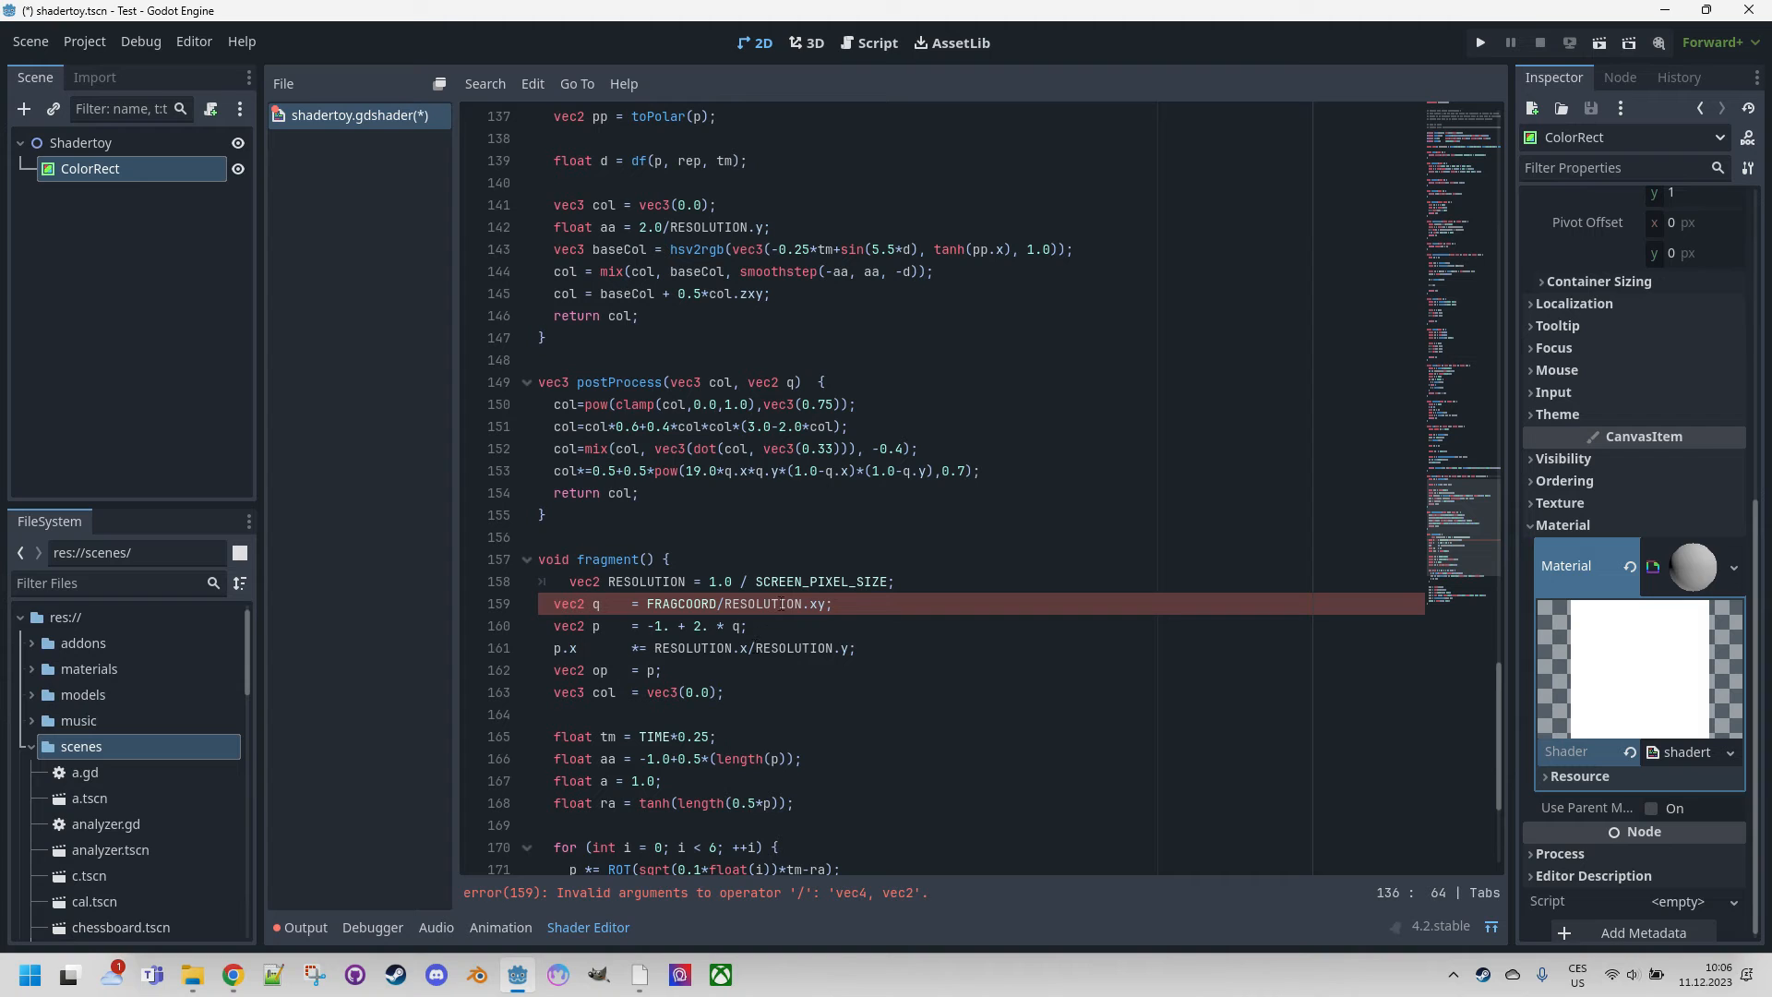
Change FRAGCOORD to FRAGCOORD.xy on line 159 and move to the color() call on line 172.
left_click(710, 604)
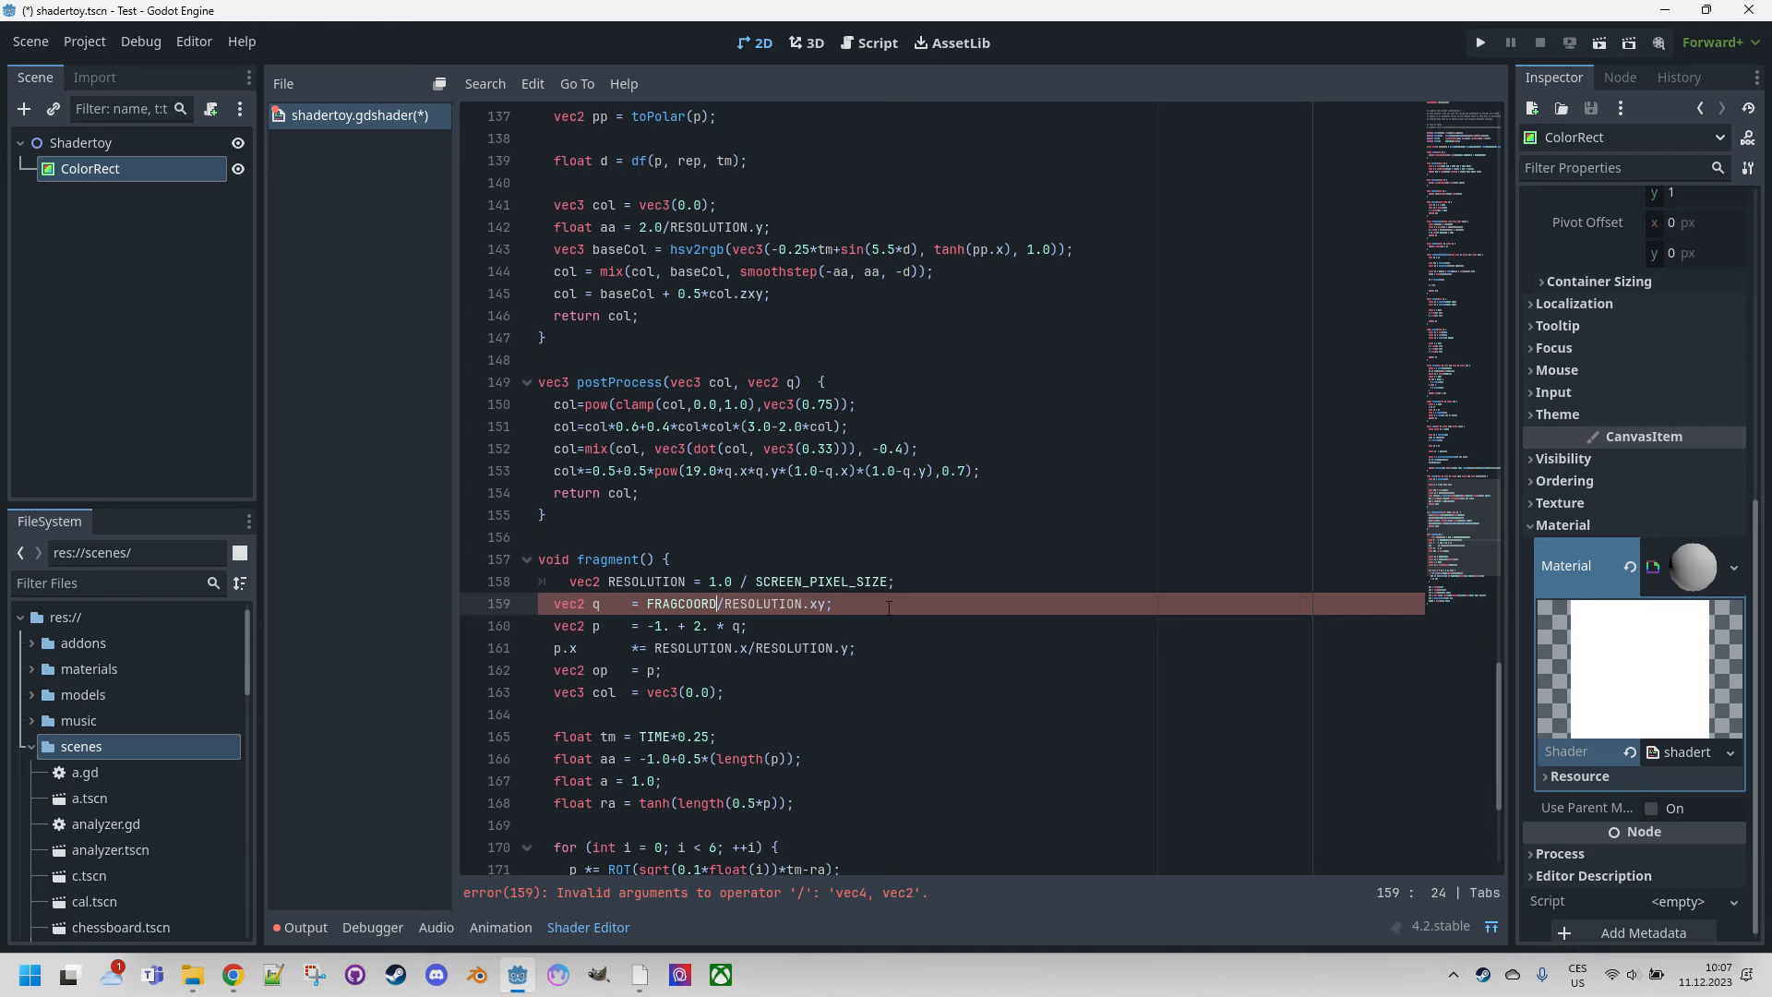
type(".xy")
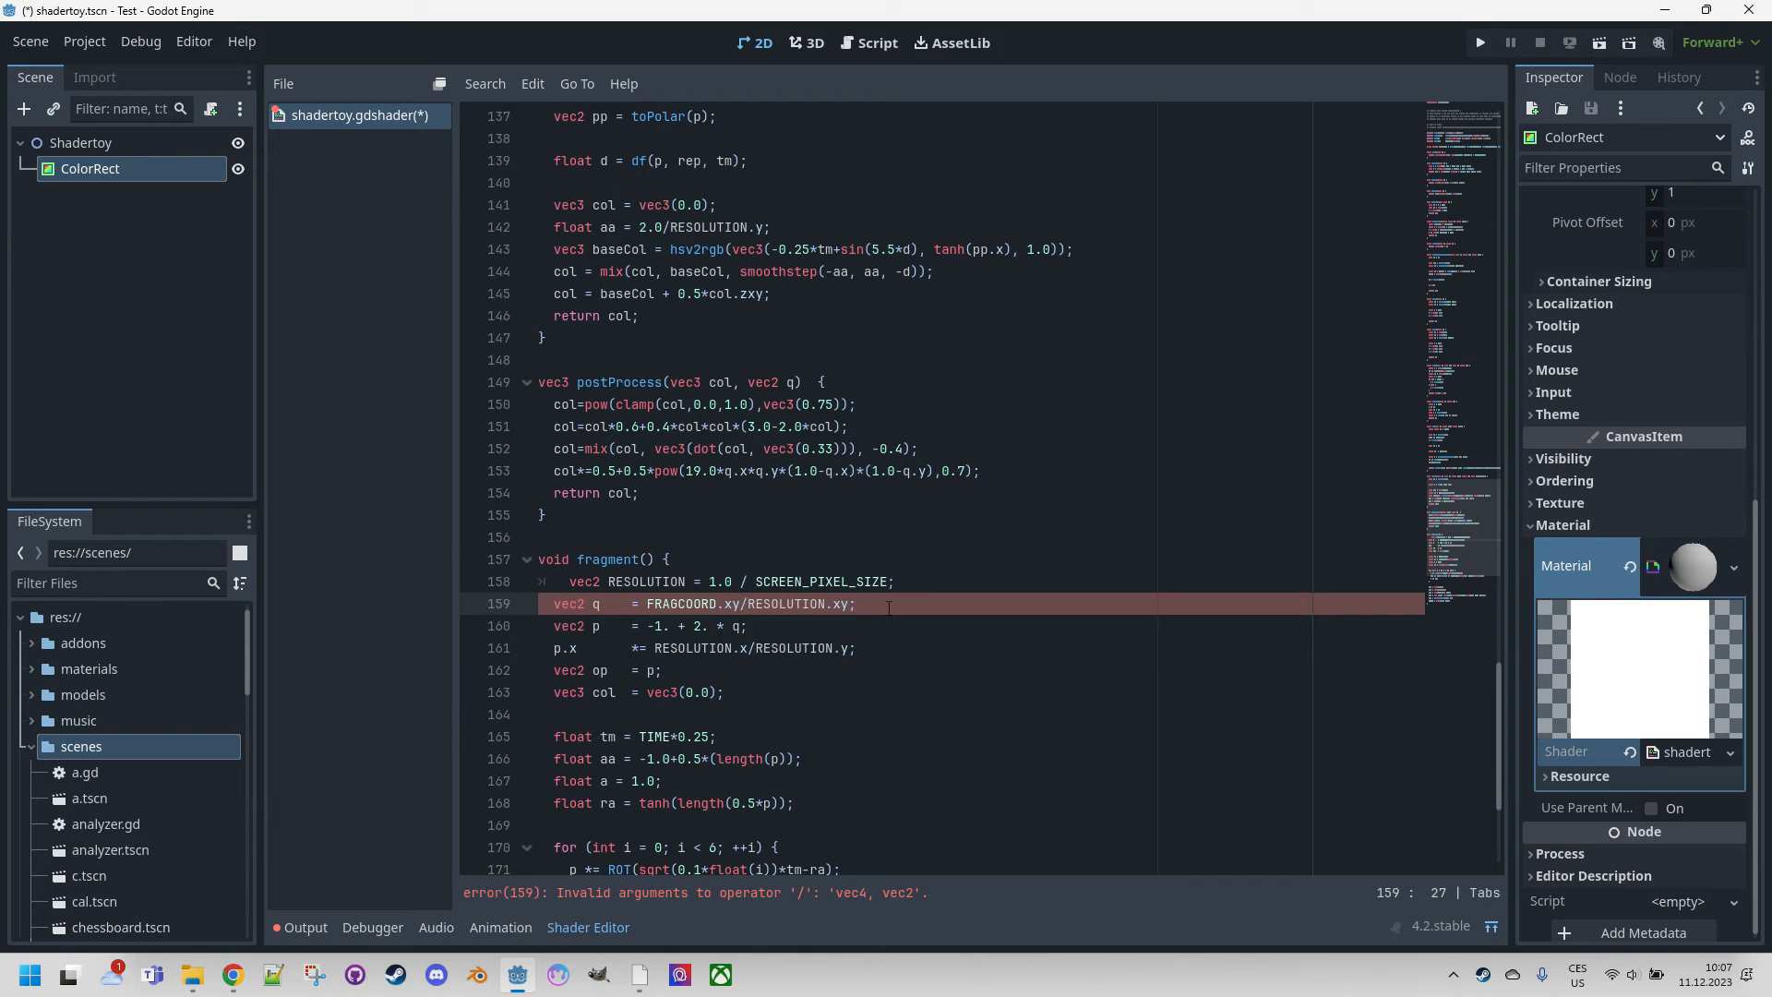
left_click(890, 602)
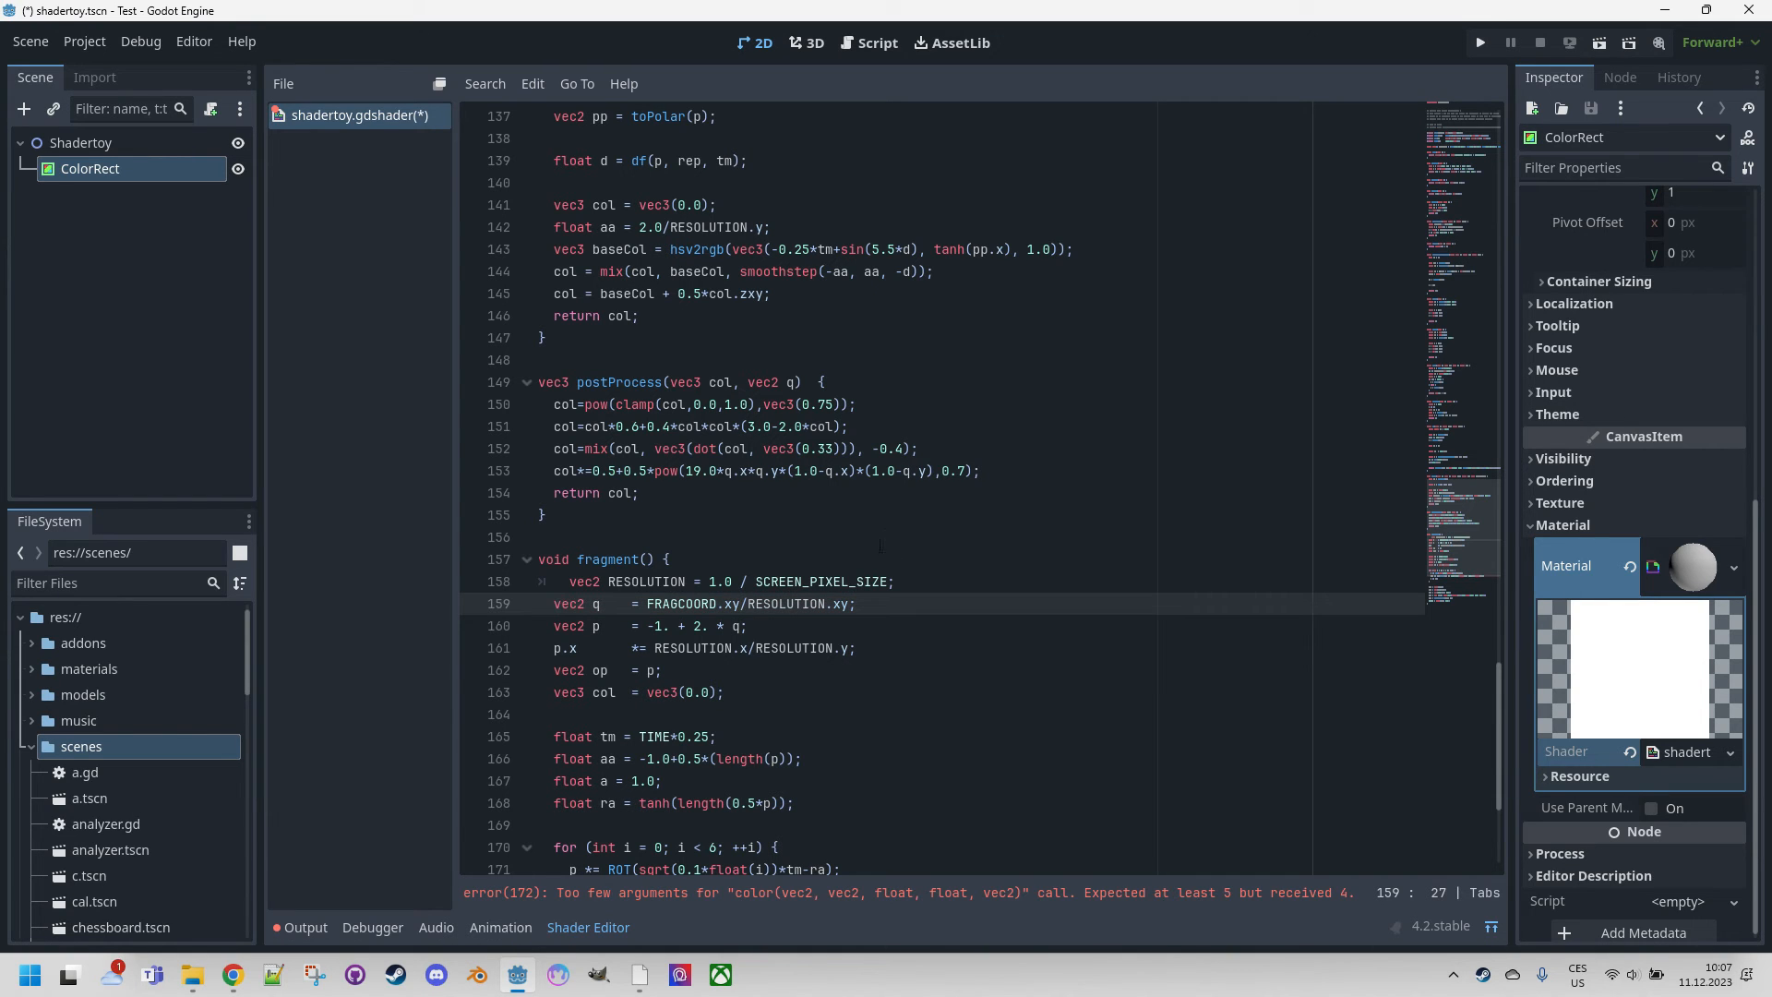
scroll("down", 3)
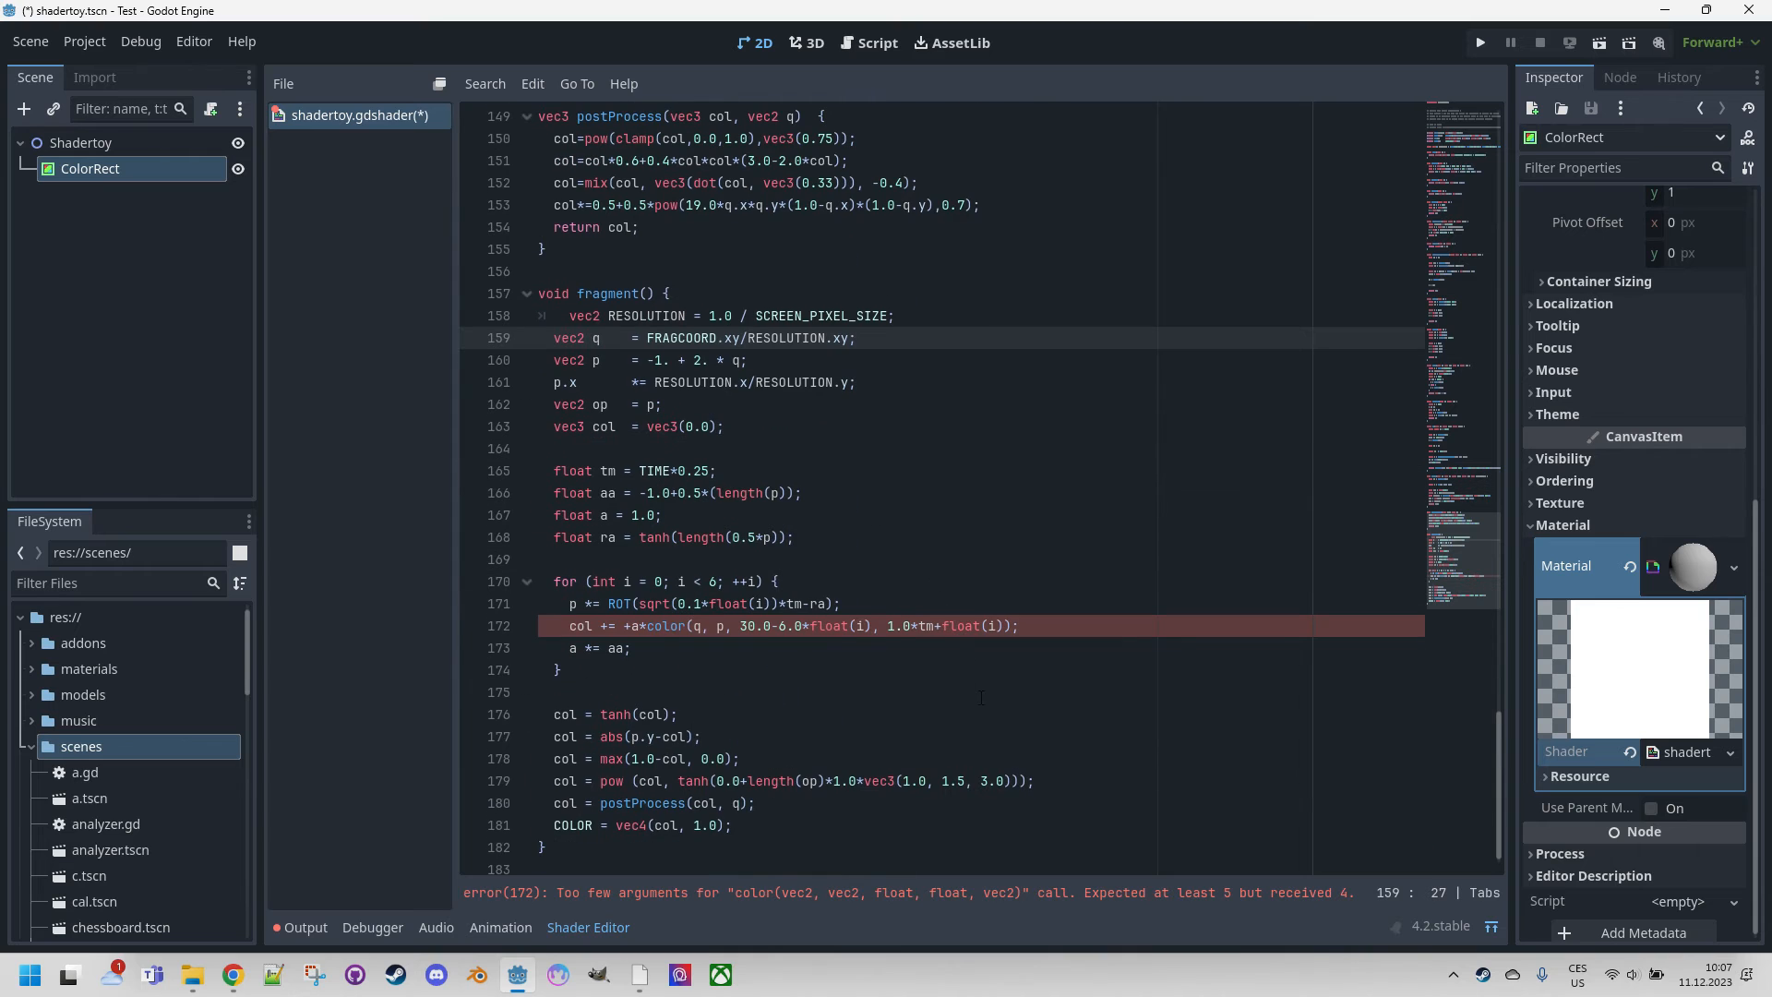
left_click(1006, 626)
type(", RESOLUTION")
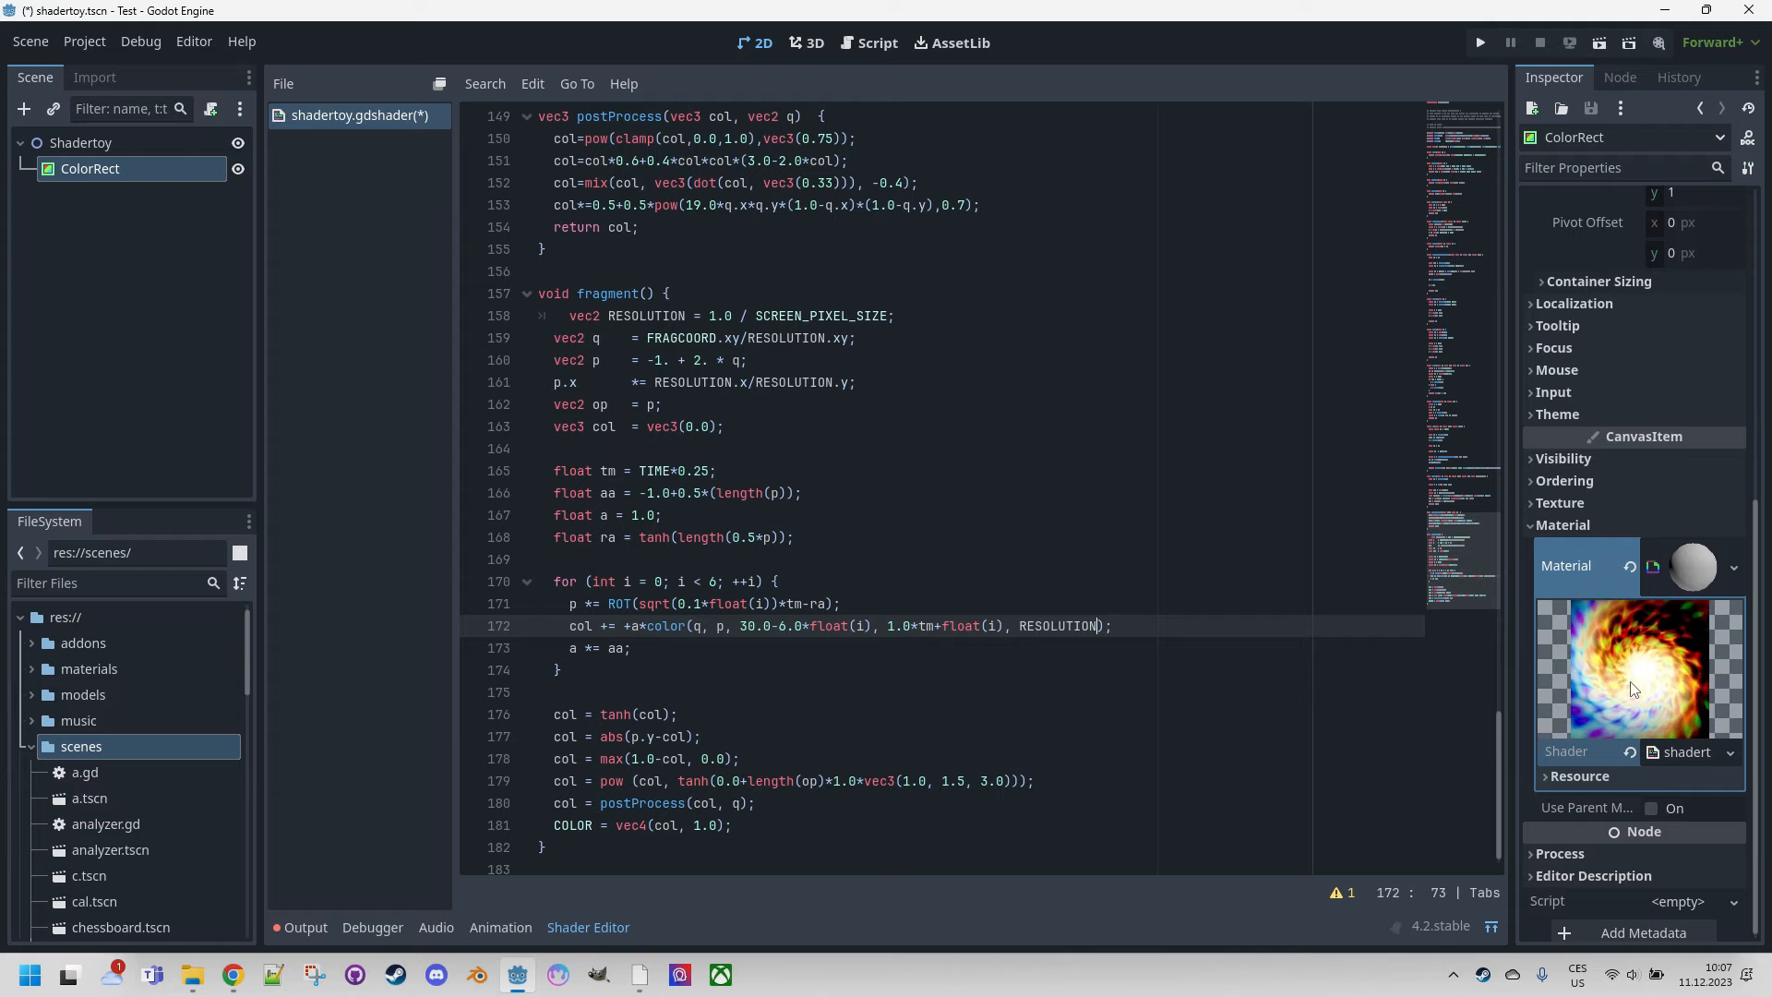
mouse_move(1656, 675)
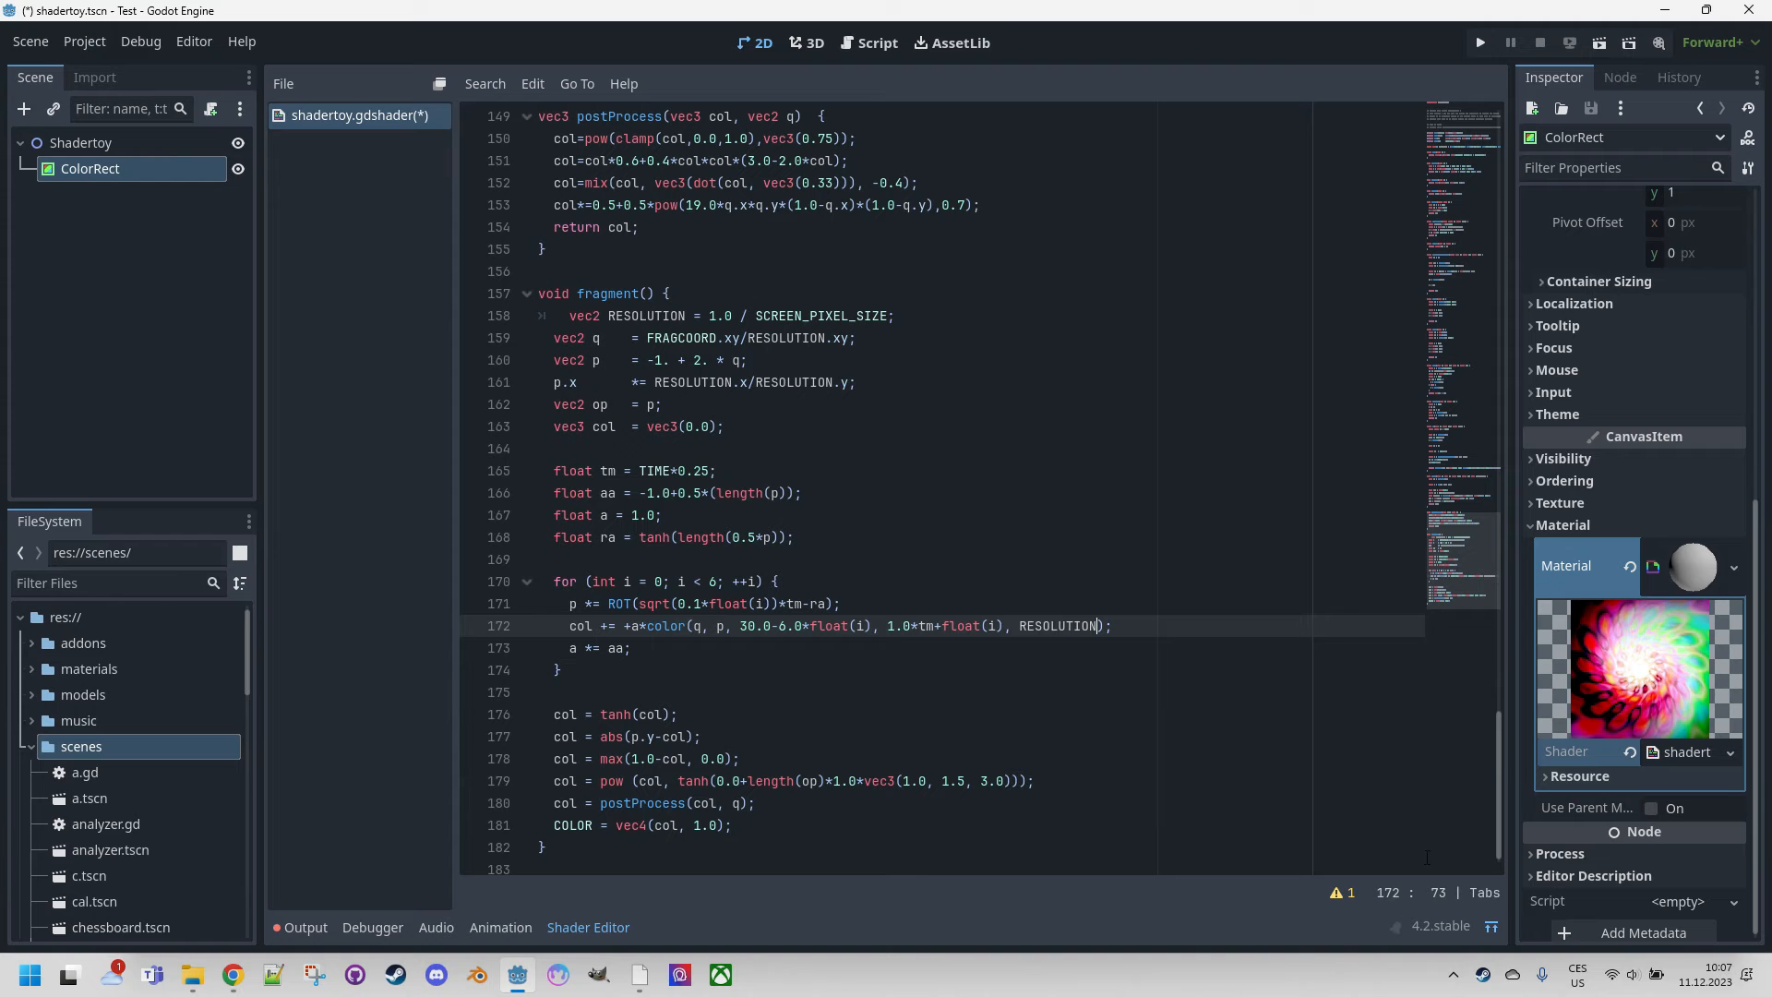
Show the 2D scene with the ColorRect rendering the kaleidoscope shader.
left_click(1490, 927)
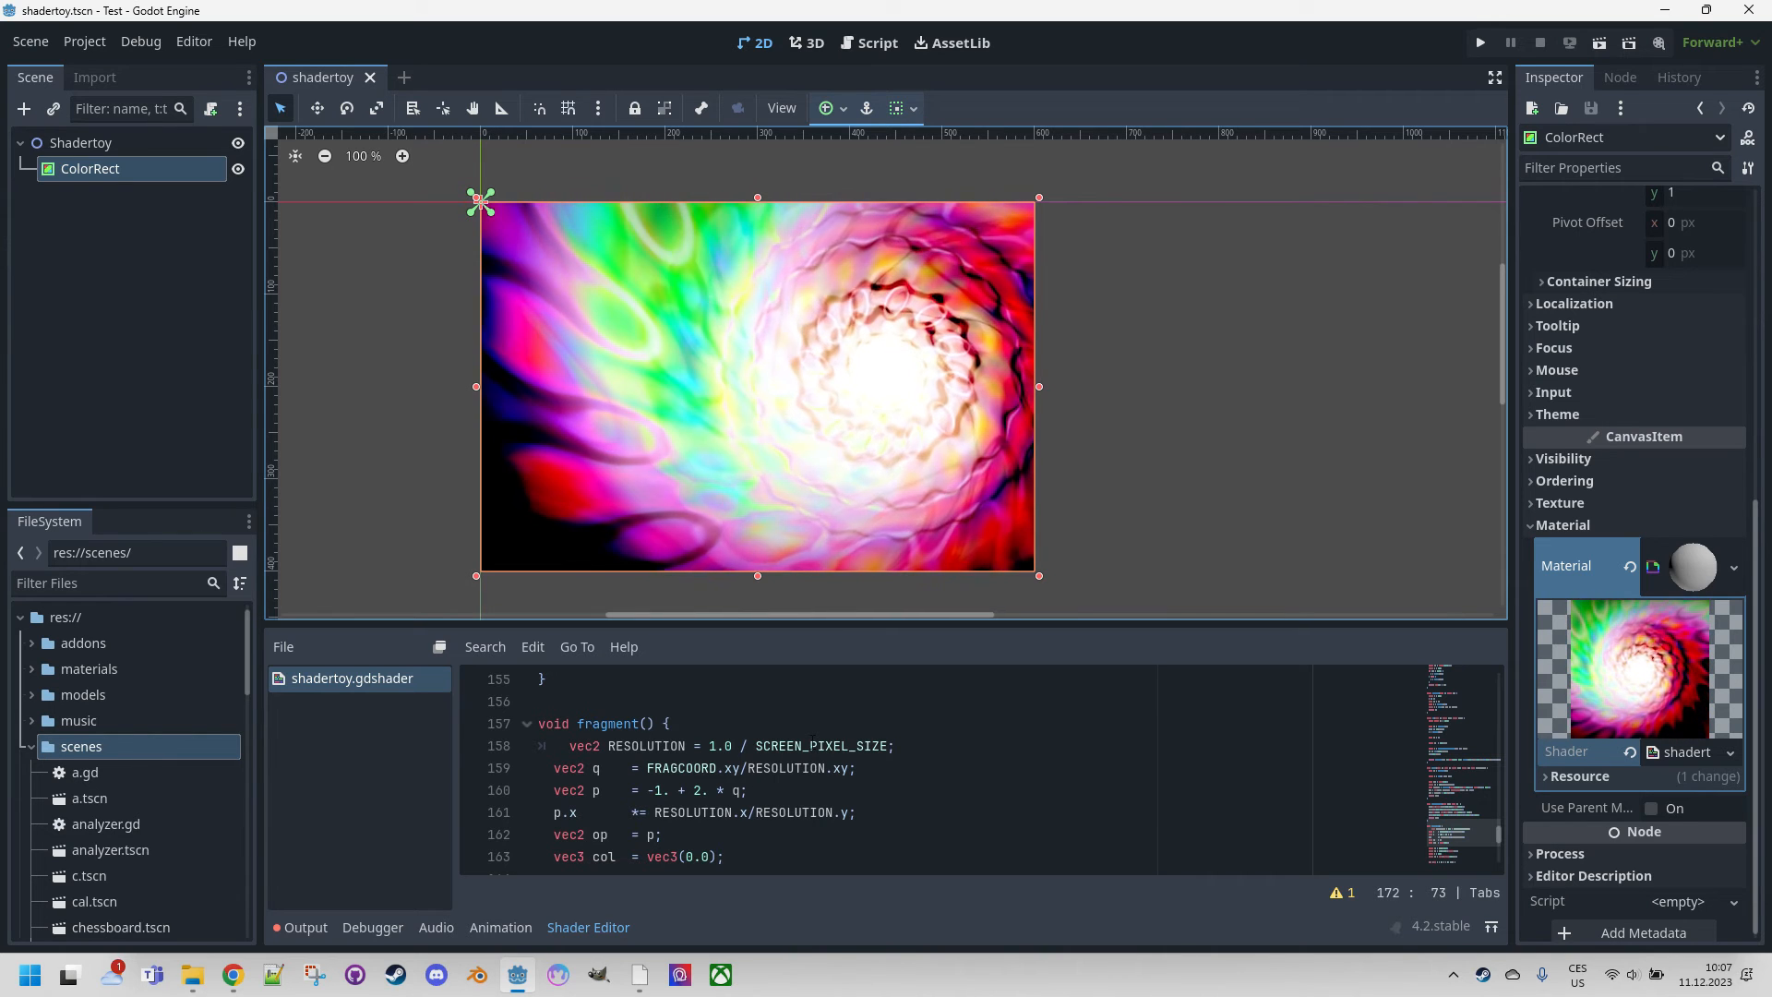
Replace SCREEN_PIXEL_SIZE with TEXTURE_PIXEL_SIZE and set q to UV in fragment.
double_click(821, 745)
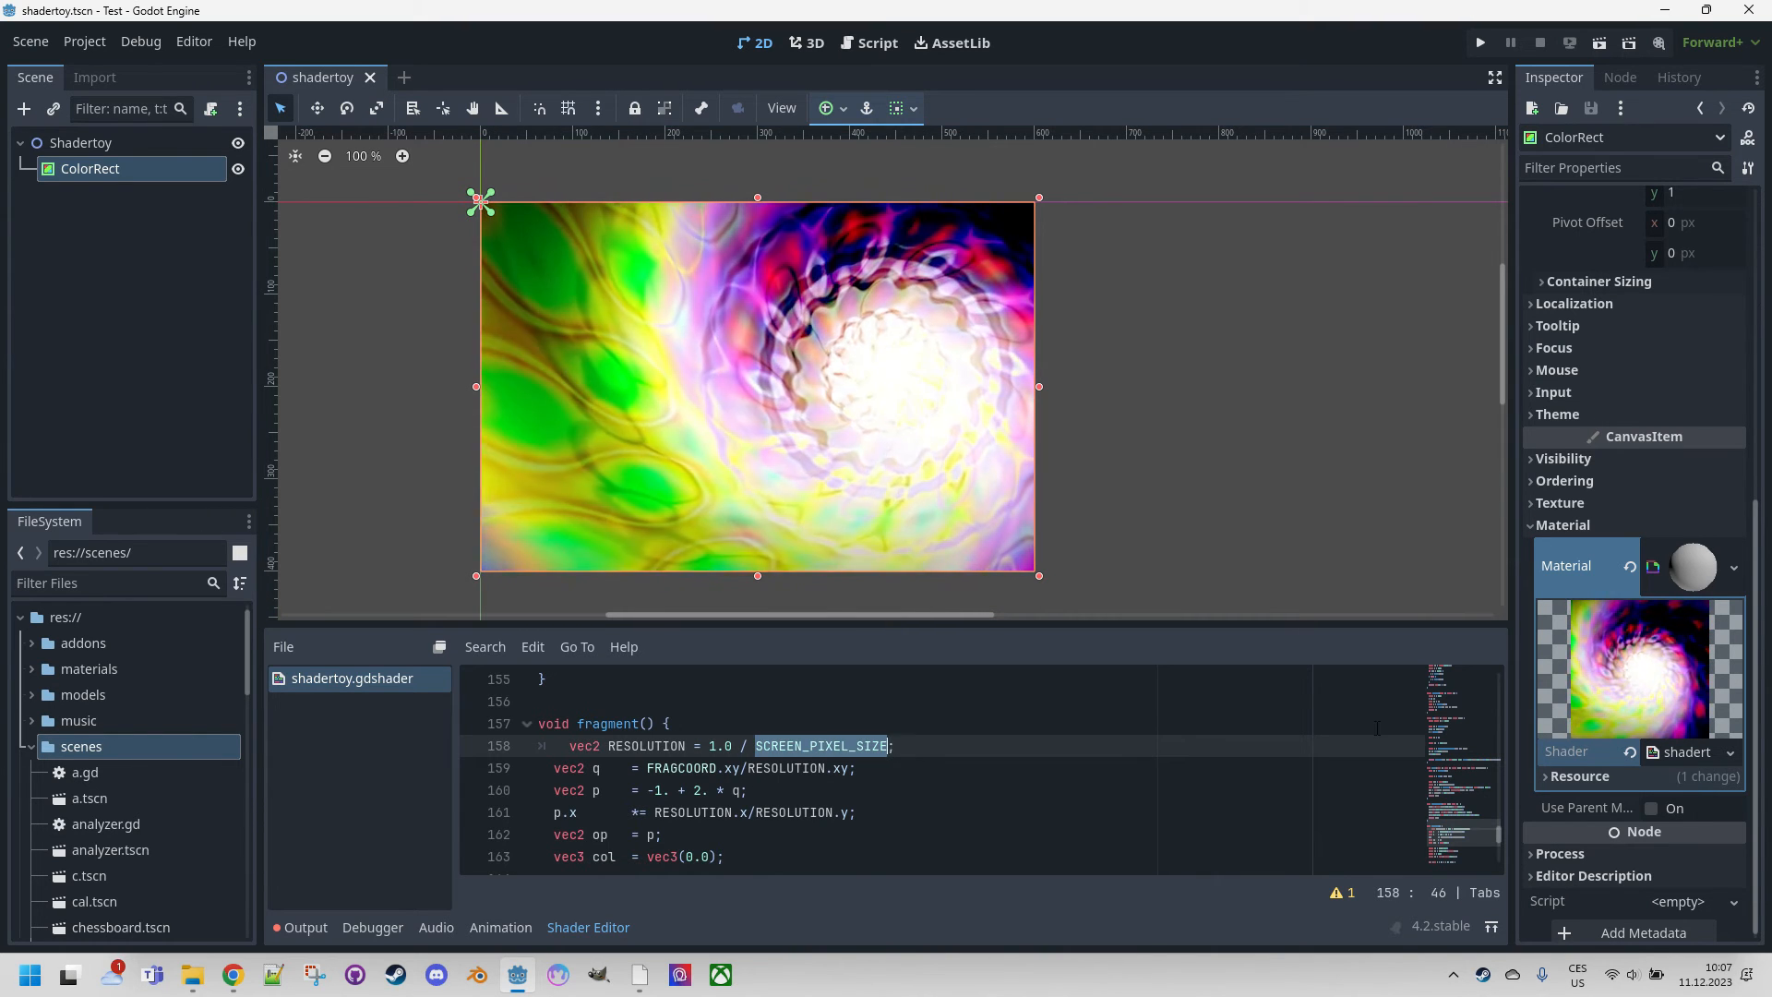
type("TEXTU")
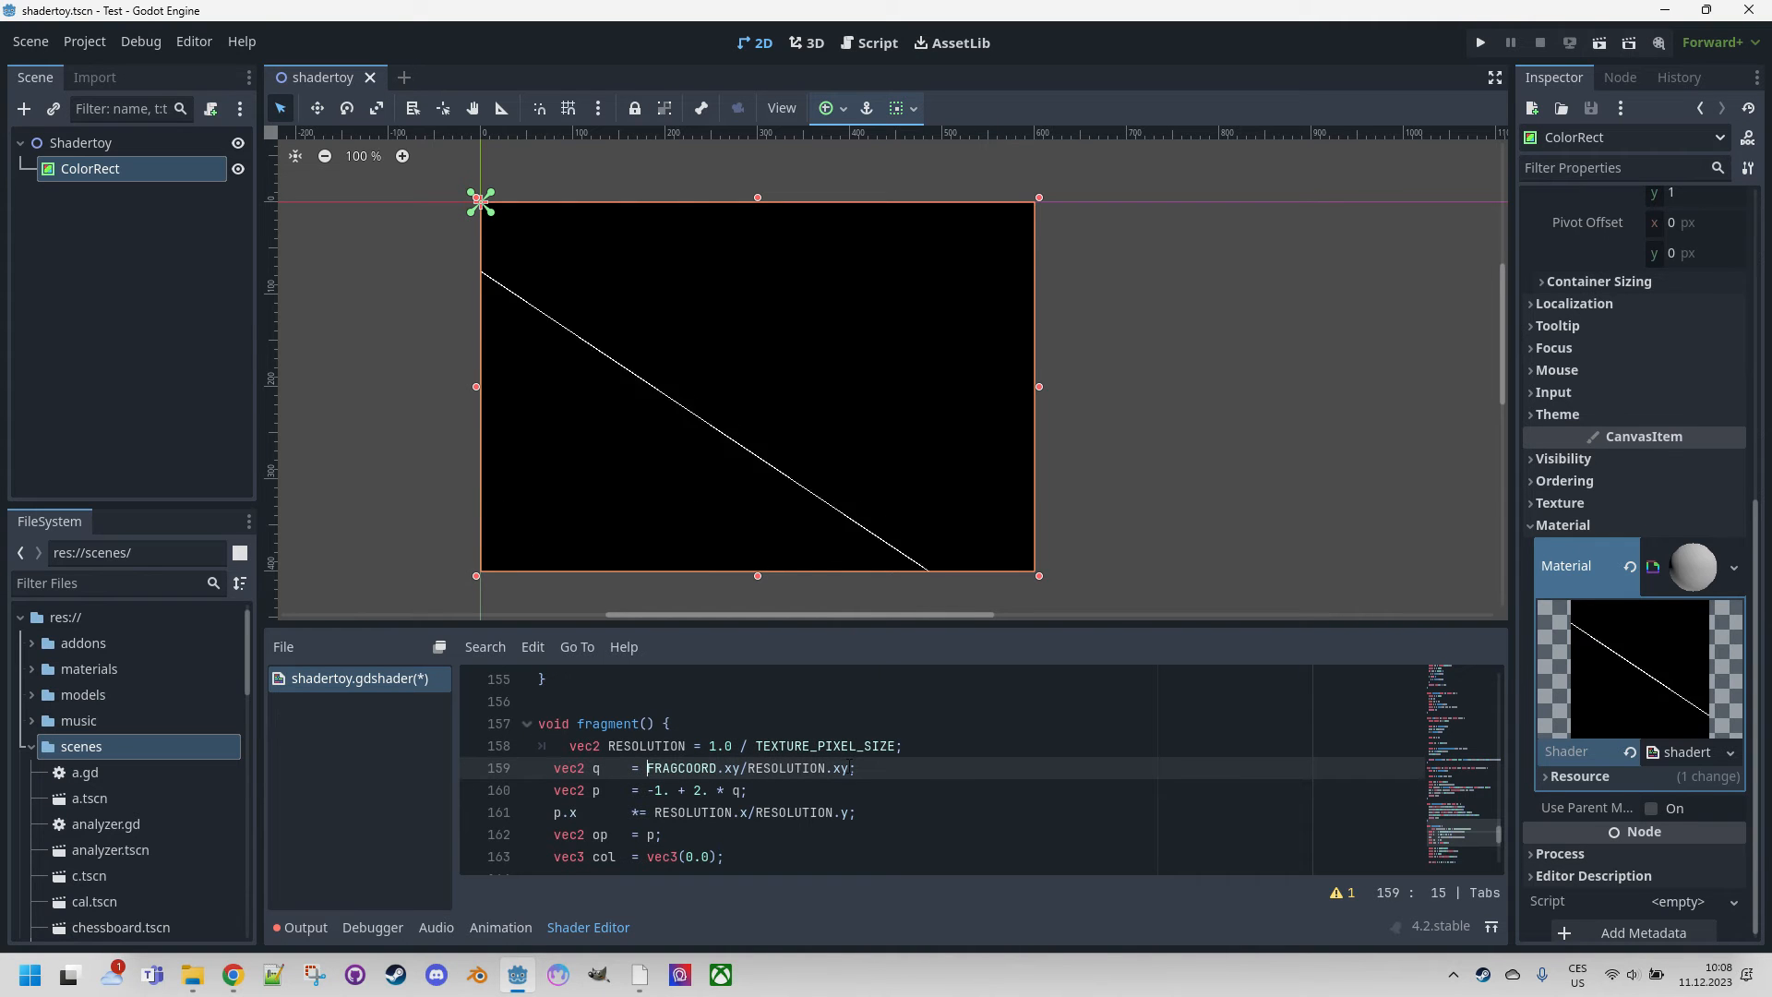
type("u")
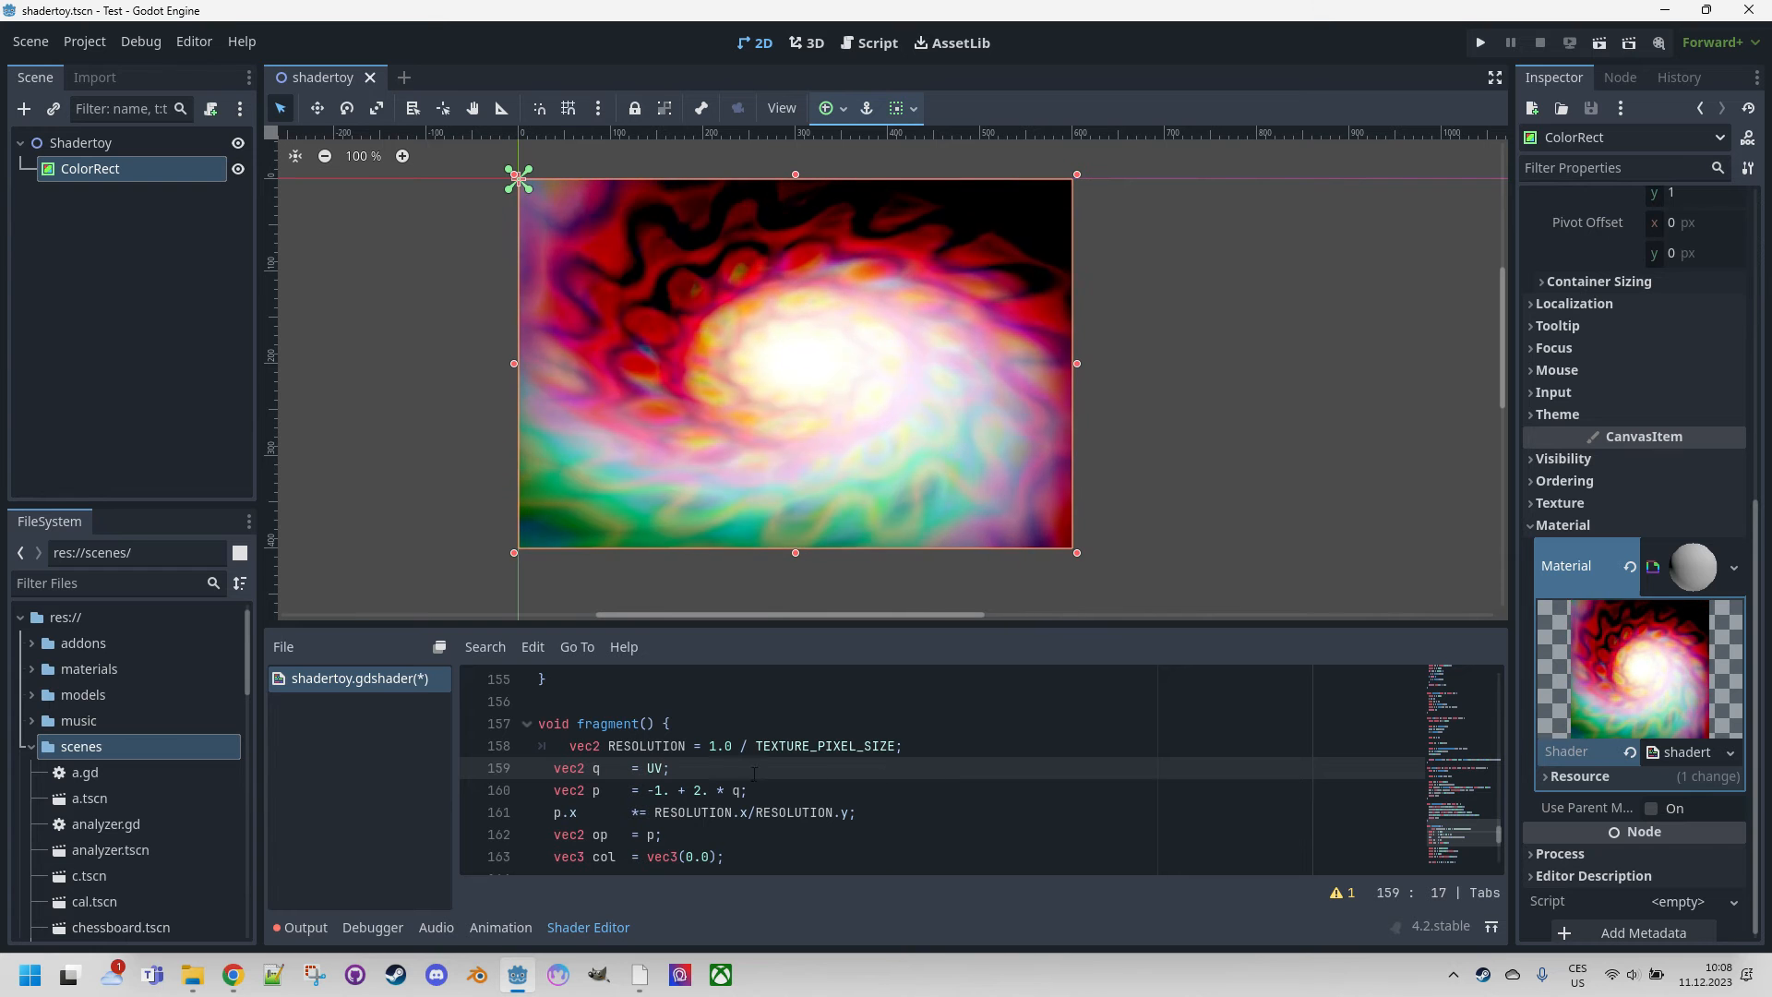
double_click(717, 745)
type("uniform vec2")
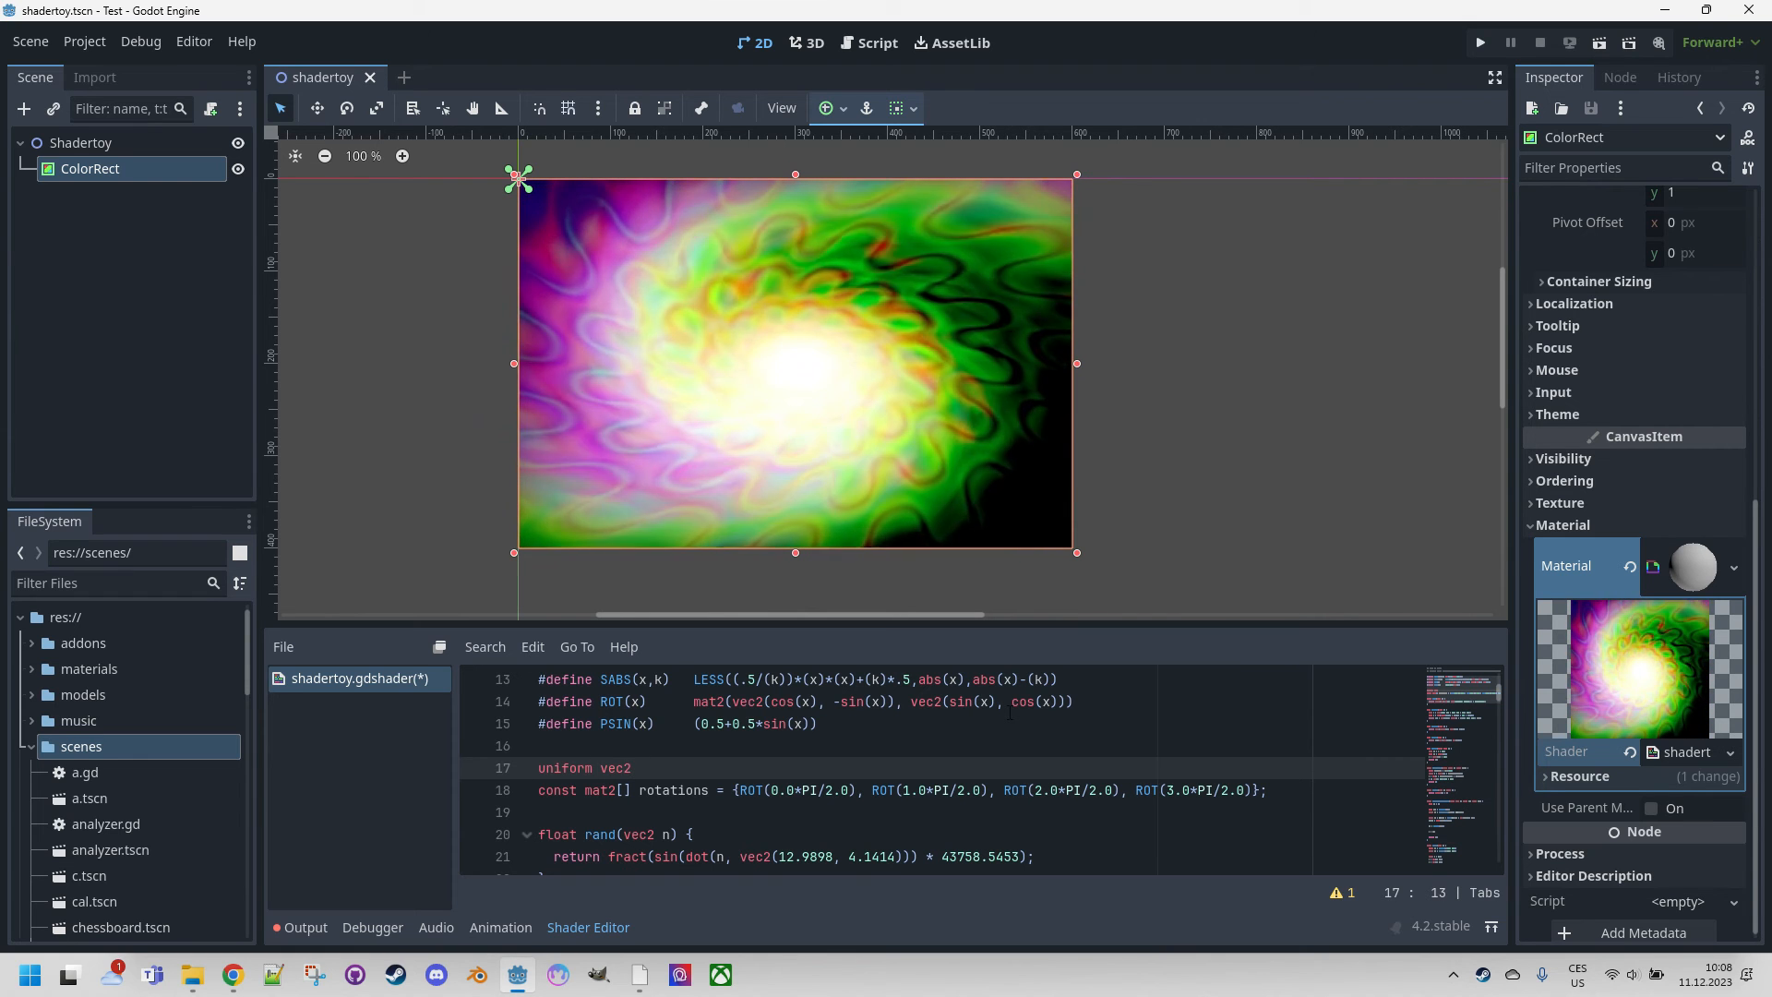
Declare 'uniform vec2 resolution = vec2(600.0, 400.0);' near the top of the shader.
type("resolution")
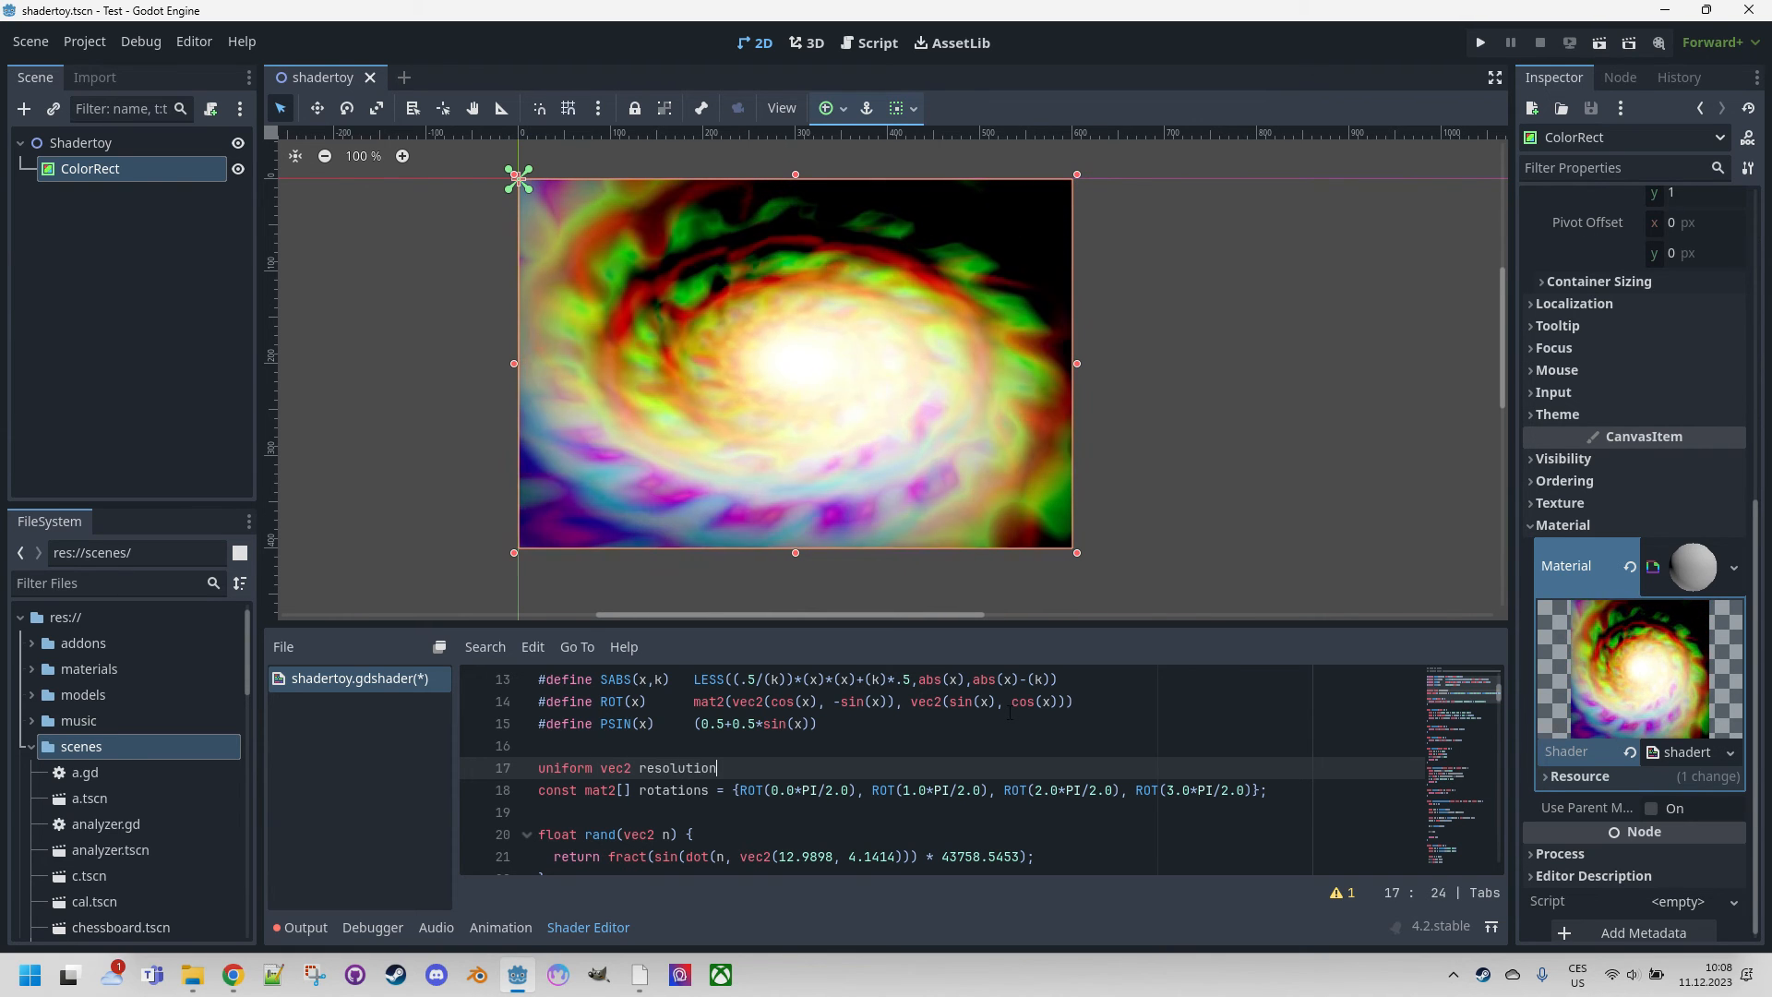
type("= vec2(600.0,")
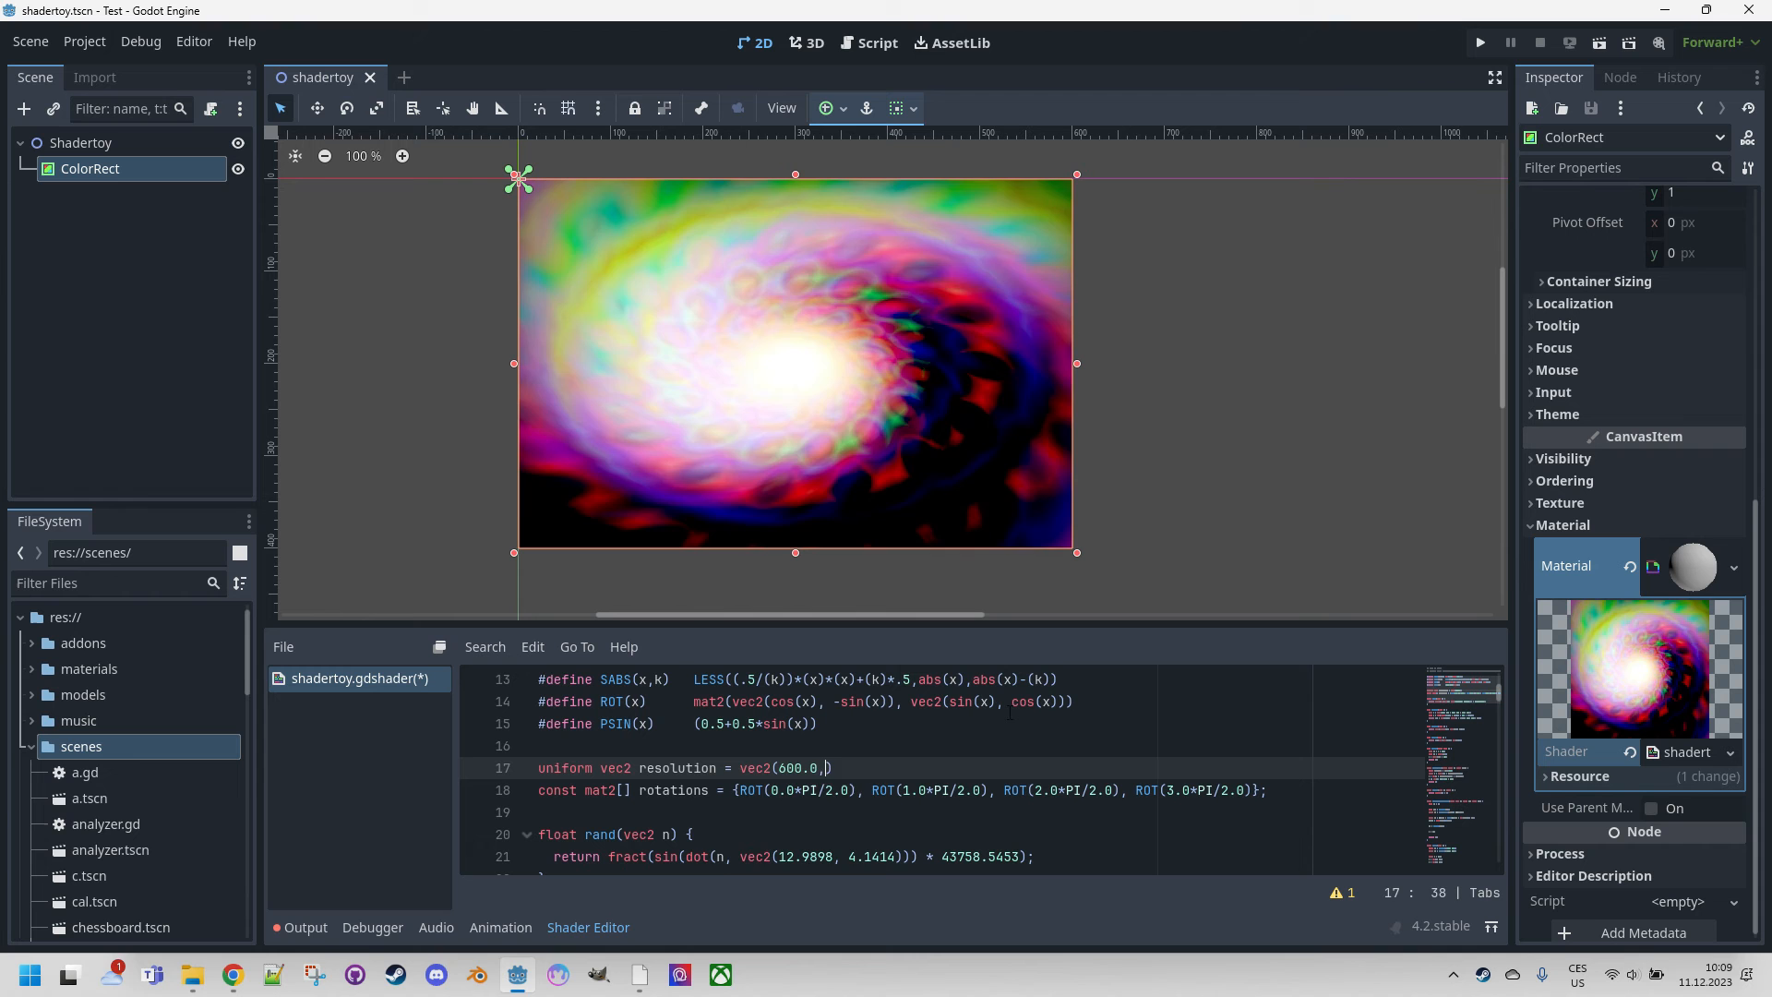
type("400.0")
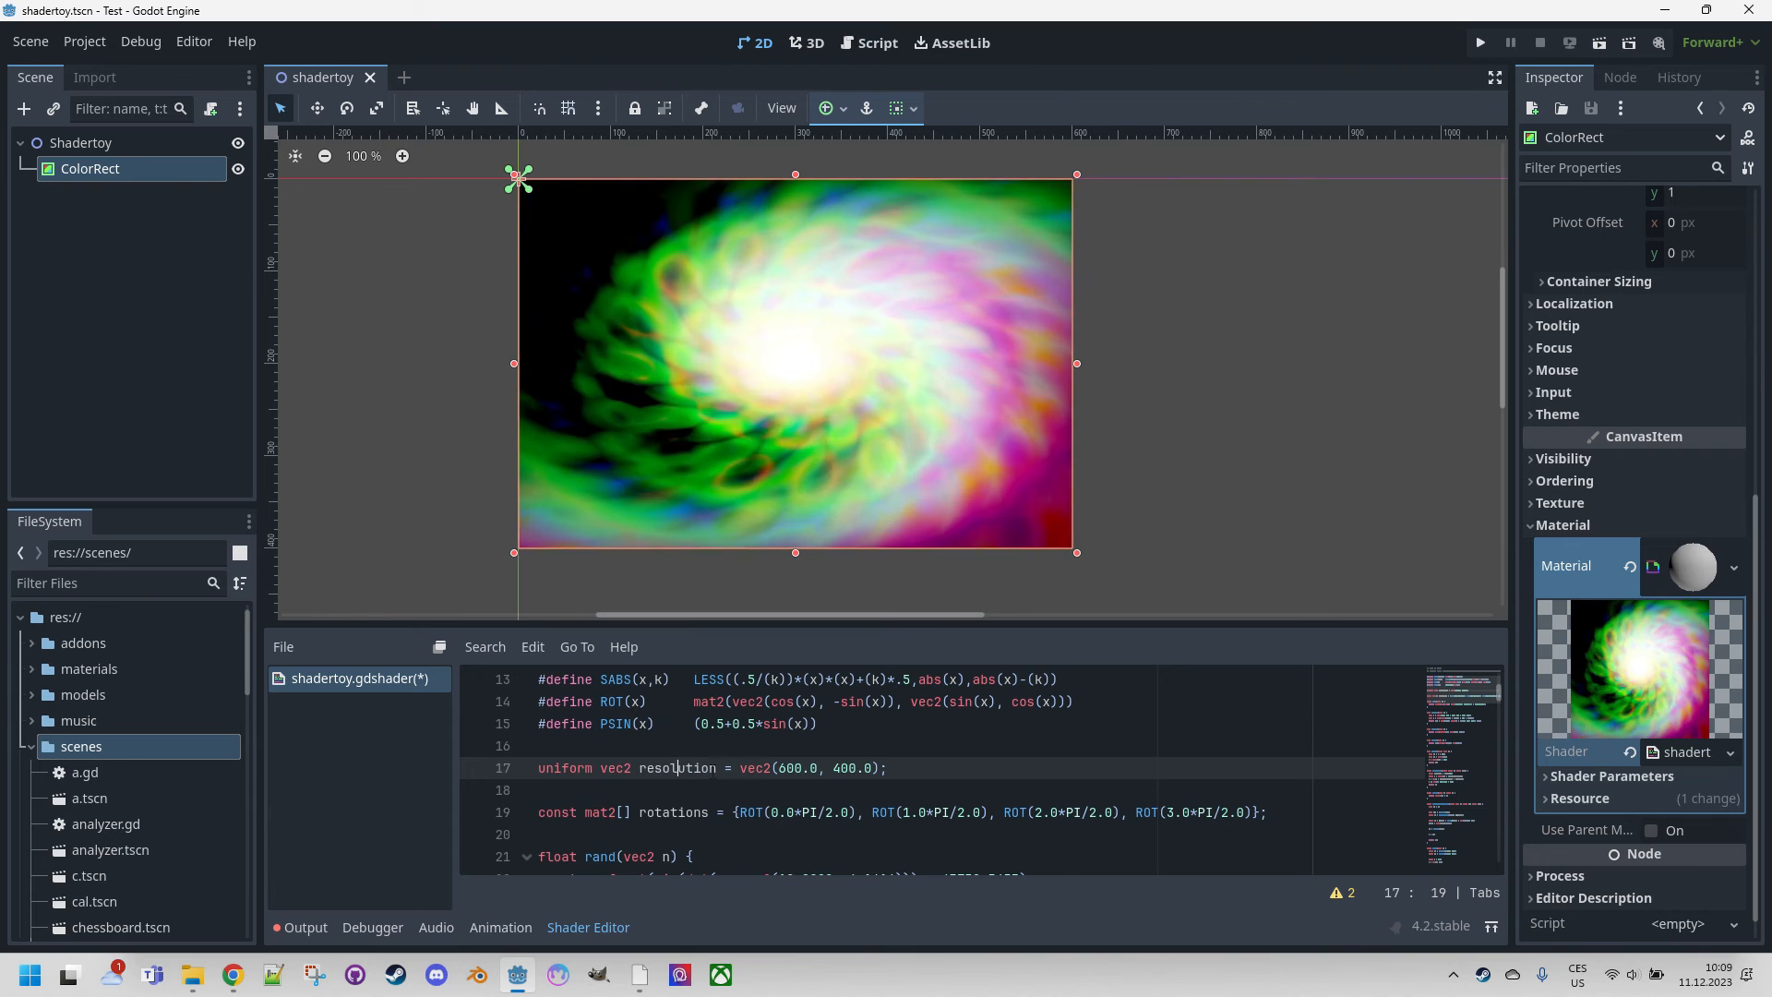
Expand Shader Parameters, feed resolution into RESOLUTION on line 160, then view Shadertoy.
left_click(1612, 775)
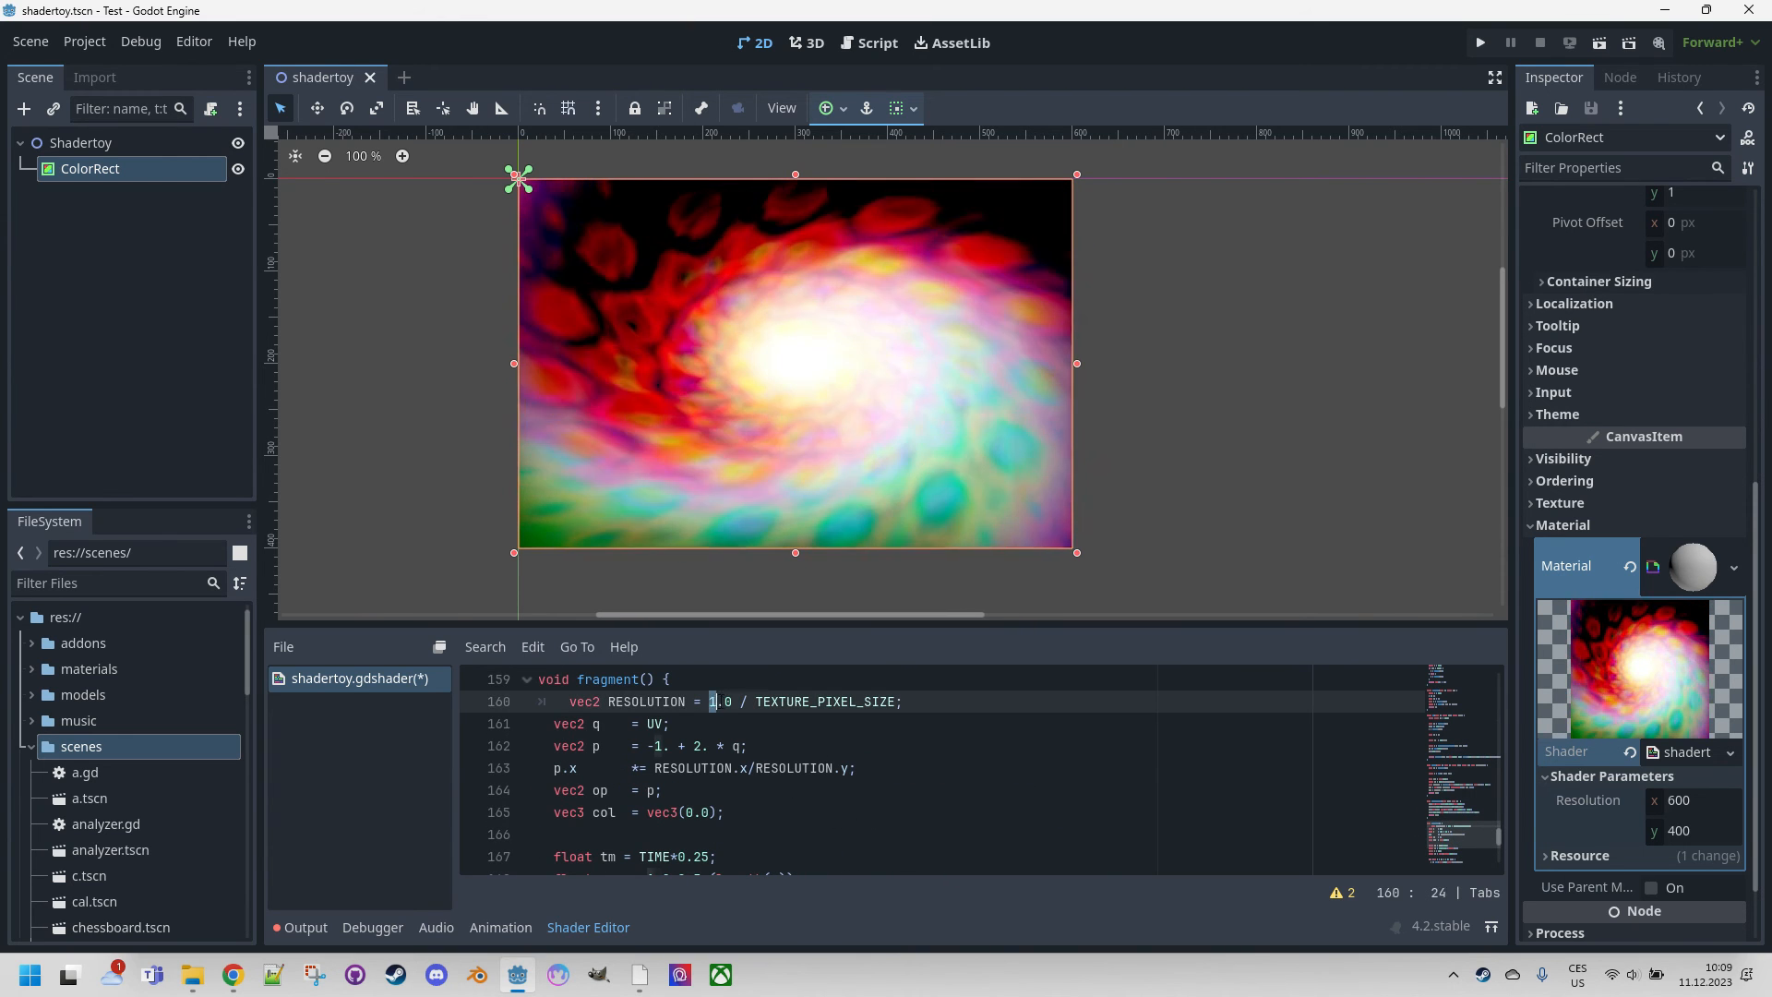
type("resolution")
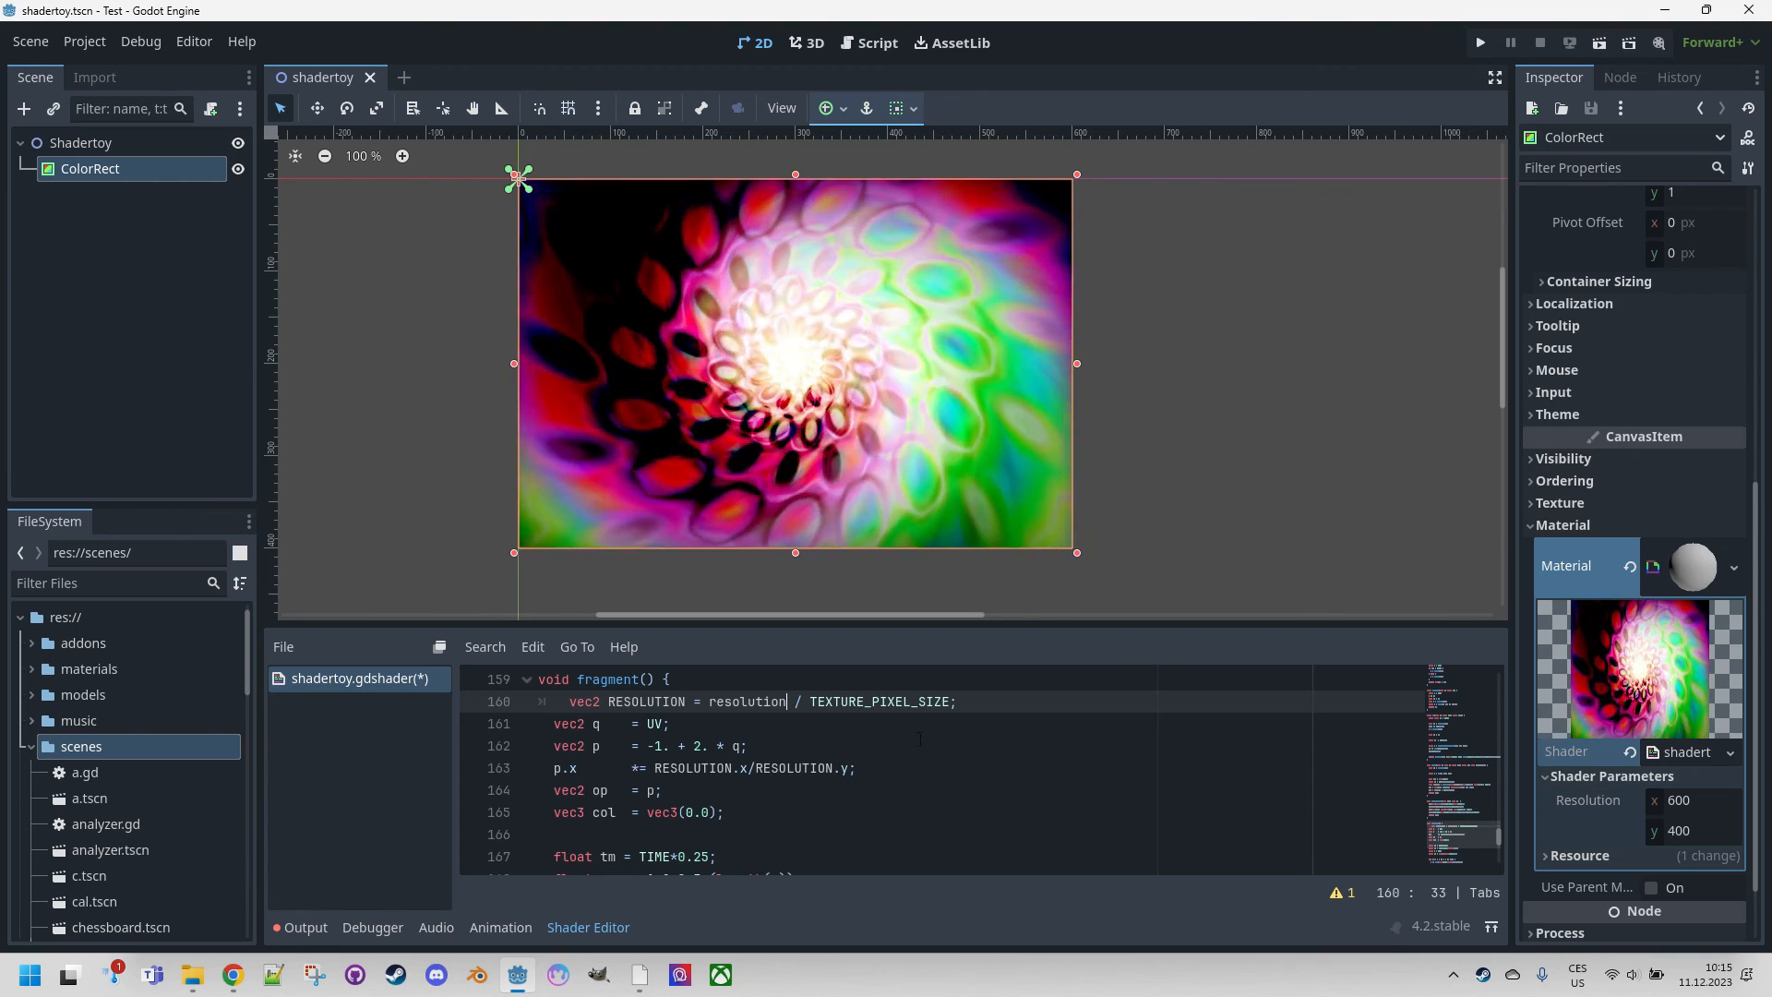
left_click(231, 975)
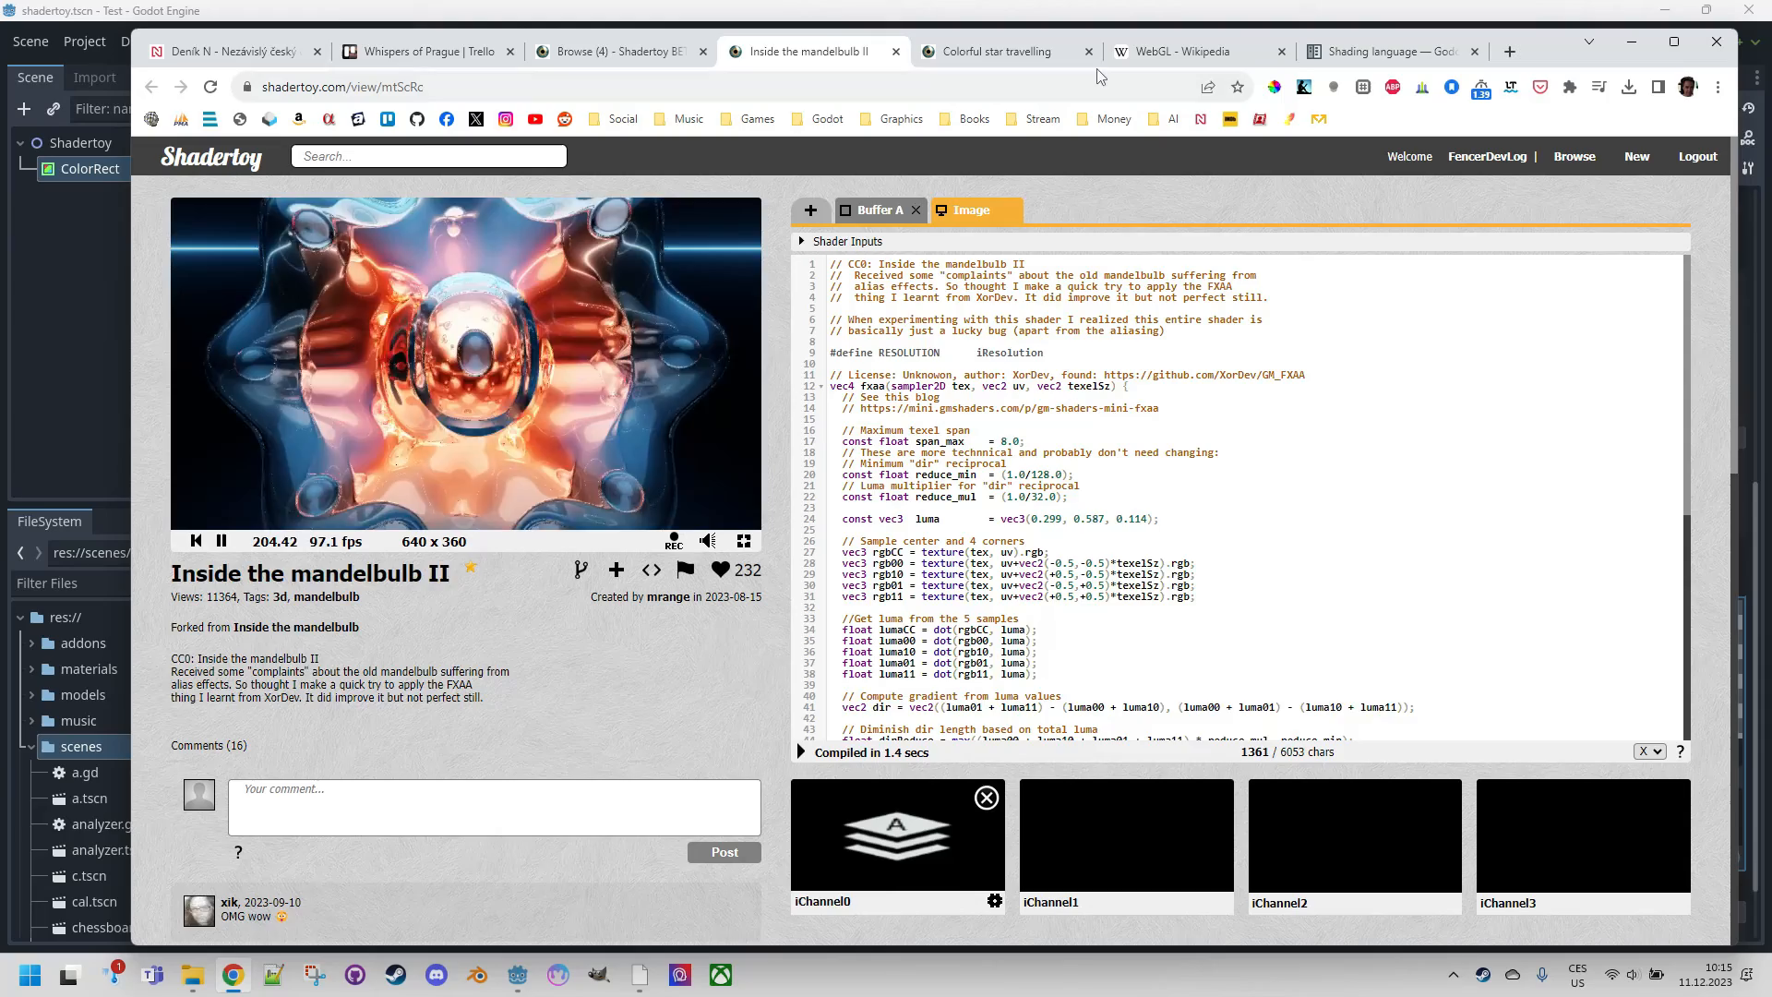
View the Colorful star travelling Shadertoy page, then return to the Godot editor.
left_click(1004, 51)
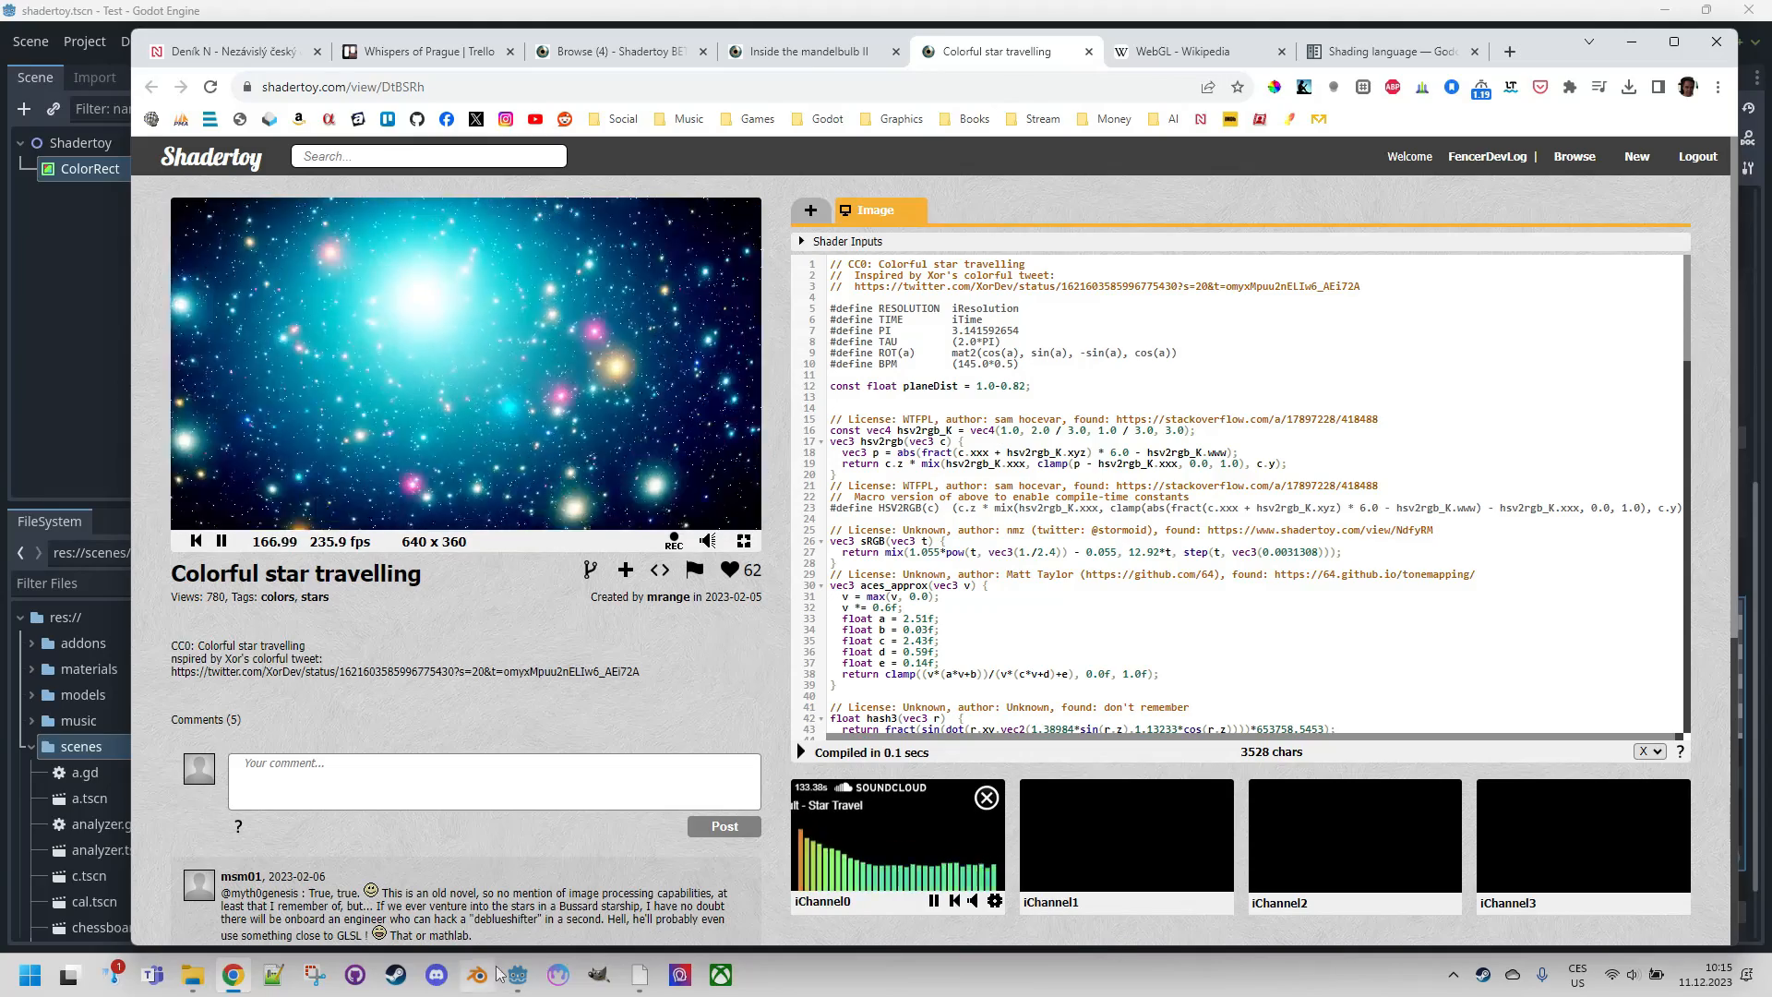
left_click(514, 975)
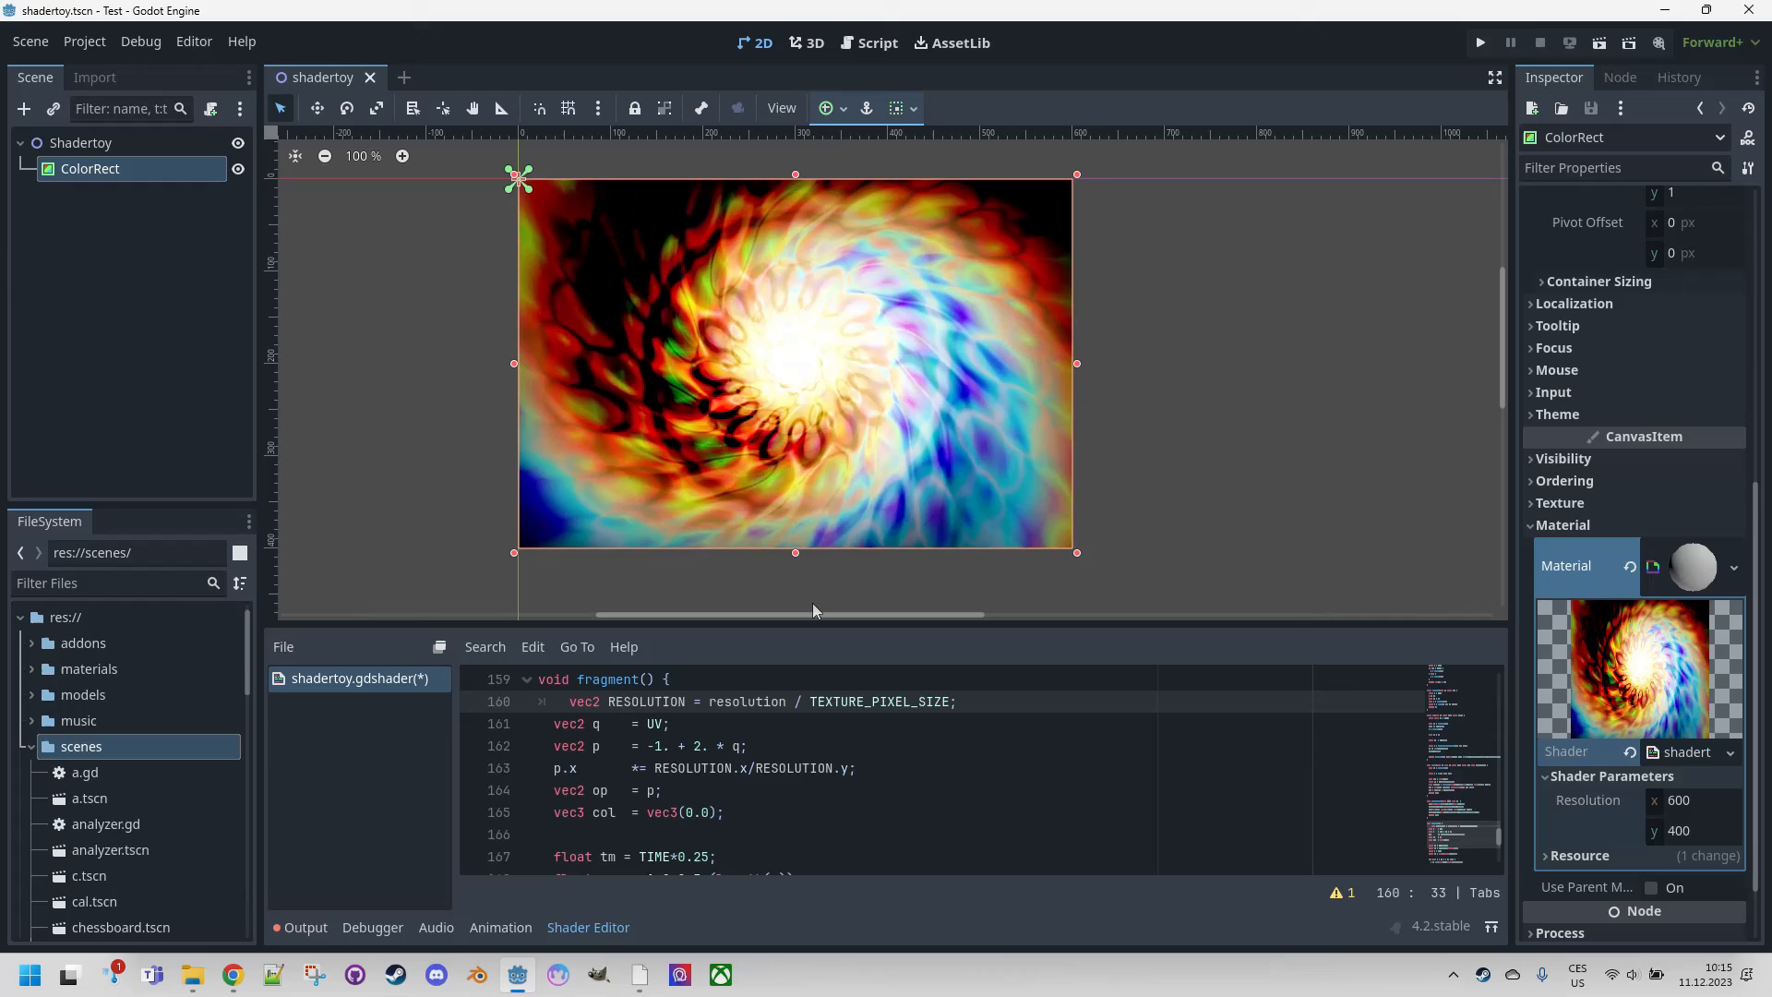